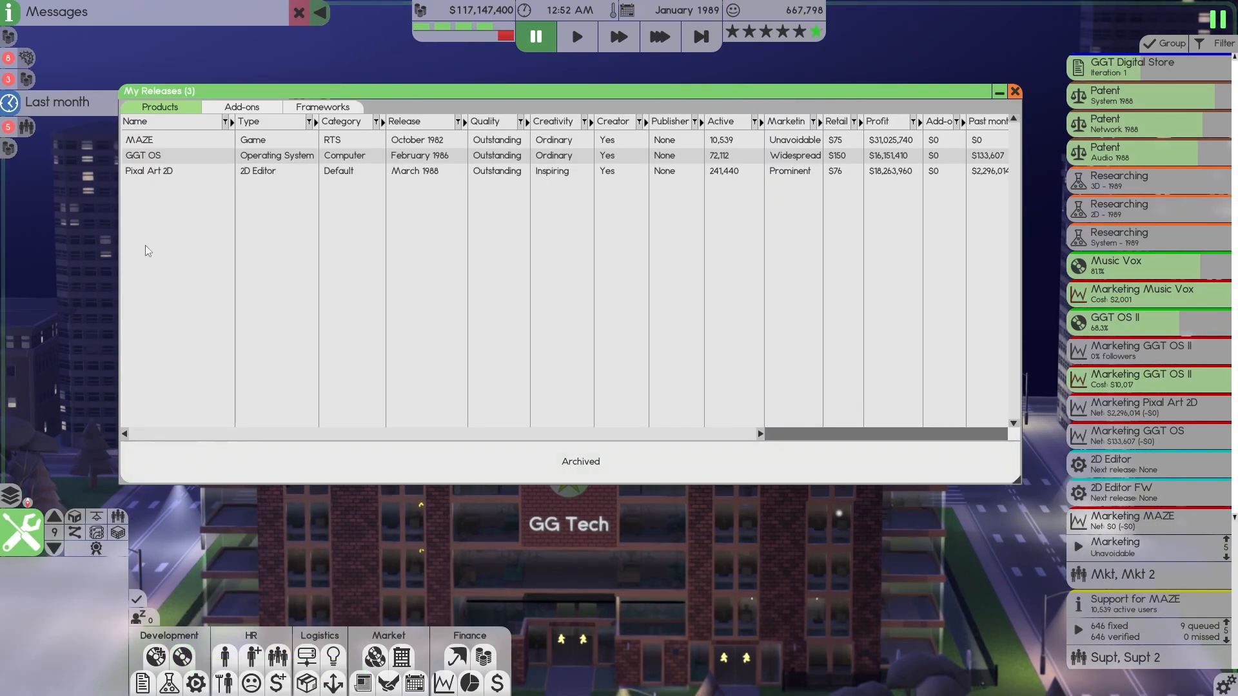
# Step: Review the Pixal Art 2D release details and close them
pyautogui.click(150, 170)
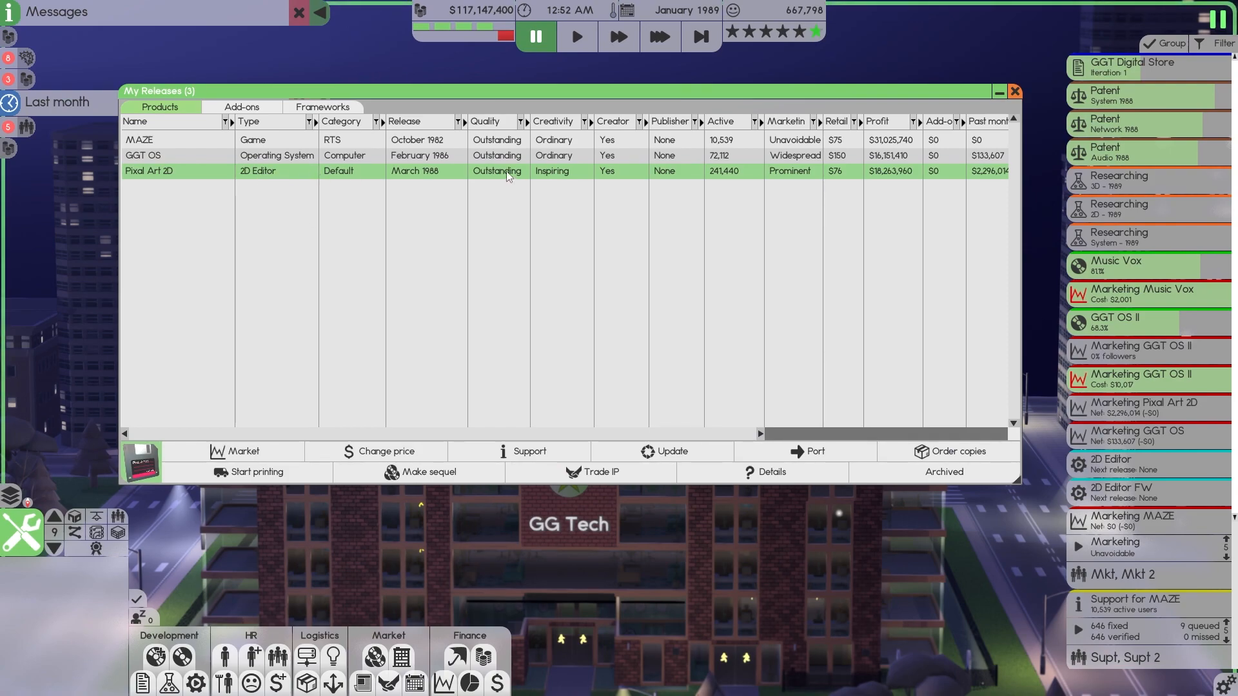
pyautogui.moveTo(717, 455)
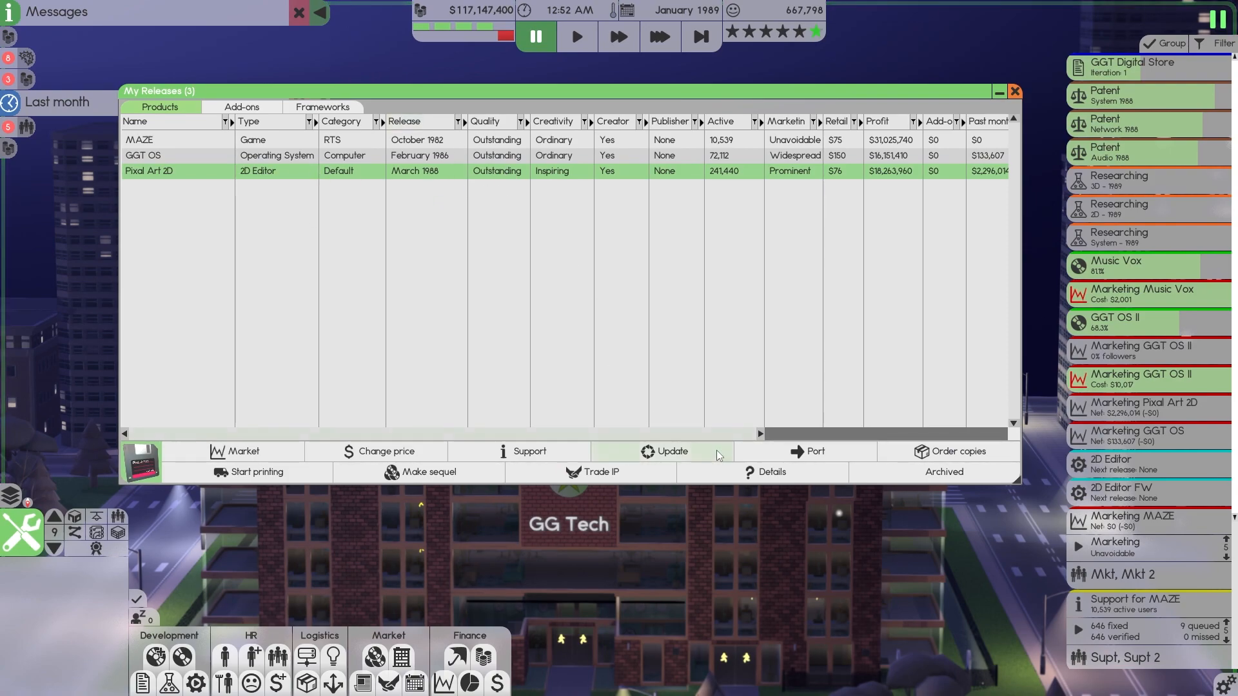
pyautogui.click(771, 472)
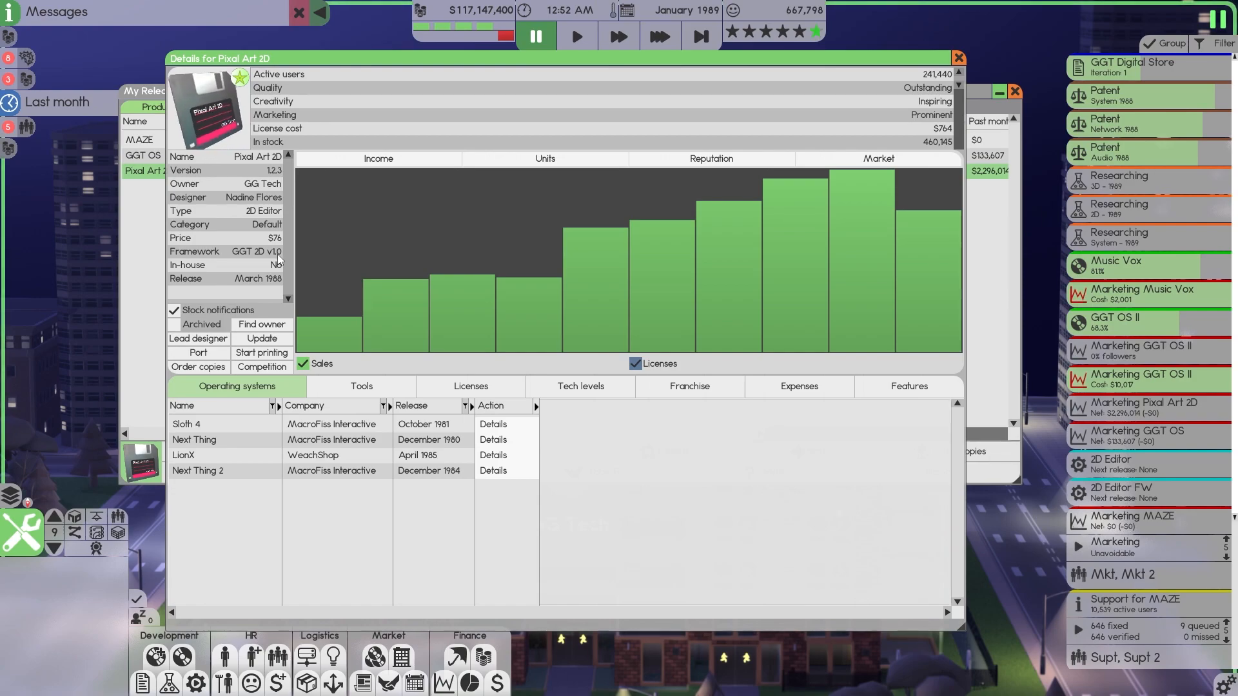
pyautogui.click(957, 58)
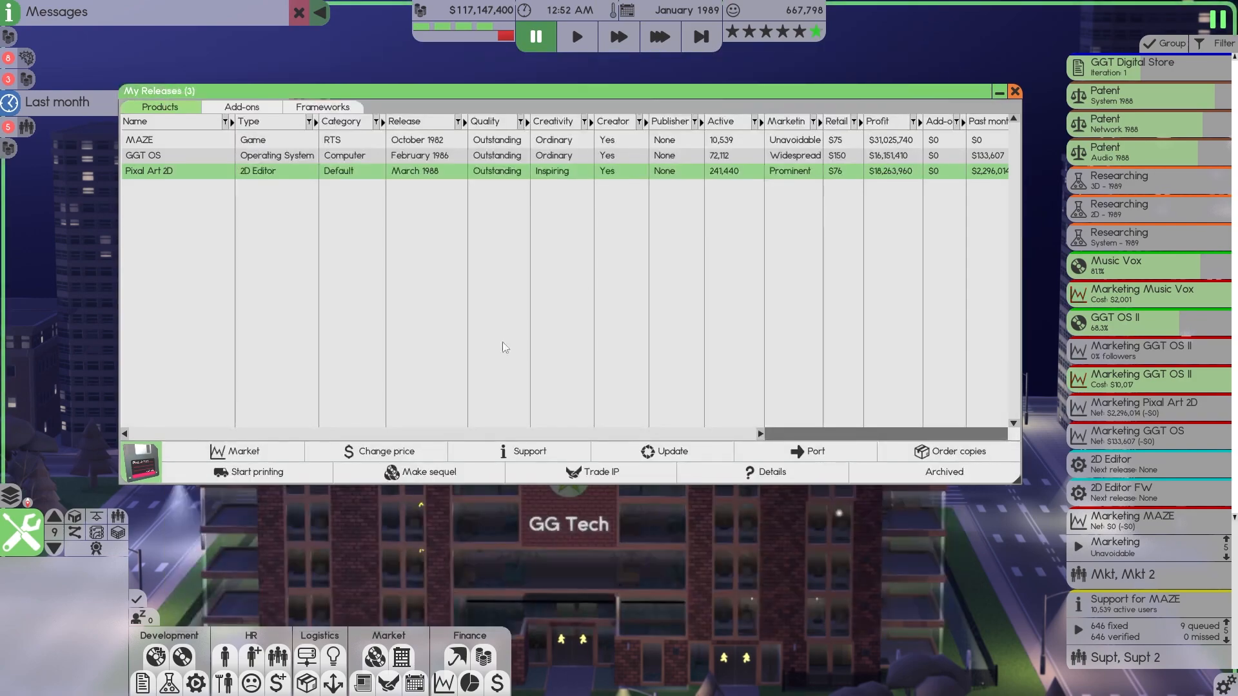
pyautogui.moveTo(274, 655)
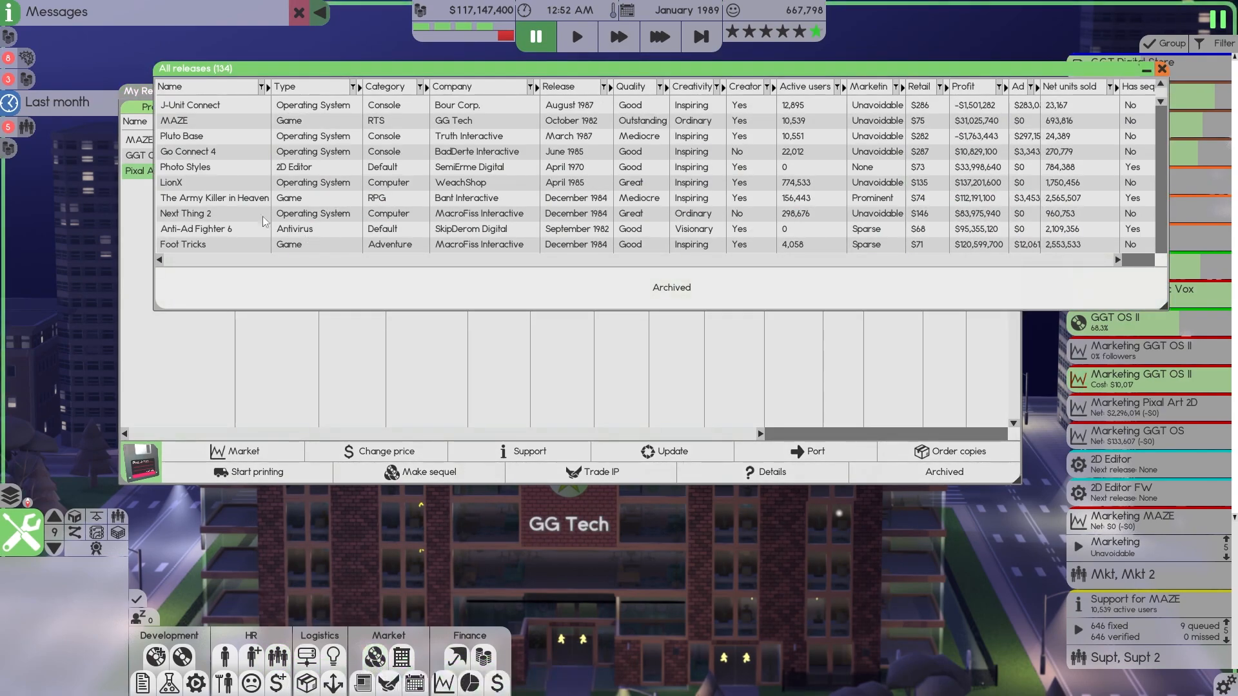
# Step: Sort all released software by type and view the PrintStop 2 details
pyautogui.click(285, 85)
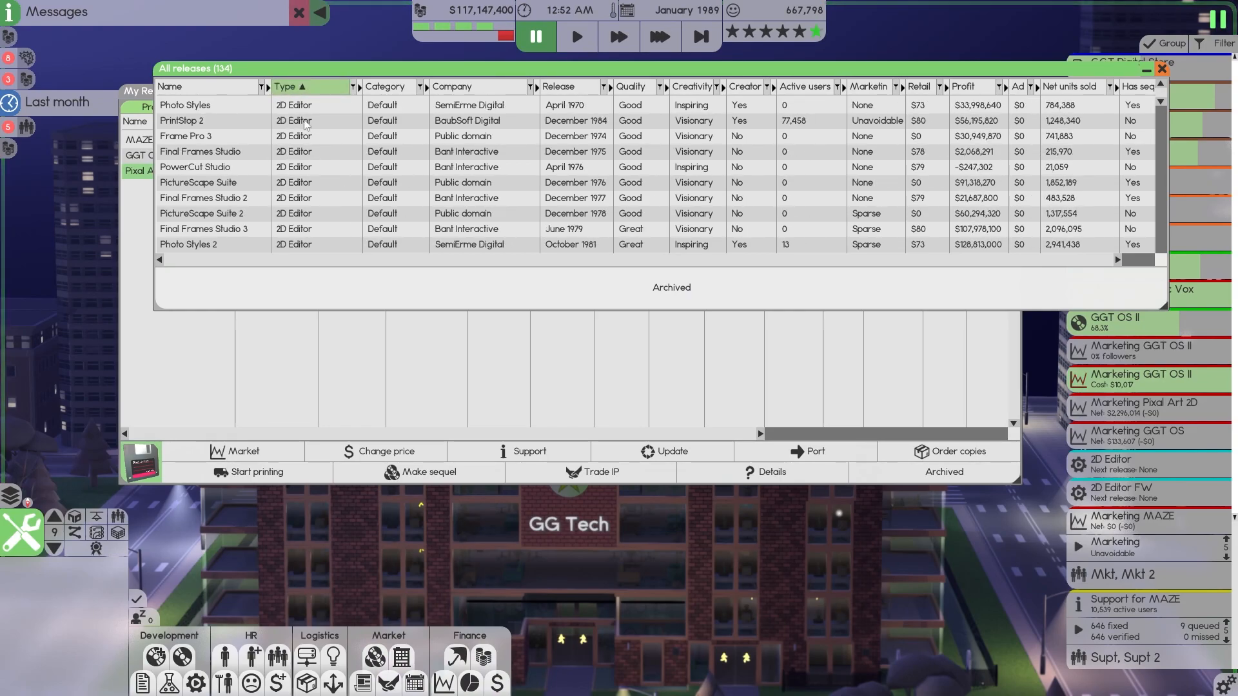
pyautogui.click(193, 121)
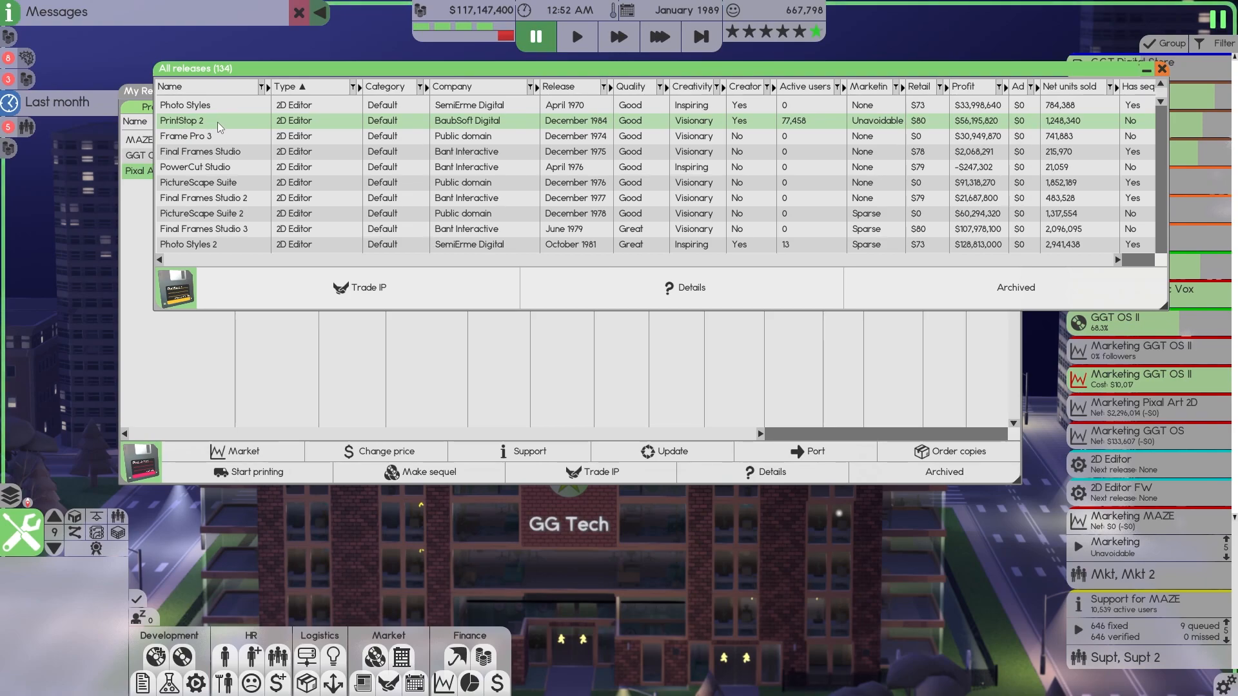
pyautogui.click(685, 288)
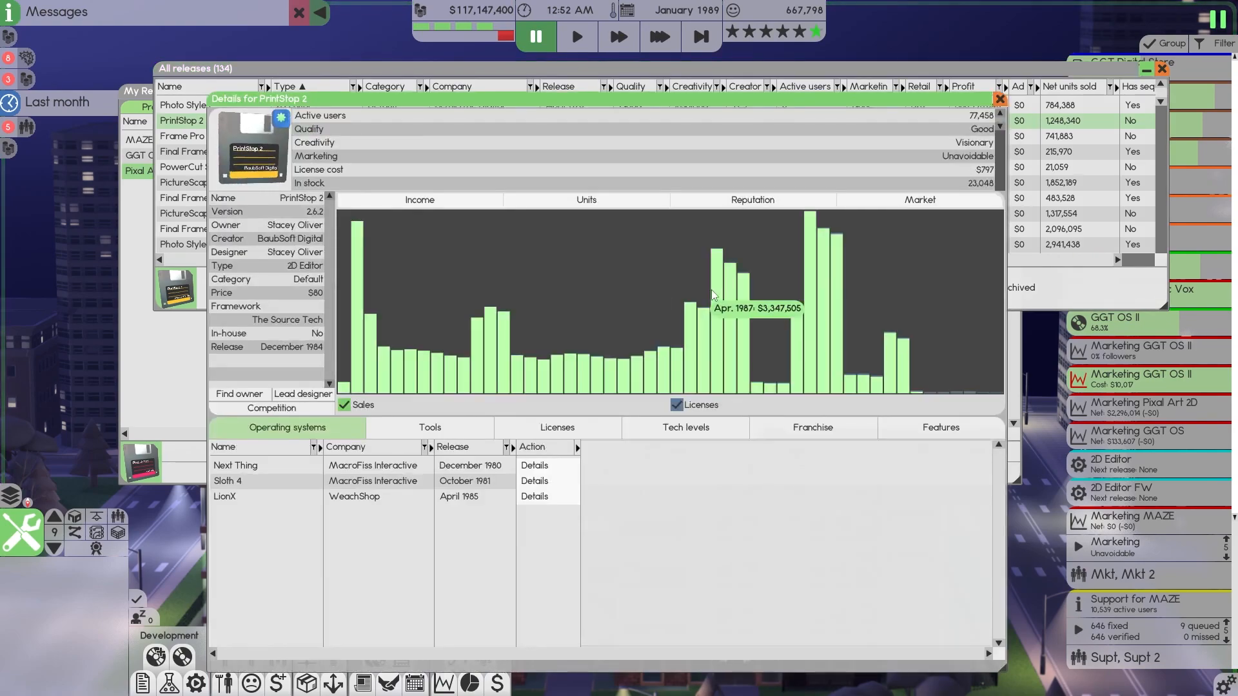
pyautogui.moveTo(272, 318)
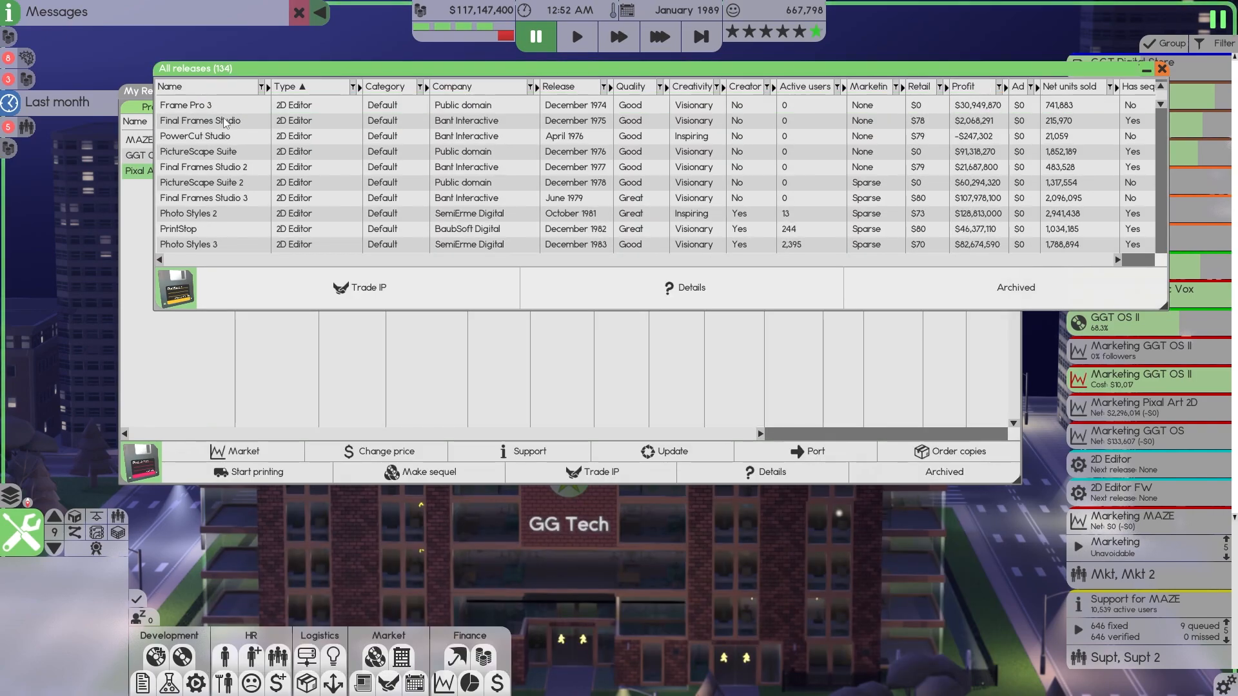
# Step: Re-sort the catalogue by name and view the PrintStop details, then close them
pyautogui.click(173, 86)
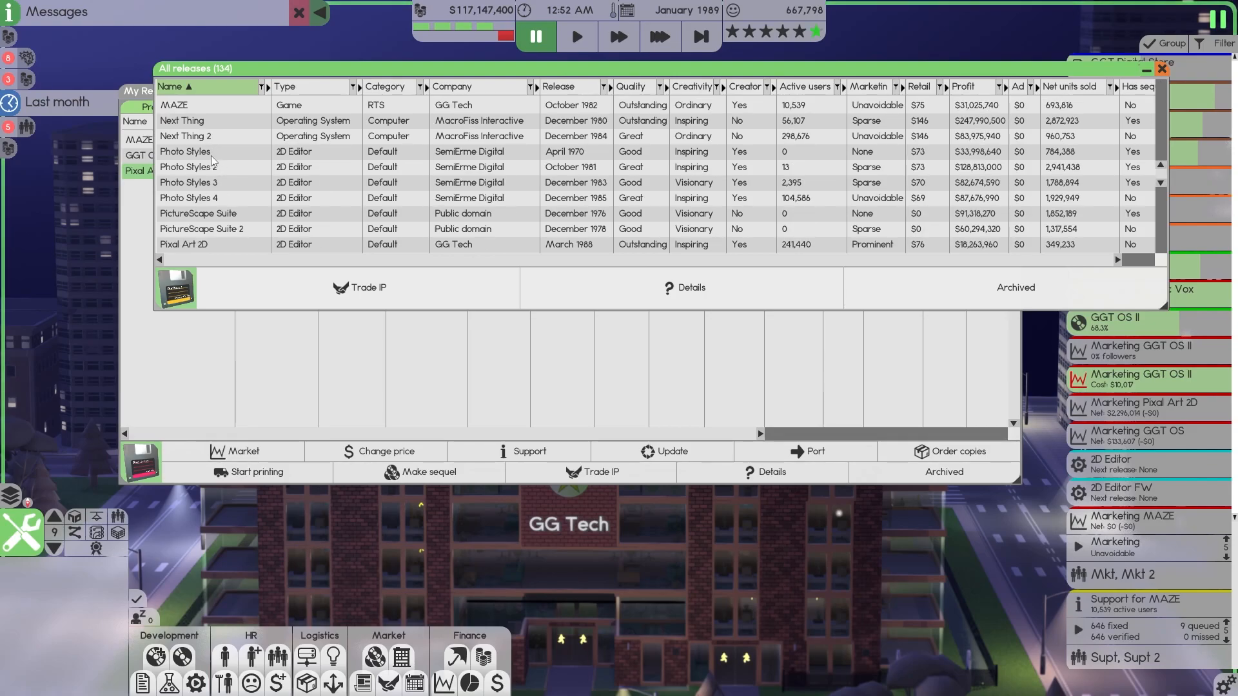
pyautogui.scroll(-3)
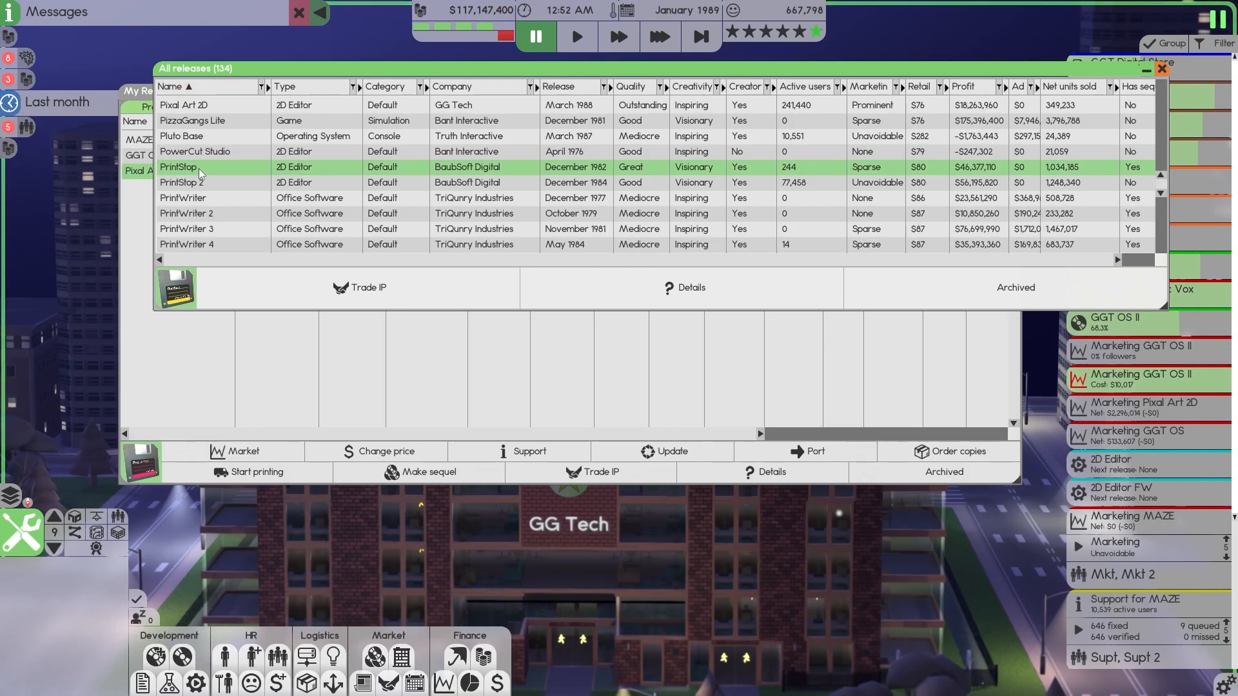
pyautogui.moveTo(736, 293)
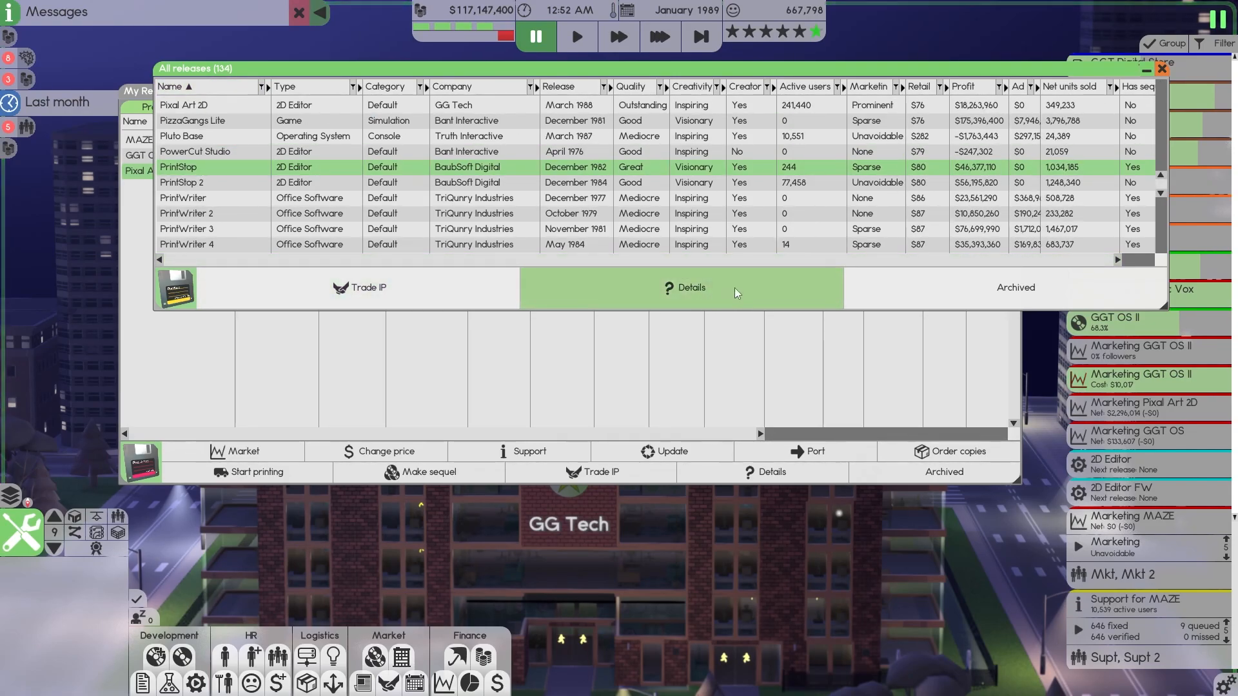
pyautogui.click(688, 288)
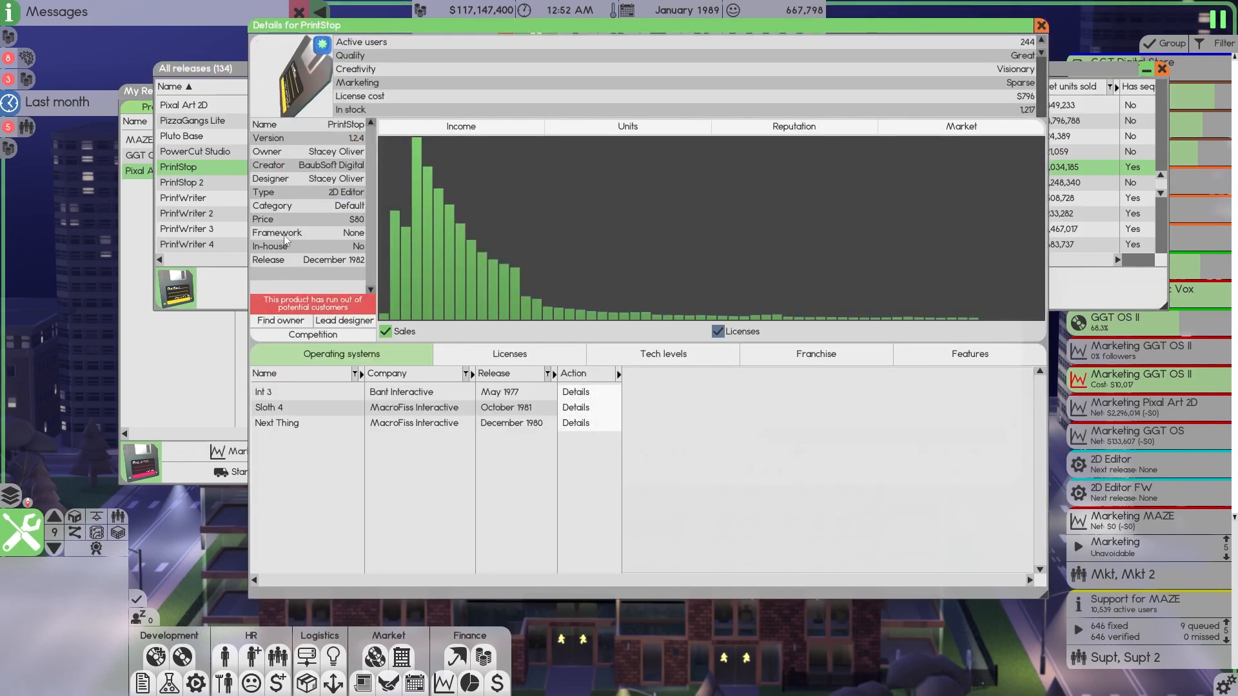
pyautogui.click(1039, 25)
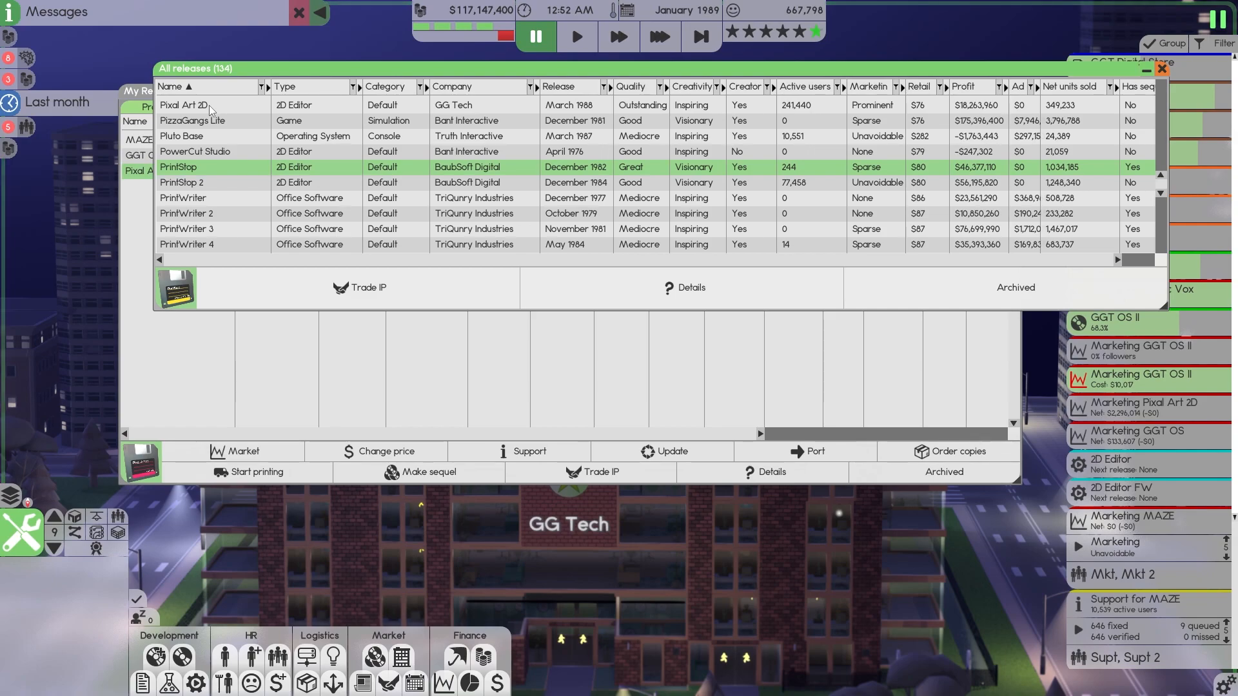
pyautogui.moveTo(224, 194)
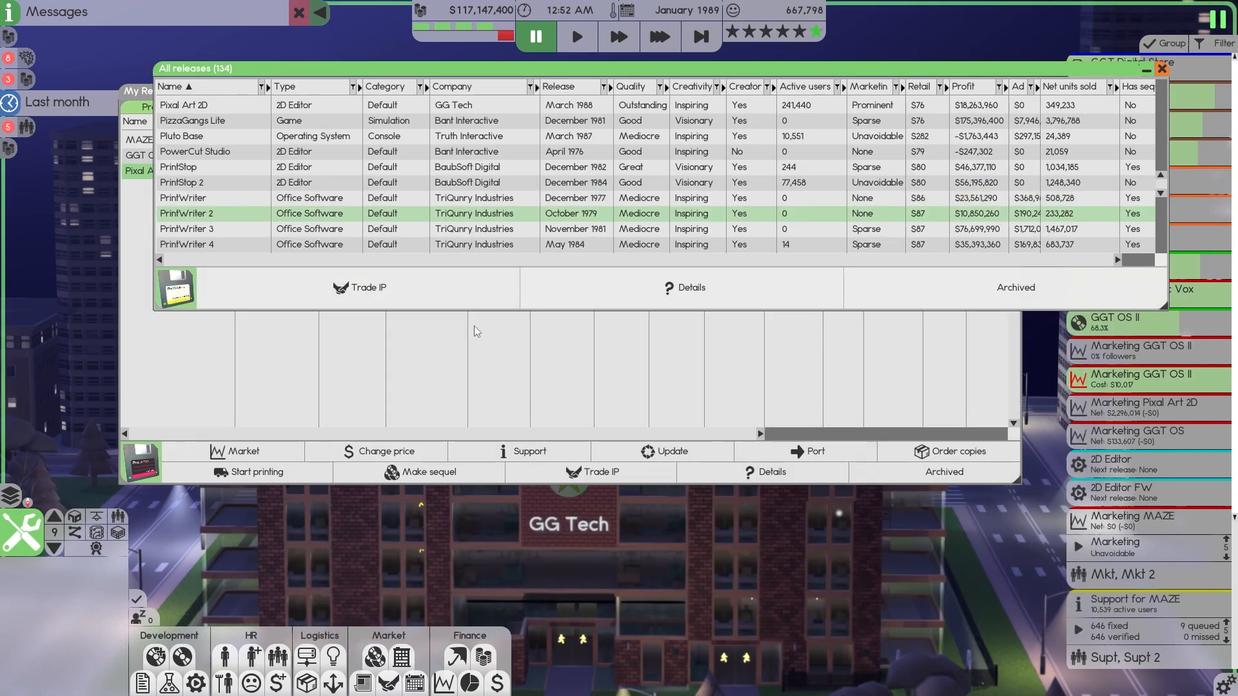
# Step: View the SinePlay and SinePlay 2 details, then close them and the all-releases catalogue
pyautogui.scroll(-3)
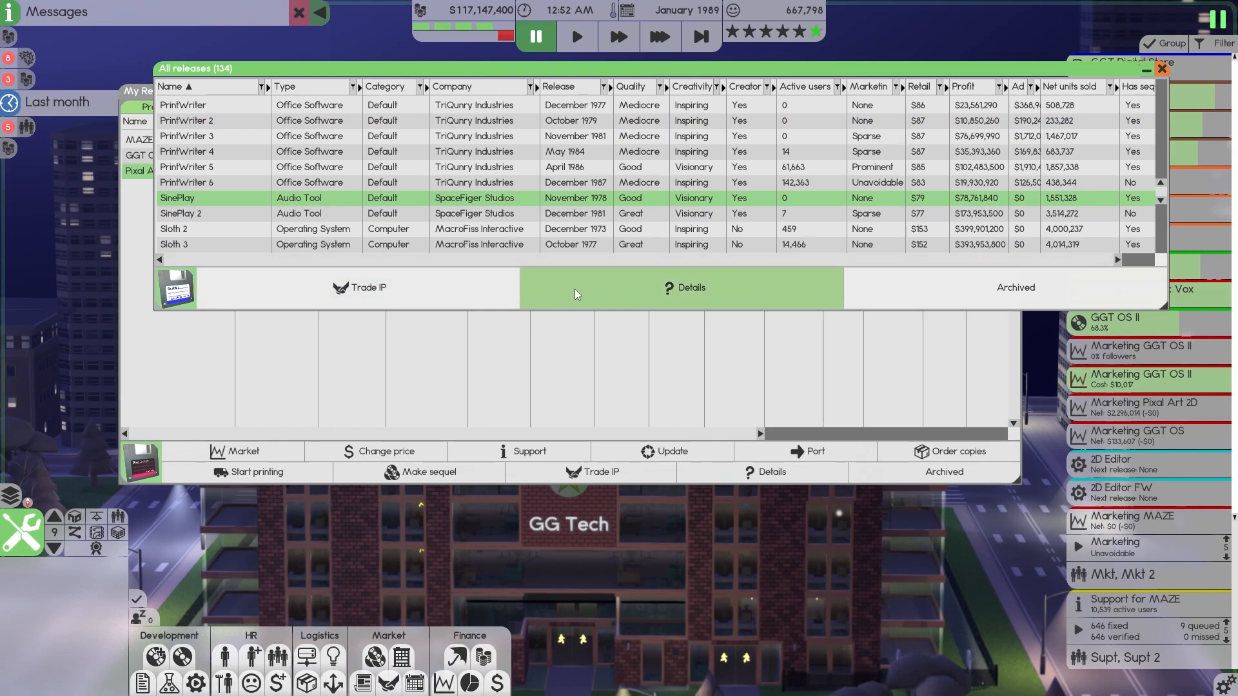
pyautogui.click(684, 287)
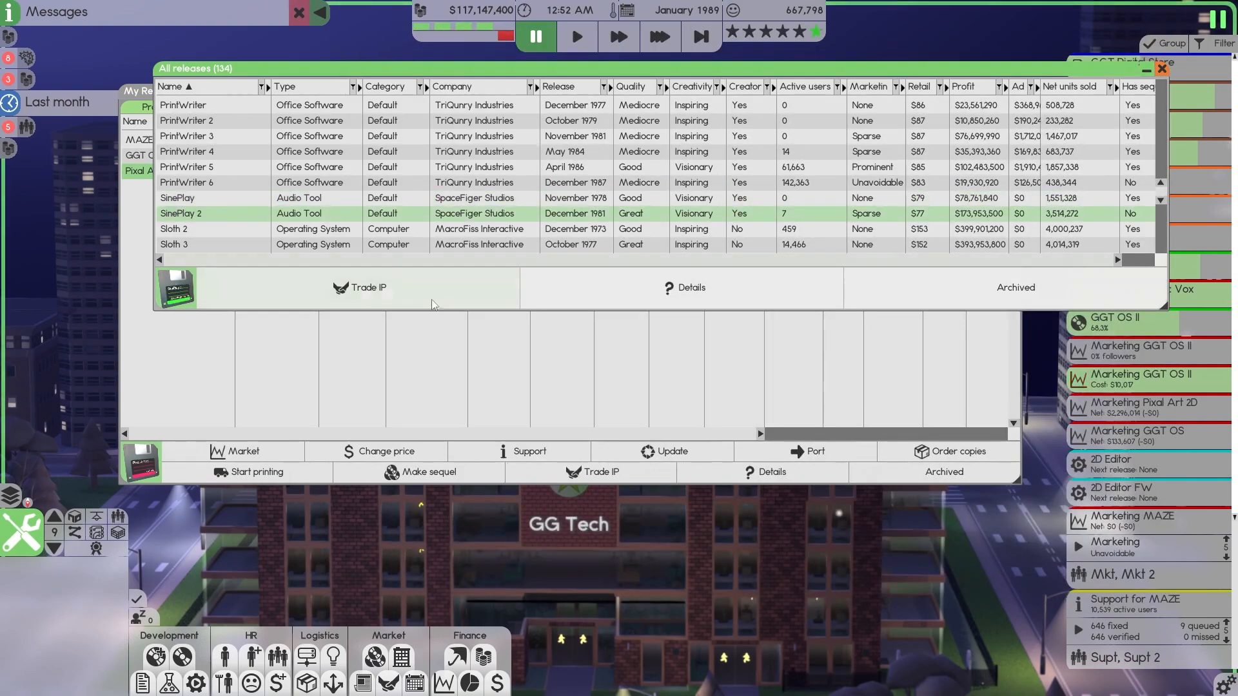
pyautogui.click(691, 287)
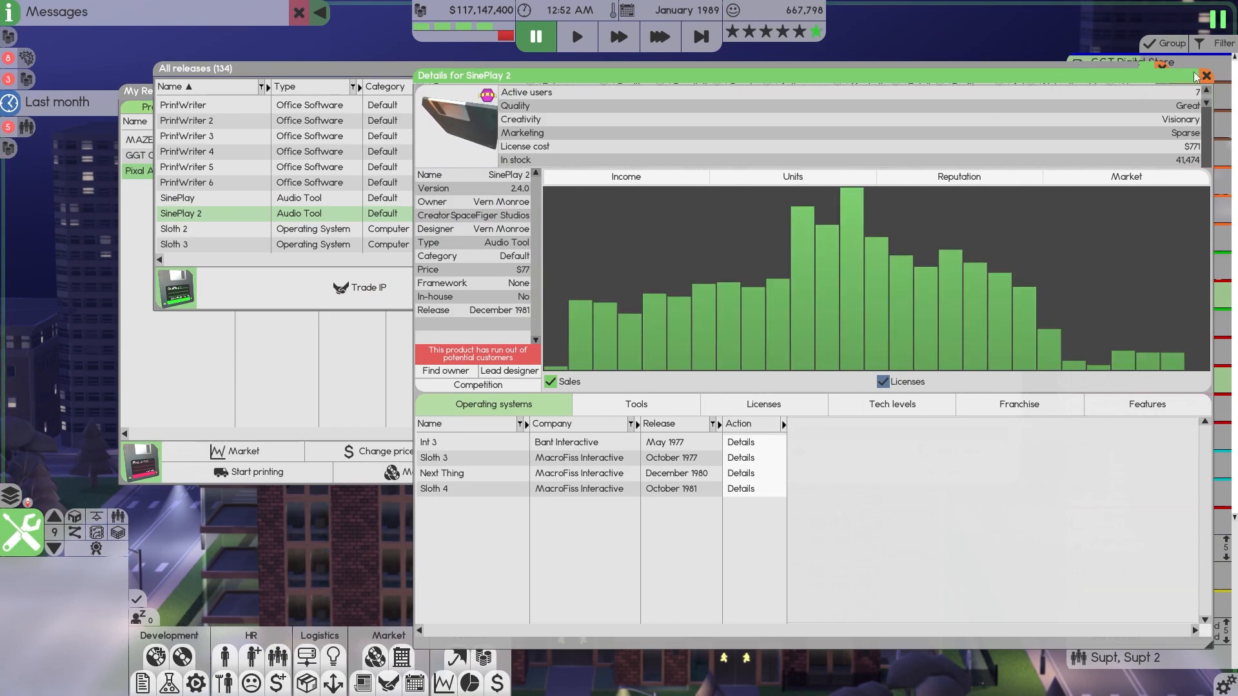
pyautogui.click(1222, 75)
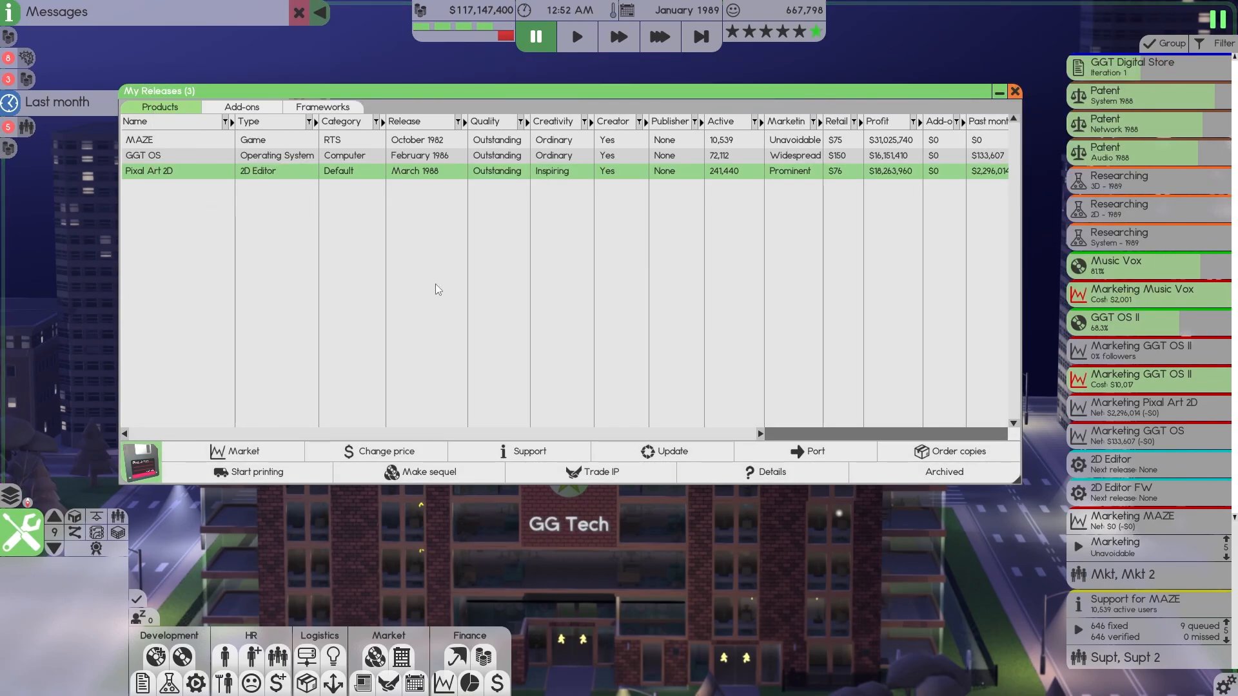
pyautogui.moveTo(372, 655)
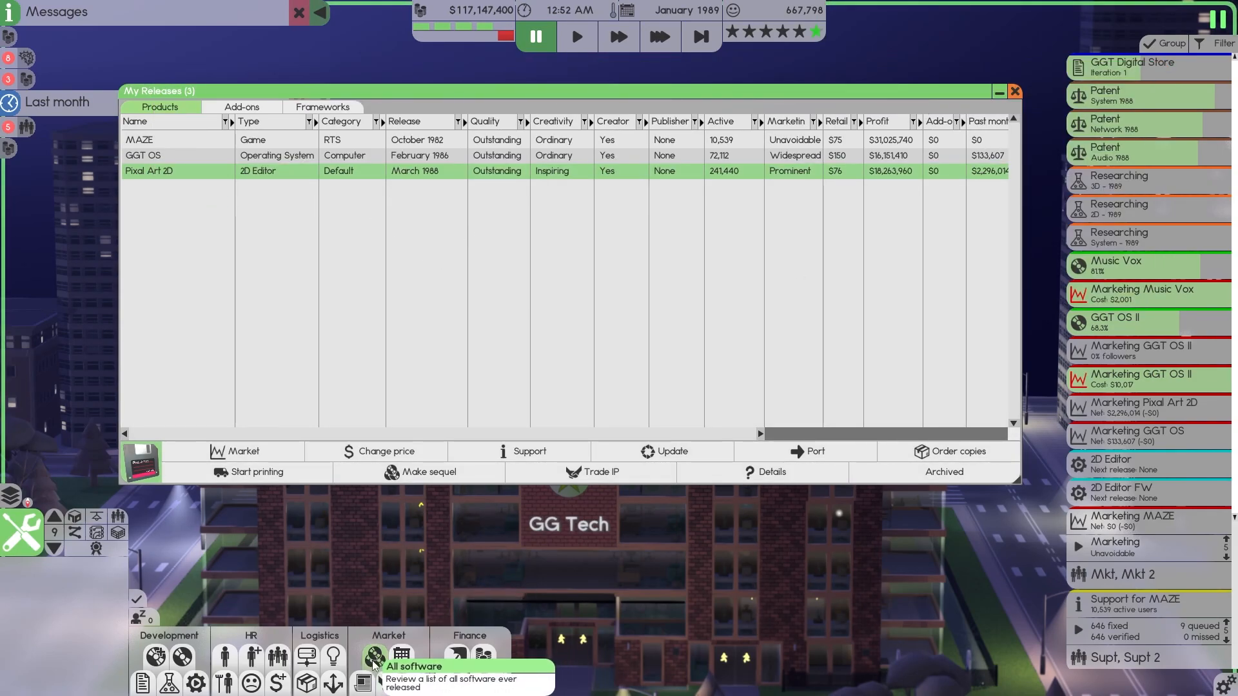
# Step: Filter the all-releases catalogue to Operating System only and review the Int 2 details
pyautogui.click(371, 673)
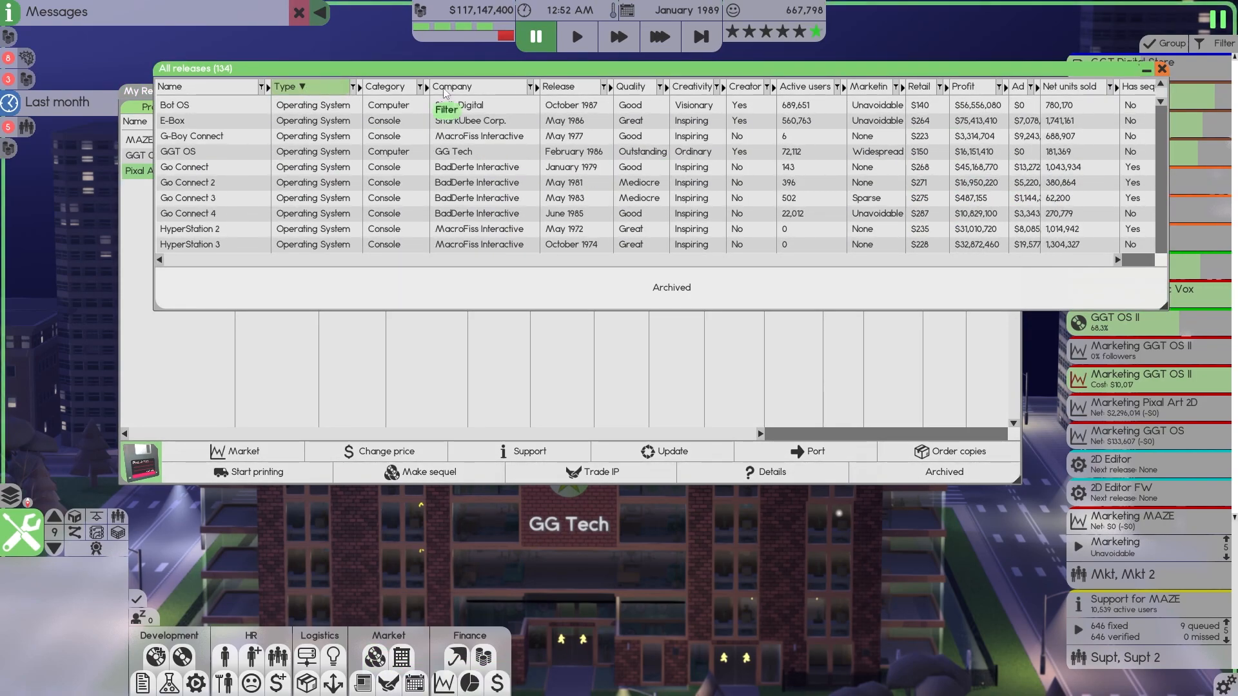
pyautogui.moveTo(526, 131)
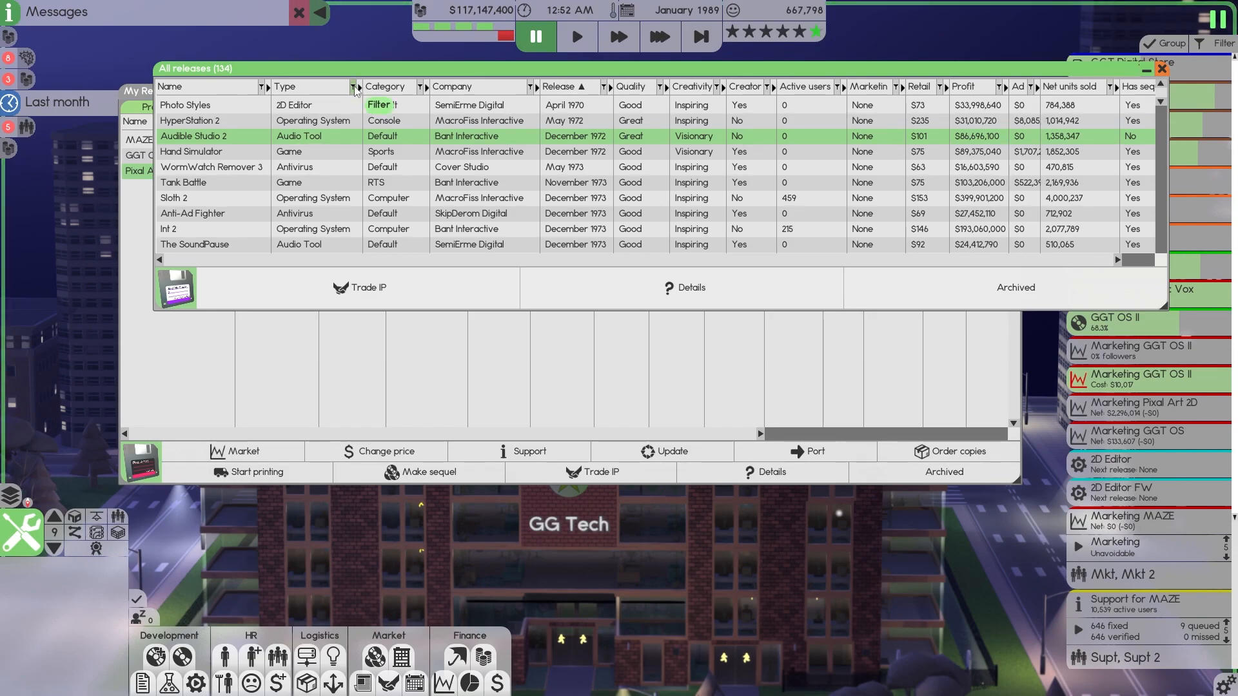
pyautogui.click(352, 86)
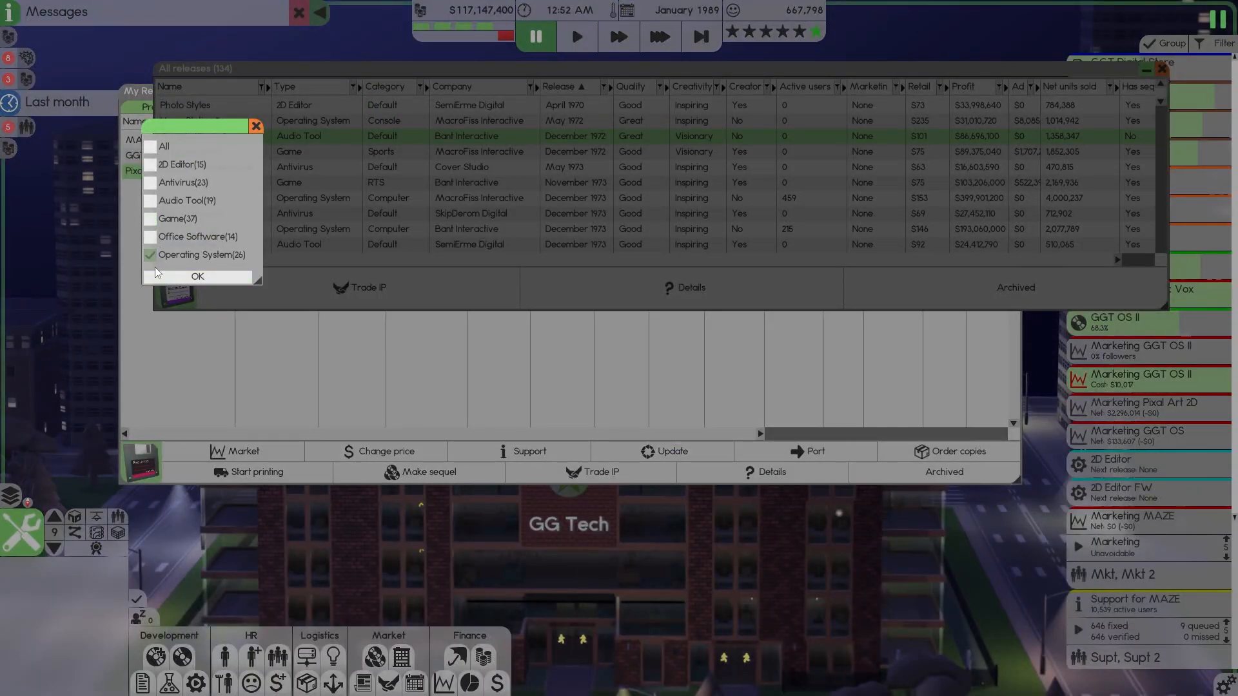
pyautogui.click(197, 276)
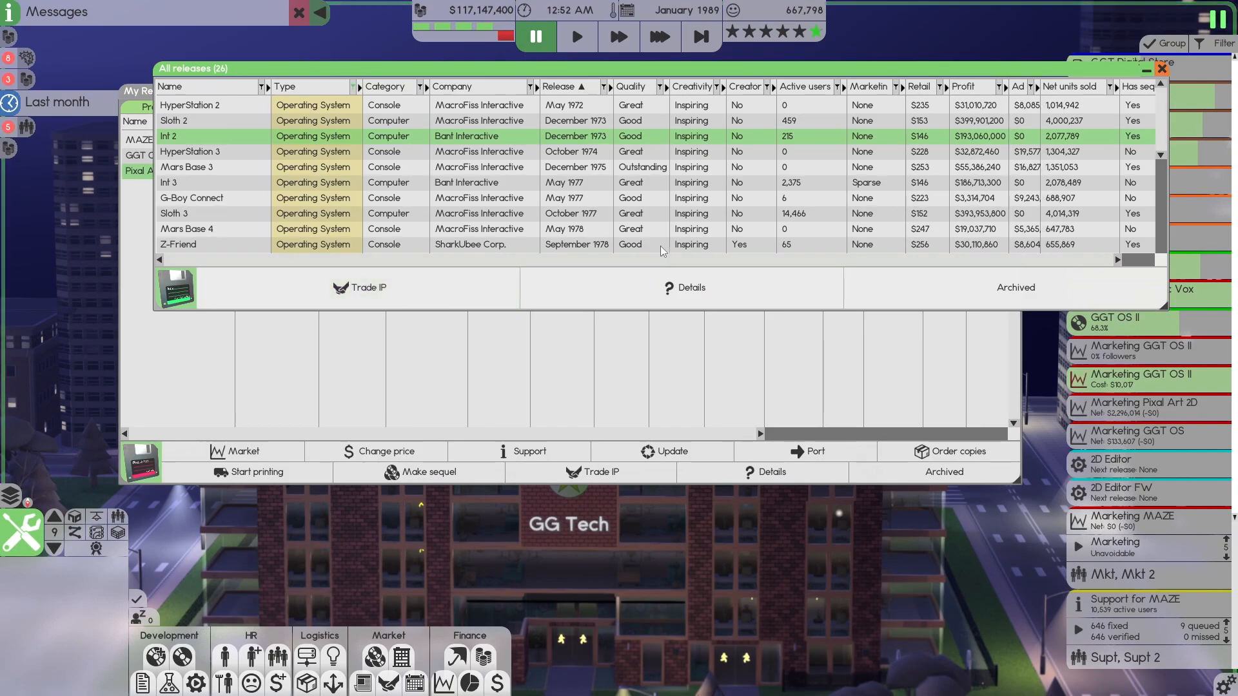
pyautogui.click(691, 287)
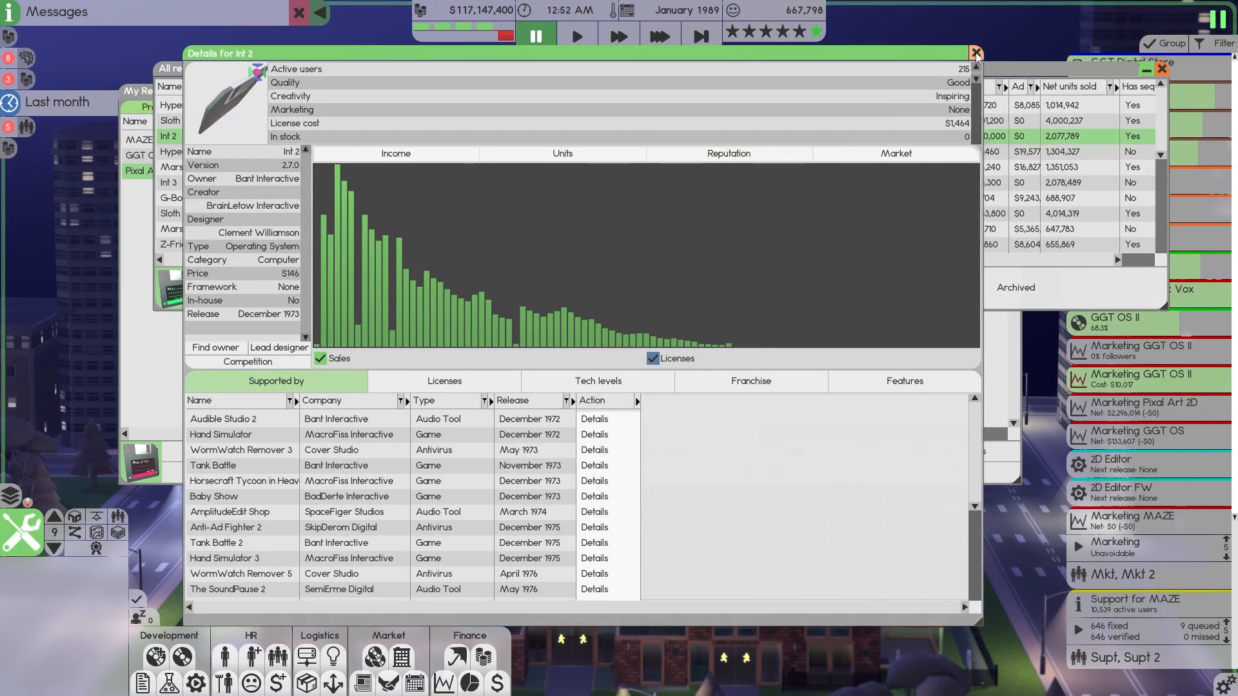
pyautogui.click(975, 51)
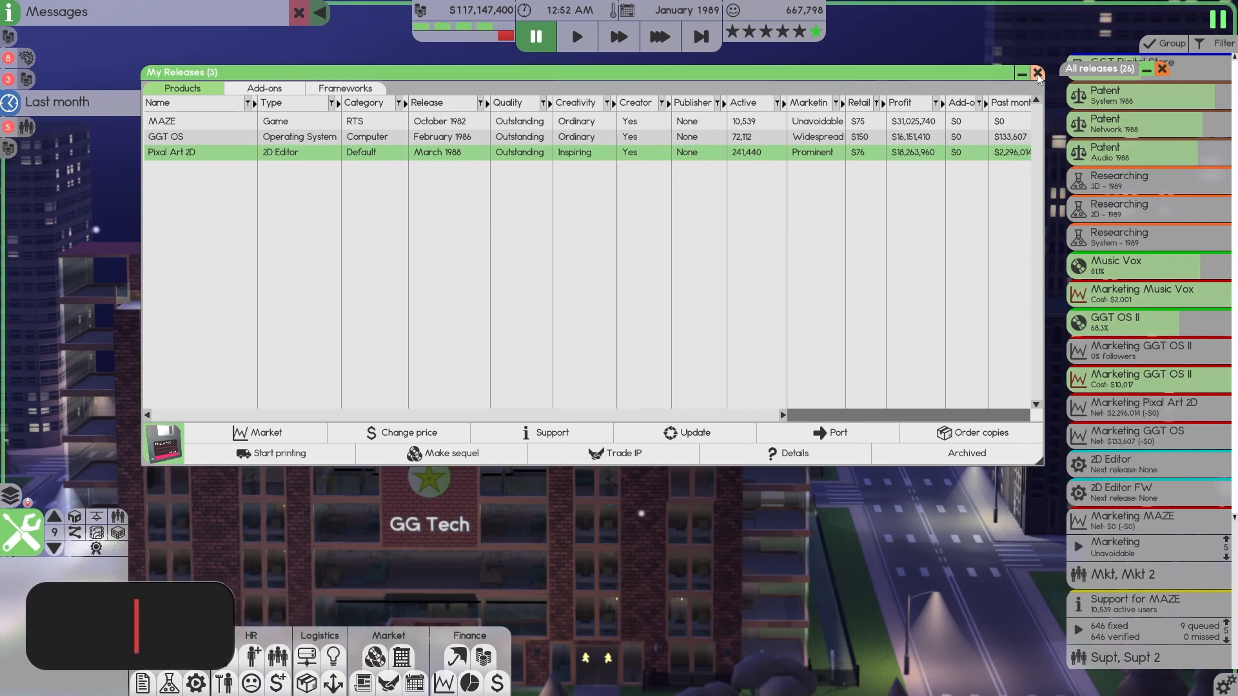
# Step: Close own releases, set the new design to 2D Editor and pick the existing GGT 2D v1.0 framework
pyautogui.click(1037, 72)
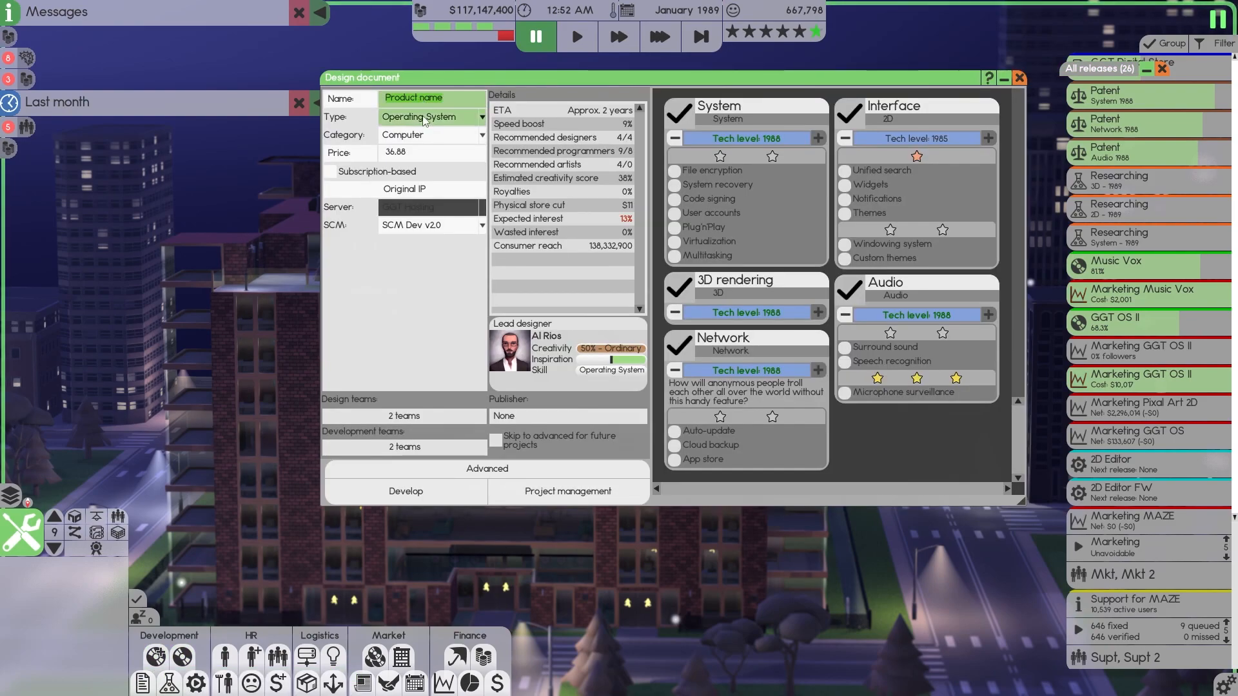
pyautogui.click(425, 116)
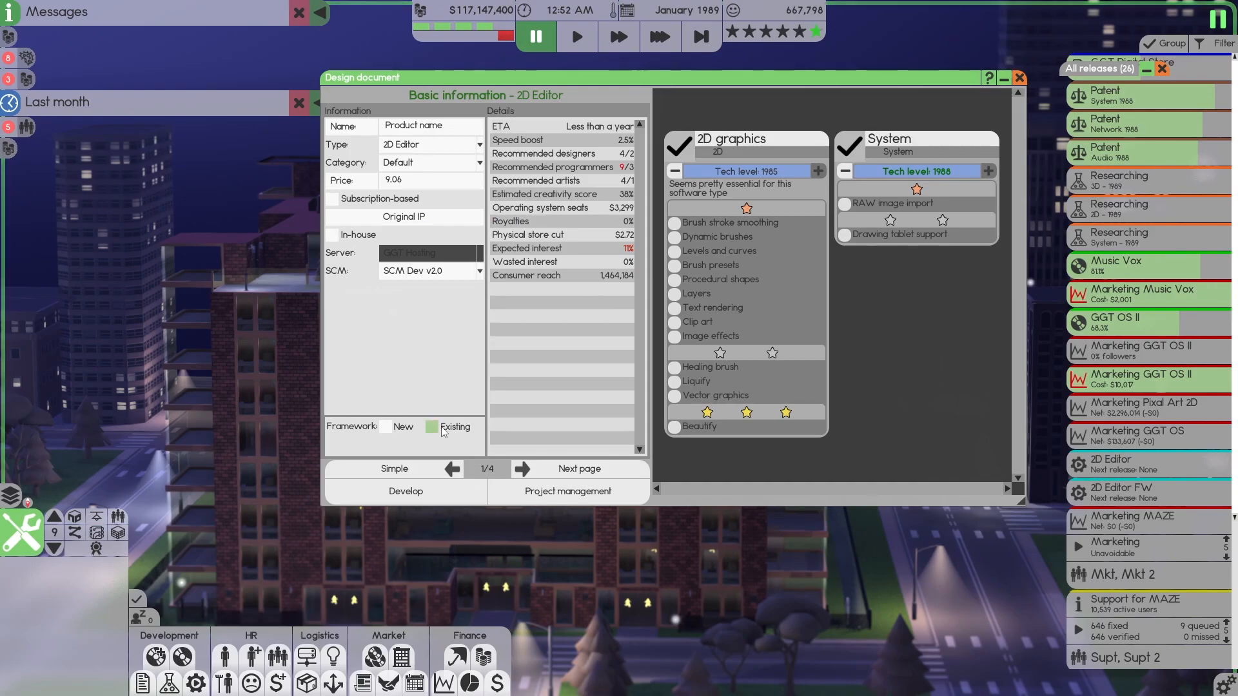
pyautogui.click(430, 427)
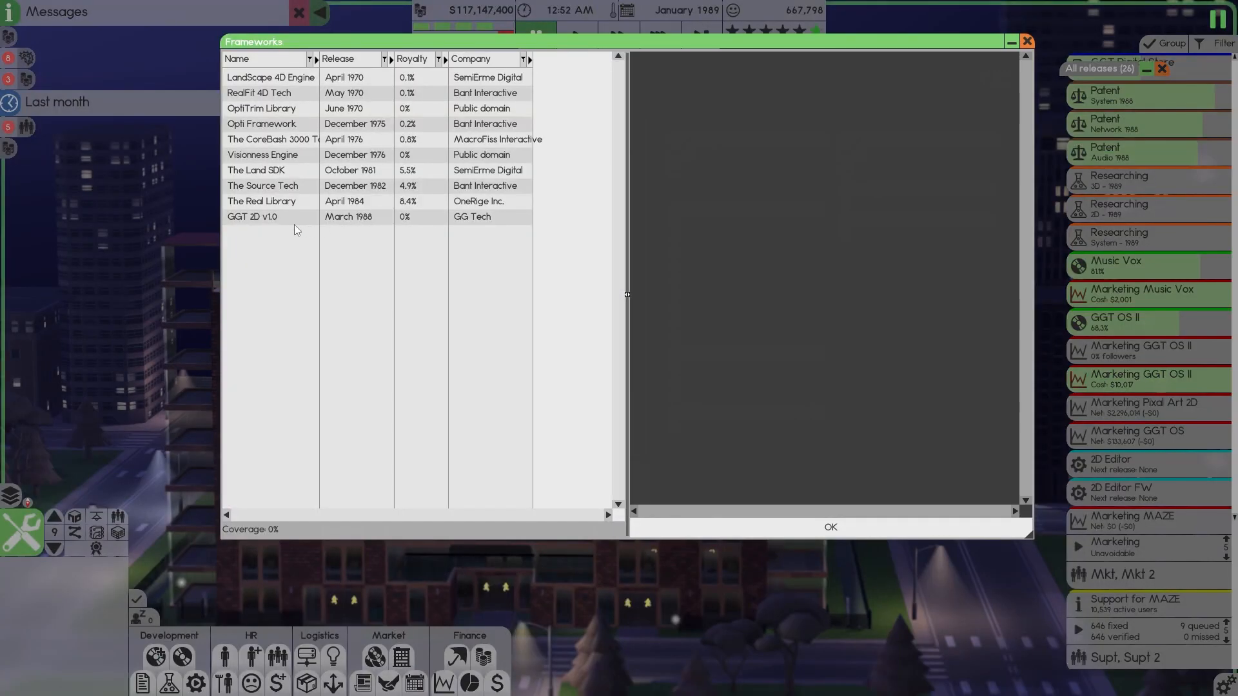
pyautogui.click(278, 217)
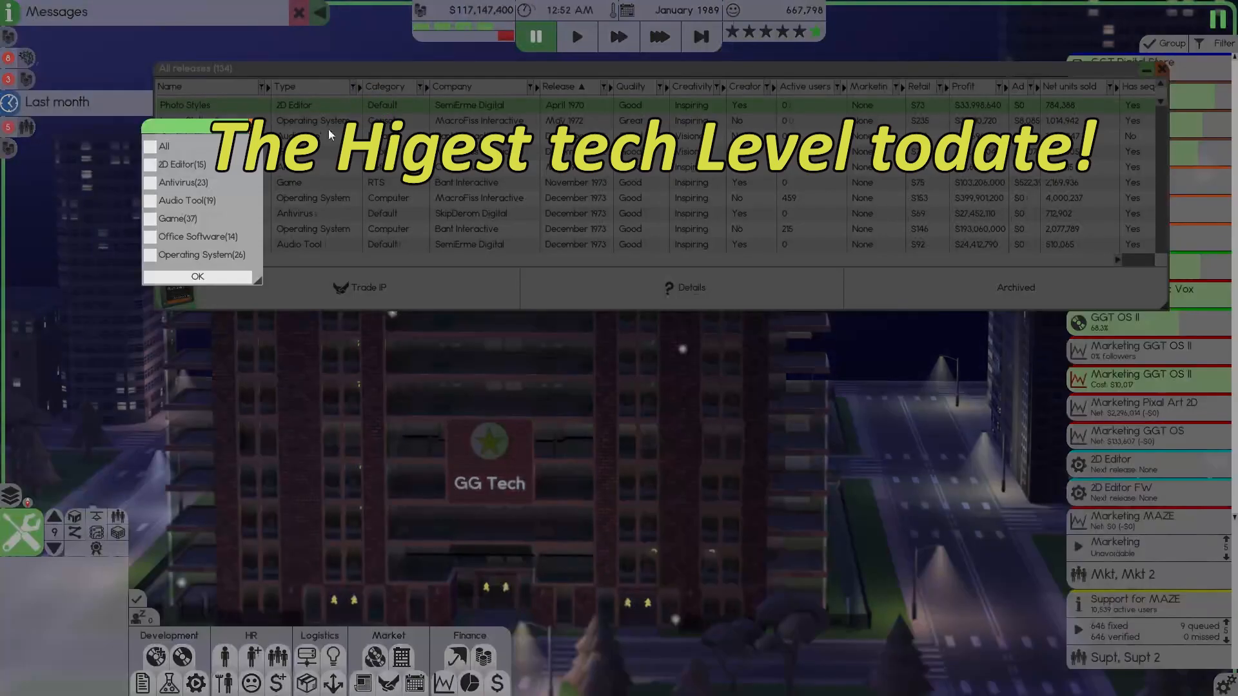
# Step: Sort the 2D editor releases newest first and view sales details of Pixal Art 2D and Photo Styles 4
pyautogui.click(196, 276)
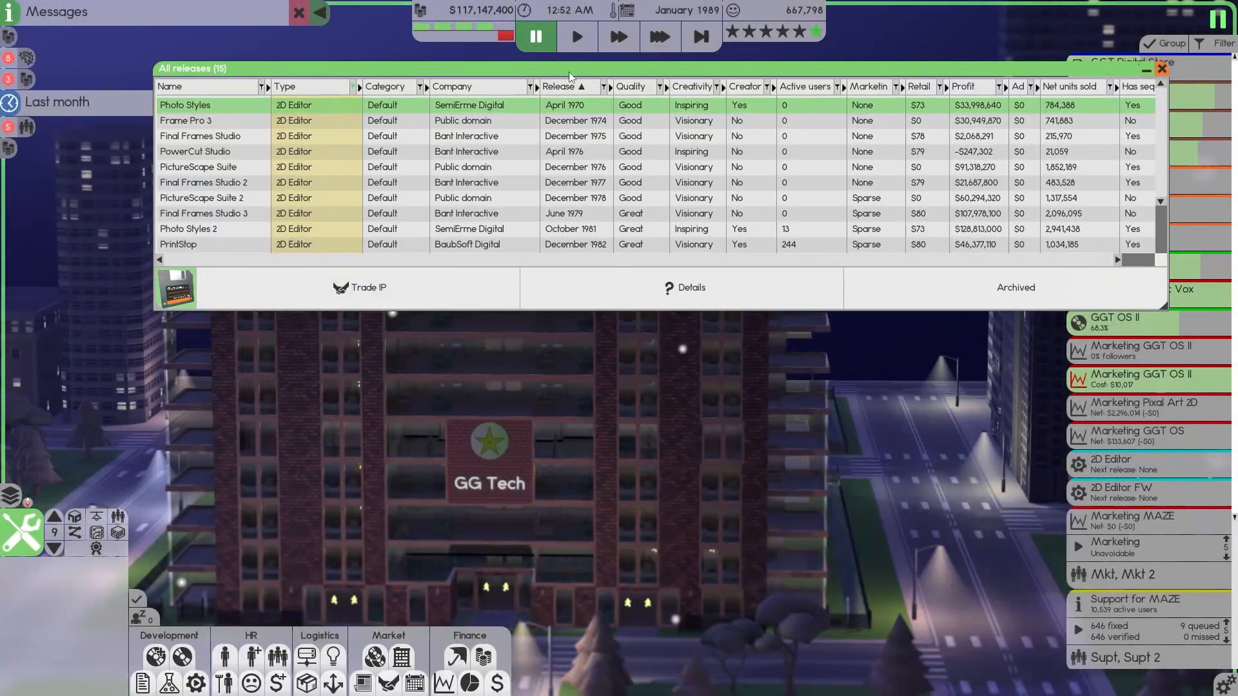
pyautogui.click(562, 86)
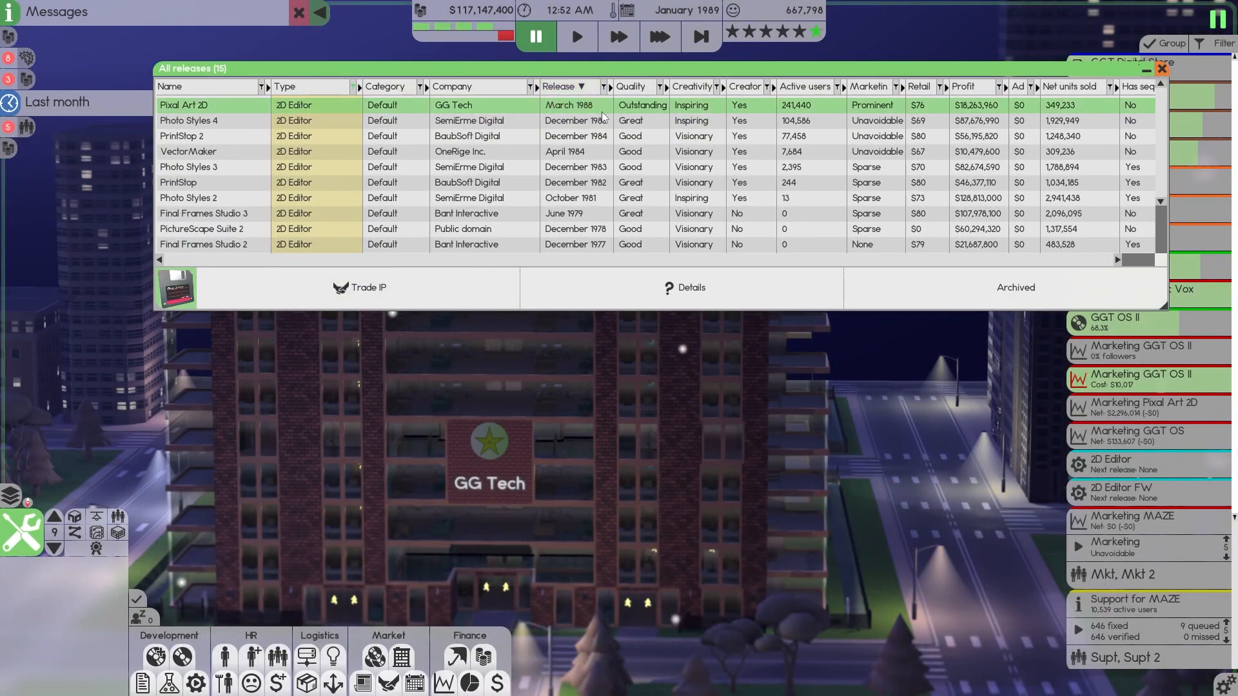
pyautogui.click(683, 288)
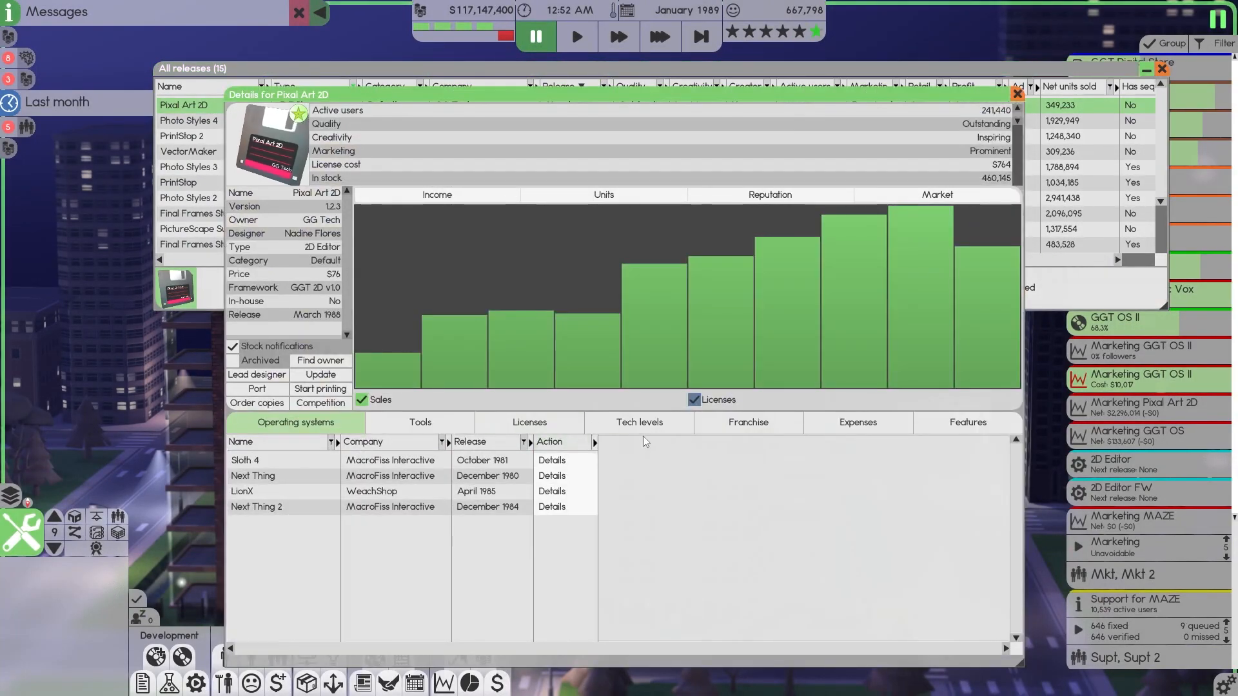
pyautogui.click(640, 422)
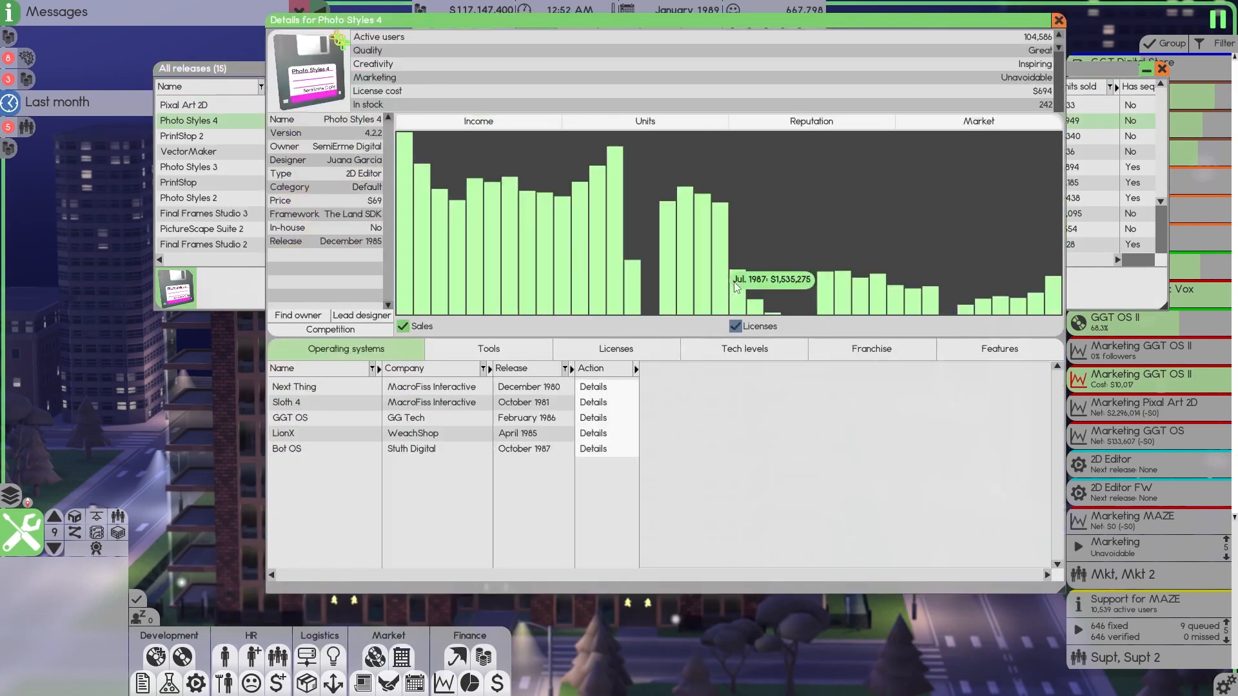
# Step: Close the Photo Styles 4 details and shut the list of all releases
pyautogui.click(743, 348)
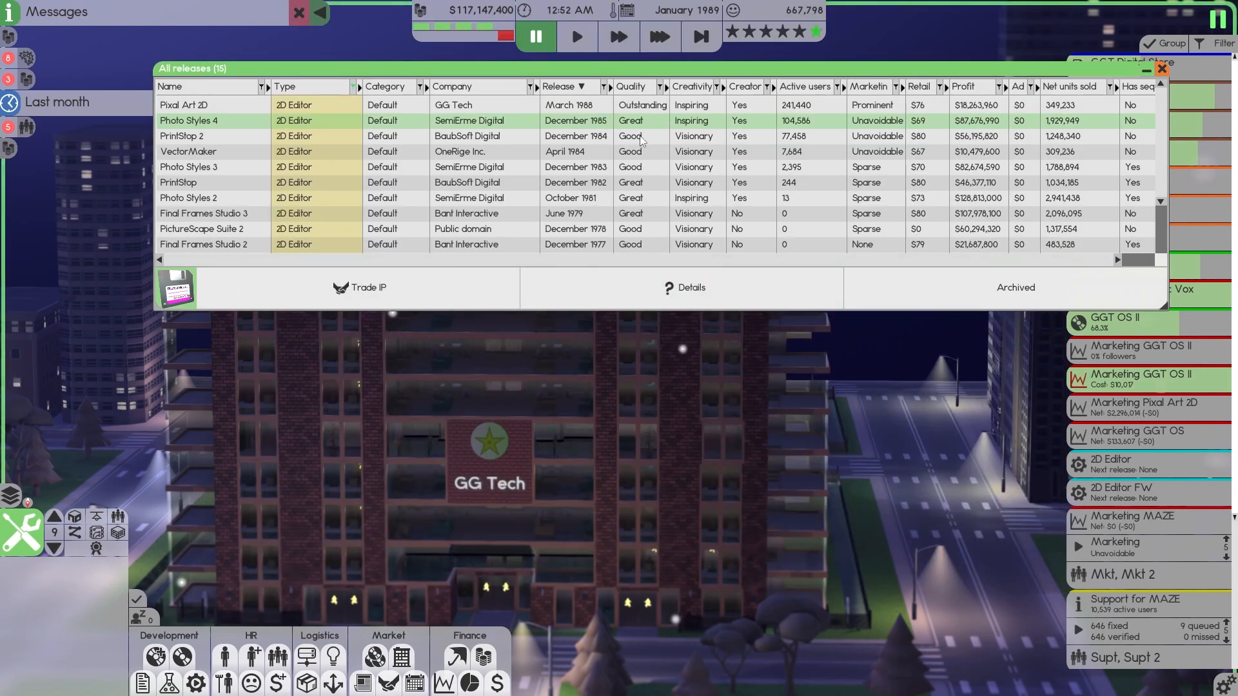
pyautogui.click(189, 198)
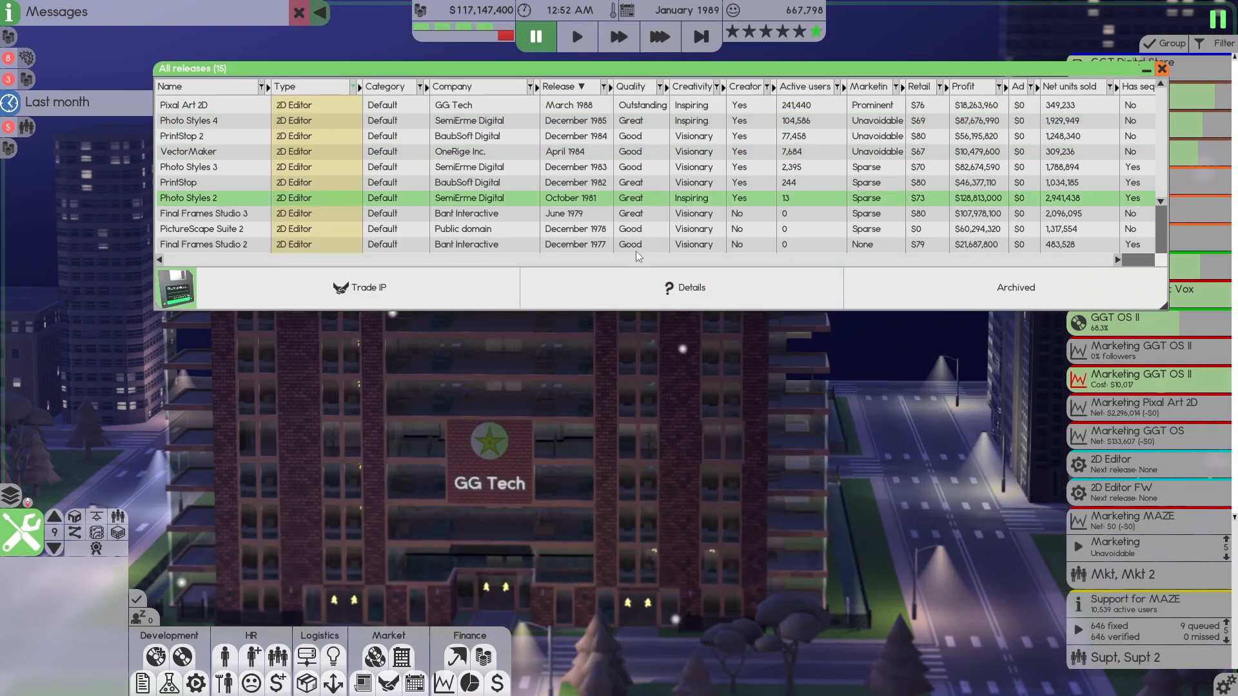
pyautogui.click(1168, 68)
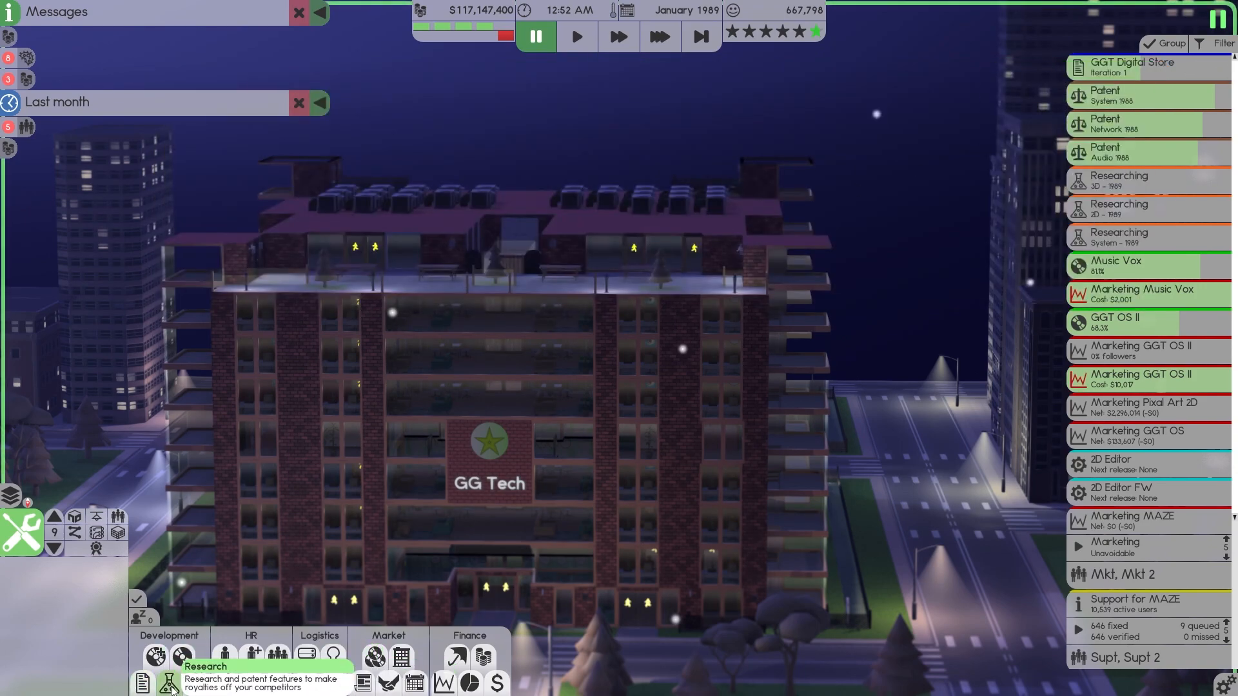
# Step: Check the 2D technology research overview, then start a new 2D Editor design
pyautogui.click(159, 680)
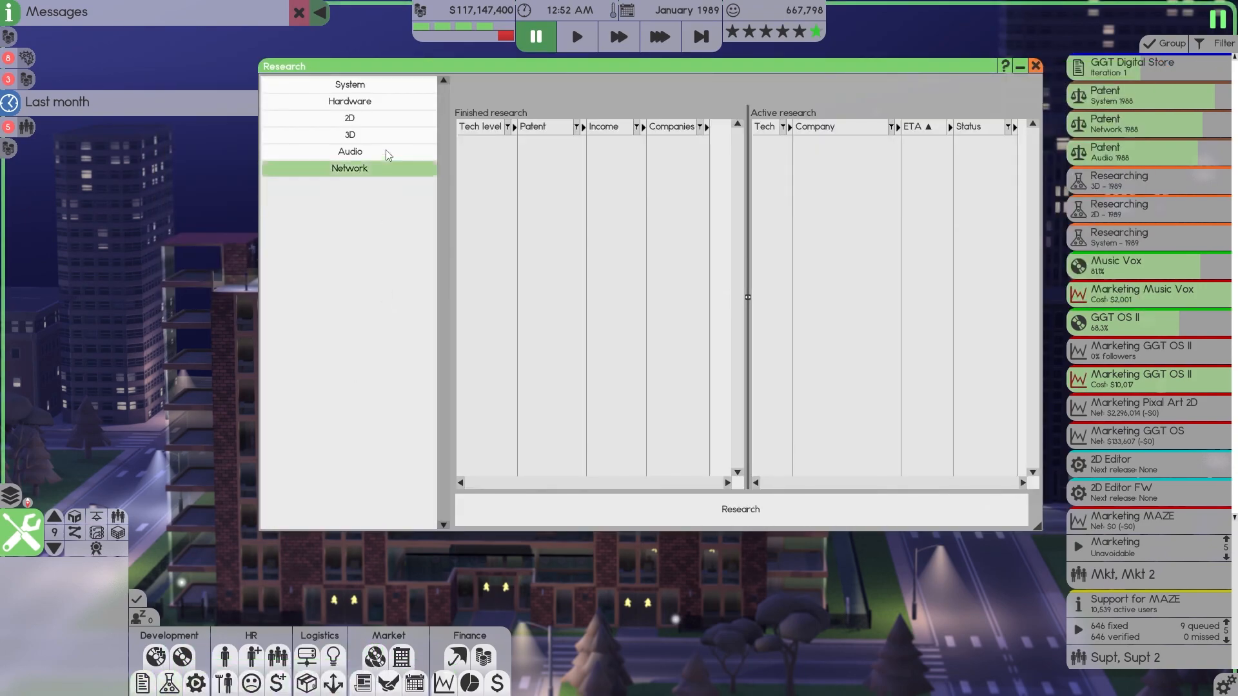
pyautogui.click(349, 117)
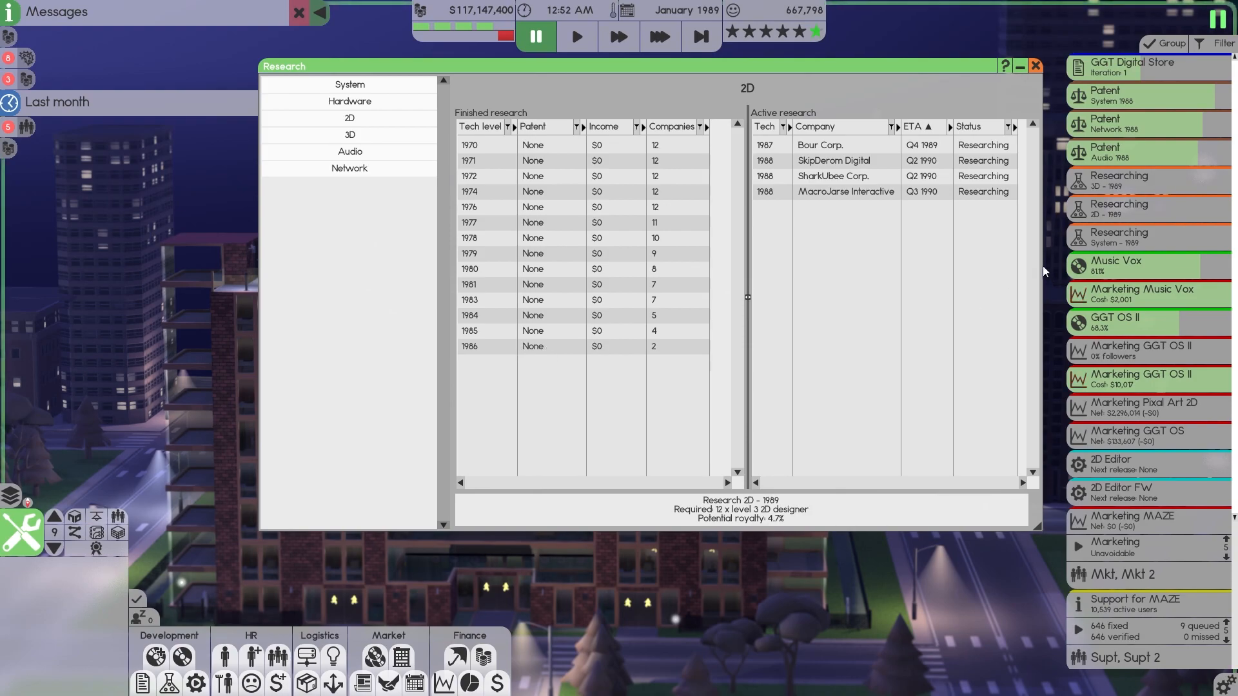
pyautogui.moveTo(547, 344)
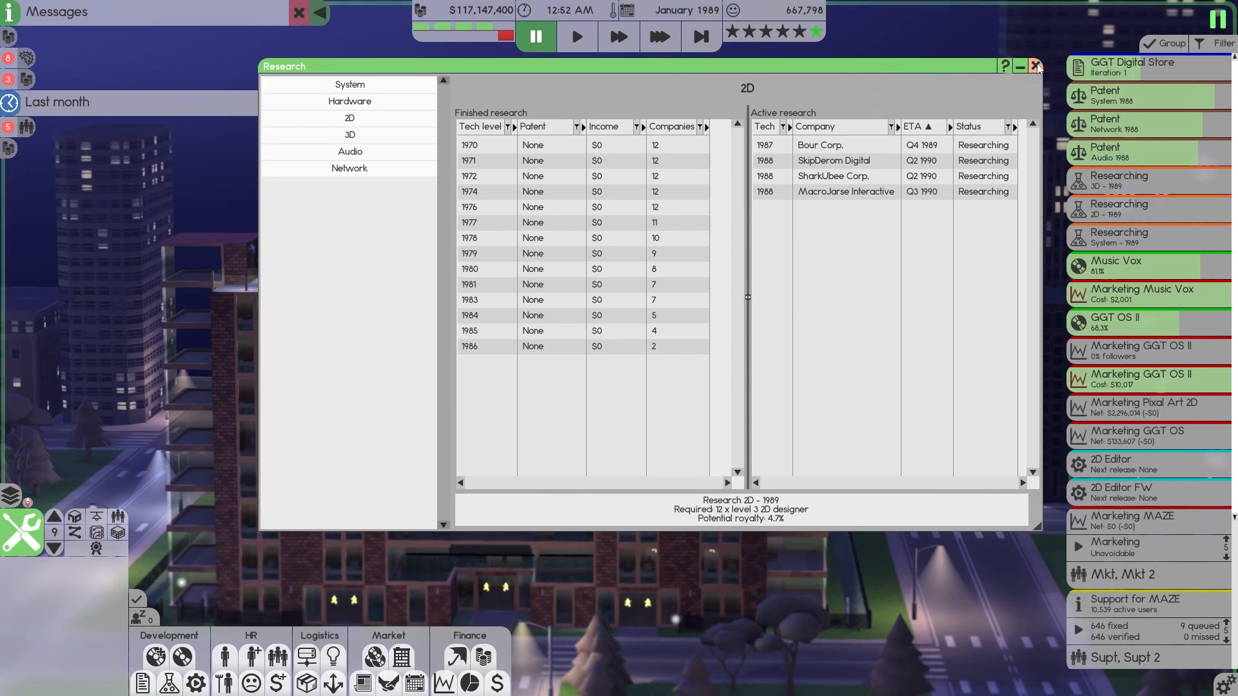
pyautogui.click(1040, 67)
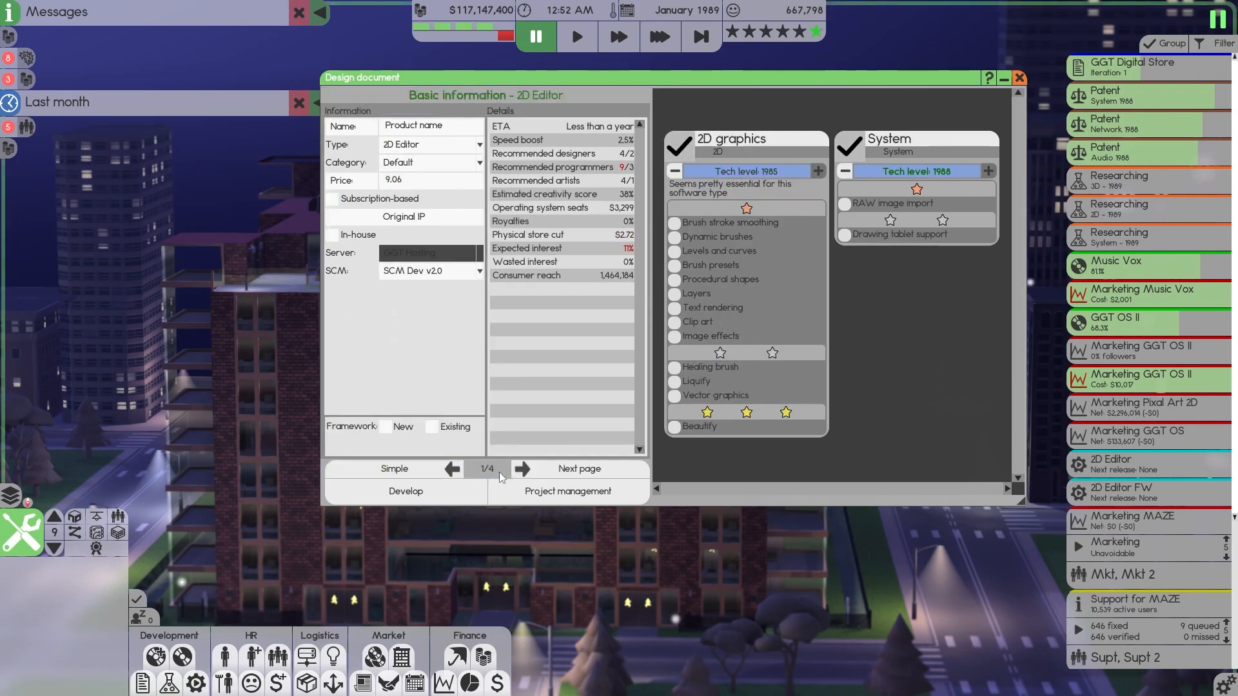
# Step: Build the editor on the GGT 2D v1.0 framework and include brush stroke smoothing
pyautogui.click(431, 427)
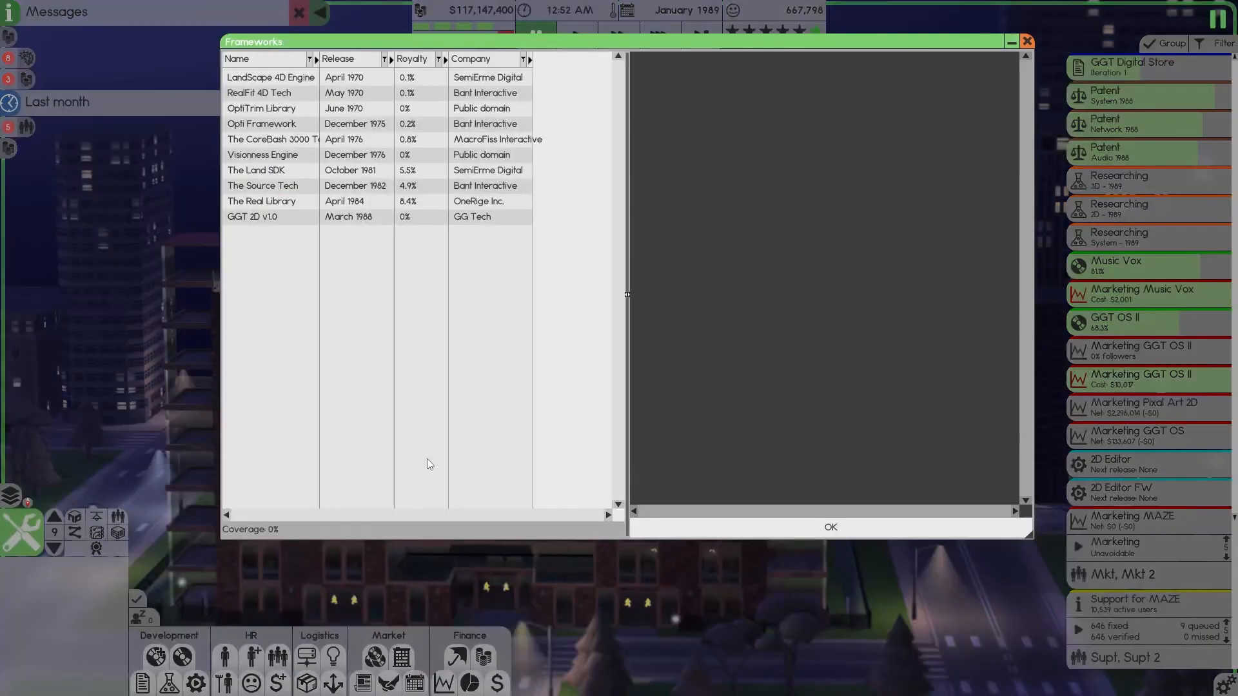
pyautogui.click(274, 216)
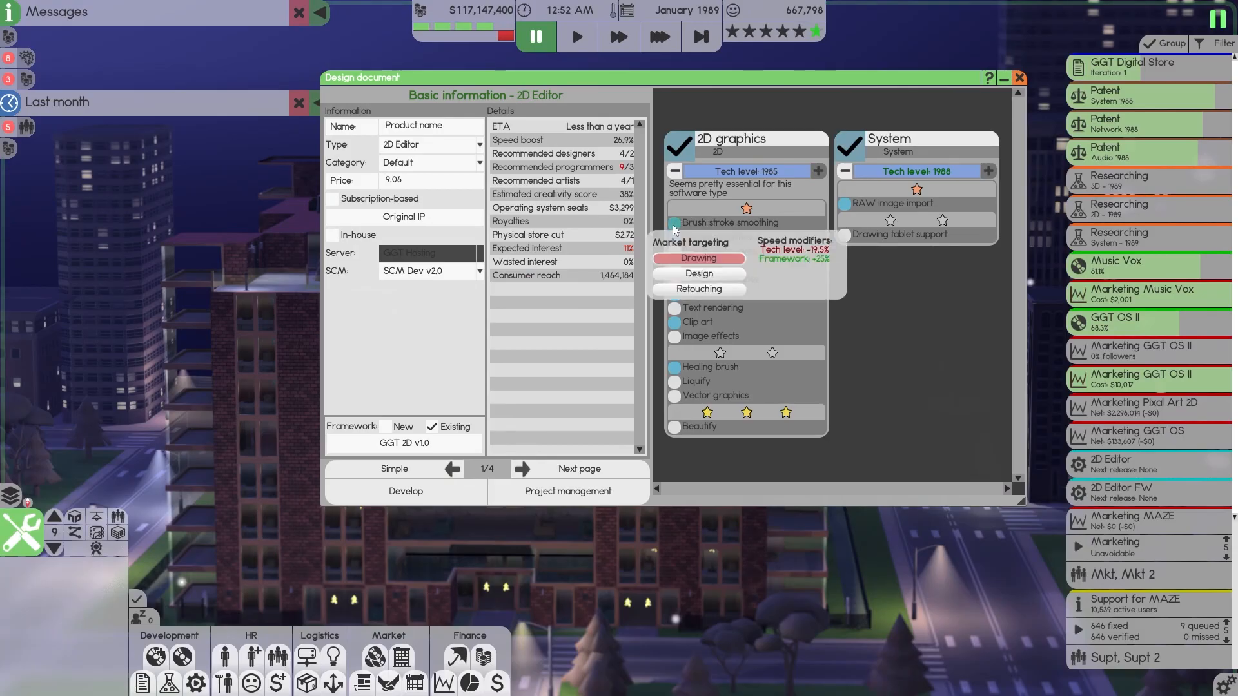
pyautogui.click(699, 345)
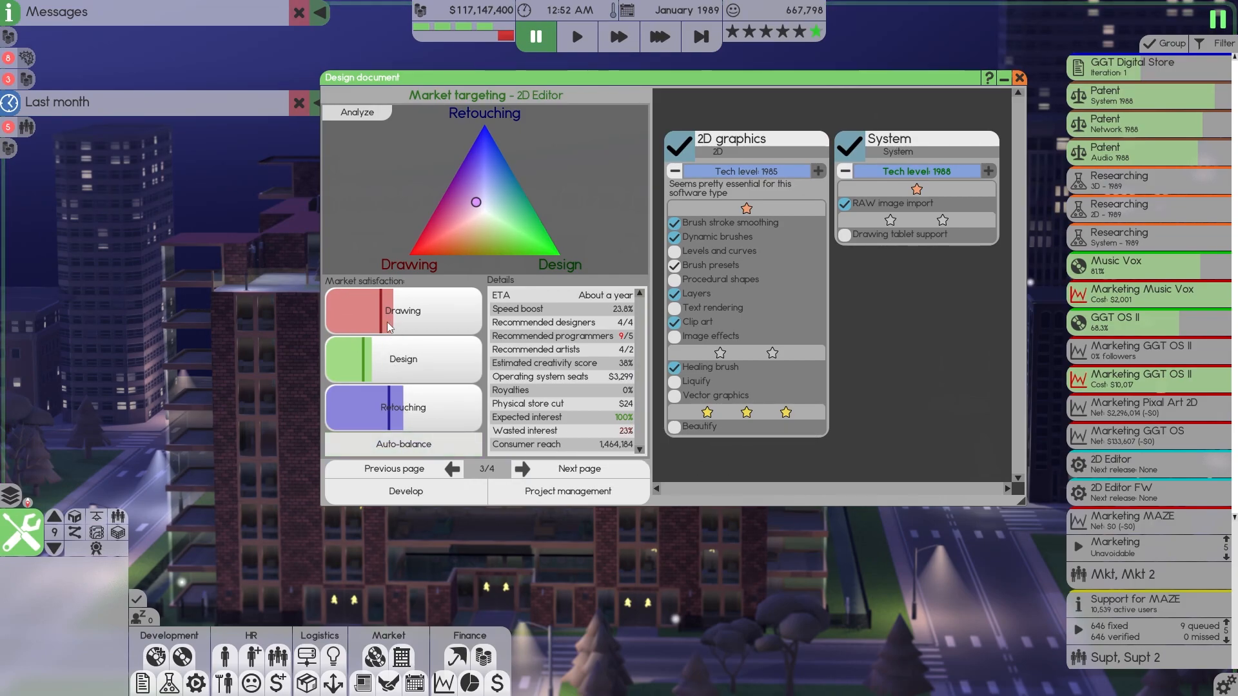
# Step: Analyse the 2D editor market, then add text rendering to the design's features
pyautogui.click(357, 112)
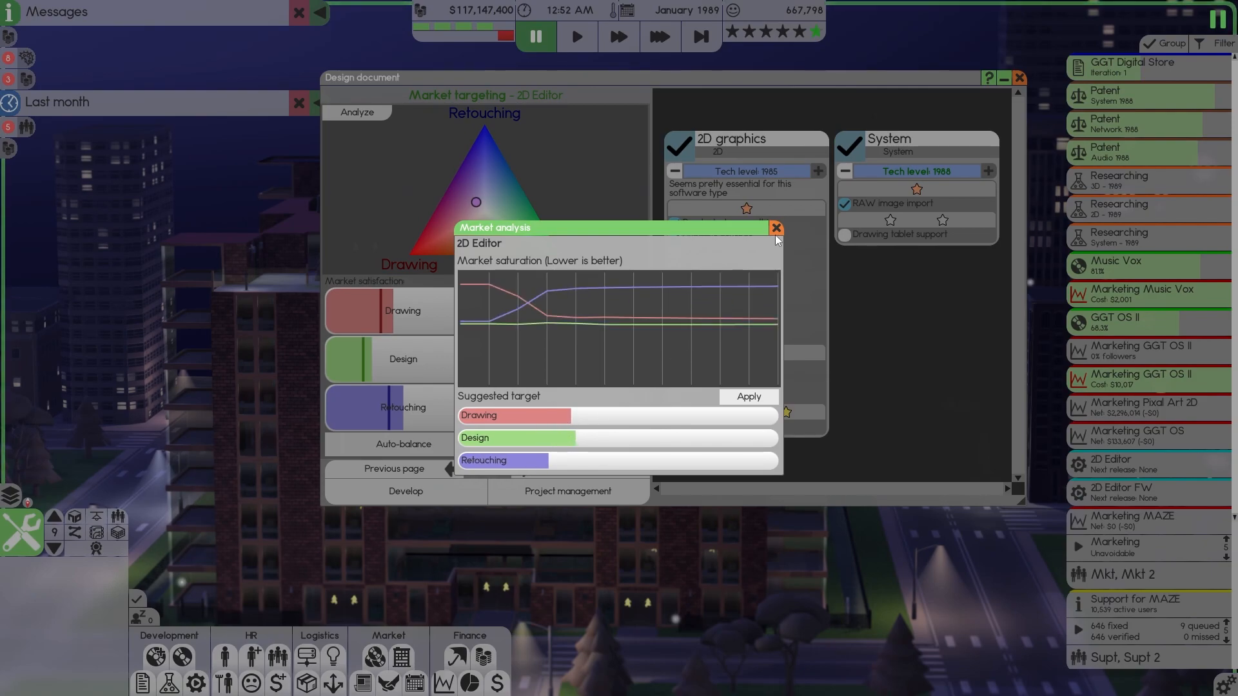
pyautogui.click(774, 228)
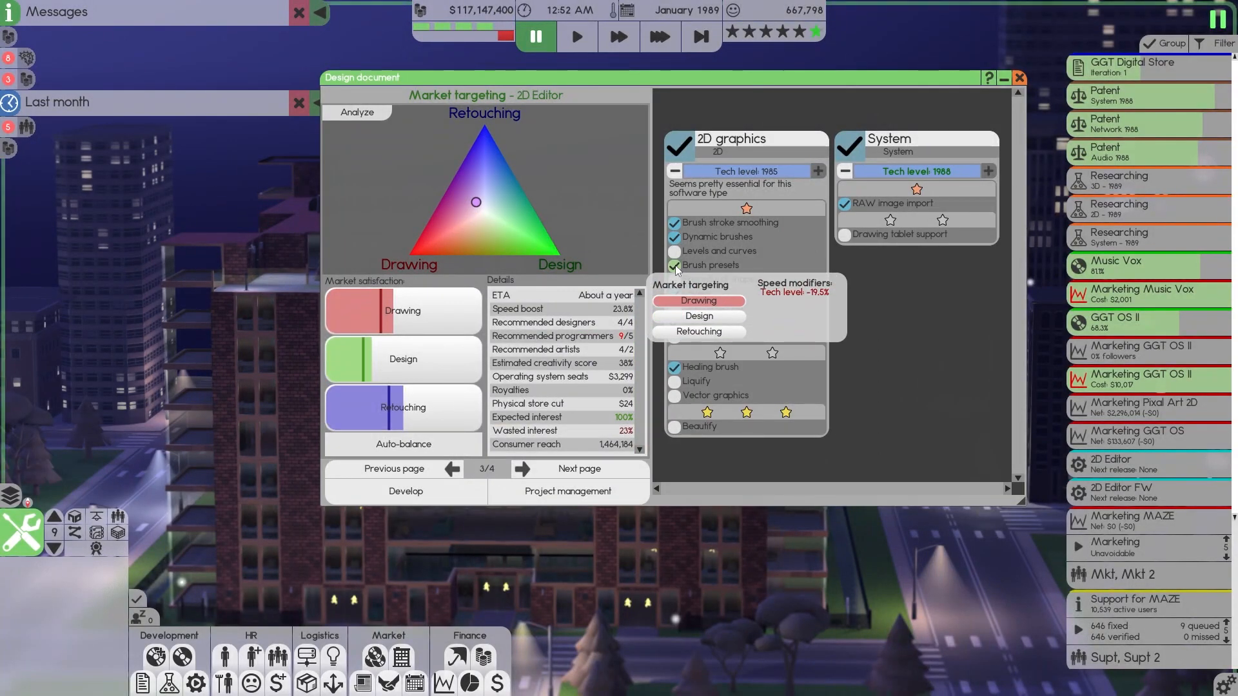
pyautogui.click(674, 278)
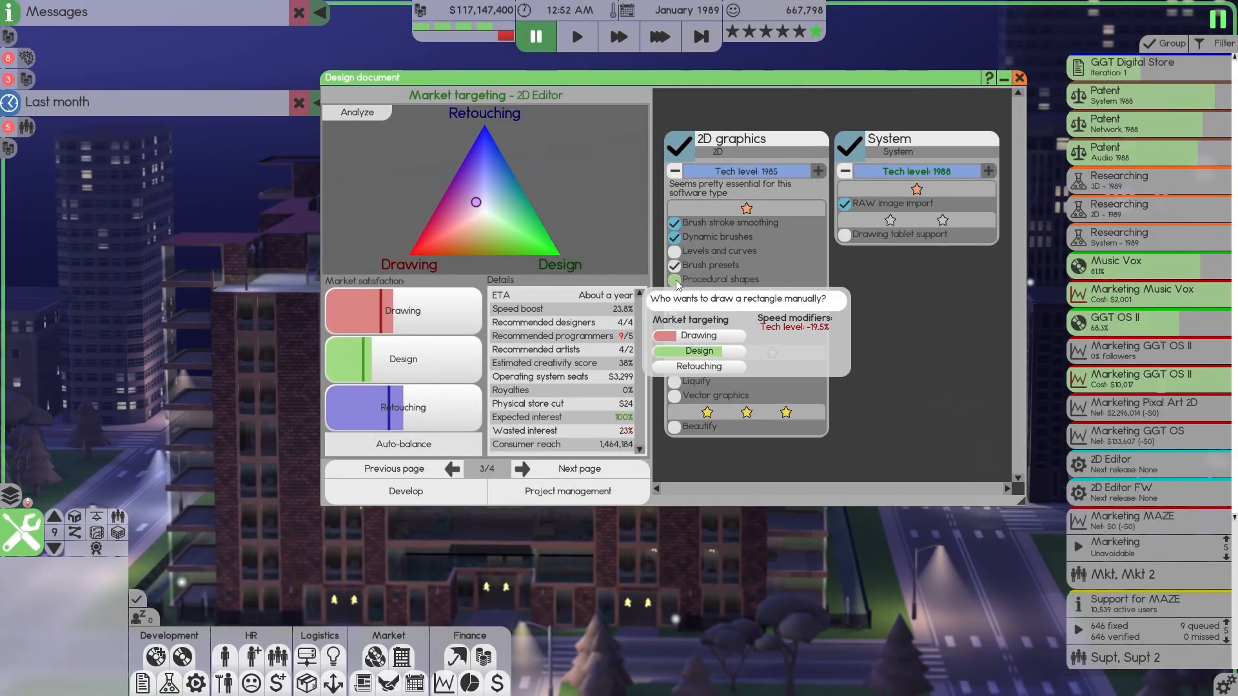
pyautogui.click(674, 278)
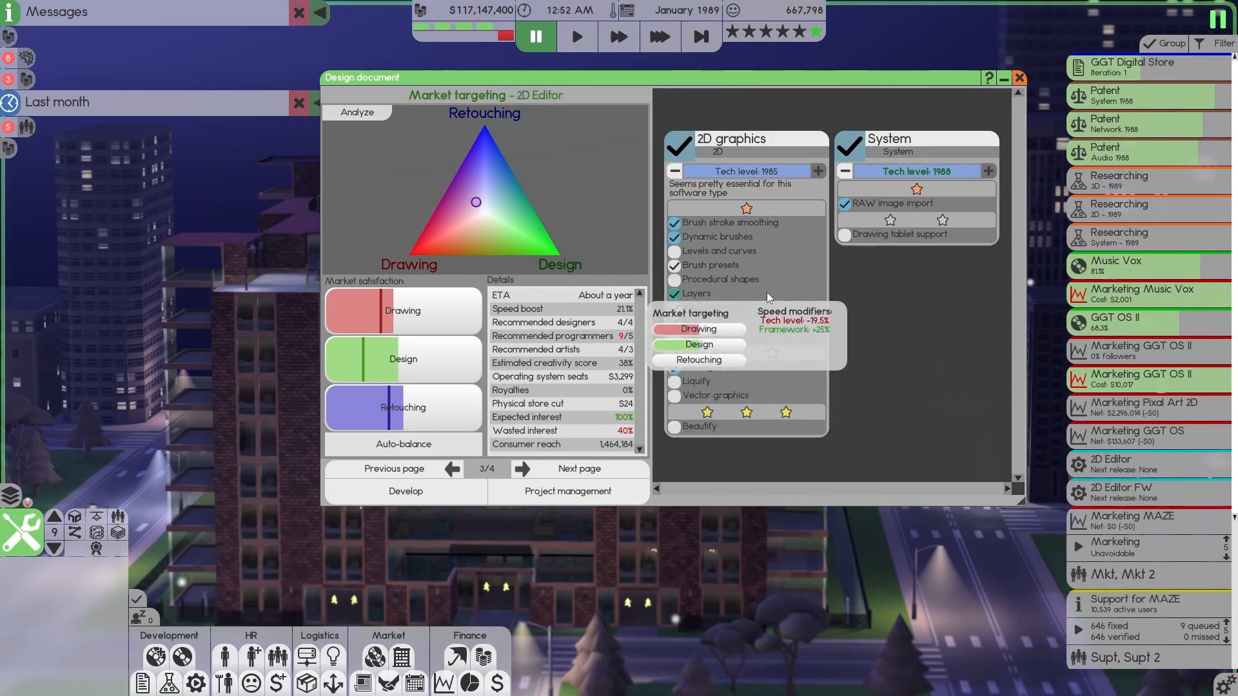
pyautogui.moveTo(606, 307)
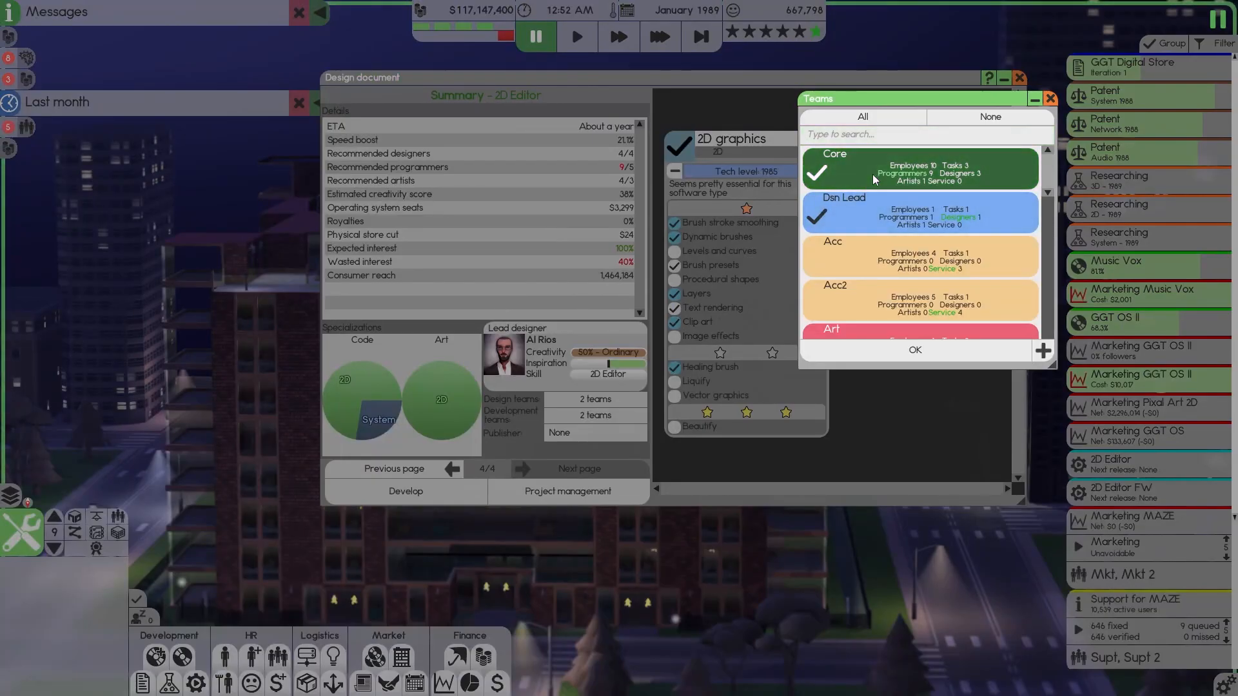
# Step: Confirm the design and development teams and close the design document
pyautogui.scroll(-3)
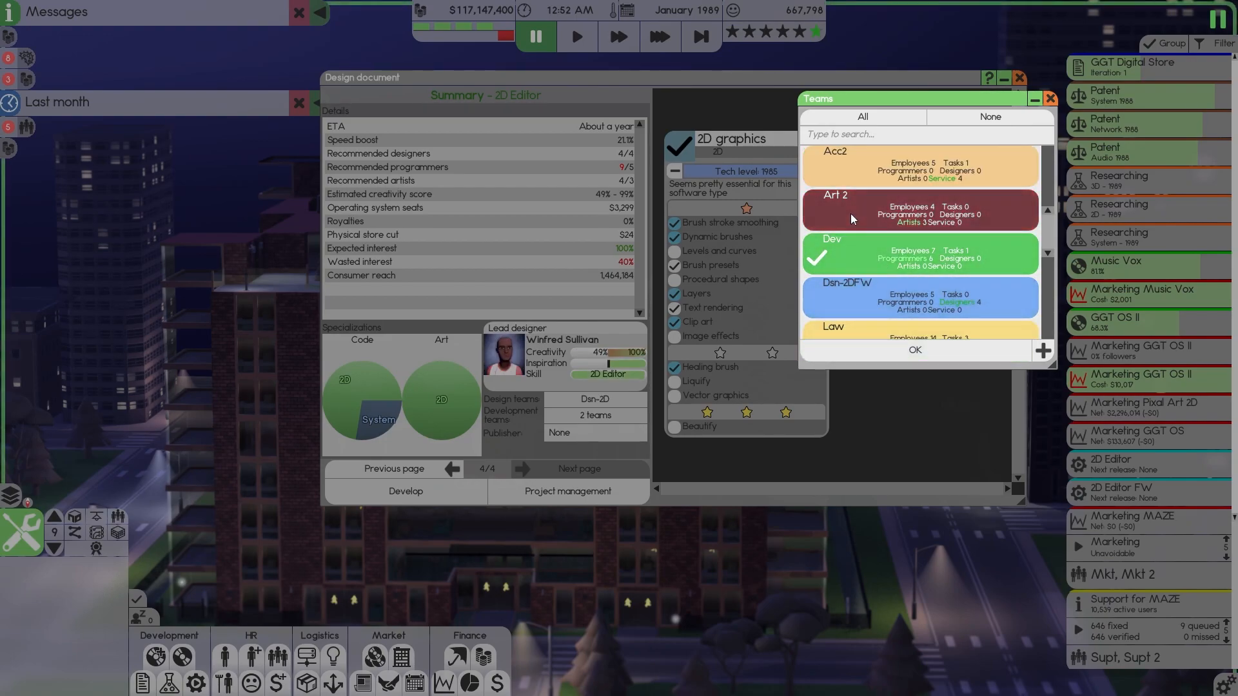
pyautogui.click(915, 351)
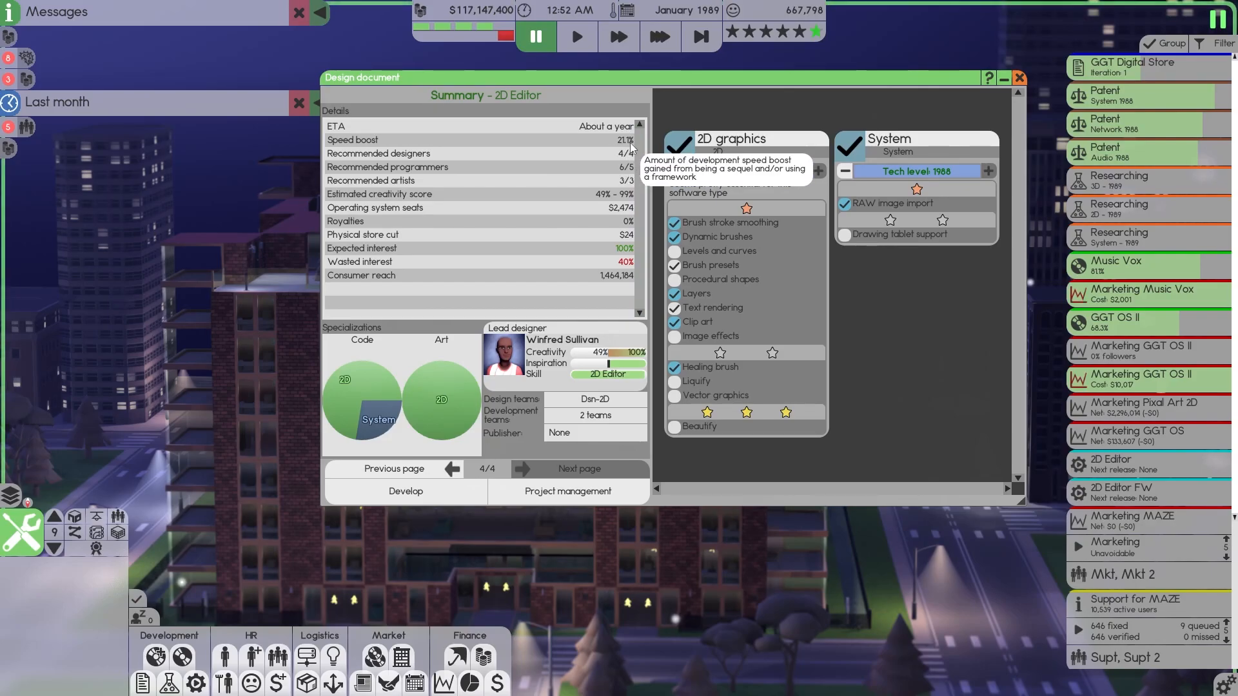
pyautogui.moveTo(622, 156)
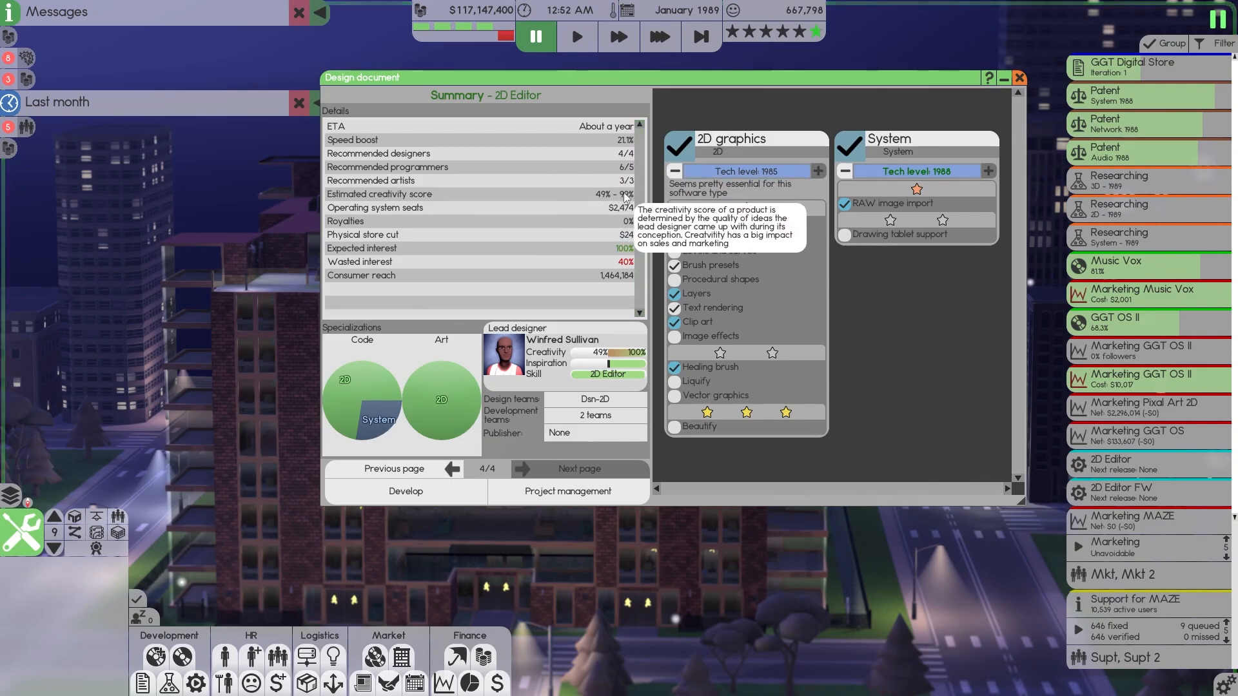
pyautogui.moveTo(654, 85)
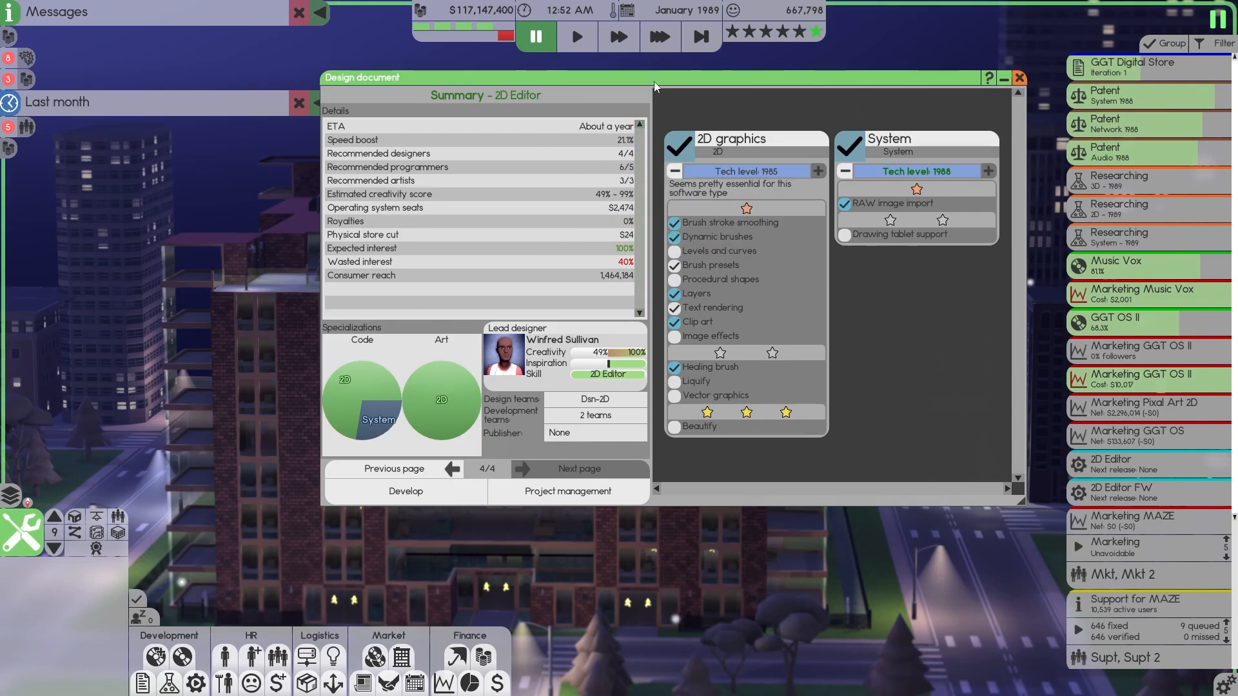
pyautogui.moveTo(654, 87); pyautogui.dragTo(663, 95)
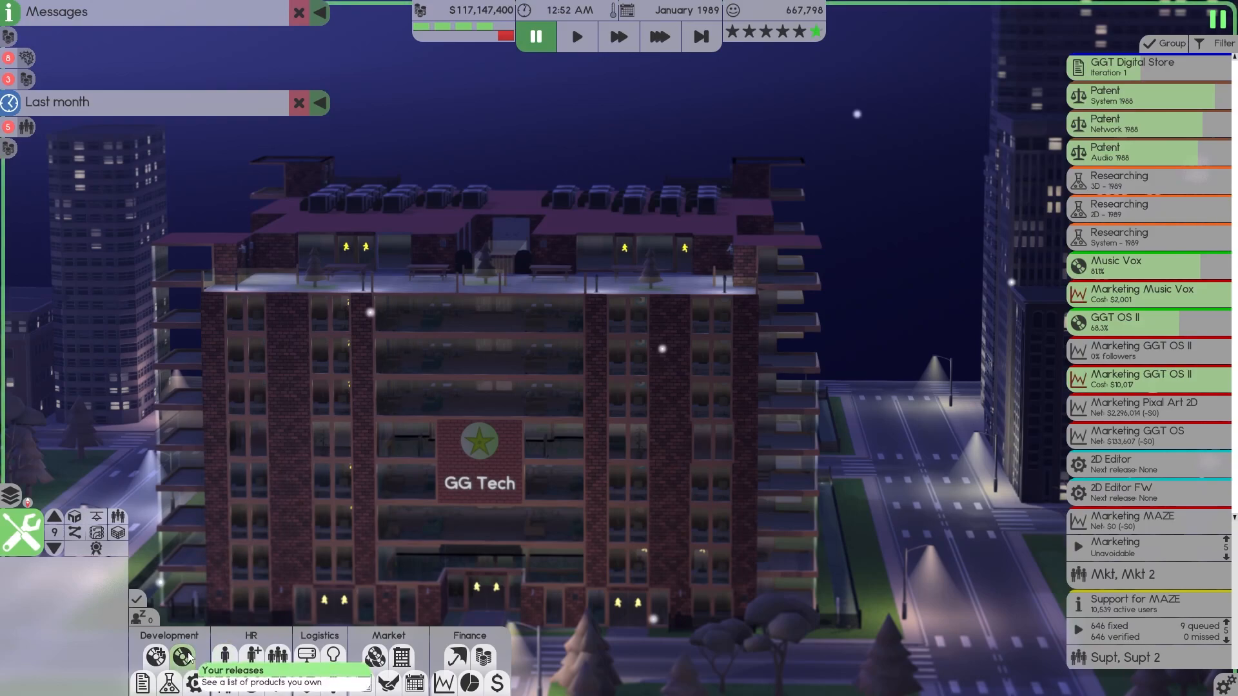
# Step: From your releases, select Pixal Art 2D and make a sequel named Pixal Art 2D 2
pyautogui.click(186, 655)
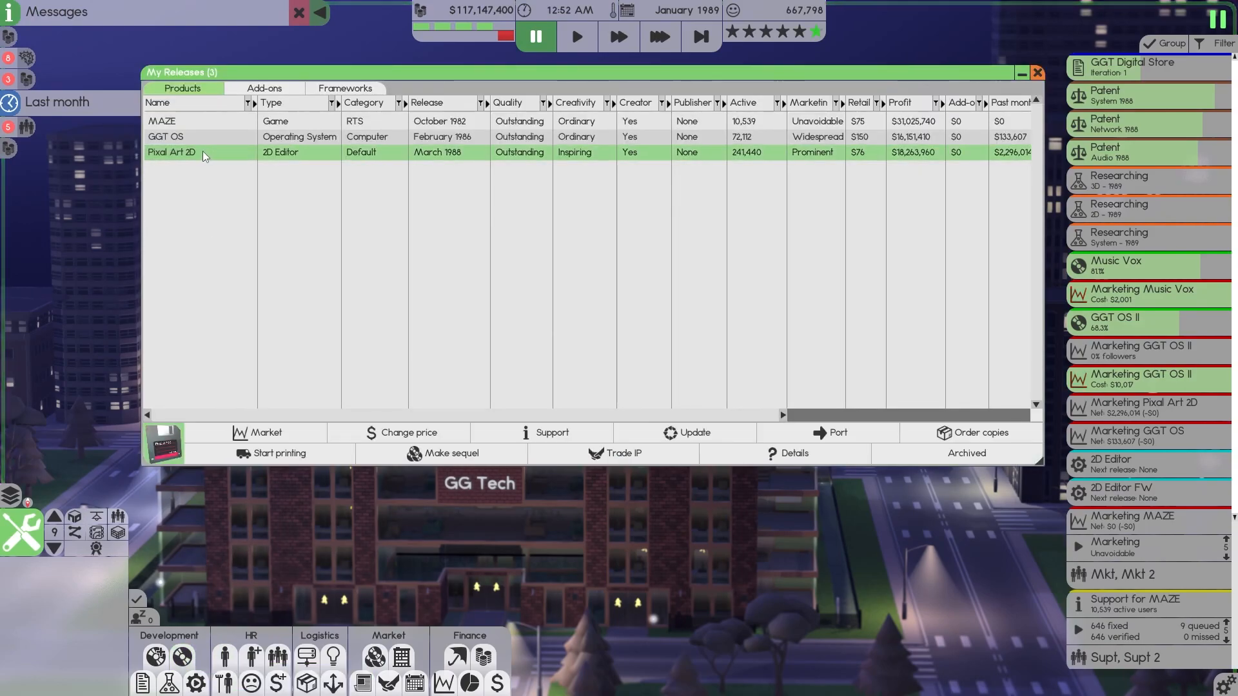
pyautogui.moveTo(447, 457)
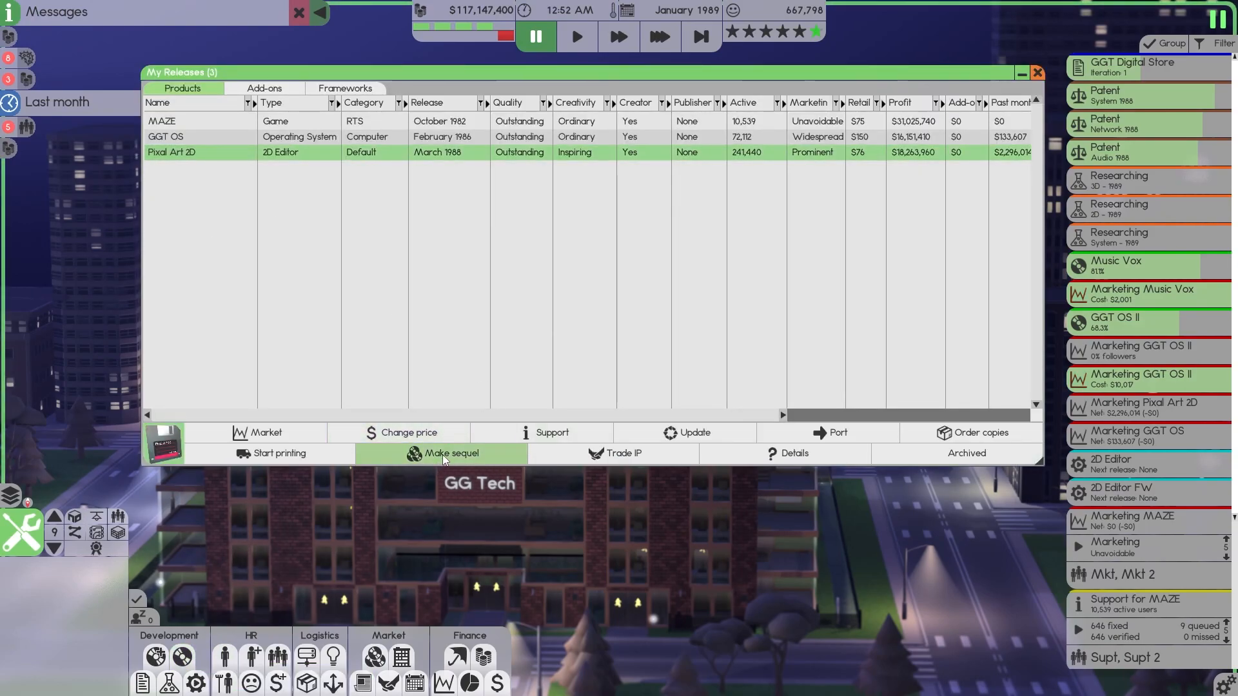
pyautogui.moveTo(1036, 348)
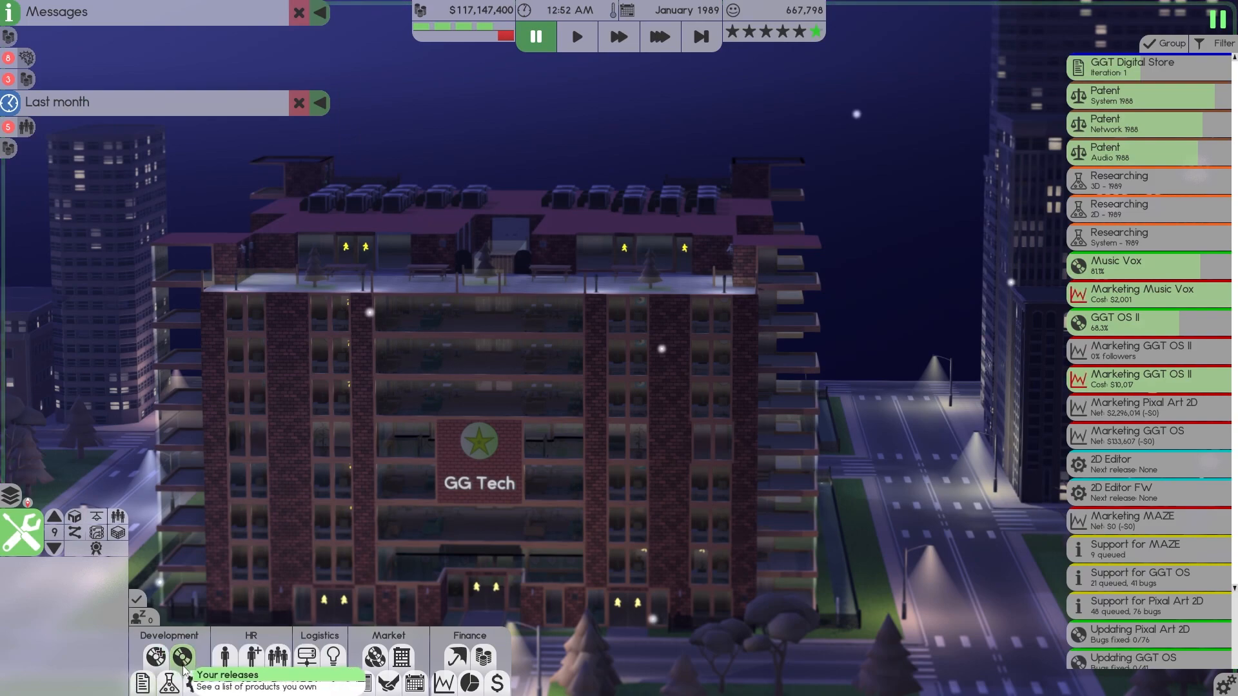
pyautogui.click(183, 656)
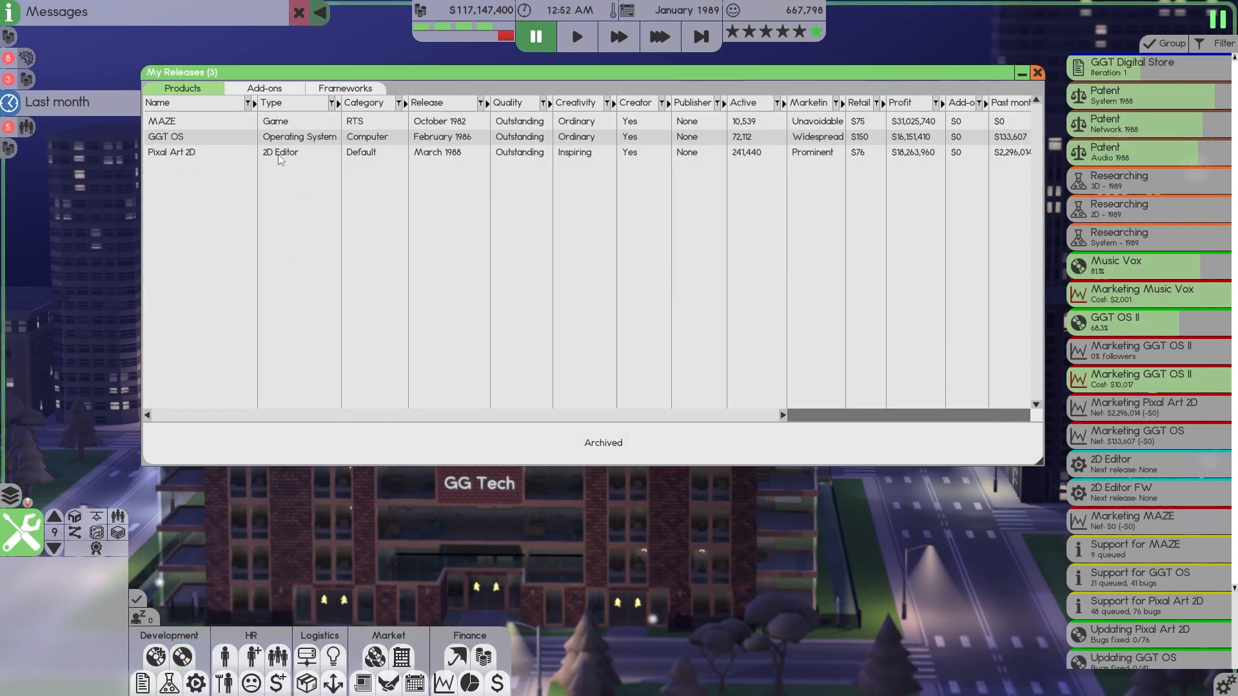
pyautogui.click(281, 155)
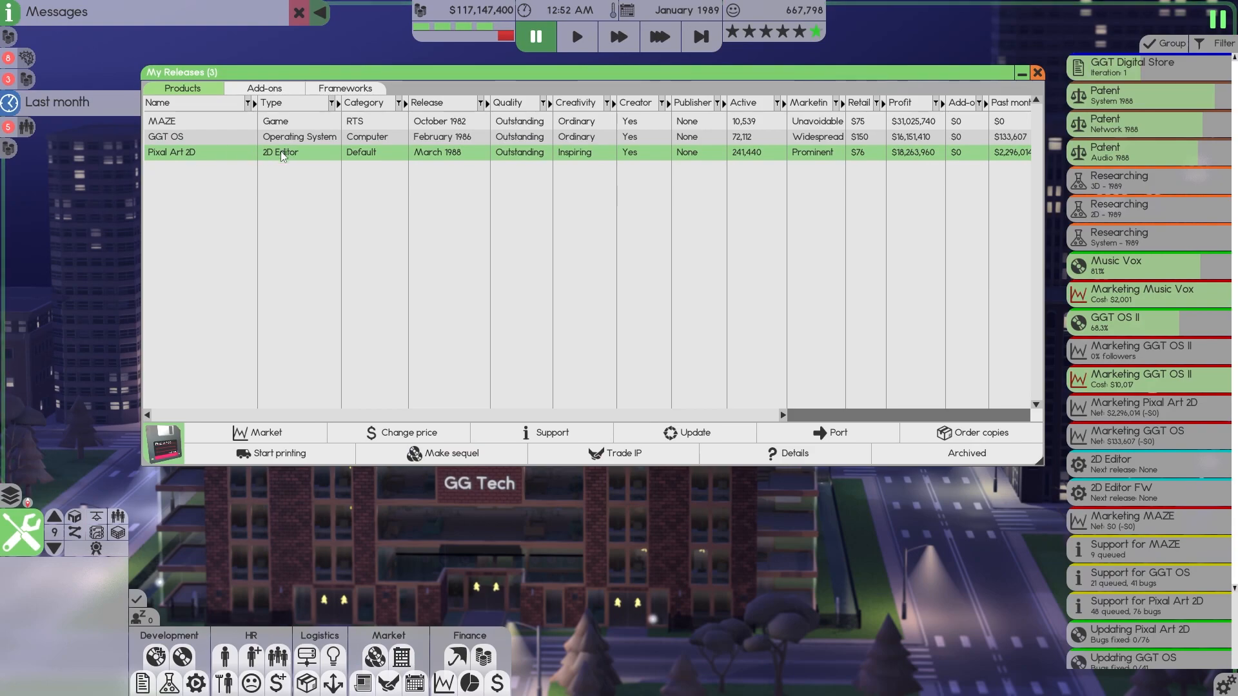
pyautogui.moveTo(470, 454)
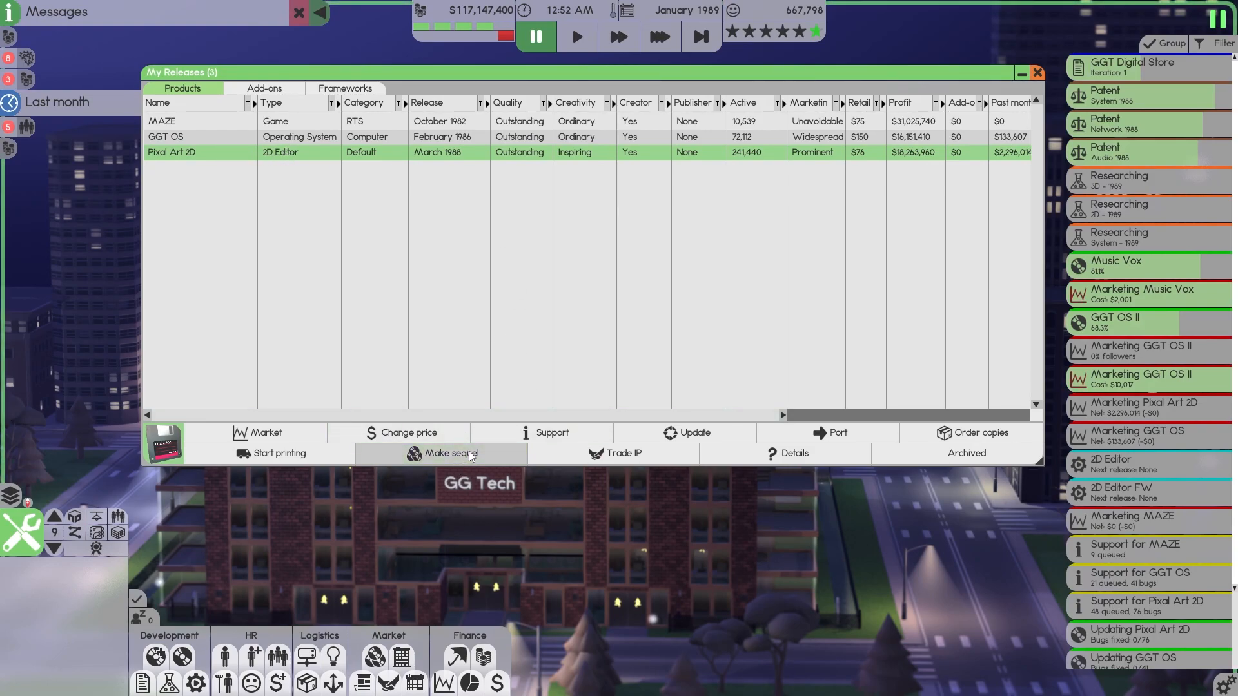
pyautogui.click(441, 454)
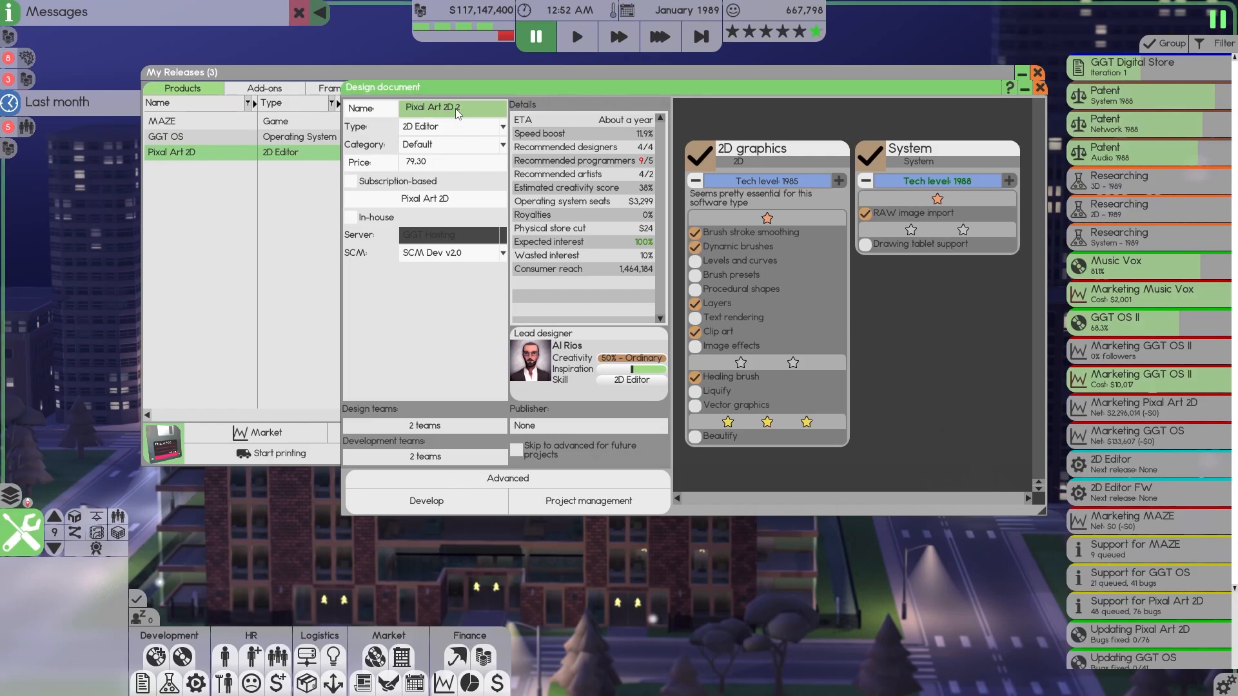
# Step: Append 'PRO' to the sequel's name, making it Pixel Art 2D PRO
pyautogui.write('PRO')
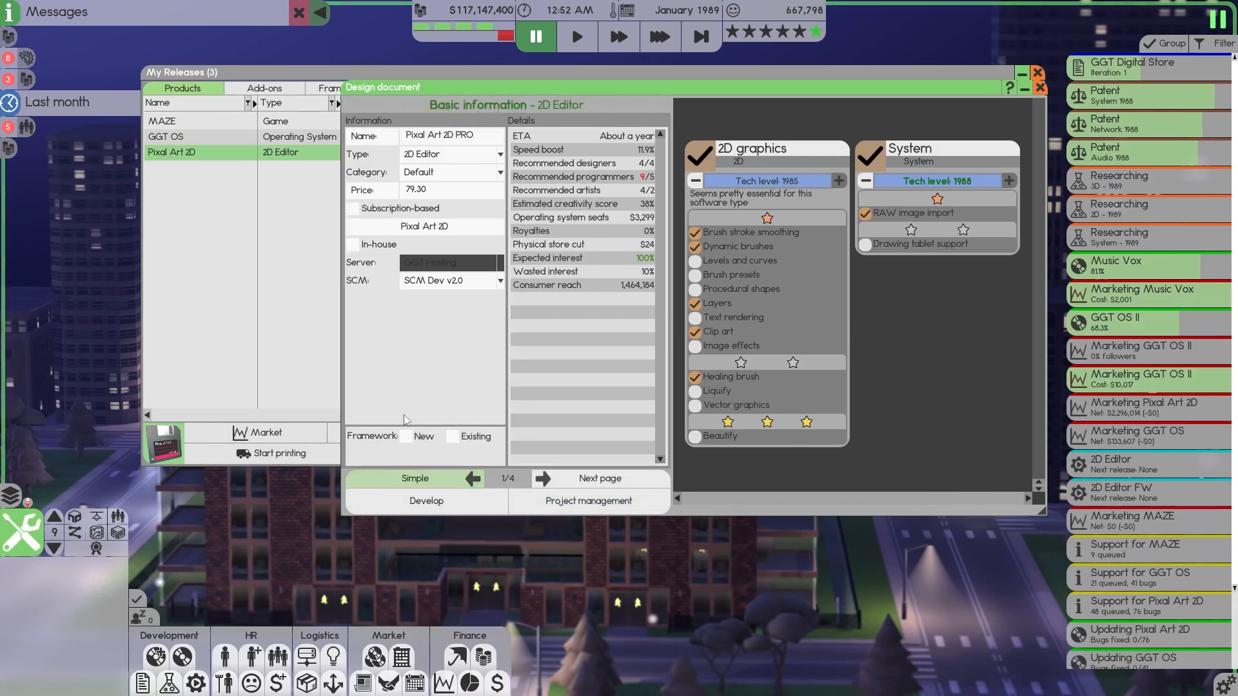
pyautogui.moveTo(605, 154)
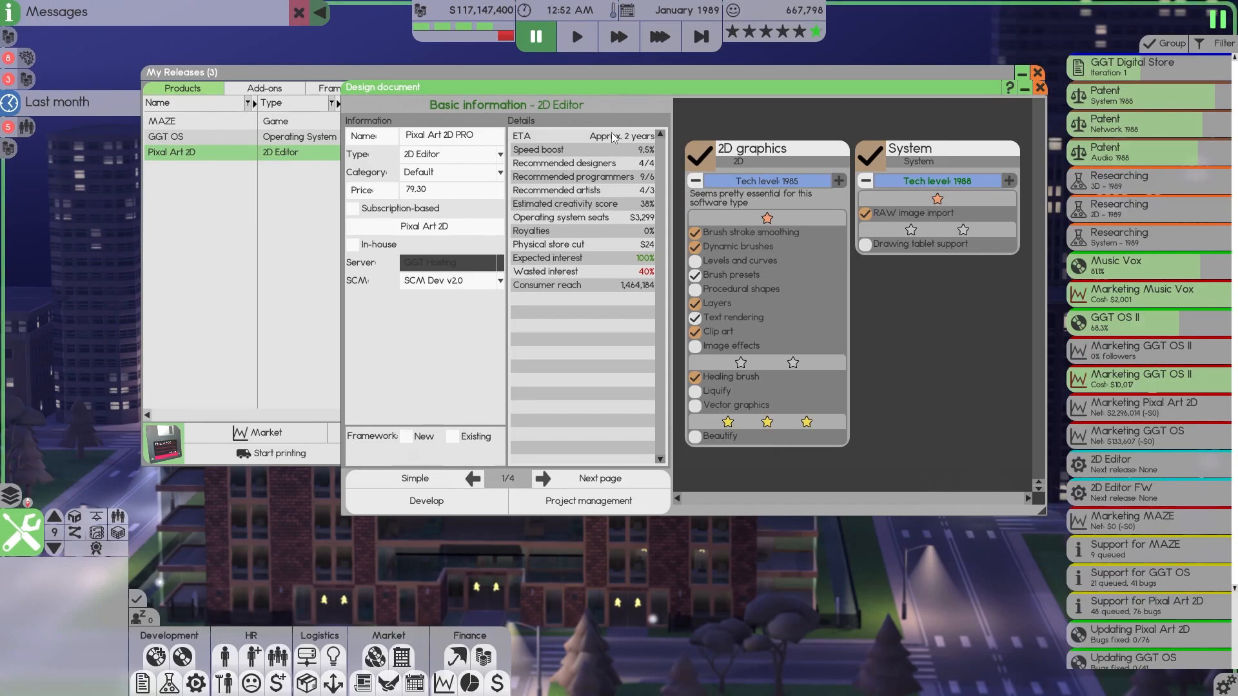
pyautogui.moveTo(614, 137)
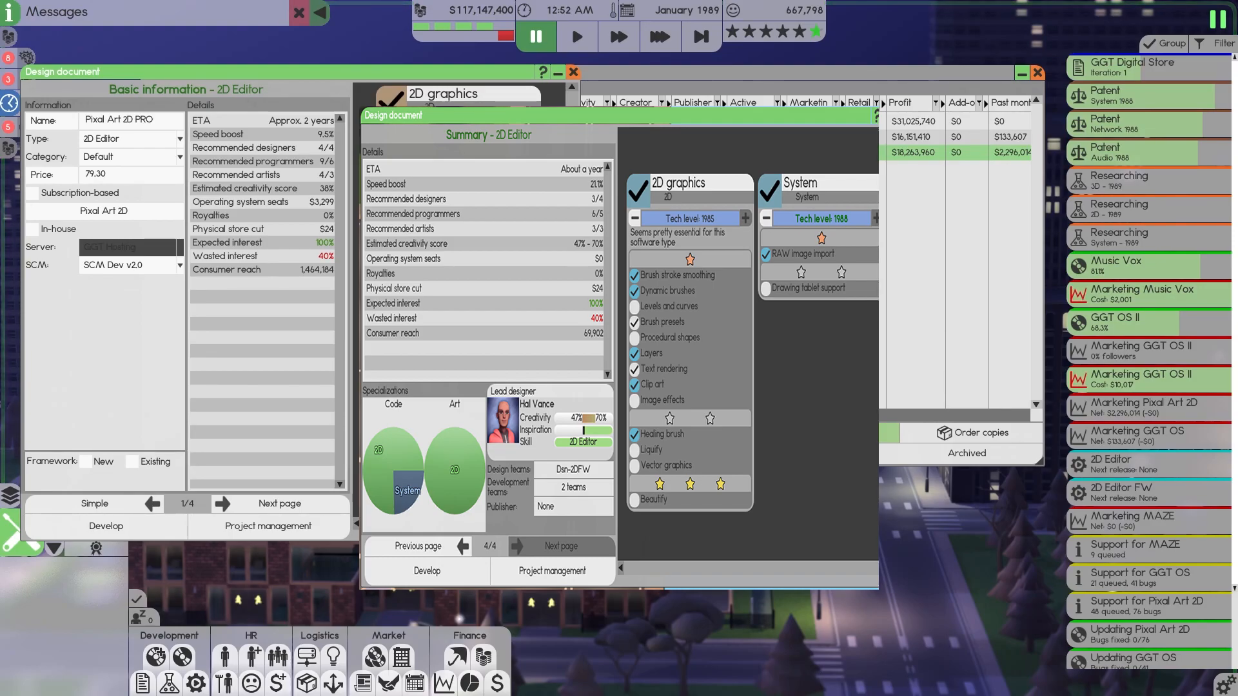
pyautogui.moveTo(414, 78)
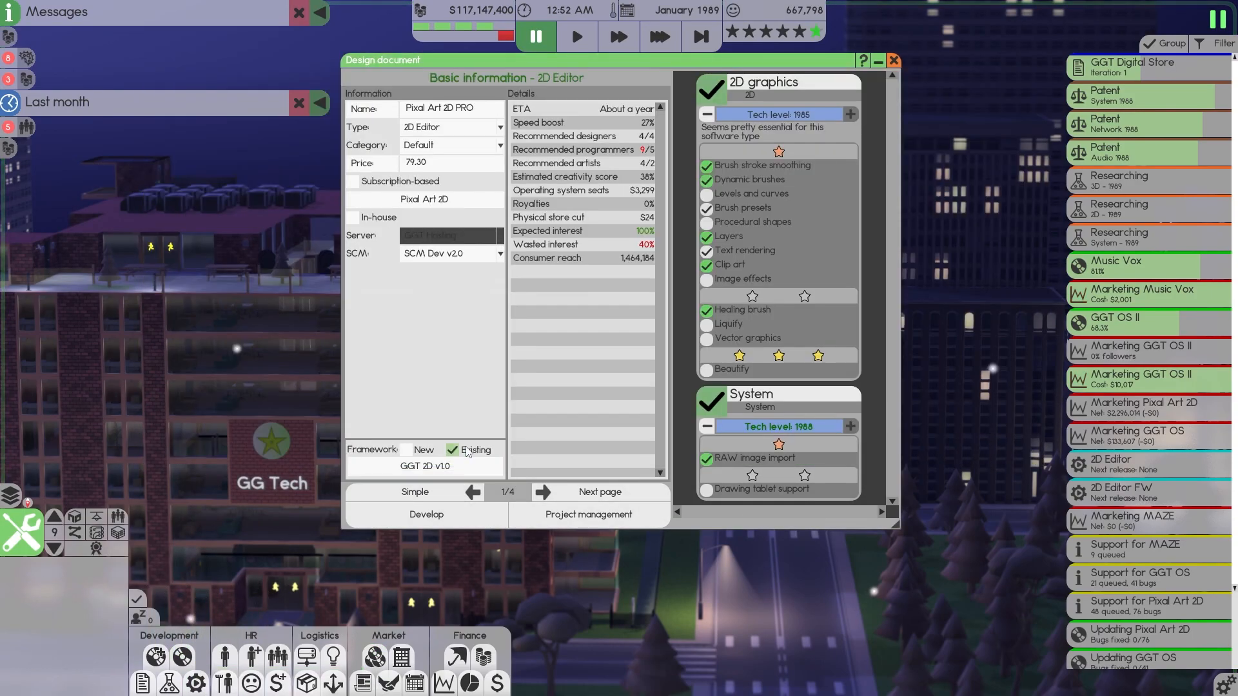
pyautogui.moveTo(598, 191)
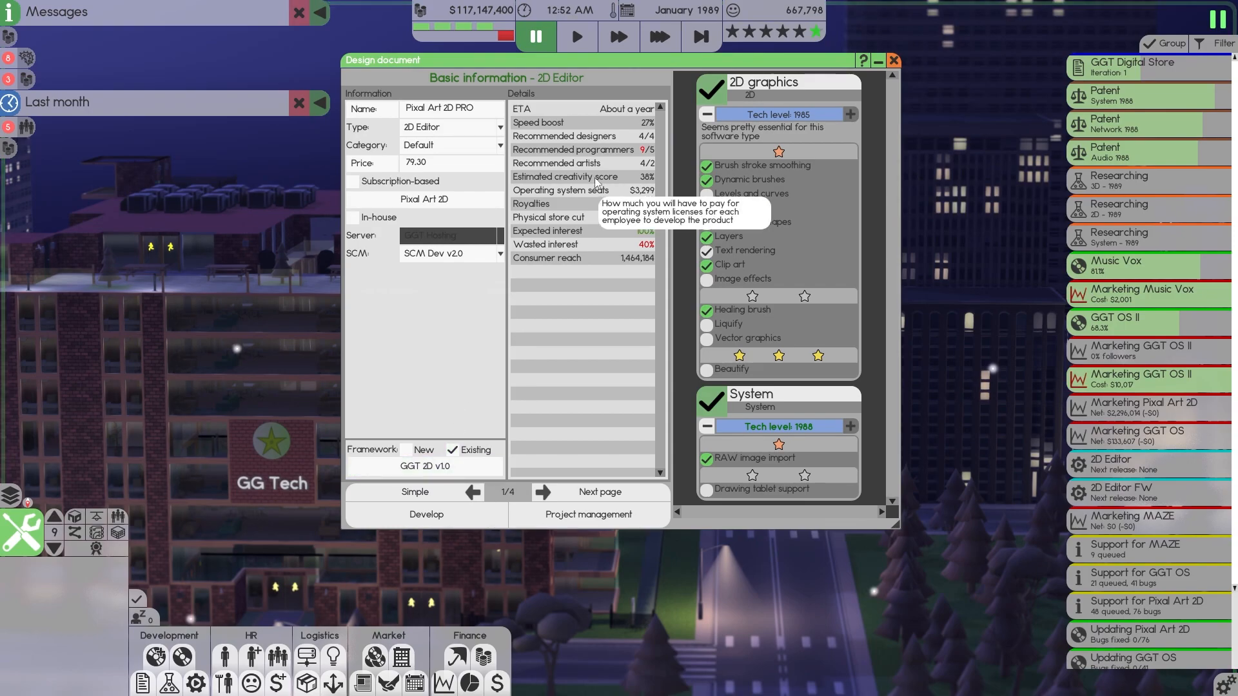
pyautogui.moveTo(649, 131)
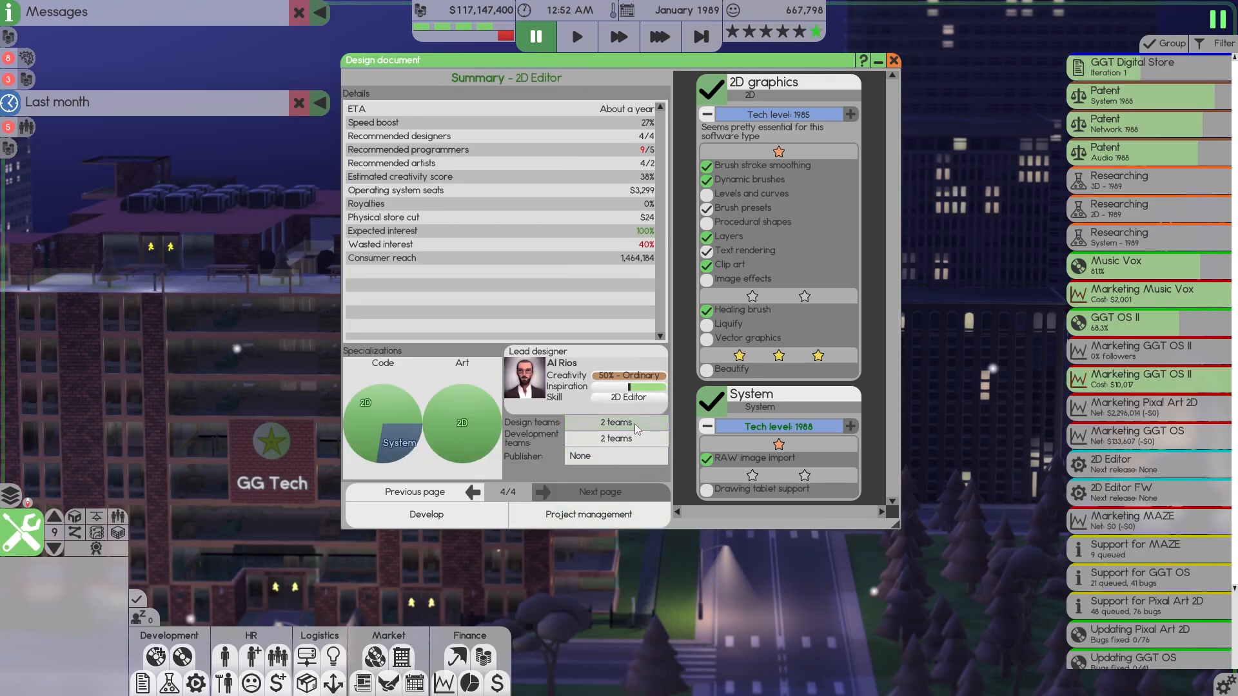
# Step: Assign Dsn-2D as the project's design team and confirm the choice
pyautogui.click(616, 421)
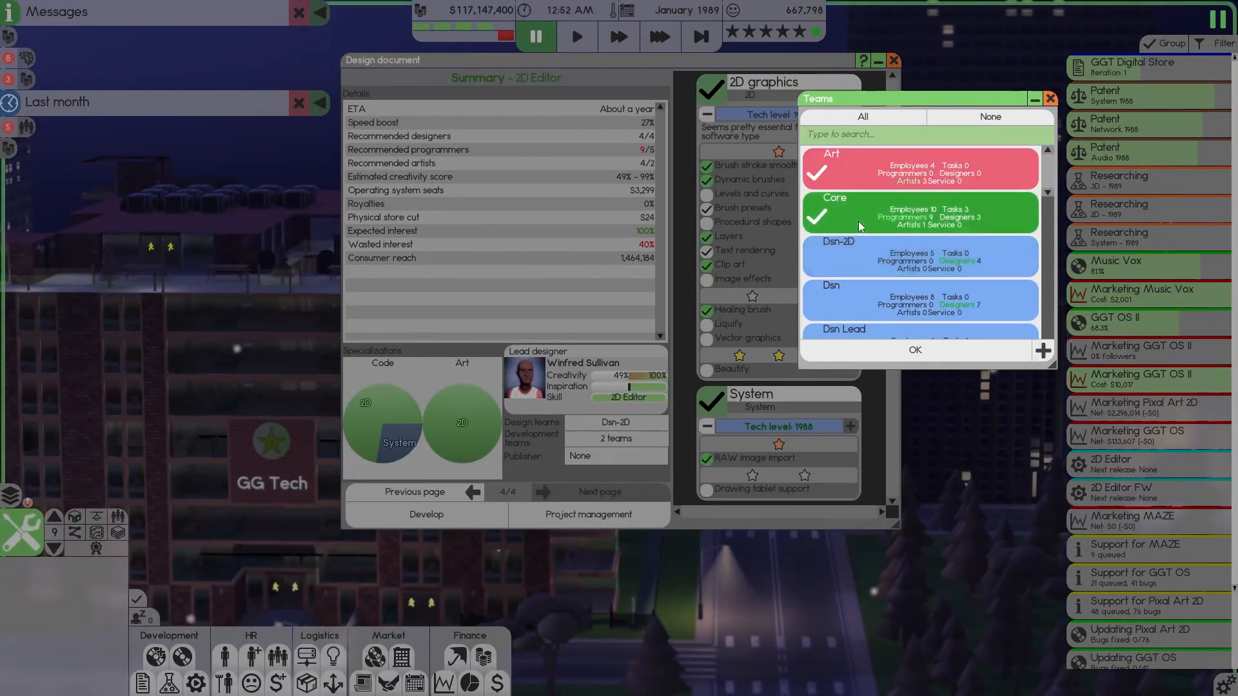
pyautogui.click(915, 350)
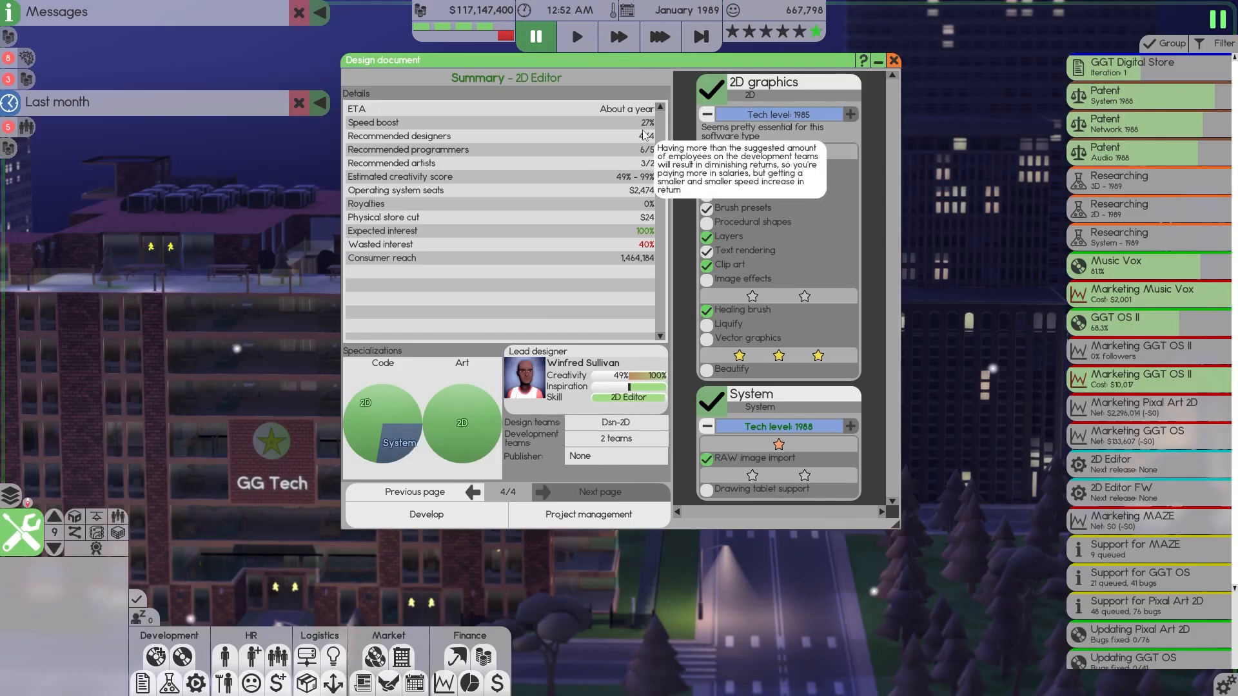
pyautogui.moveTo(654, 125)
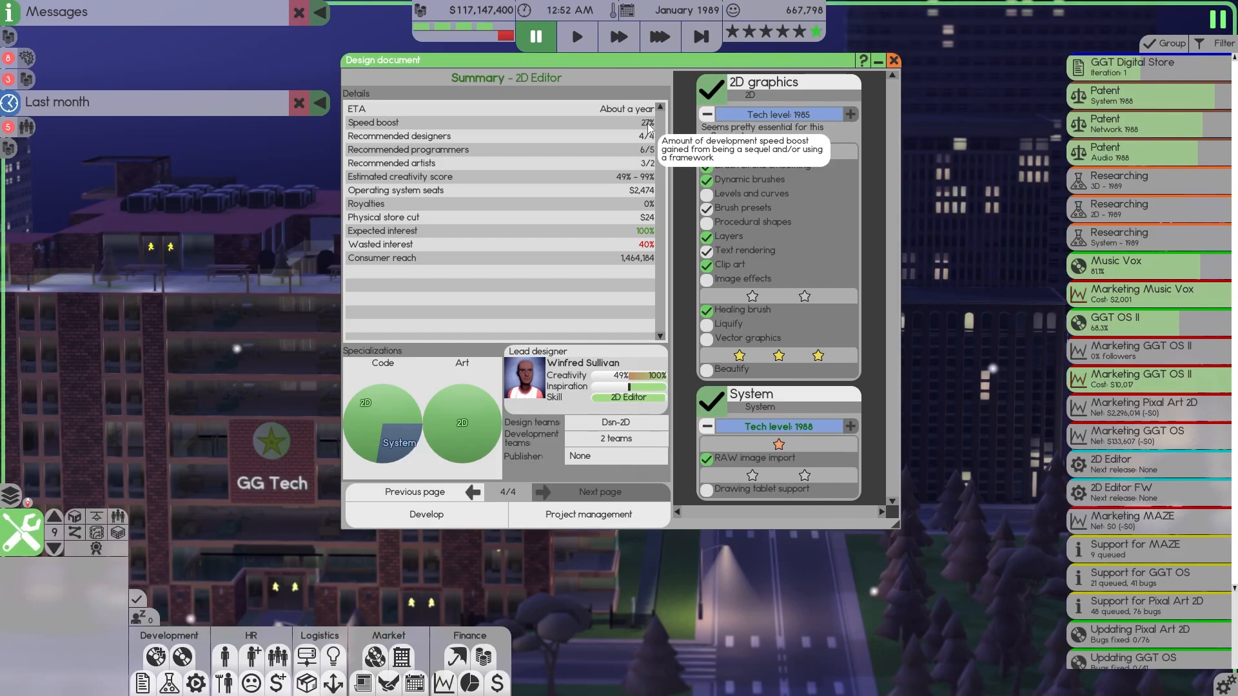
pyautogui.moveTo(598, 70)
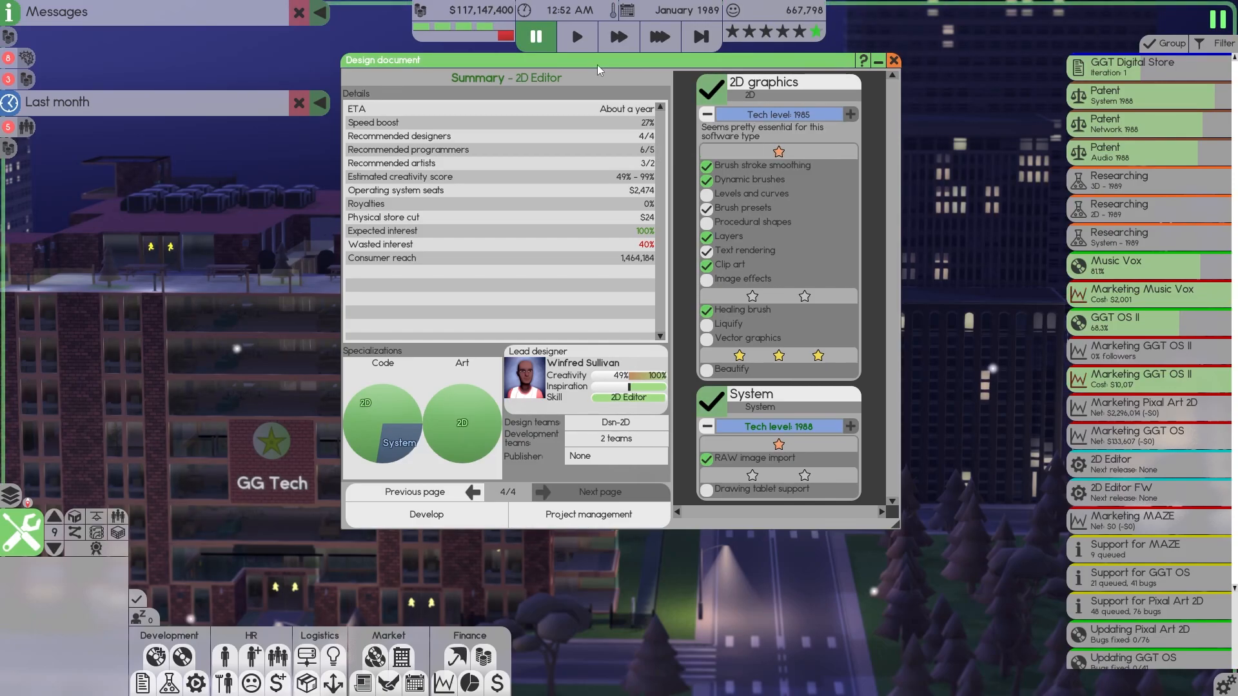
pyautogui.moveTo(609, 122)
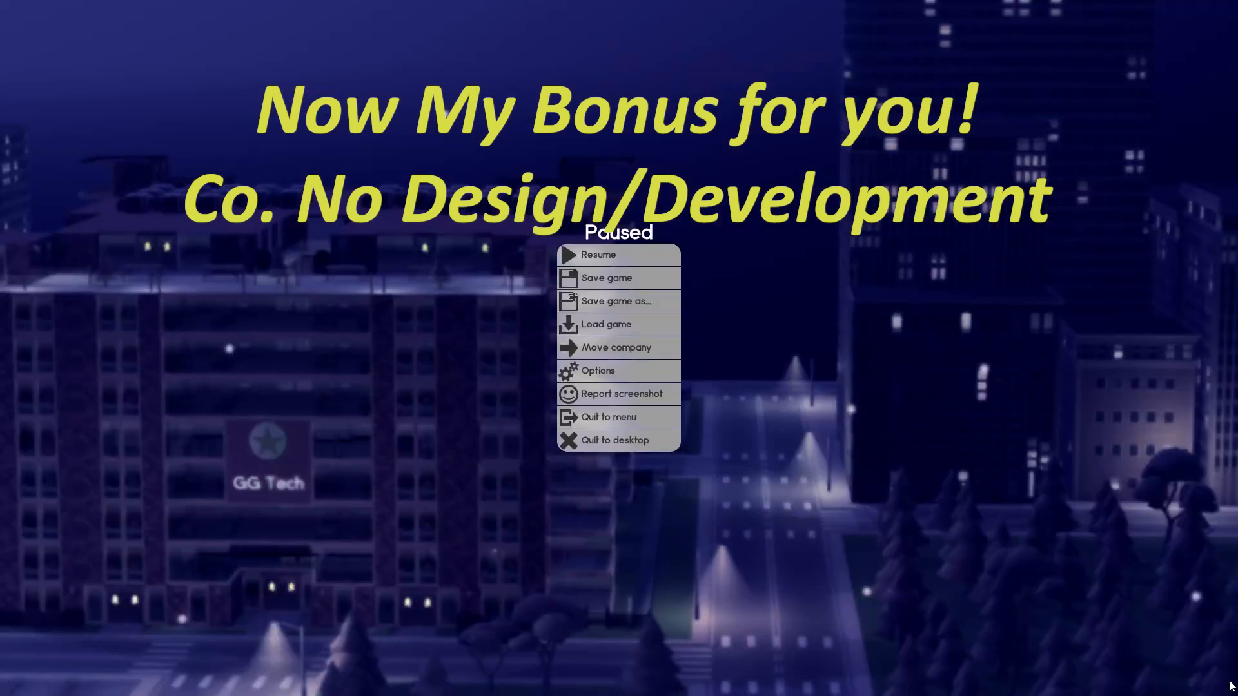
# Step: Load a different company's saved game from the pause menu
pyautogui.click(598, 254)
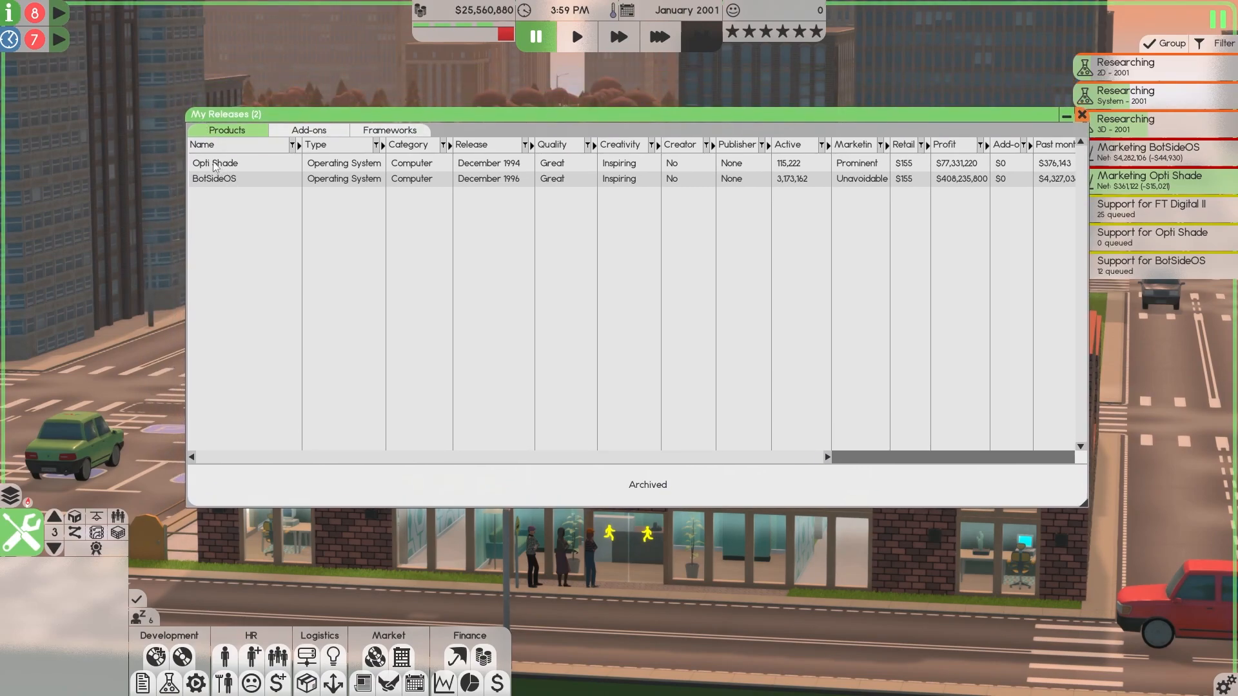
pyautogui.click(214, 164)
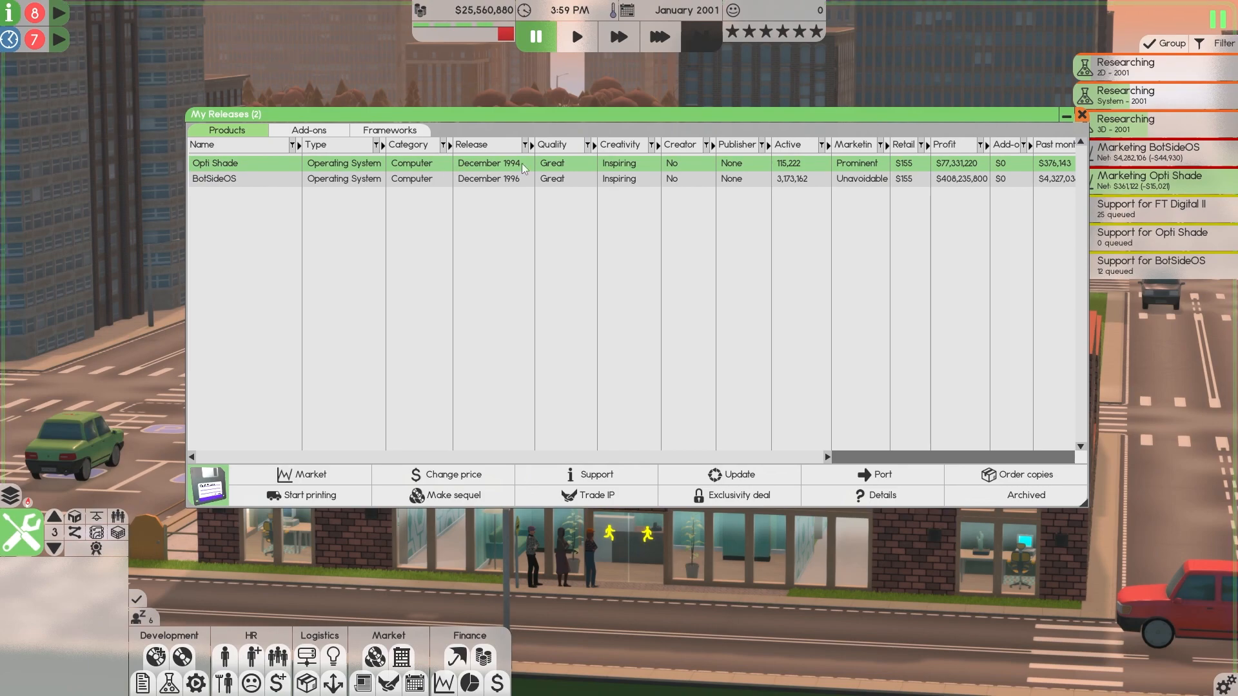
pyautogui.moveTo(272, 175)
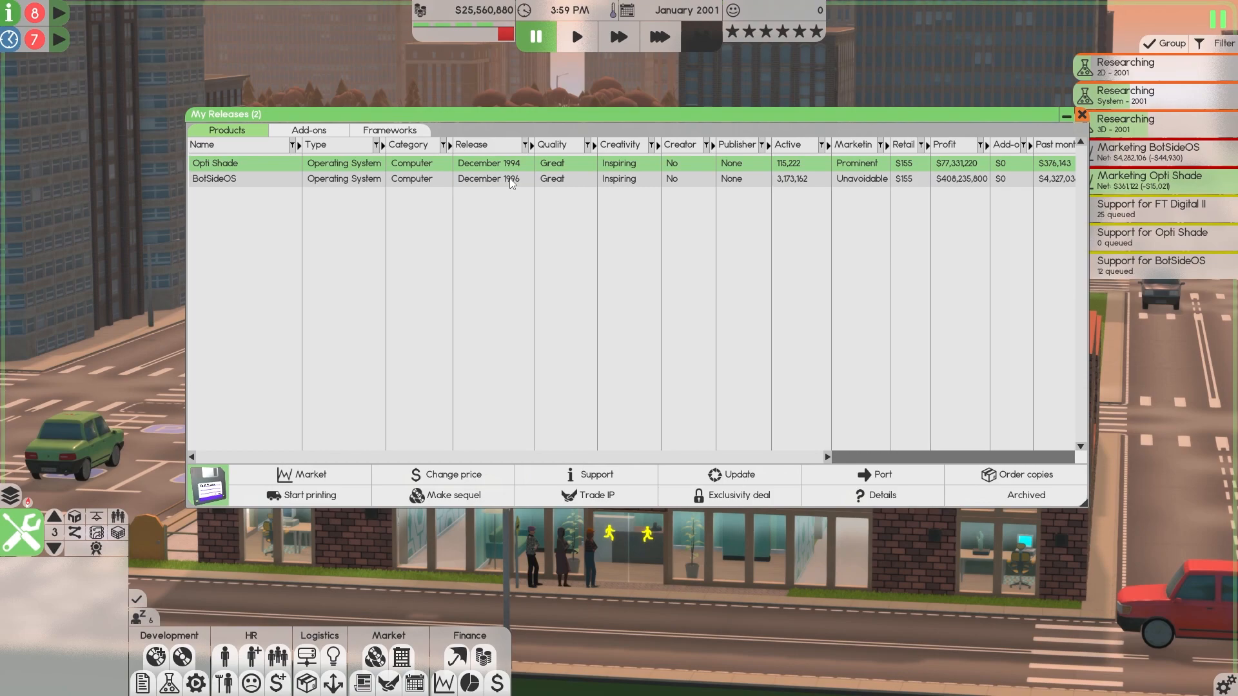
pyautogui.moveTo(539, 187)
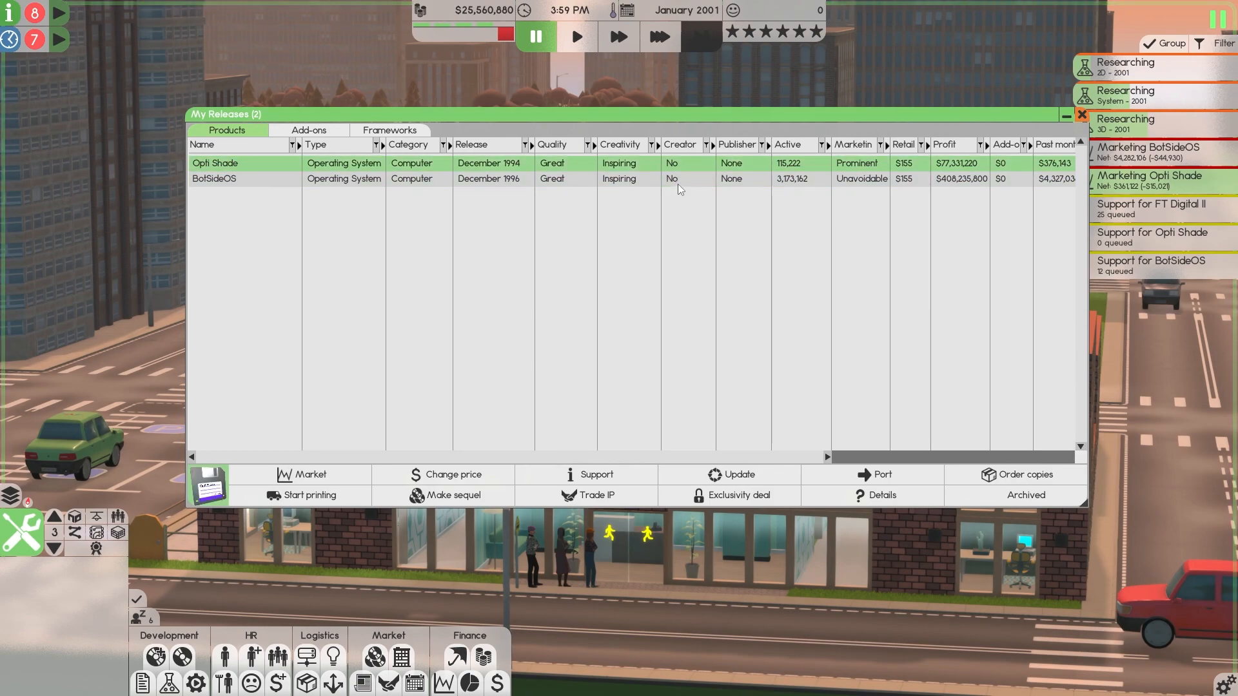
pyautogui.click(232, 178)
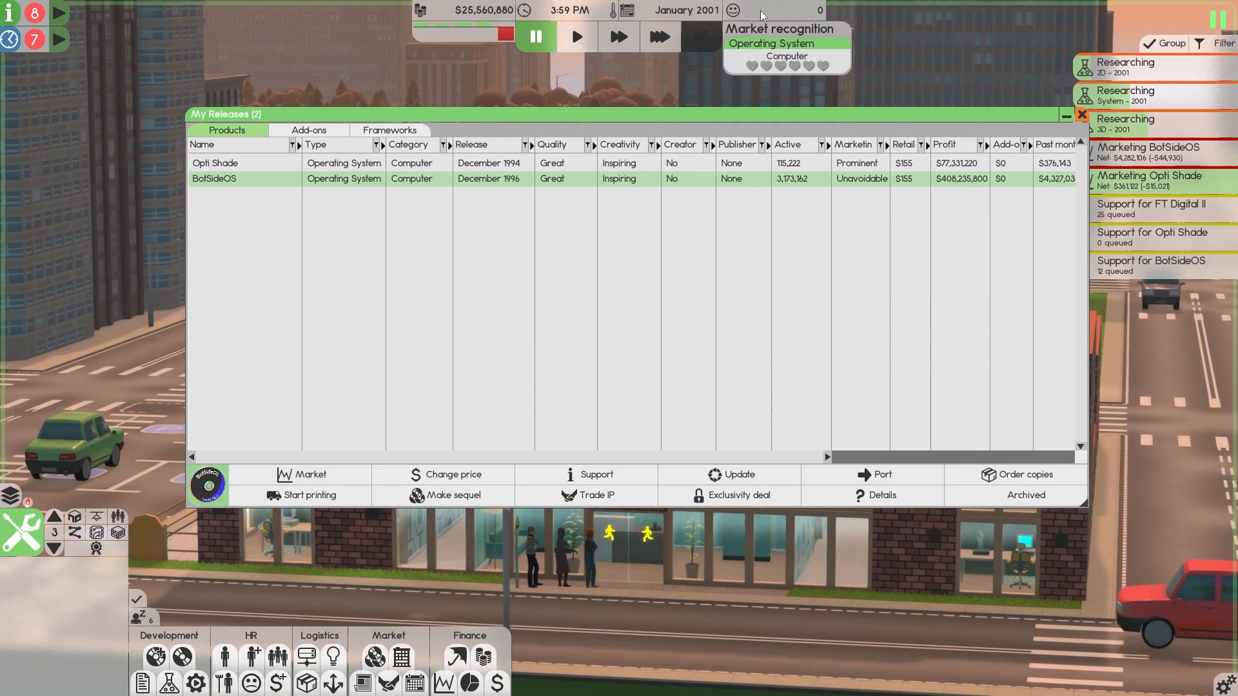
pyautogui.moveTo(766, 17)
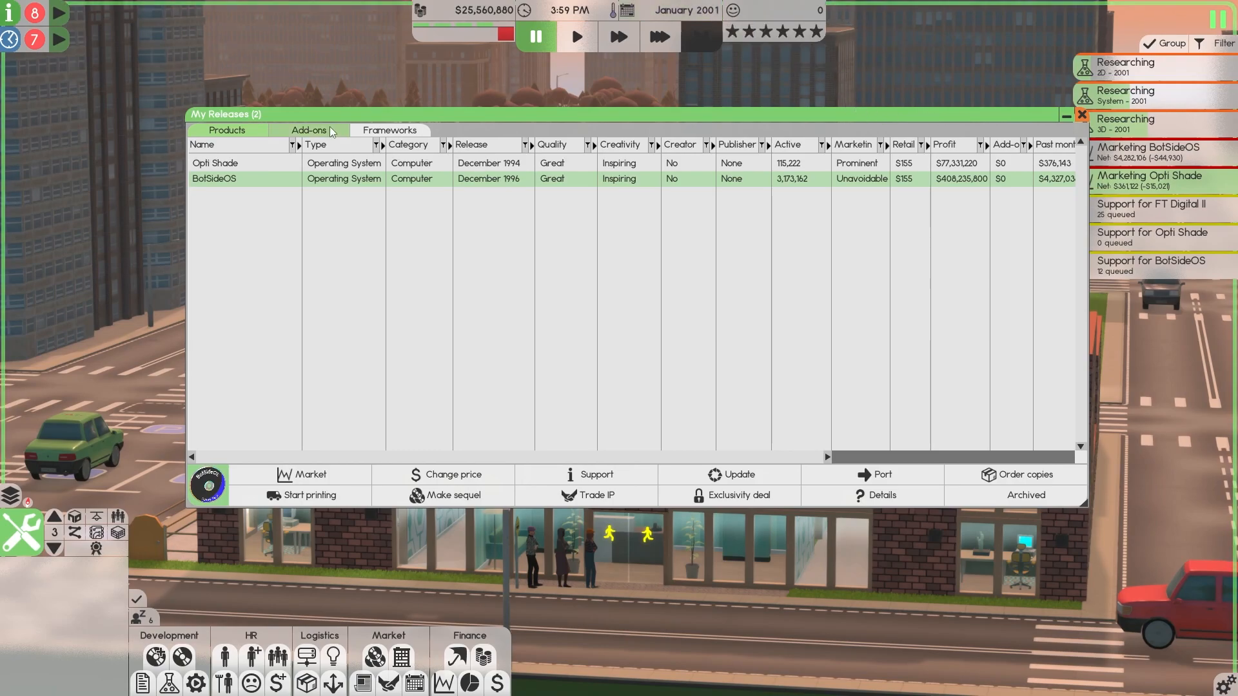
# Step: Show released add-ons and select the 3D Controller joystick for GameBox Connect 6
pyautogui.click(309, 129)
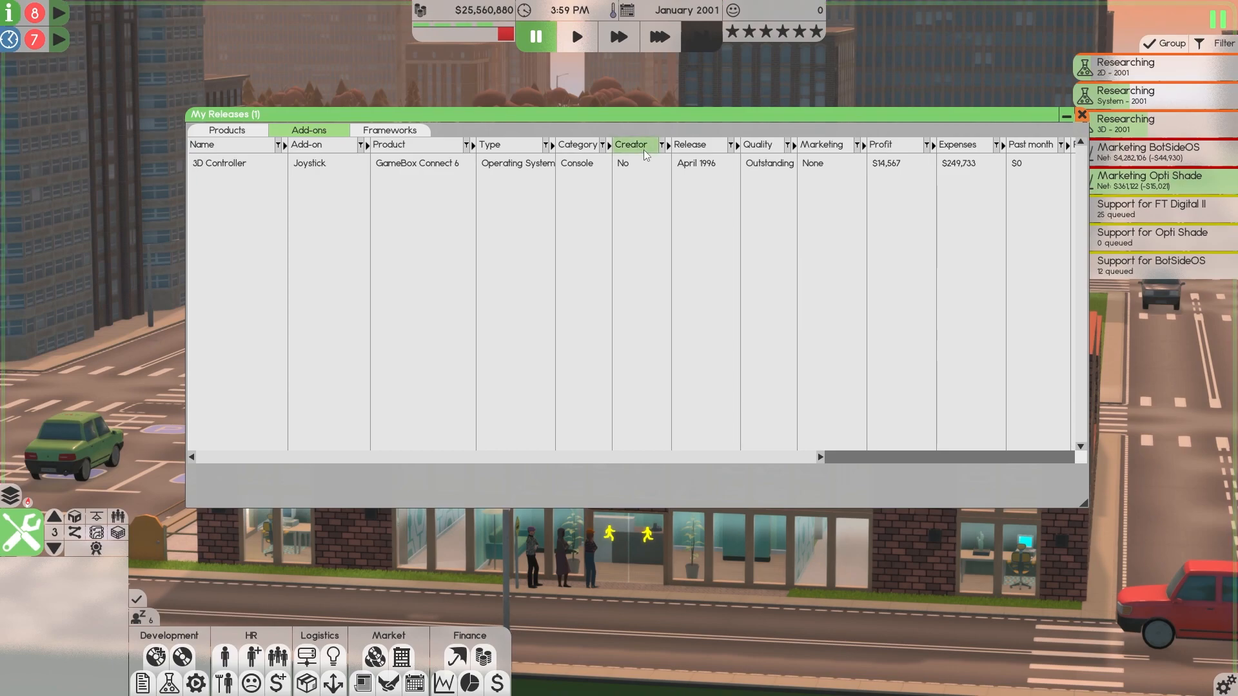
pyautogui.click(232, 163)
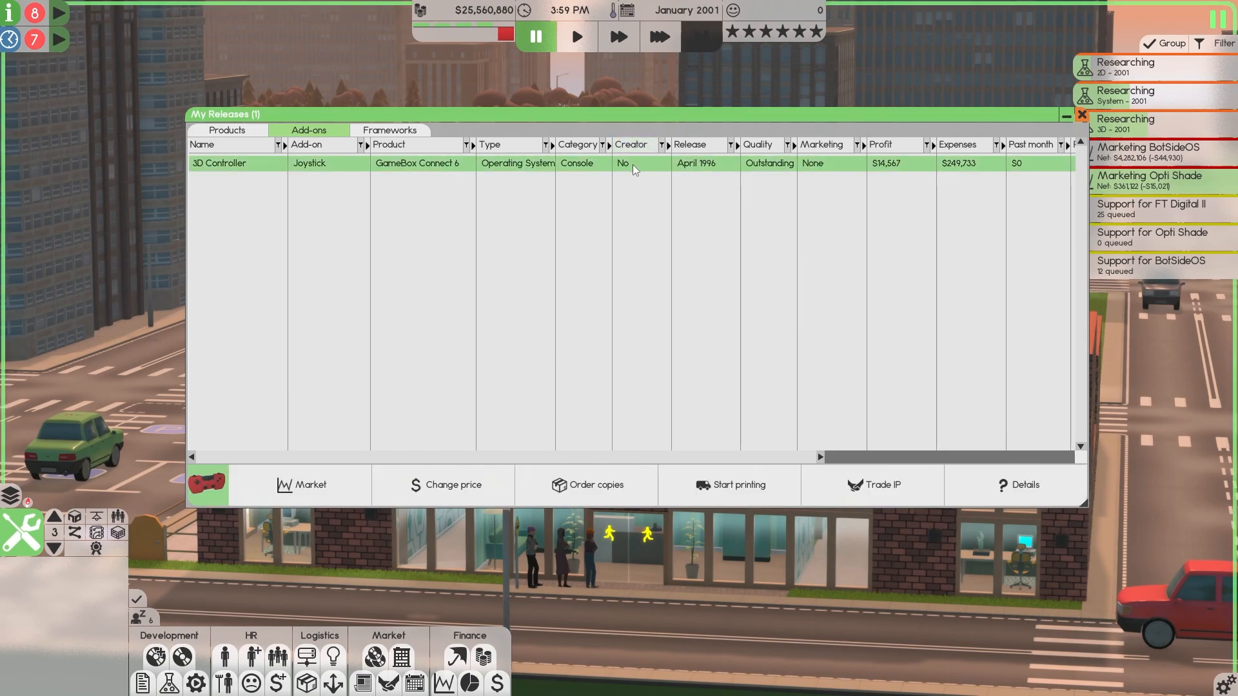
pyautogui.moveTo(653, 166)
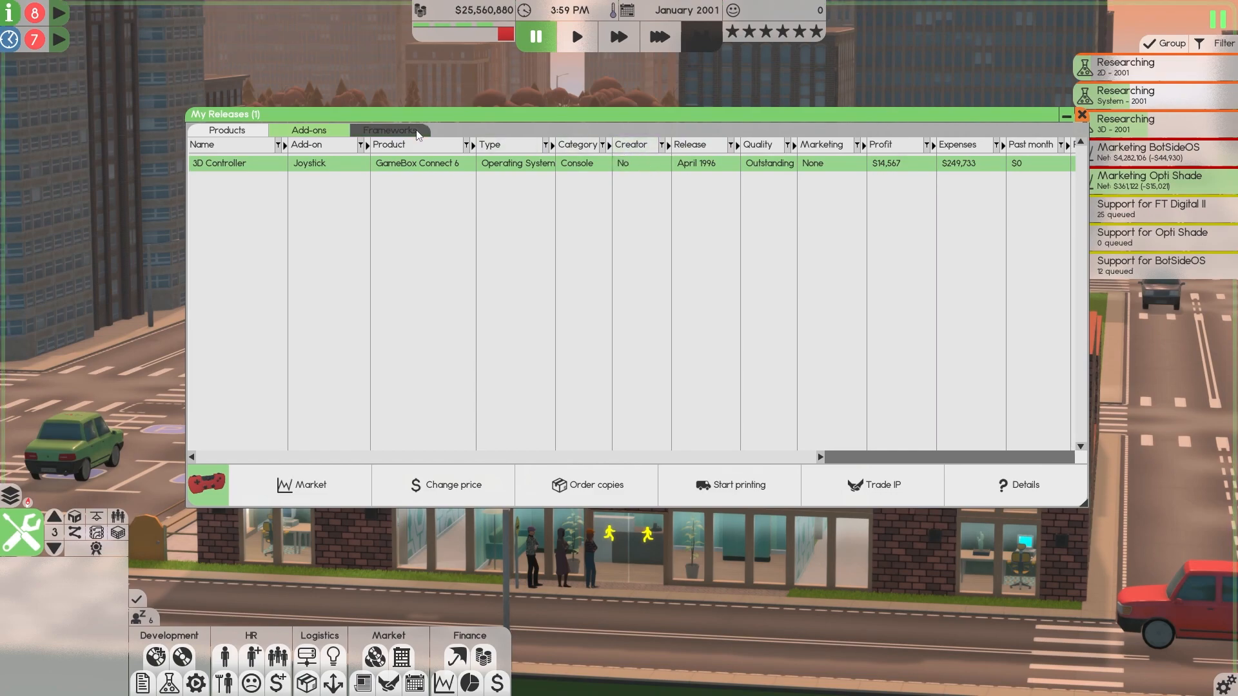
# Step: Review the released frameworks, selecting Source 3000 earning $1,906,626, then close the list
pyautogui.click(390, 129)
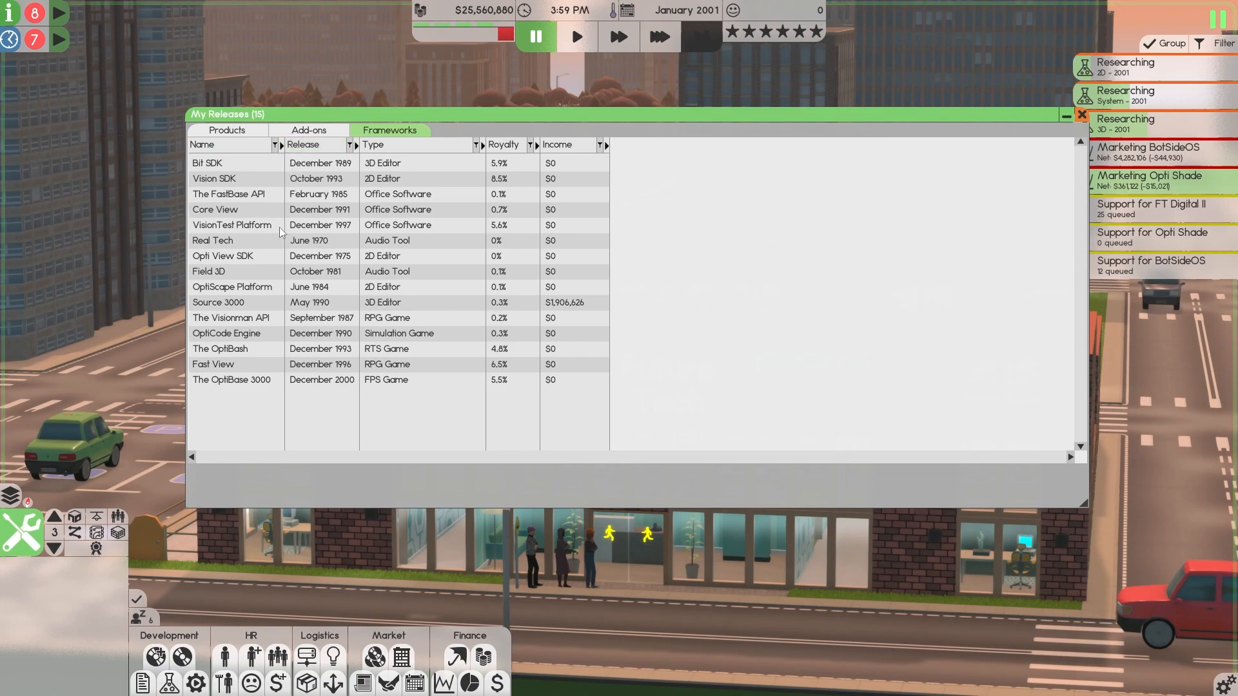
pyautogui.moveTo(490, 195)
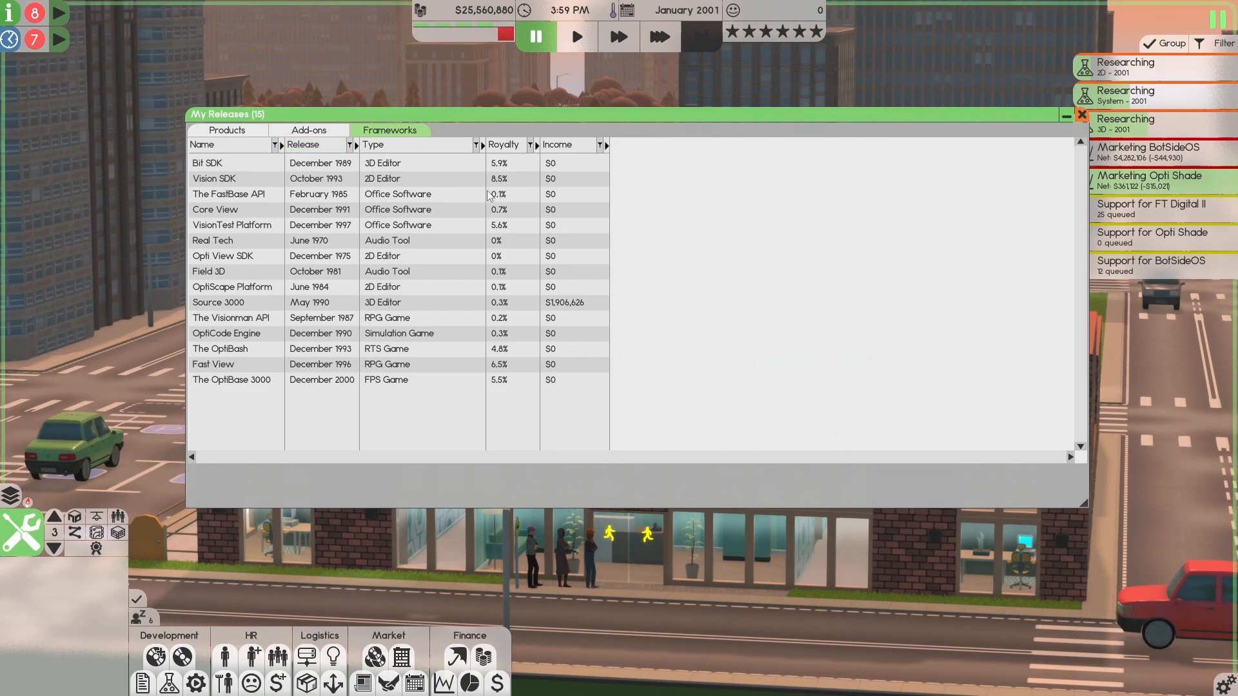
pyautogui.click(222, 302)
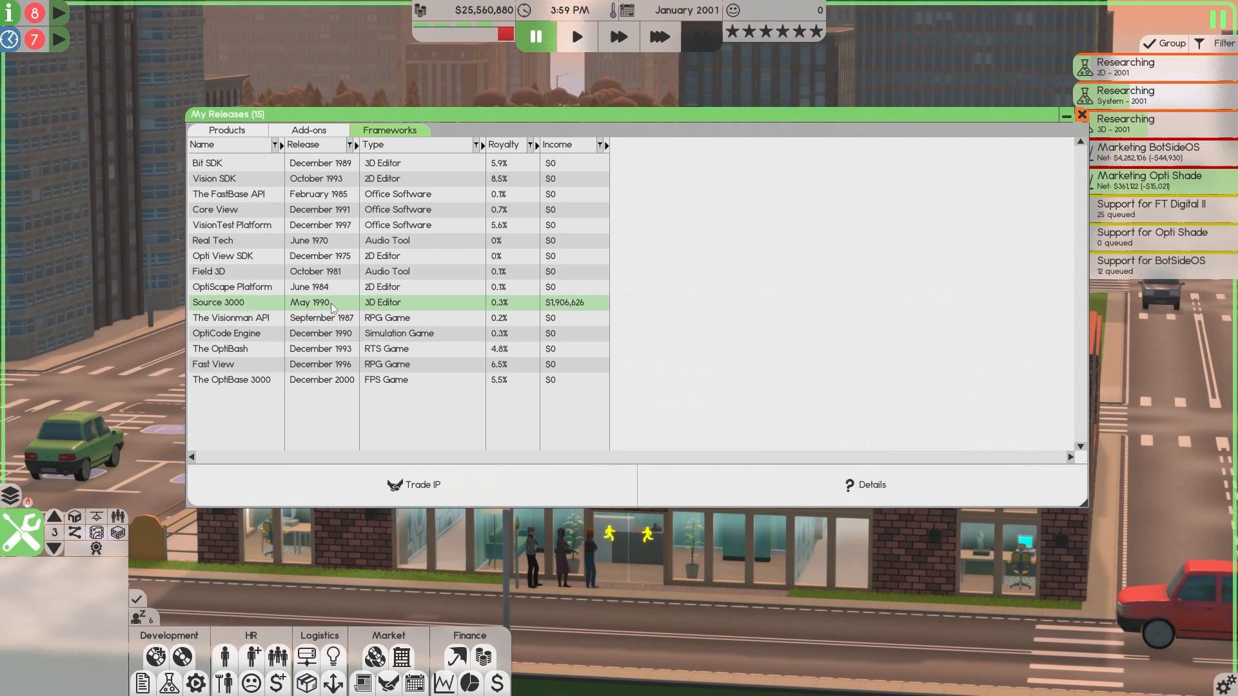
pyautogui.moveTo(401, 322)
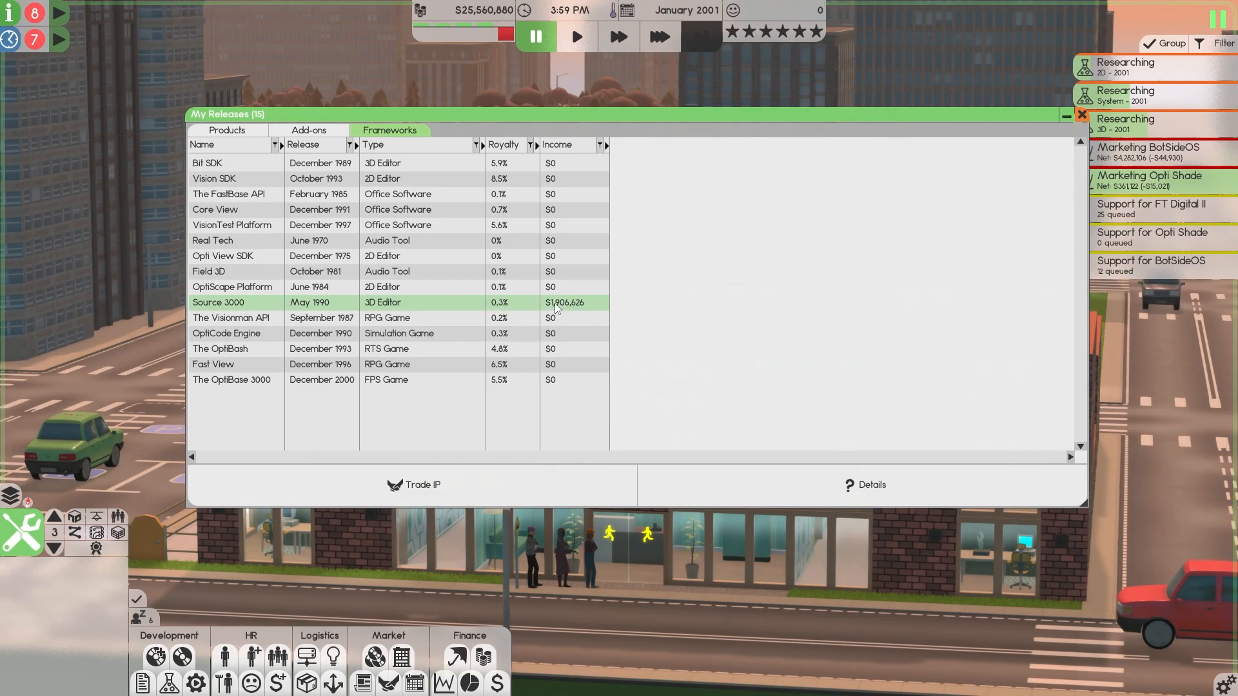
pyautogui.moveTo(577, 311)
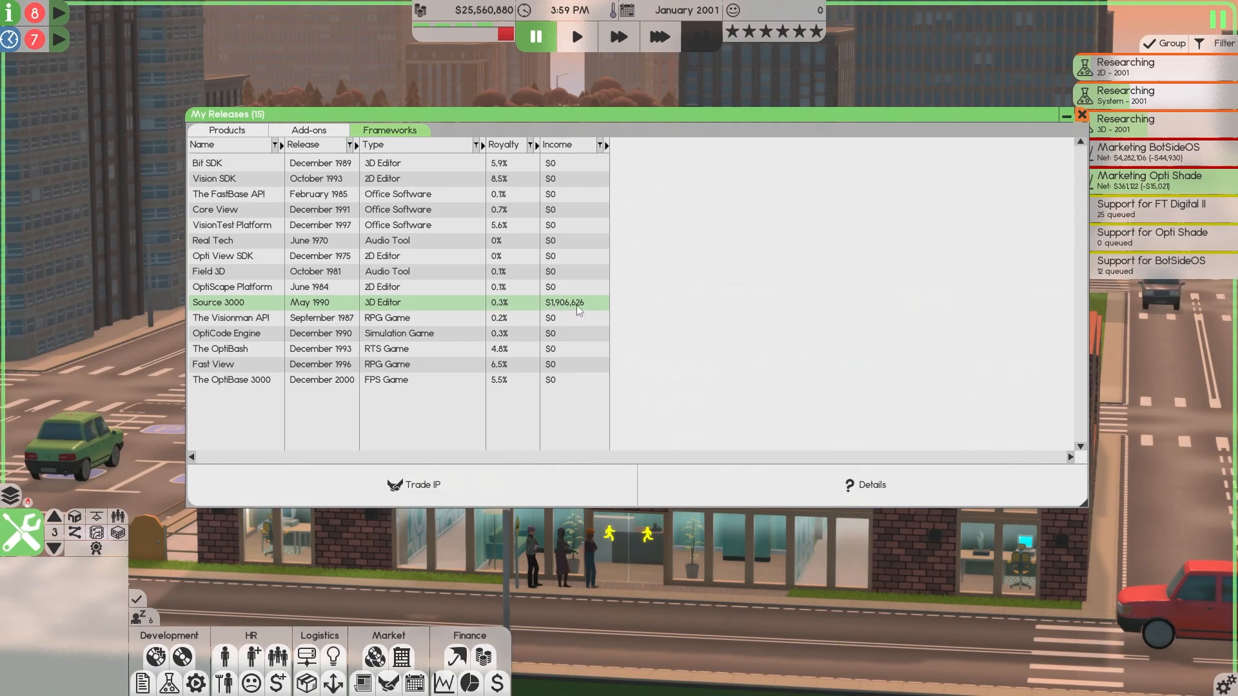
pyautogui.moveTo(410, 302)
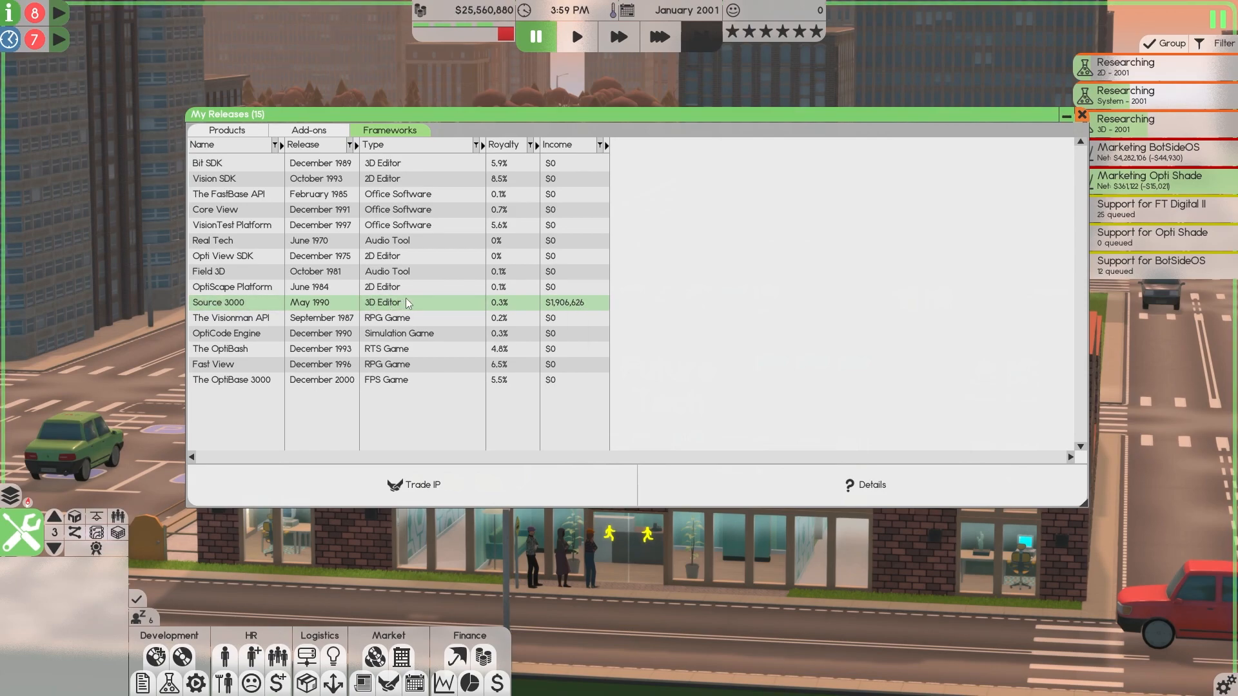
pyautogui.moveTo(256, 304)
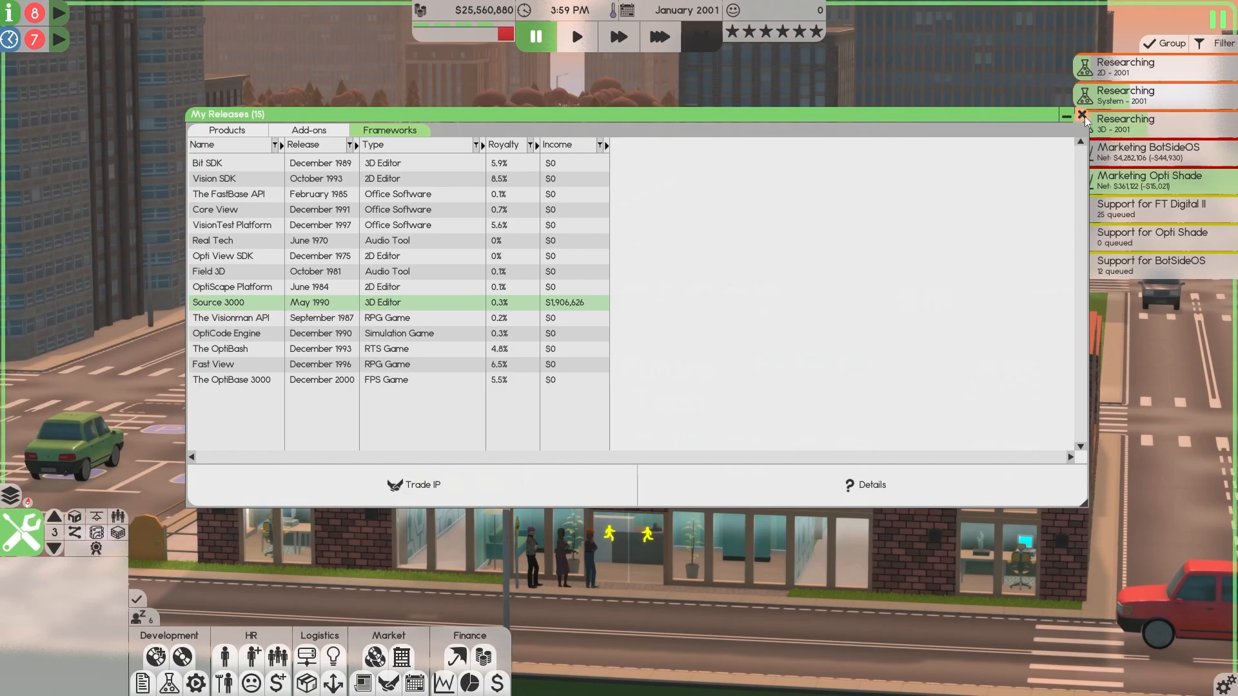
pyautogui.click(1082, 116)
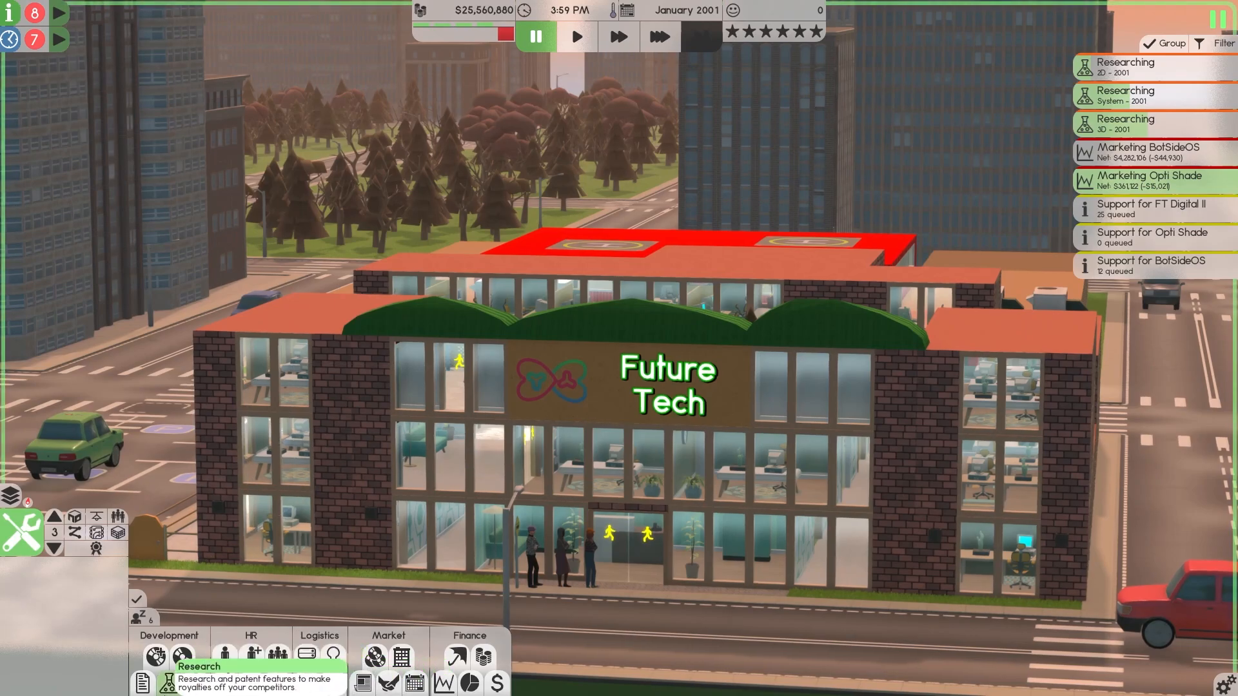
pyautogui.click(179, 658)
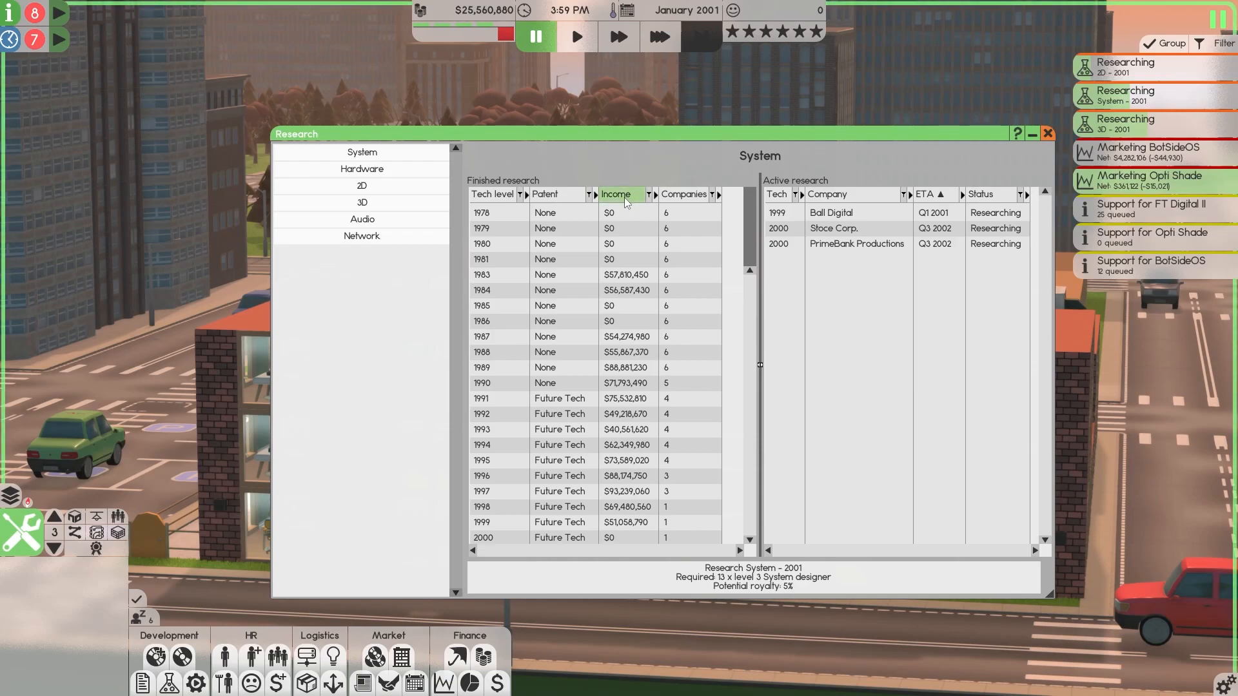
pyautogui.moveTo(485, 280)
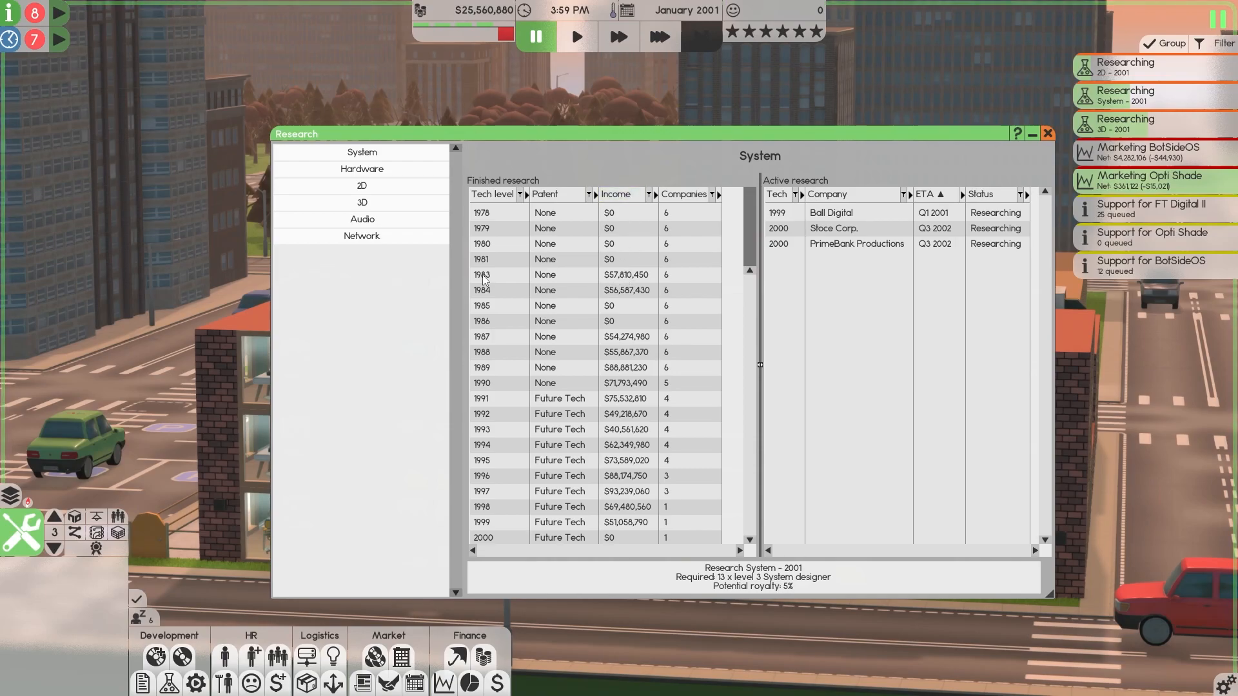
pyautogui.click(508, 275)
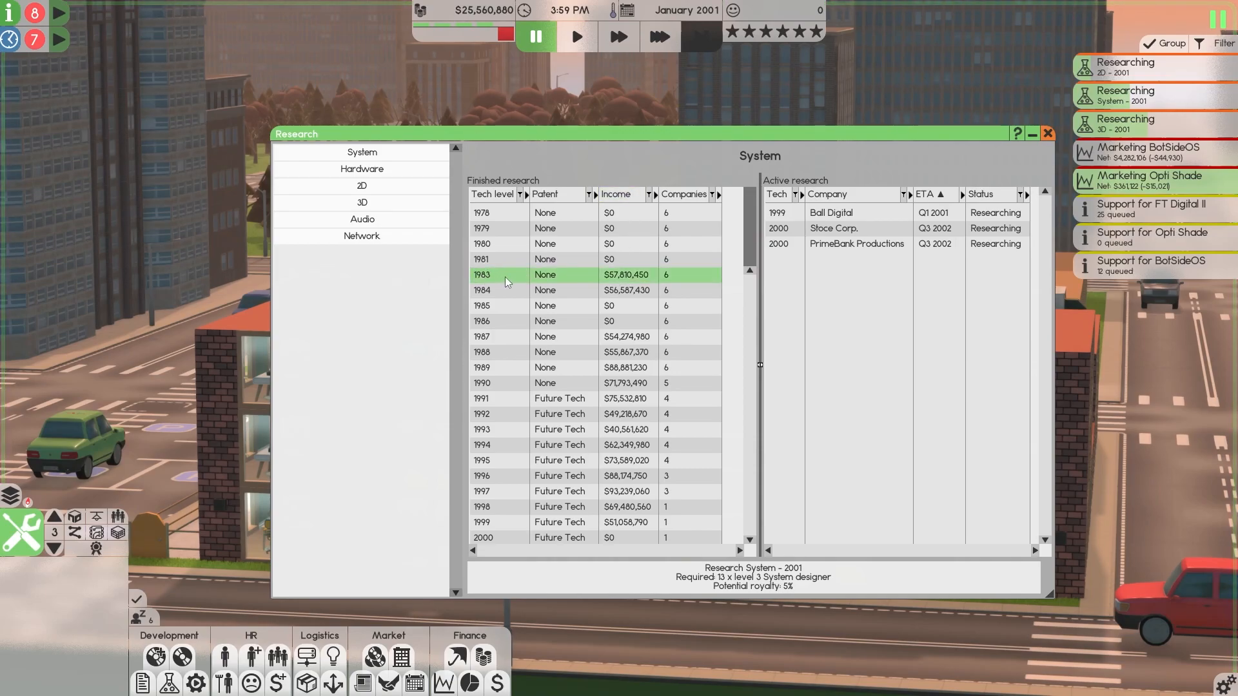
pyautogui.moveTo(562, 281)
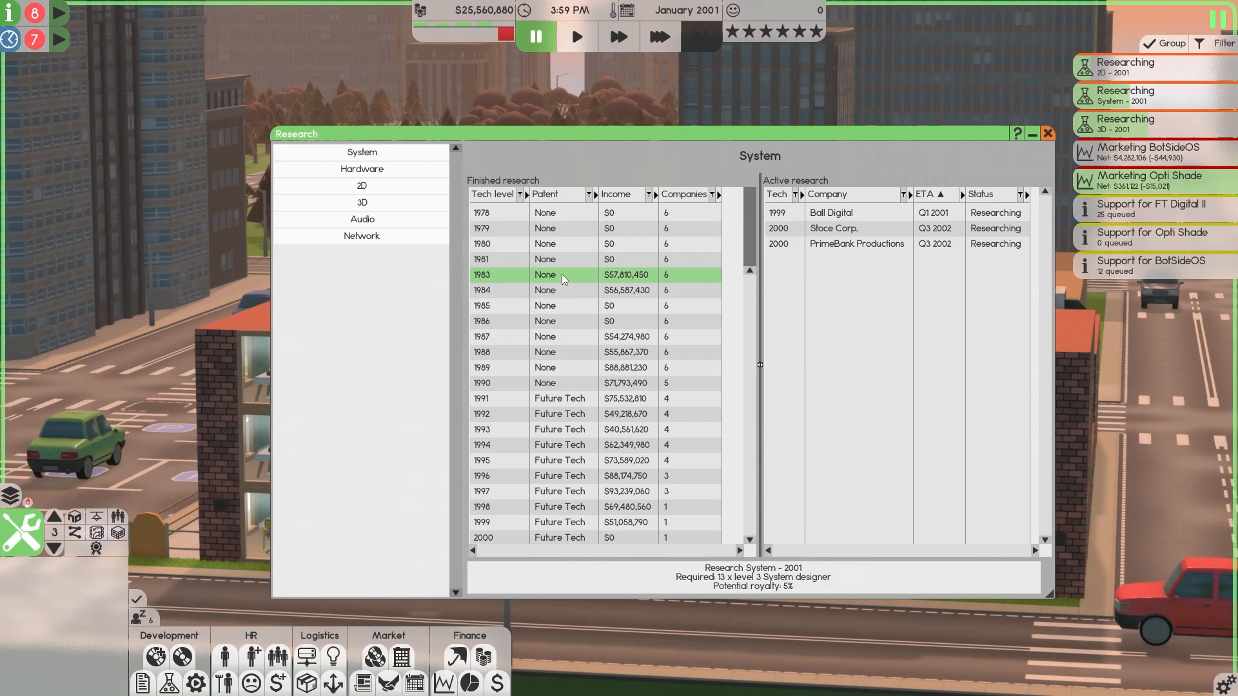
pyautogui.moveTo(621, 282)
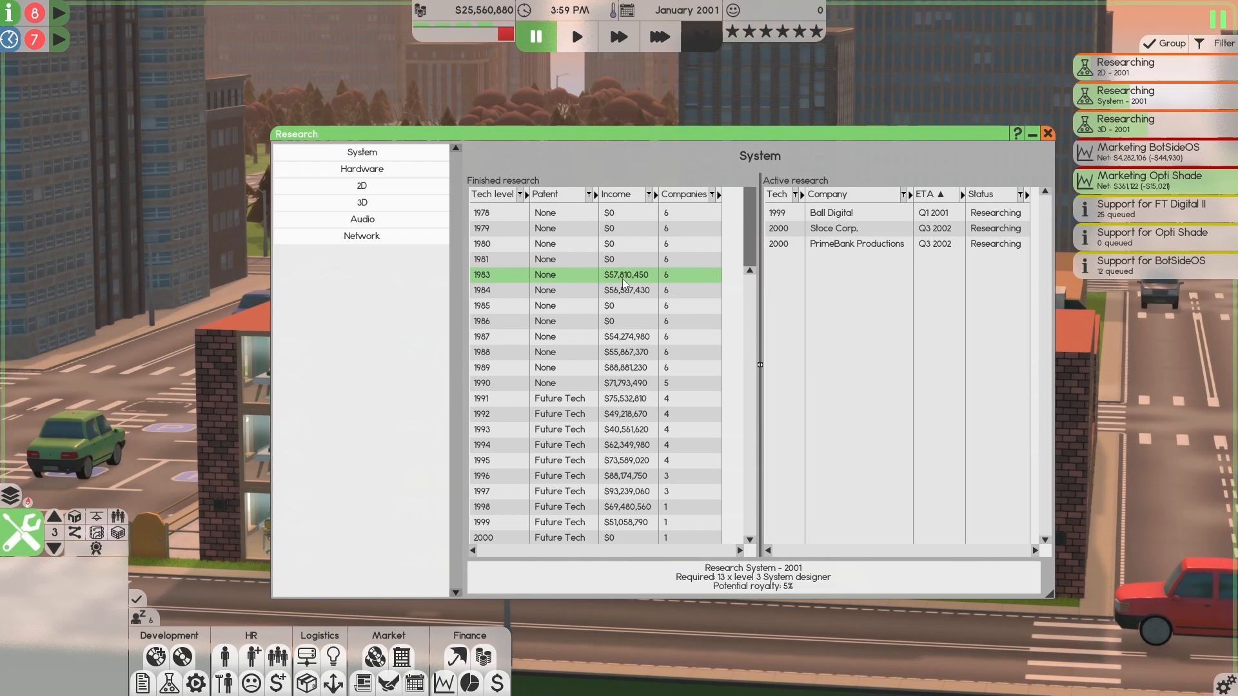
pyautogui.click(614, 290)
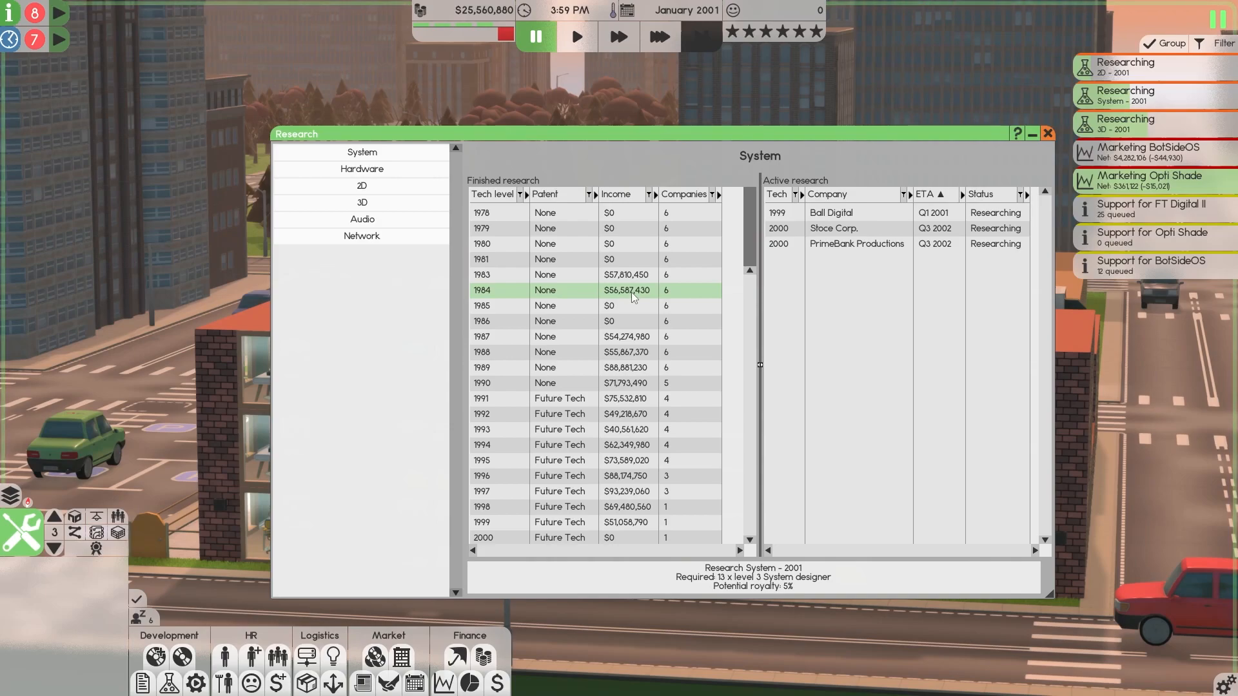
pyautogui.moveTo(499, 312)
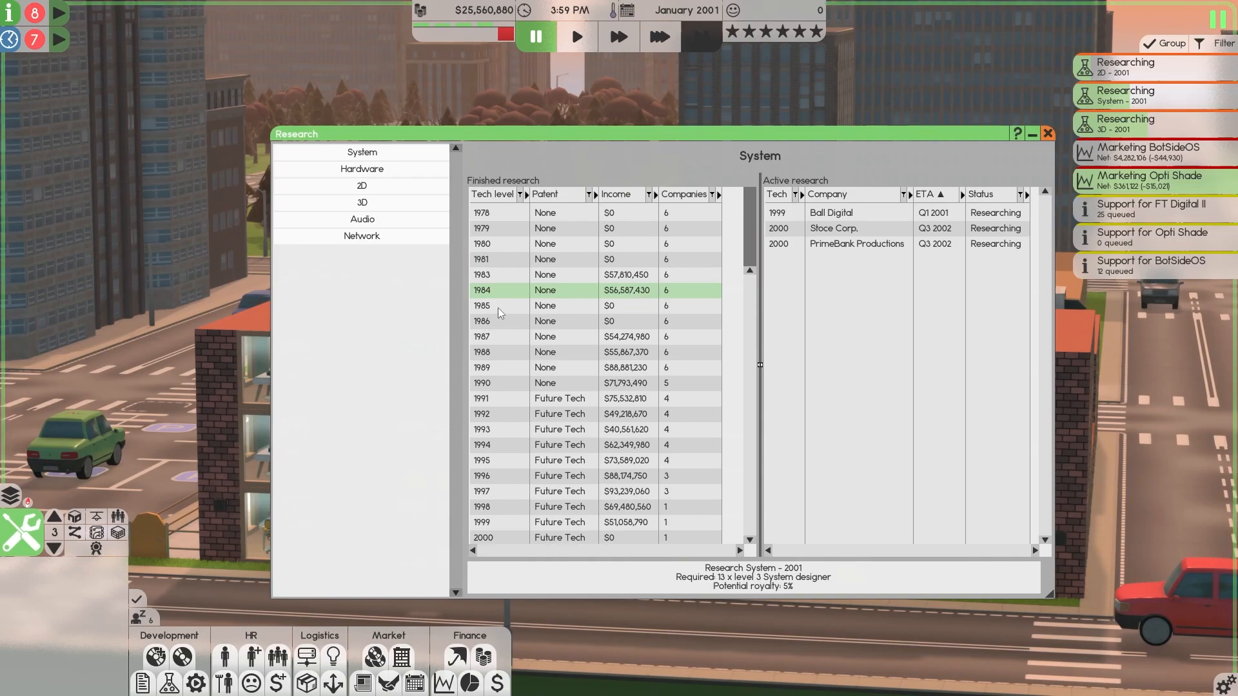
pyautogui.click(500, 321)
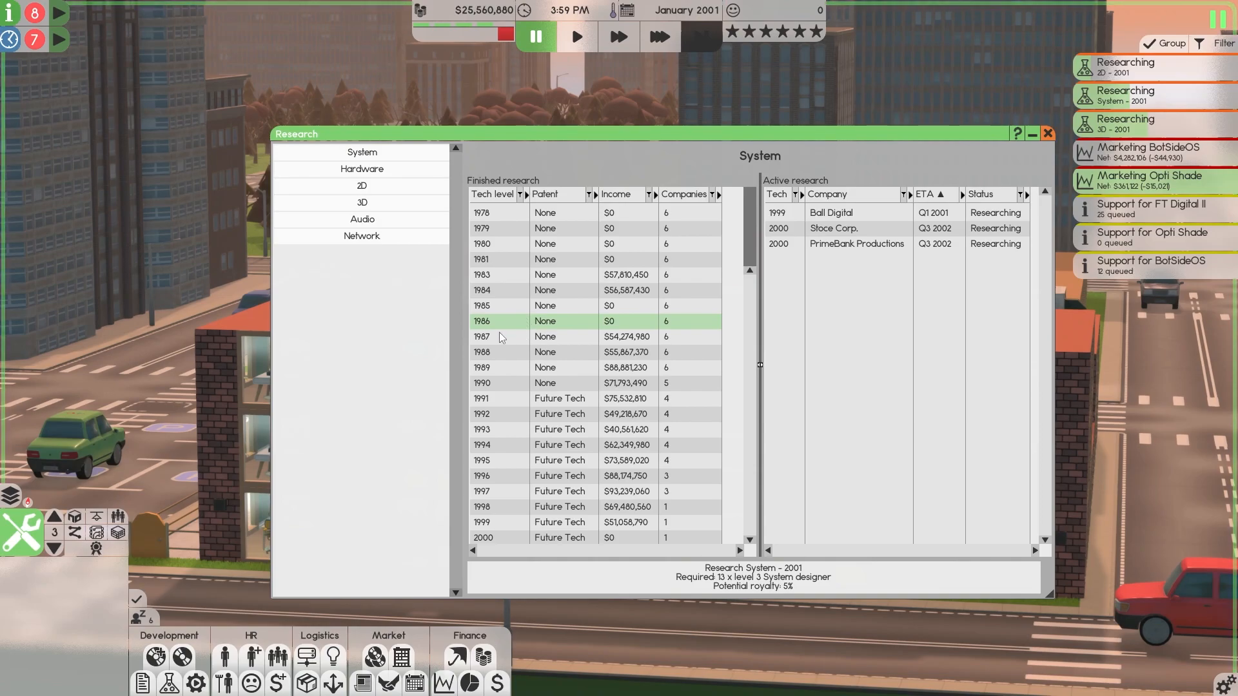
pyautogui.click(505, 352)
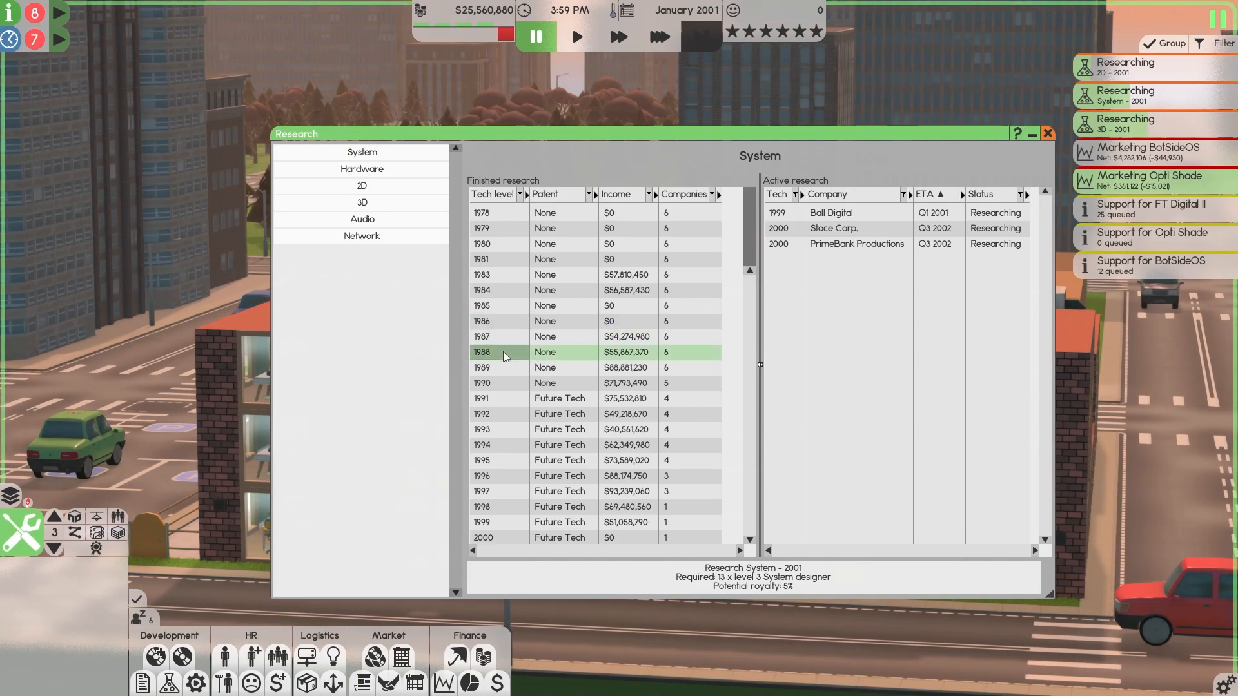
pyautogui.click(503, 368)
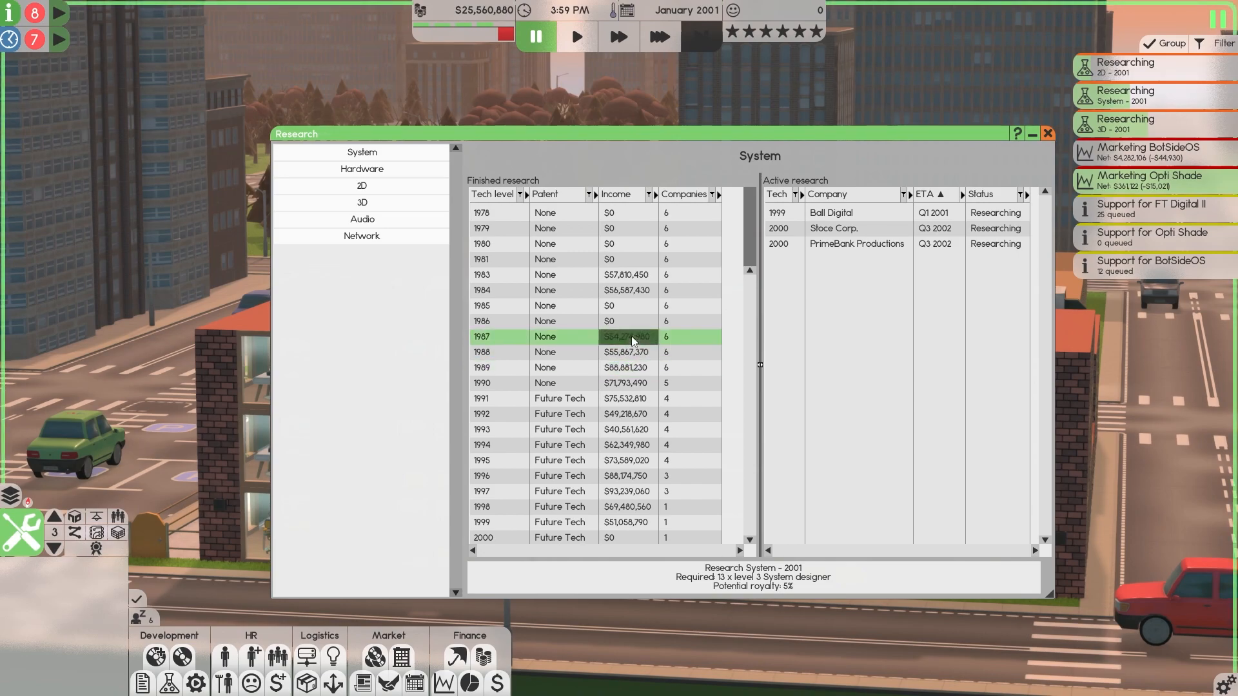
pyautogui.click(552, 367)
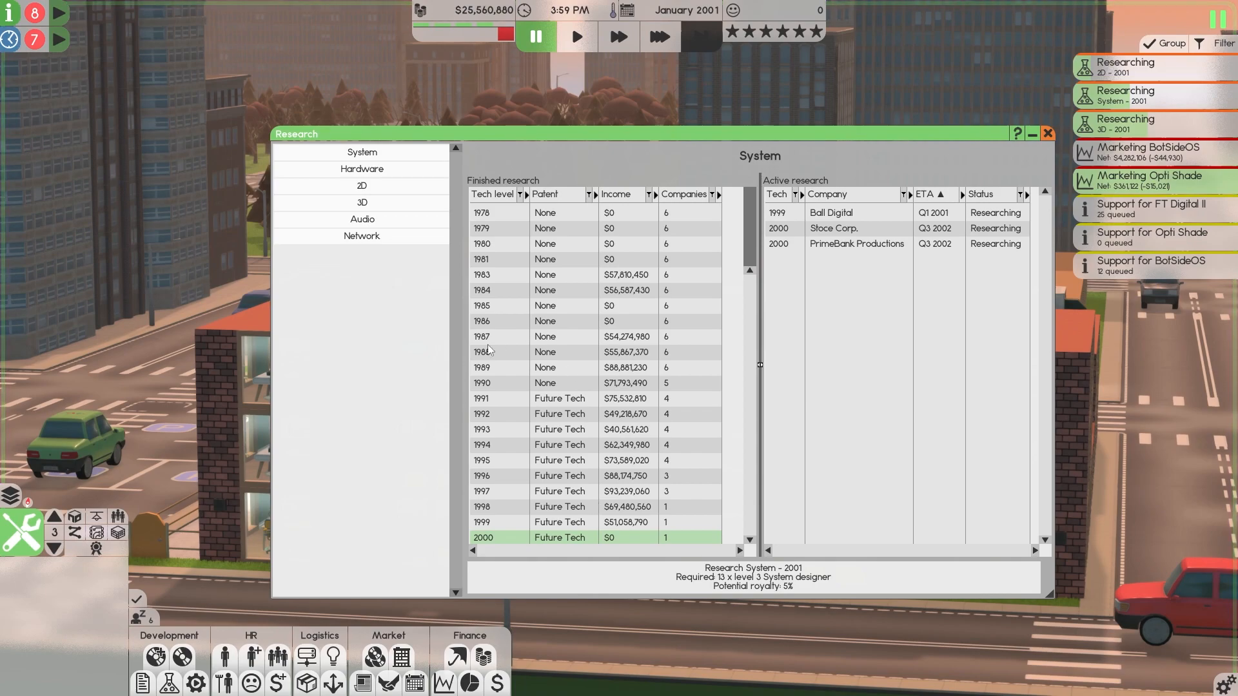
pyautogui.moveTo(526, 318)
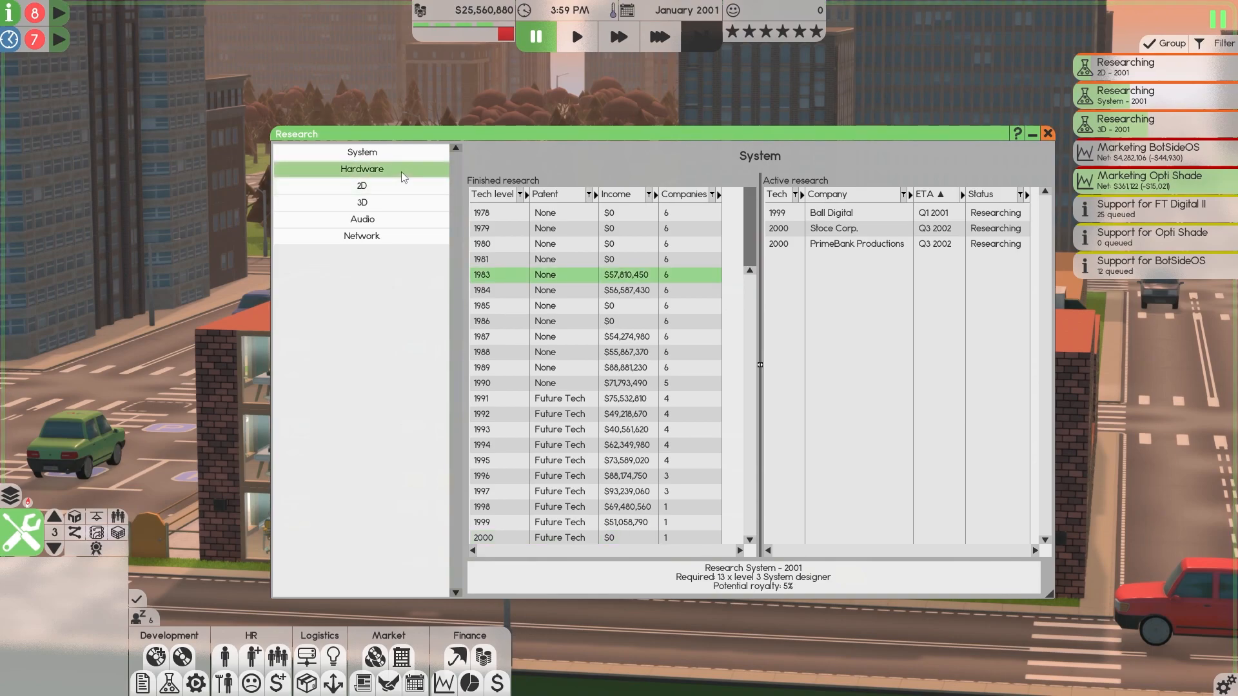
pyautogui.click(361, 169)
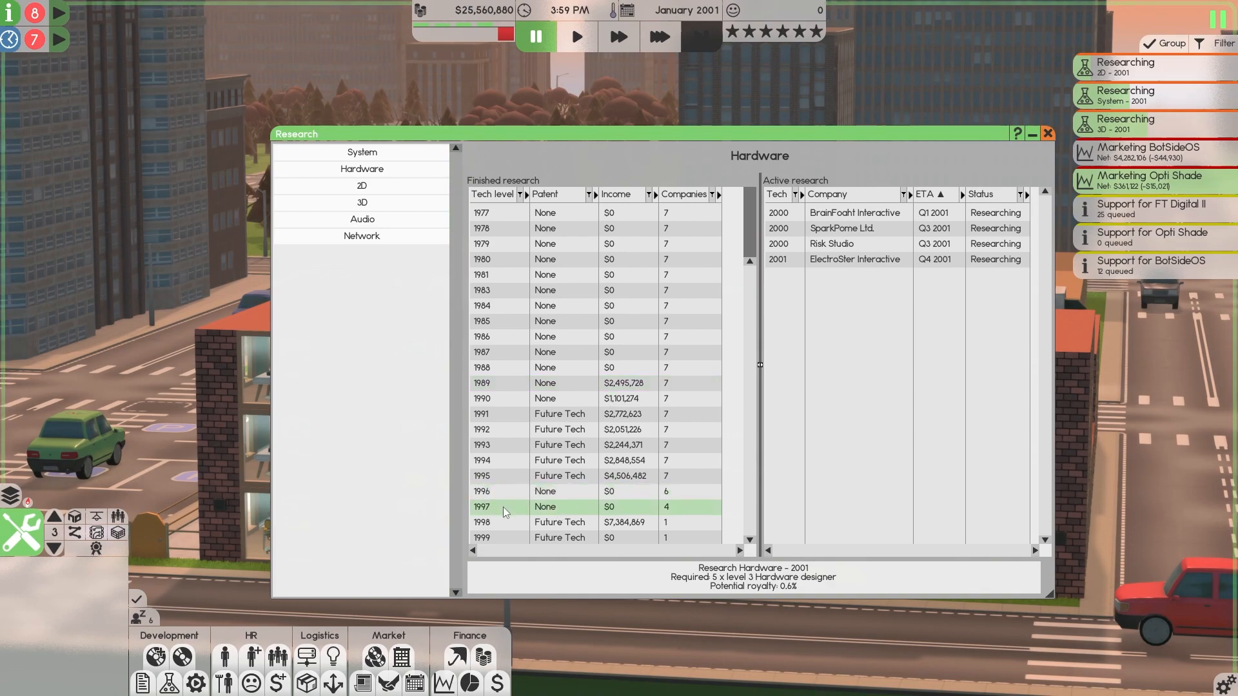
pyautogui.moveTo(554, 505)
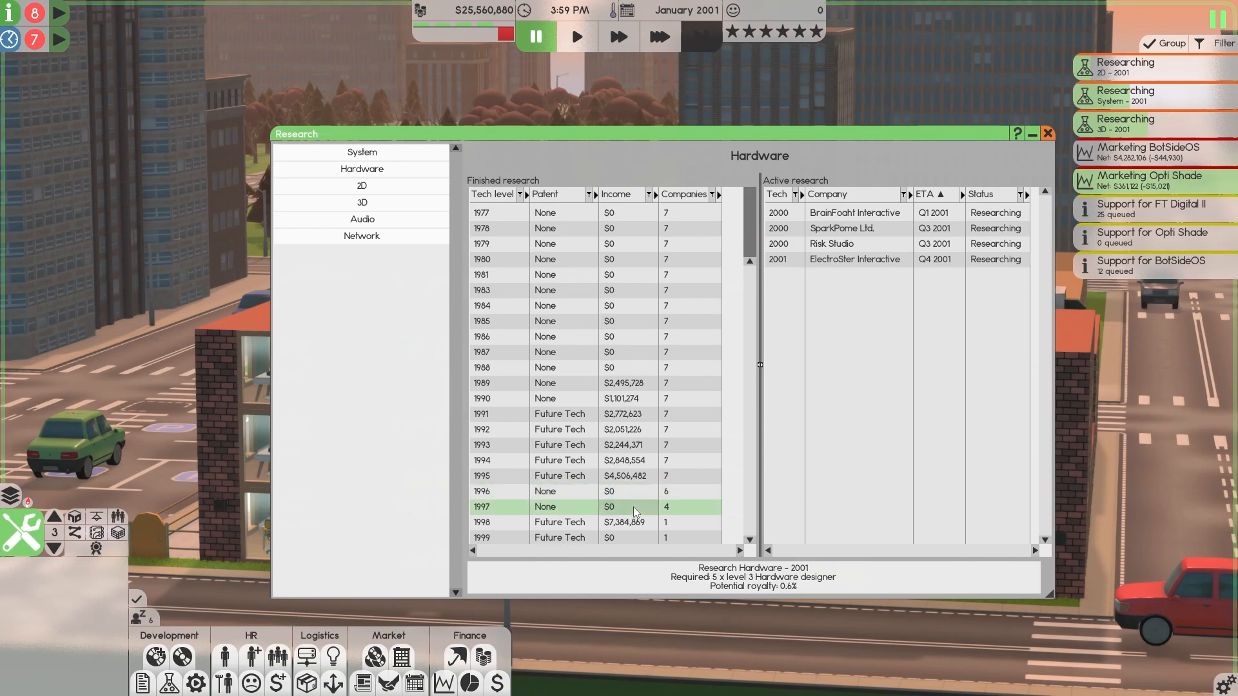
pyautogui.click(361, 185)
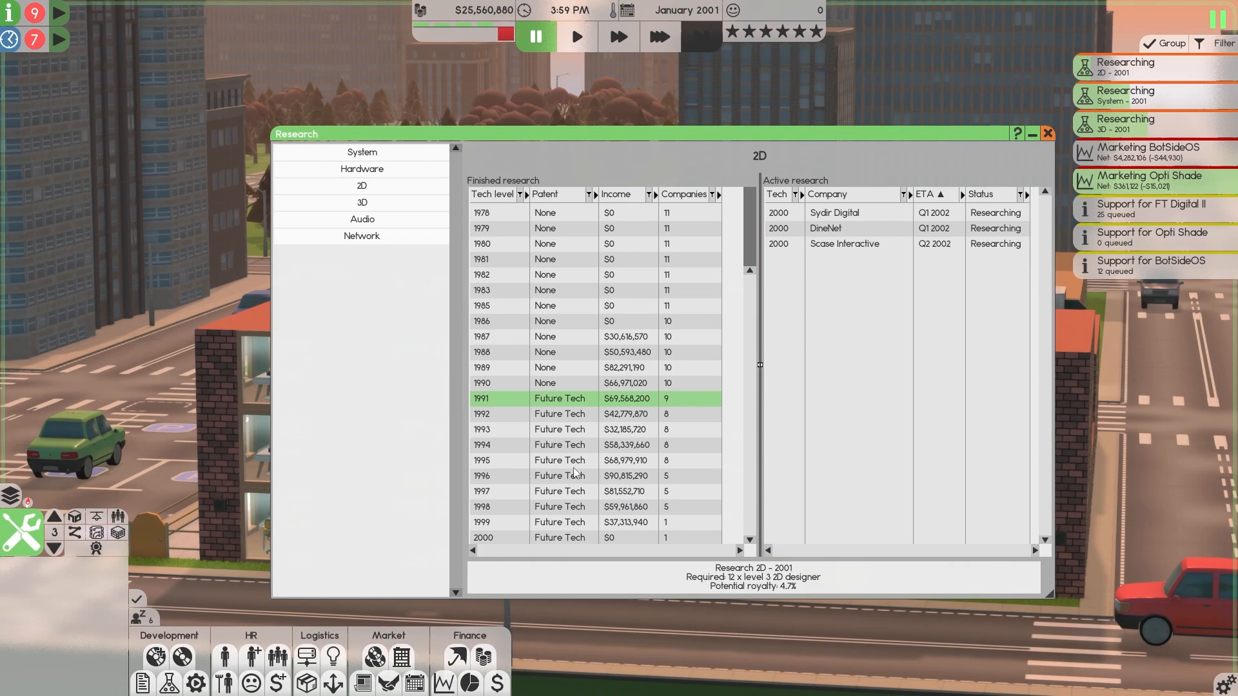
pyautogui.click(567, 336)
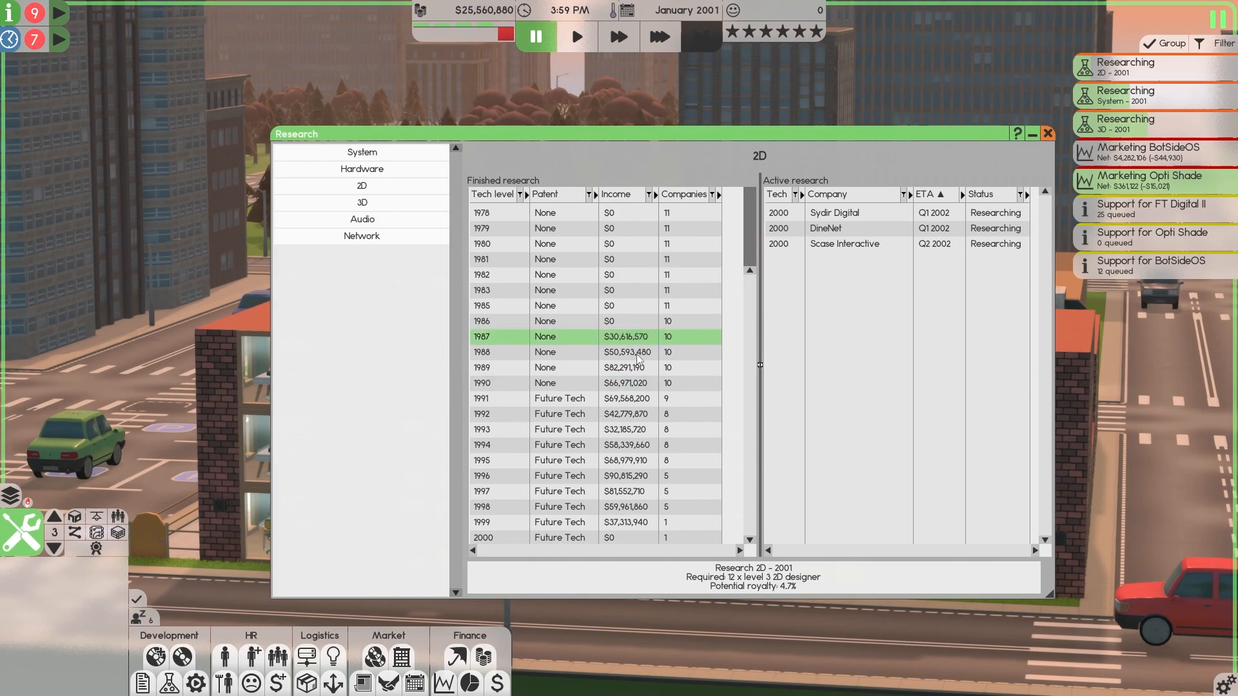
pyautogui.click(361, 203)
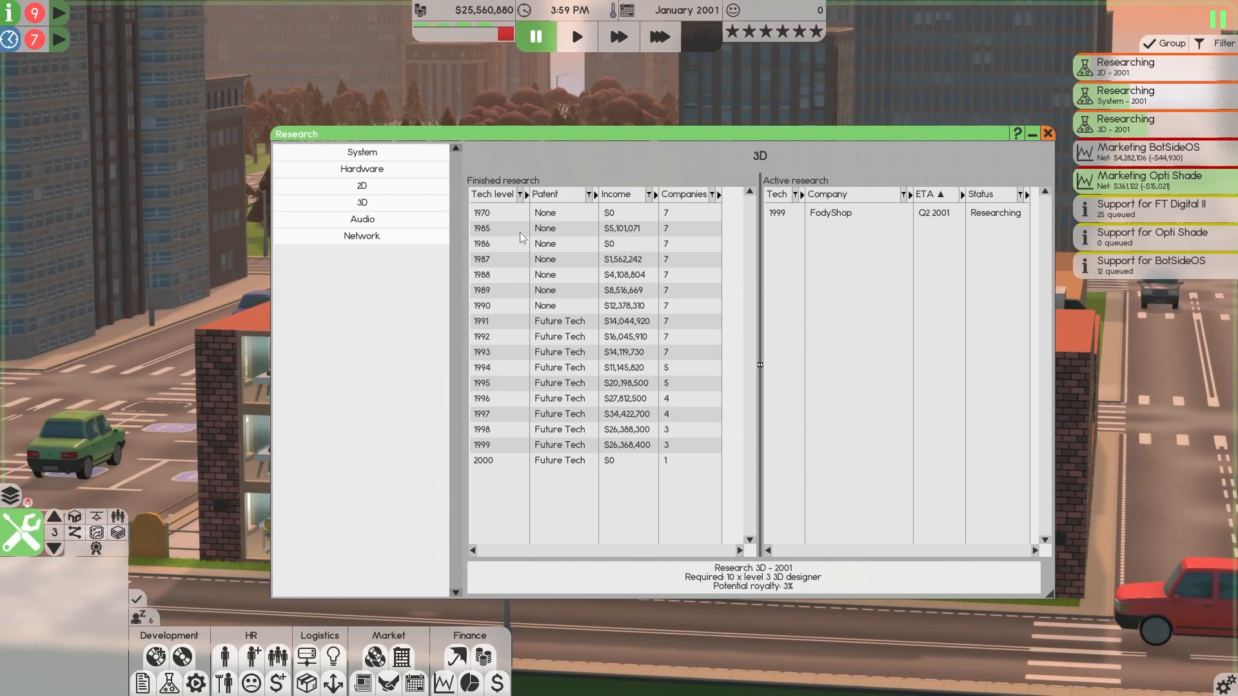
pyautogui.click(502, 244)
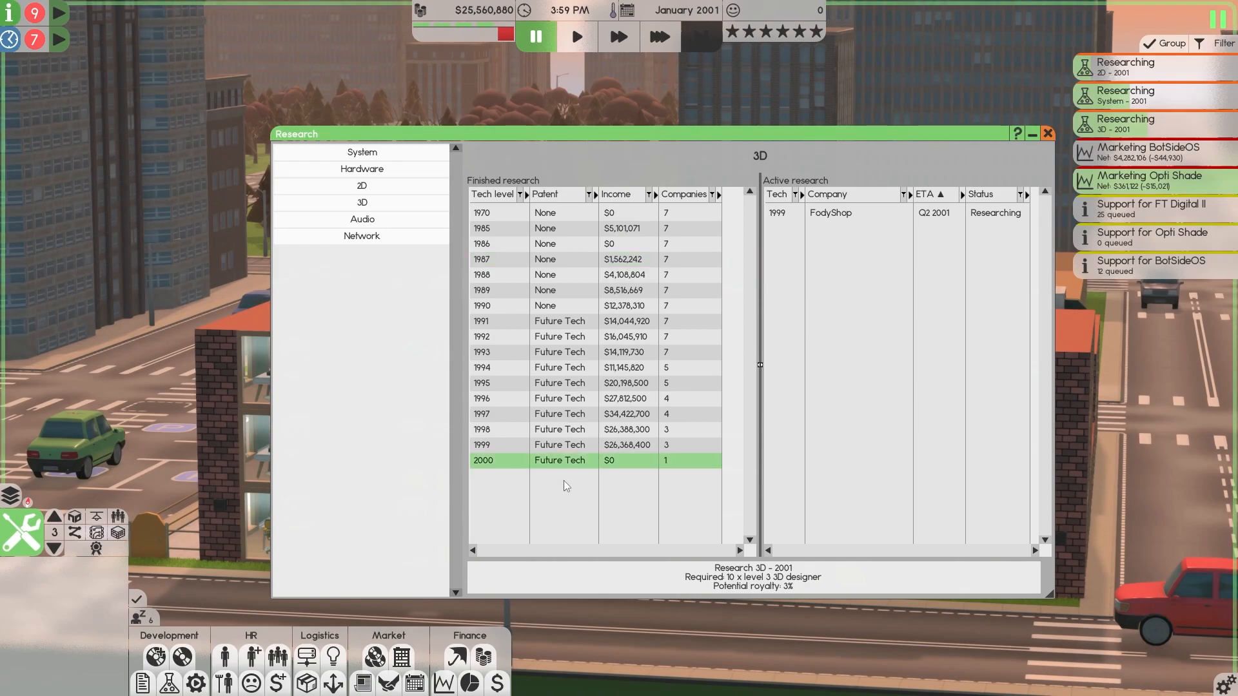
pyautogui.moveTo(1148, 93)
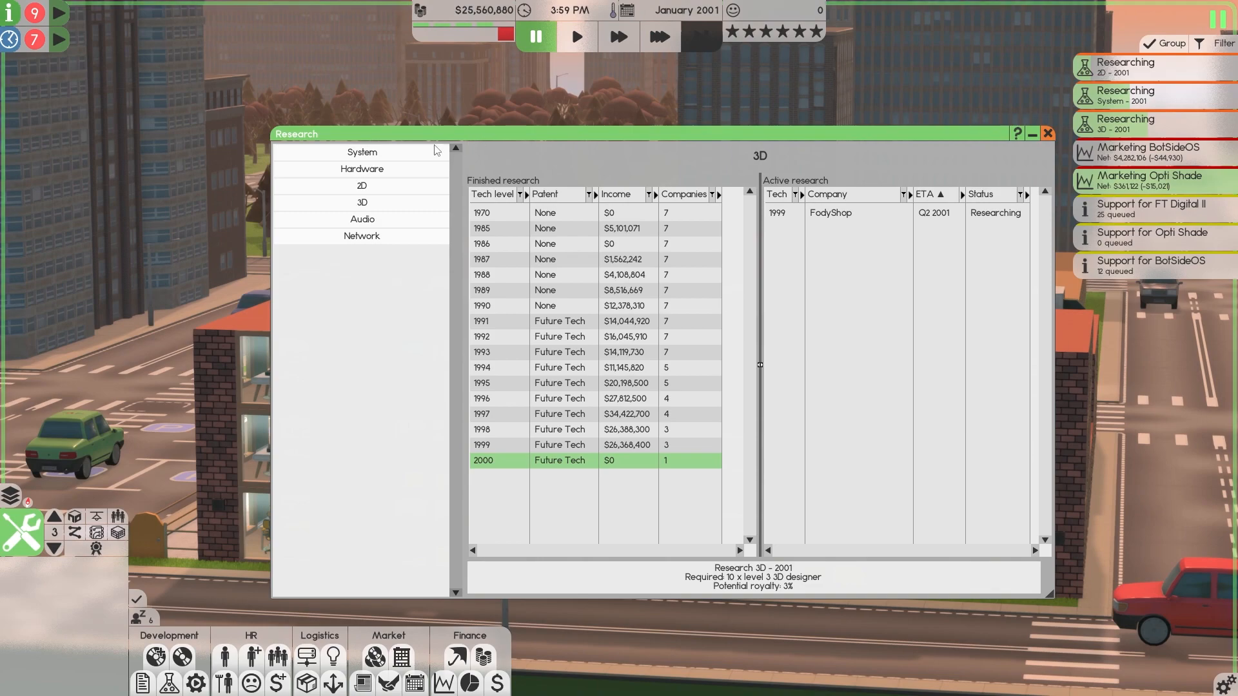
pyautogui.click(361, 152)
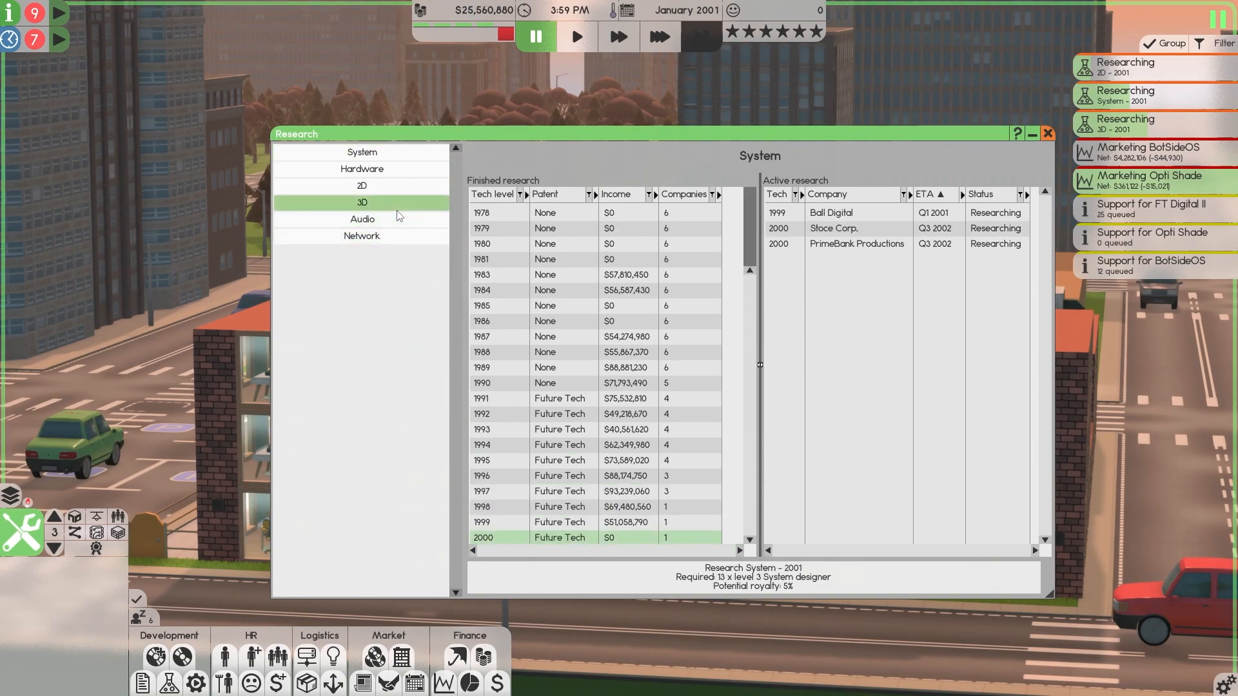
# Step: Browse the Audio research table's Future Tech patent, 1985 and 1990 rows, then return to System
pyautogui.click(361, 219)
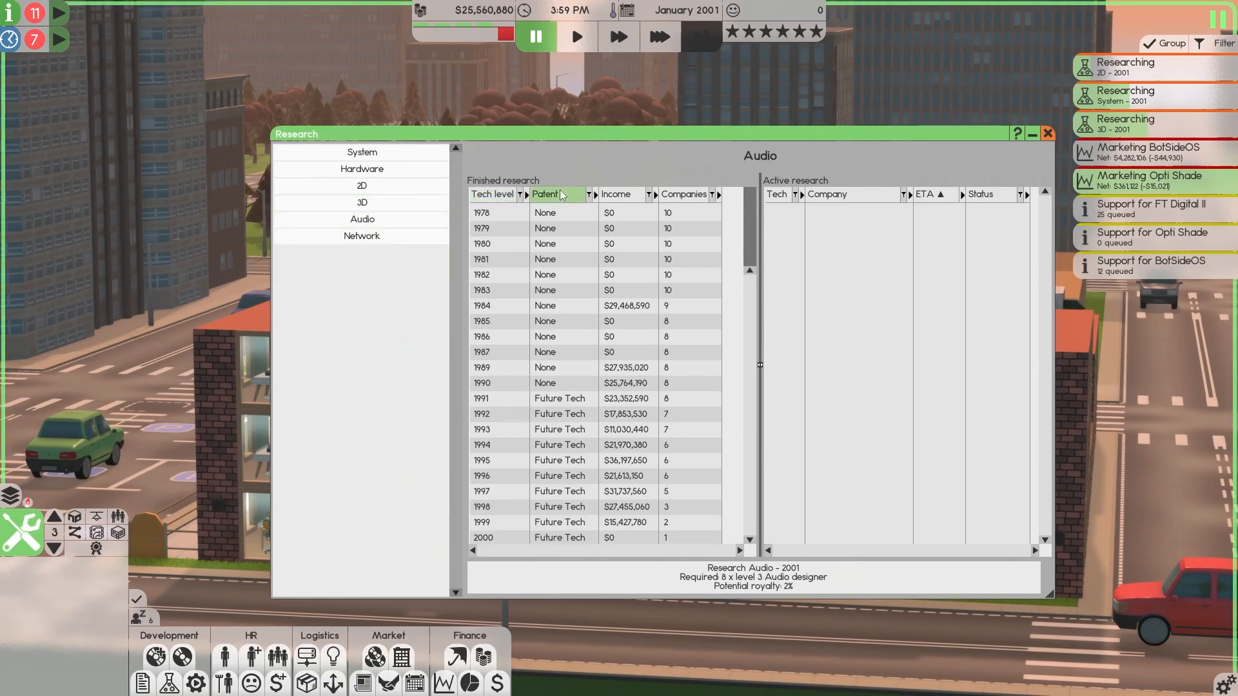
pyautogui.click(577, 398)
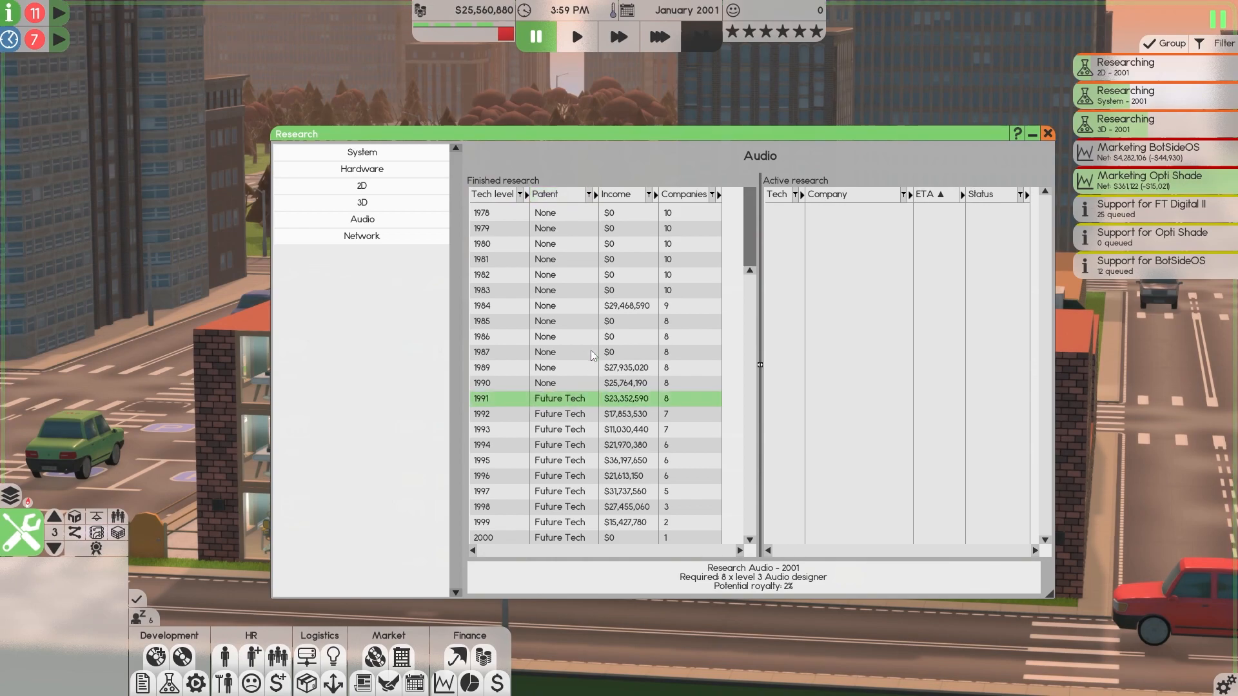
pyautogui.moveTo(628, 198)
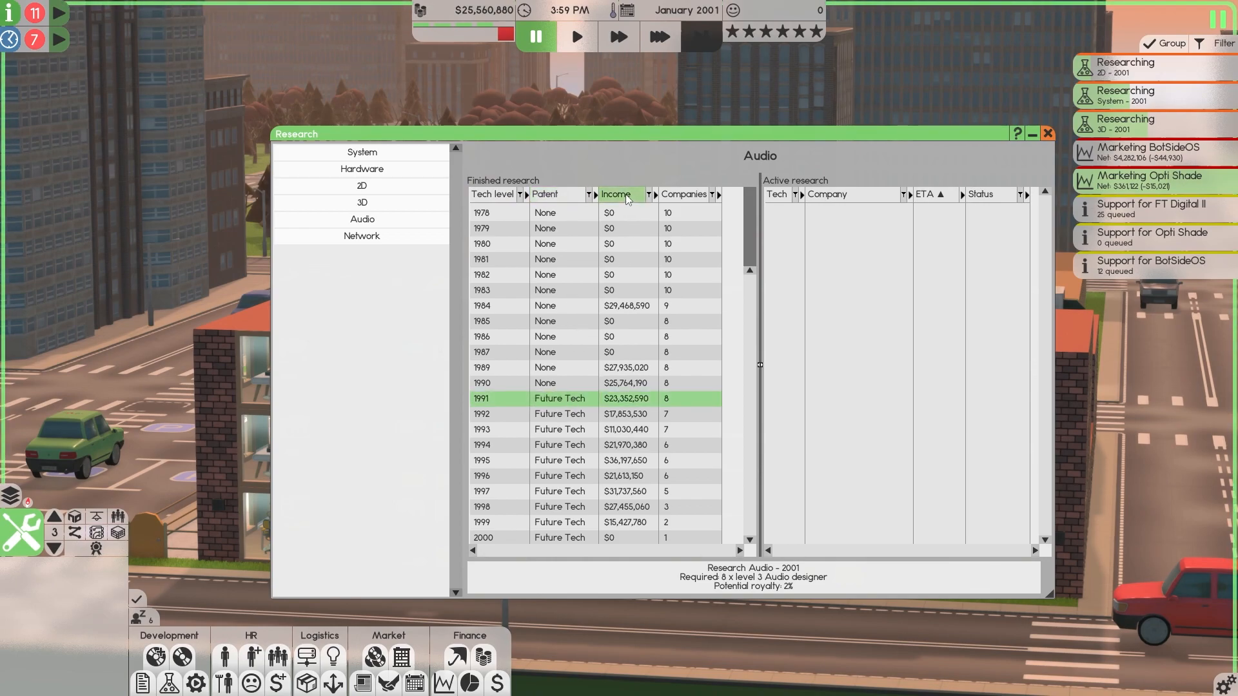
pyautogui.click(618, 311)
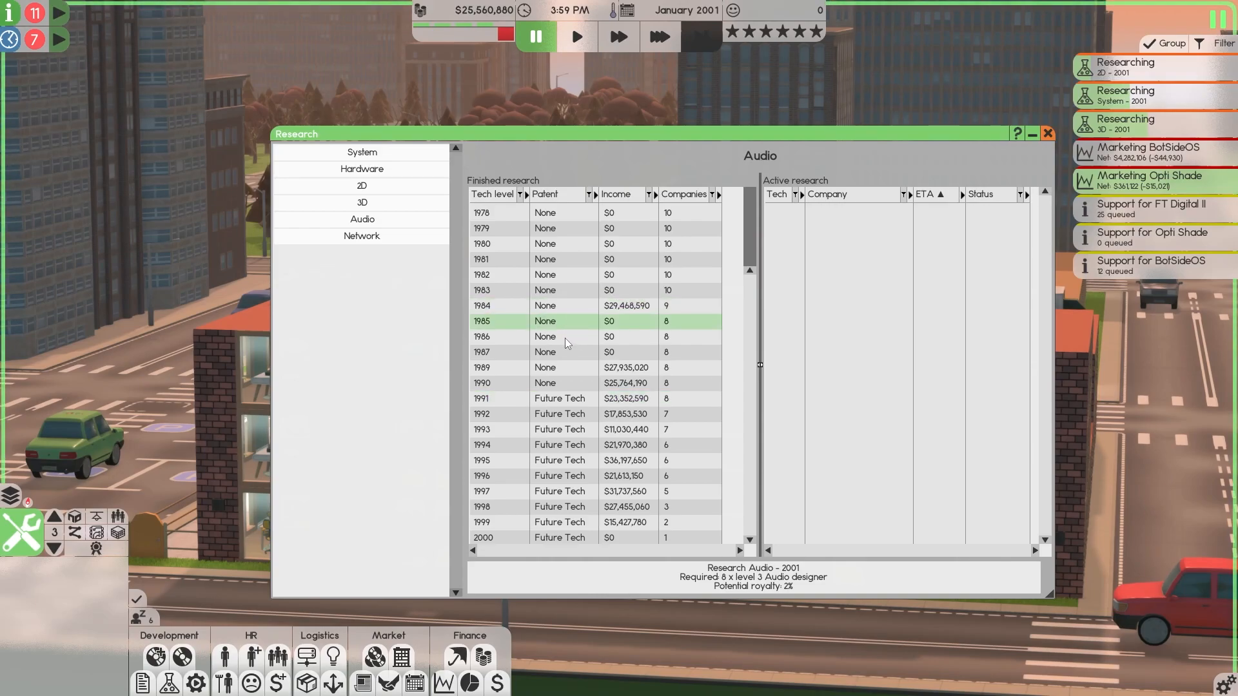
pyautogui.click(567, 383)
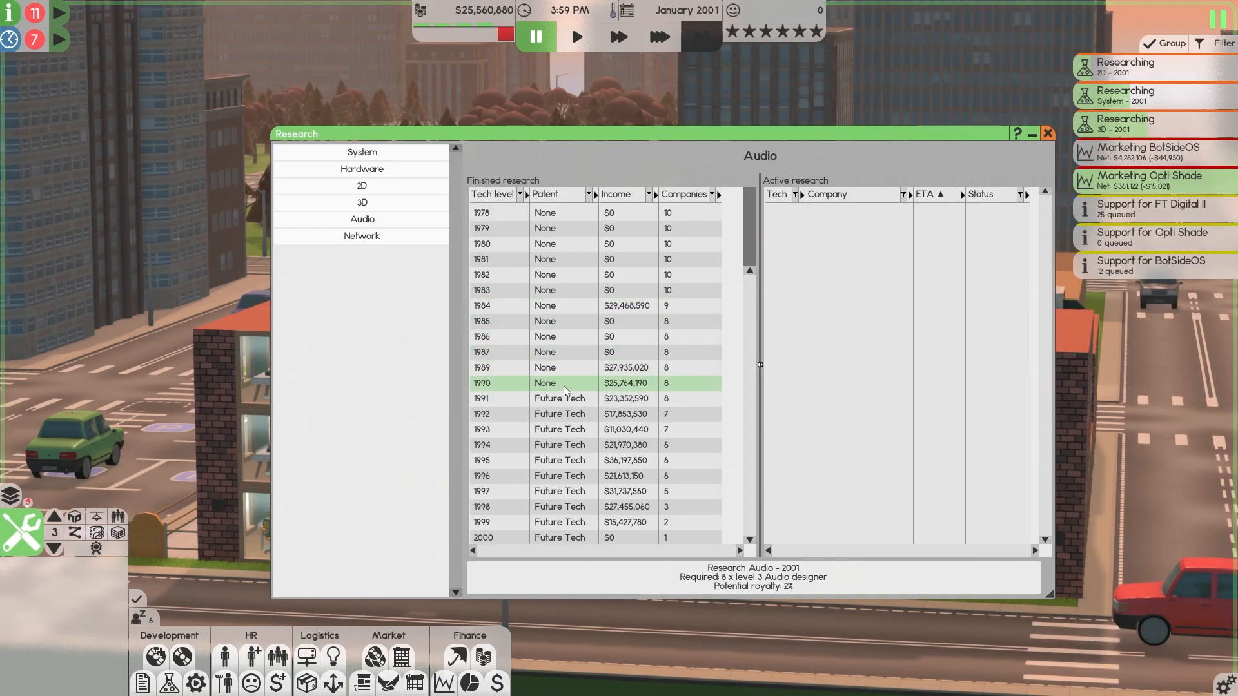
pyautogui.click(361, 152)
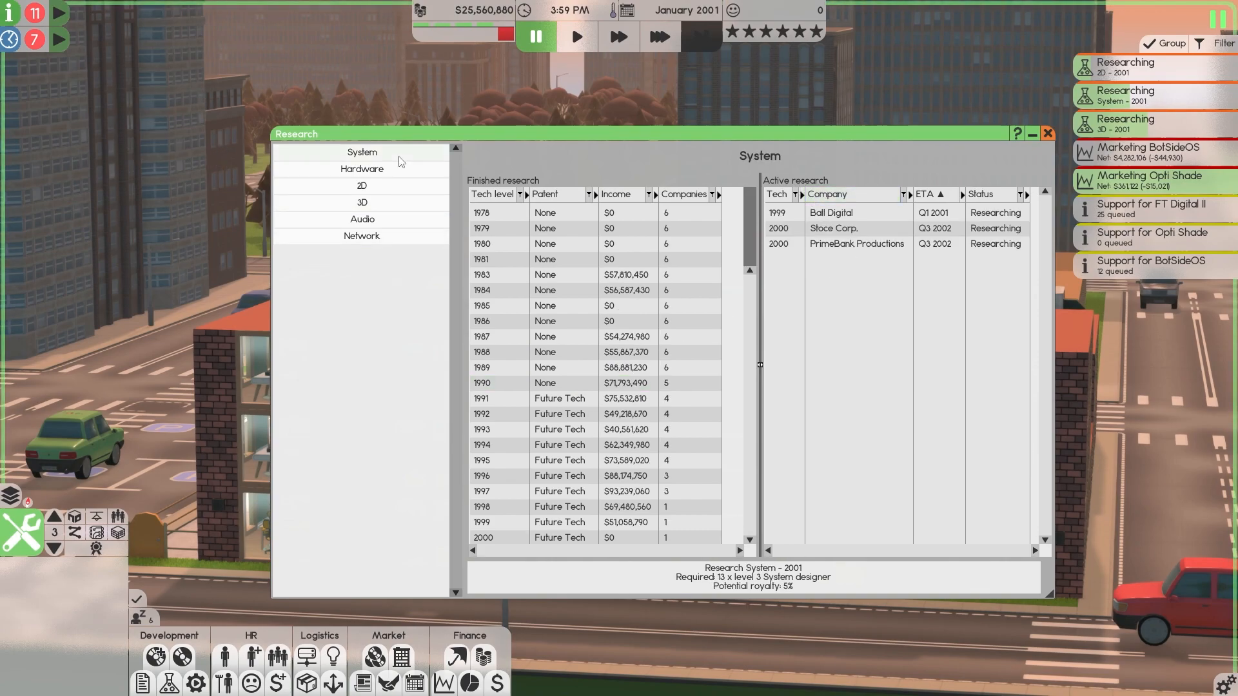
pyautogui.moveTo(816, 220)
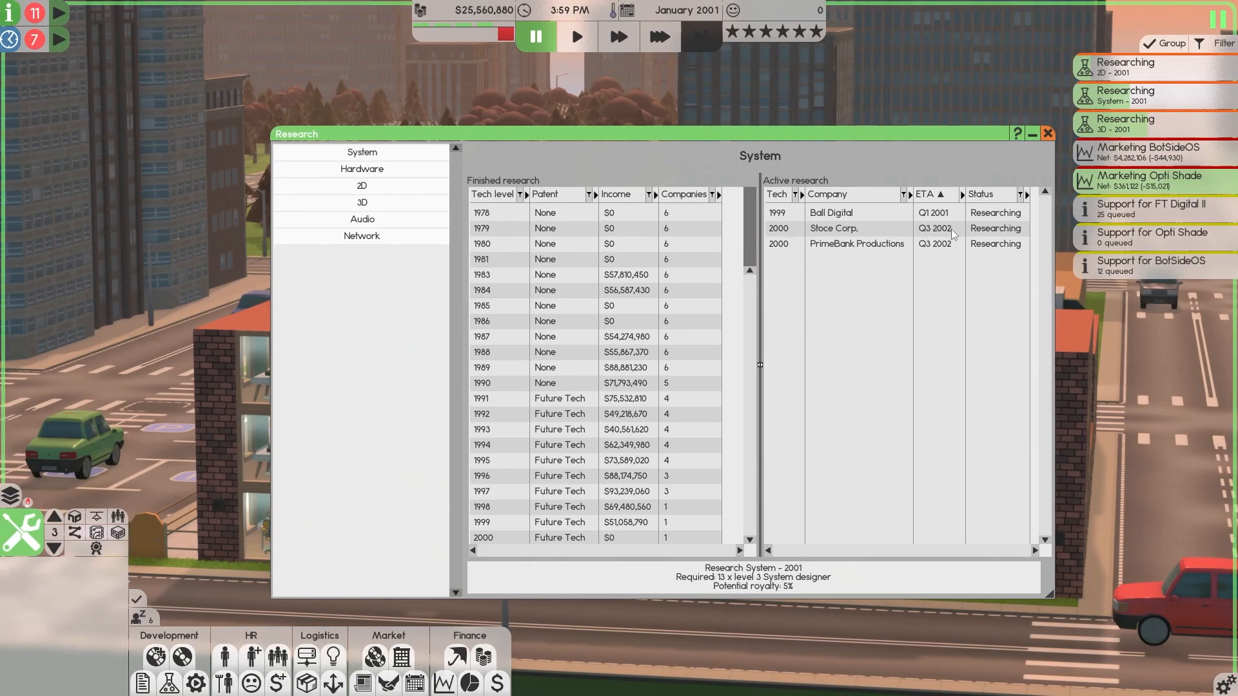
pyautogui.moveTo(1003, 168)
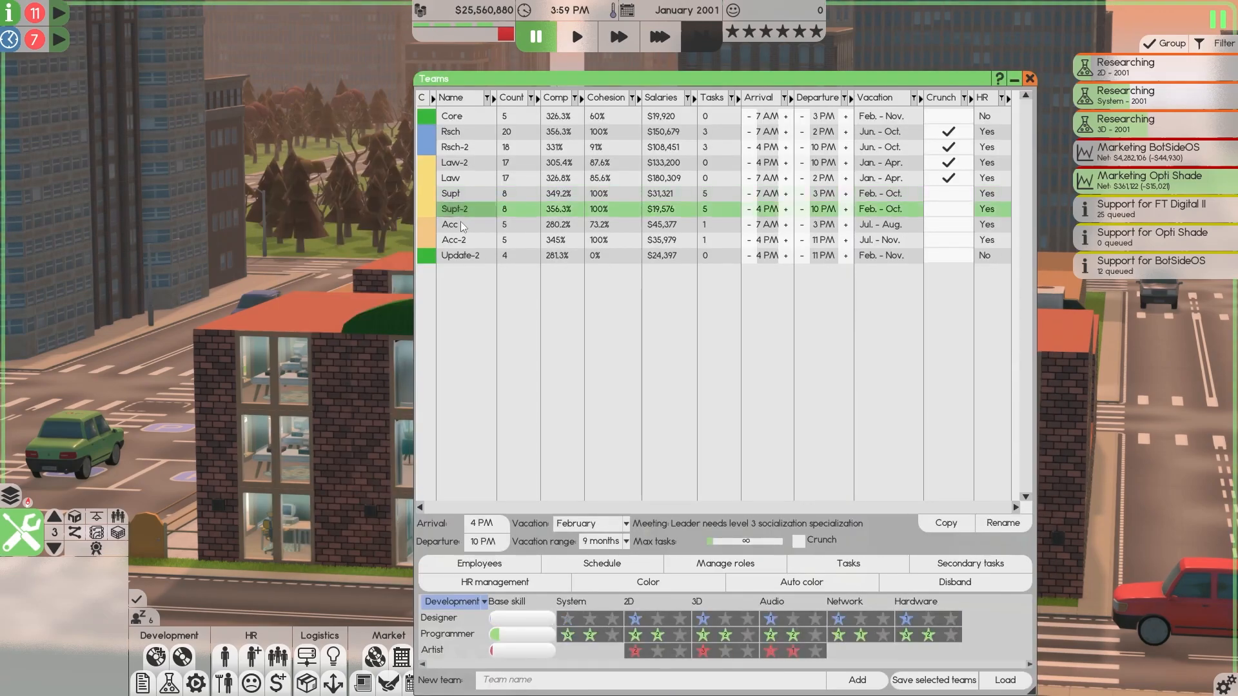
# Step: Select the Update-2 team in the Teams list, then close the list
pyautogui.click(454, 239)
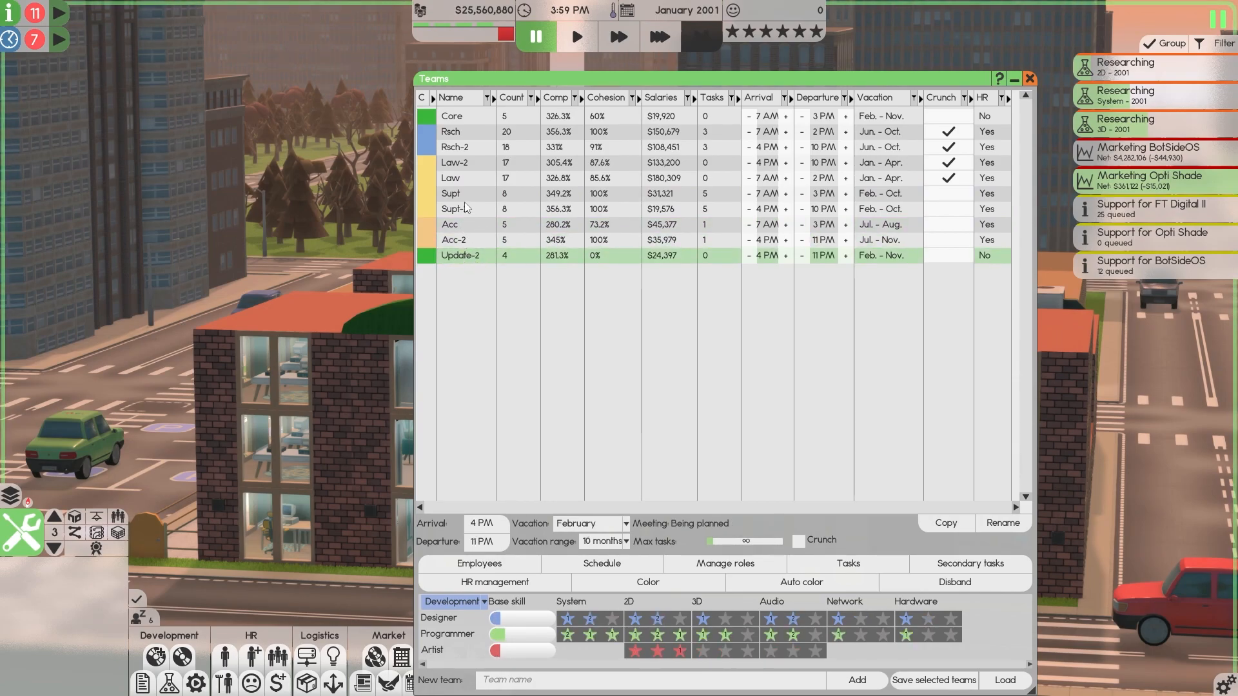
pyautogui.moveTo(471, 187)
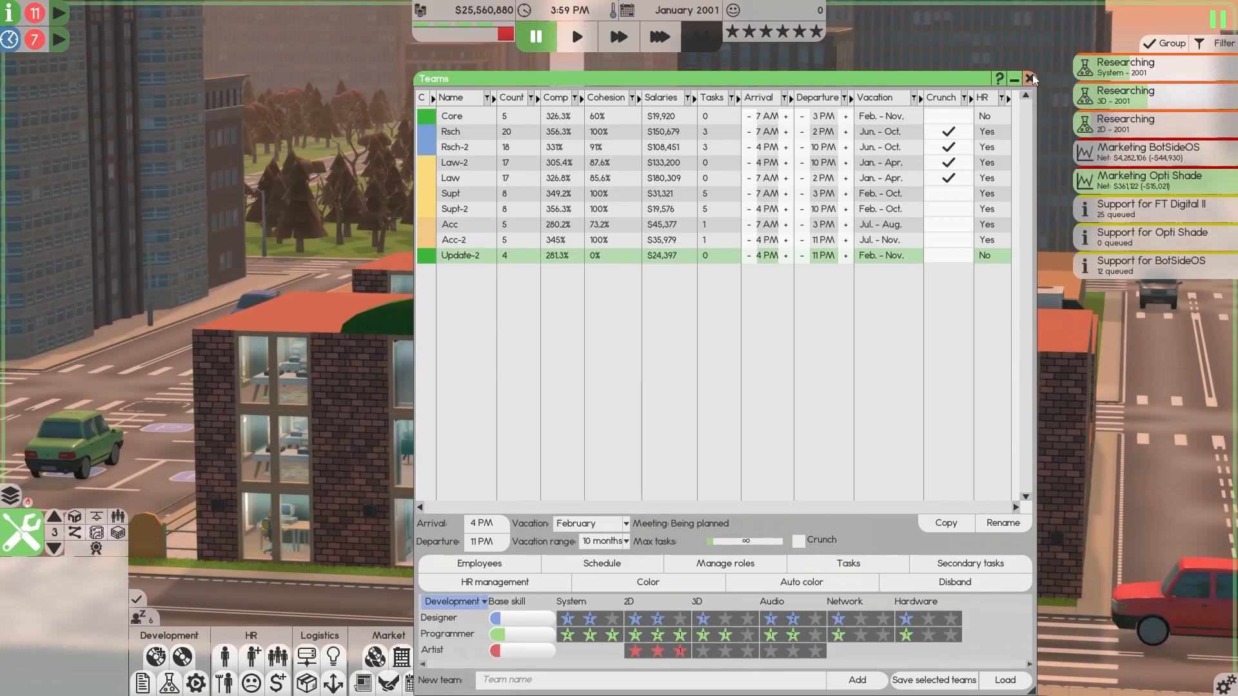
pyautogui.click(1031, 78)
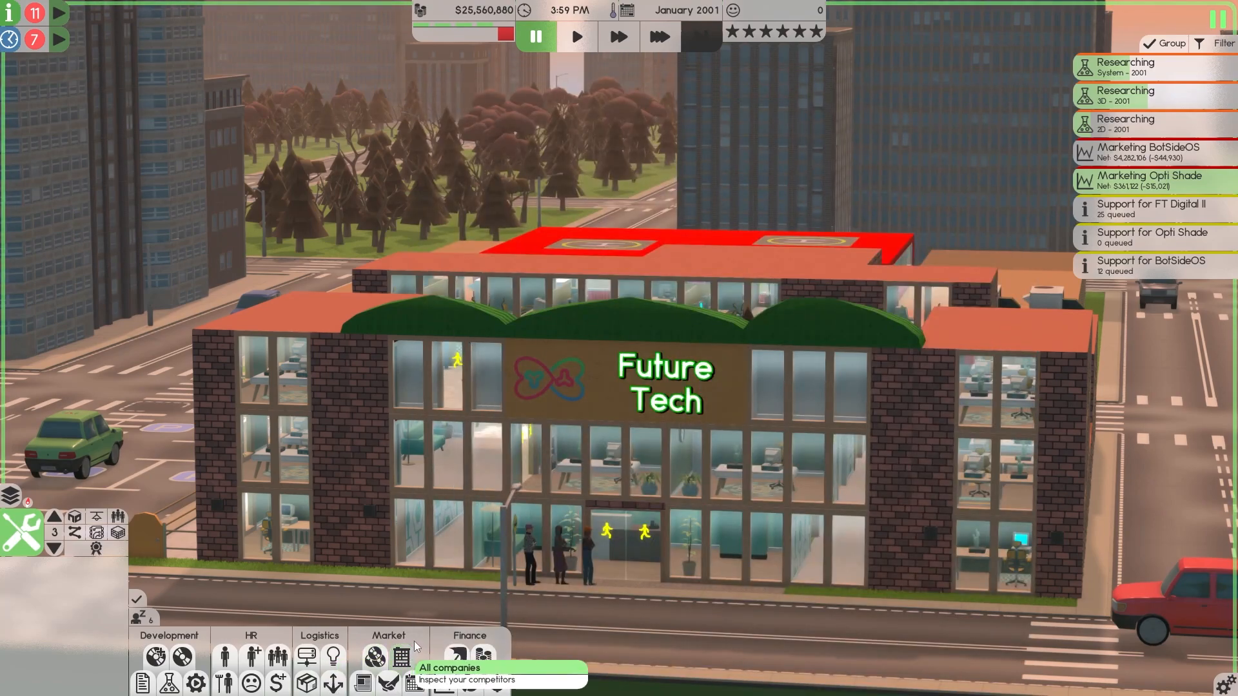
# Step: Review ElectroSlush Inc. and OneFigal Interactive in the companies overview, including OneFigal's products
pyautogui.click(405, 658)
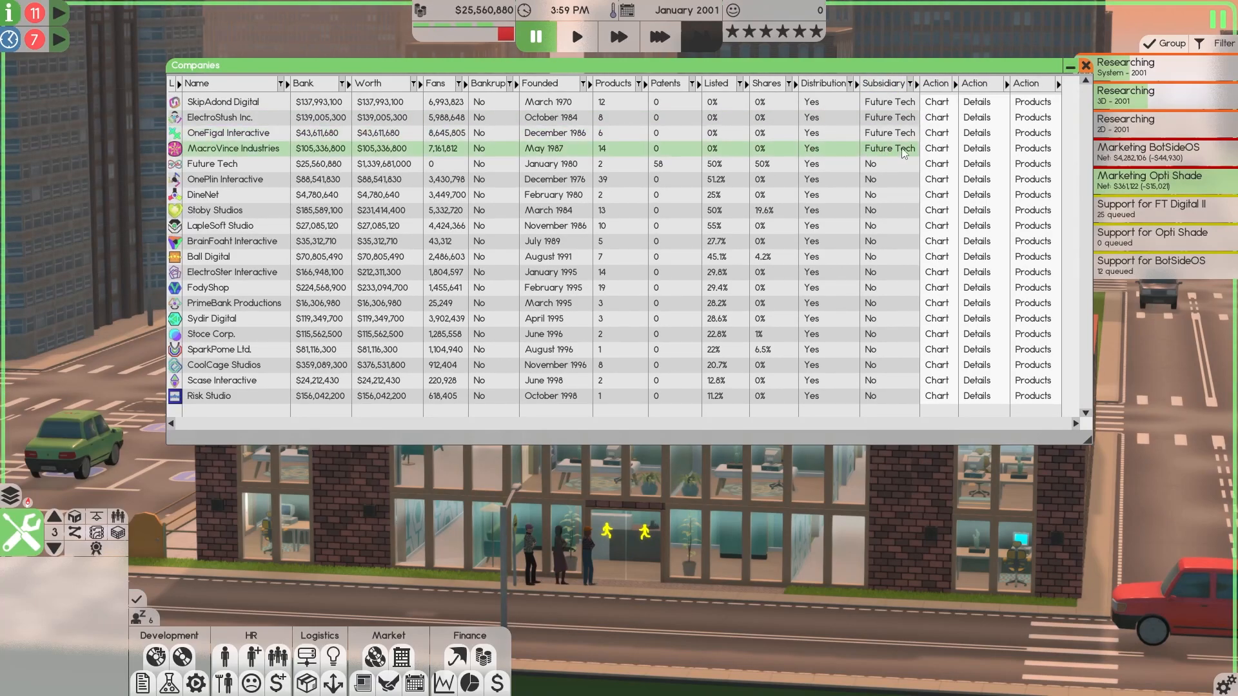
pyautogui.click(1033, 102)
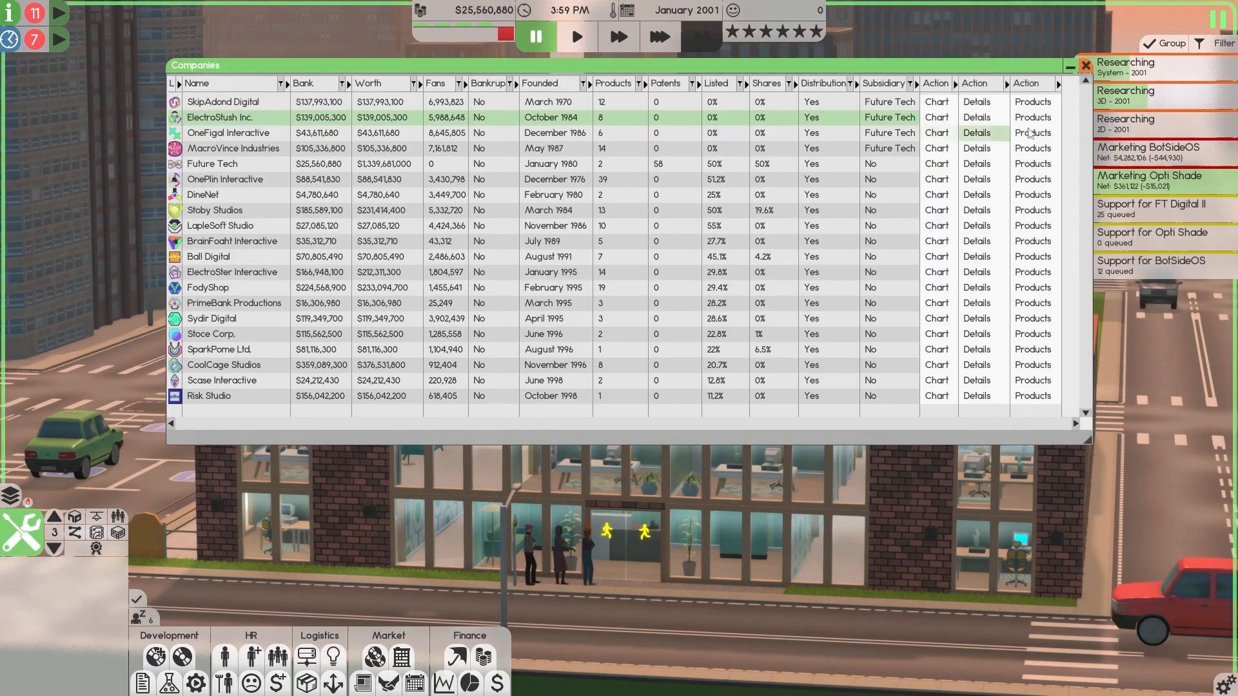
pyautogui.click(1031, 118)
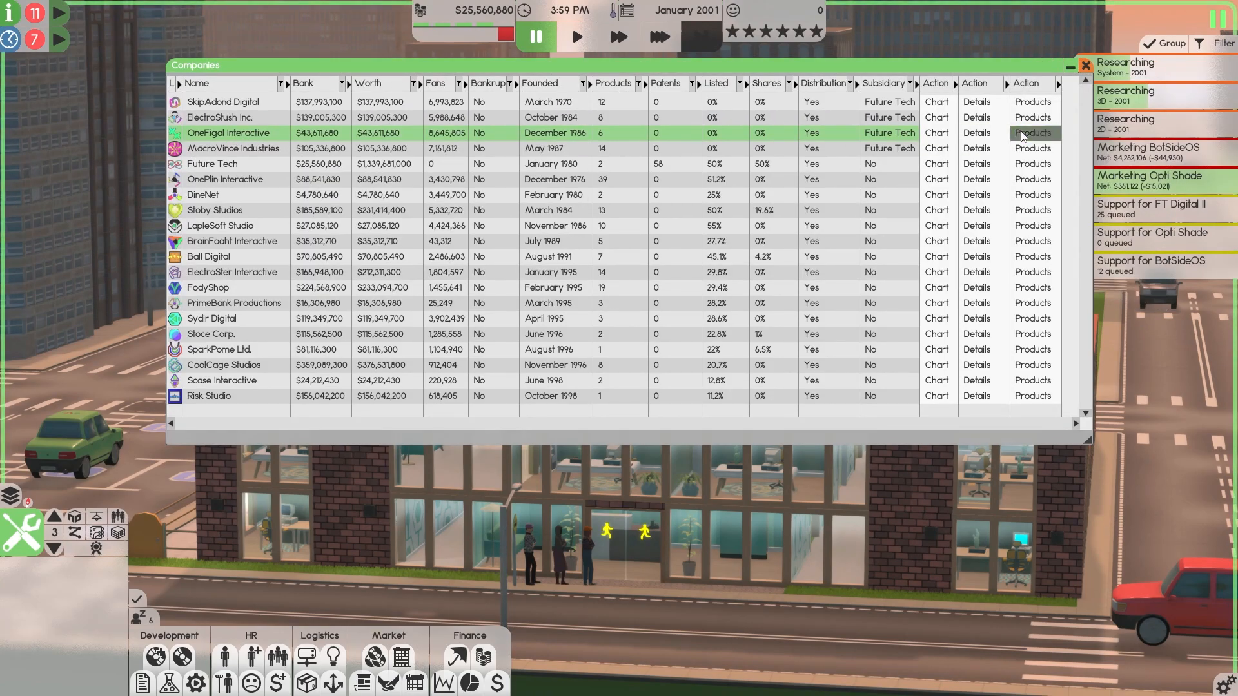
pyautogui.click(1031, 133)
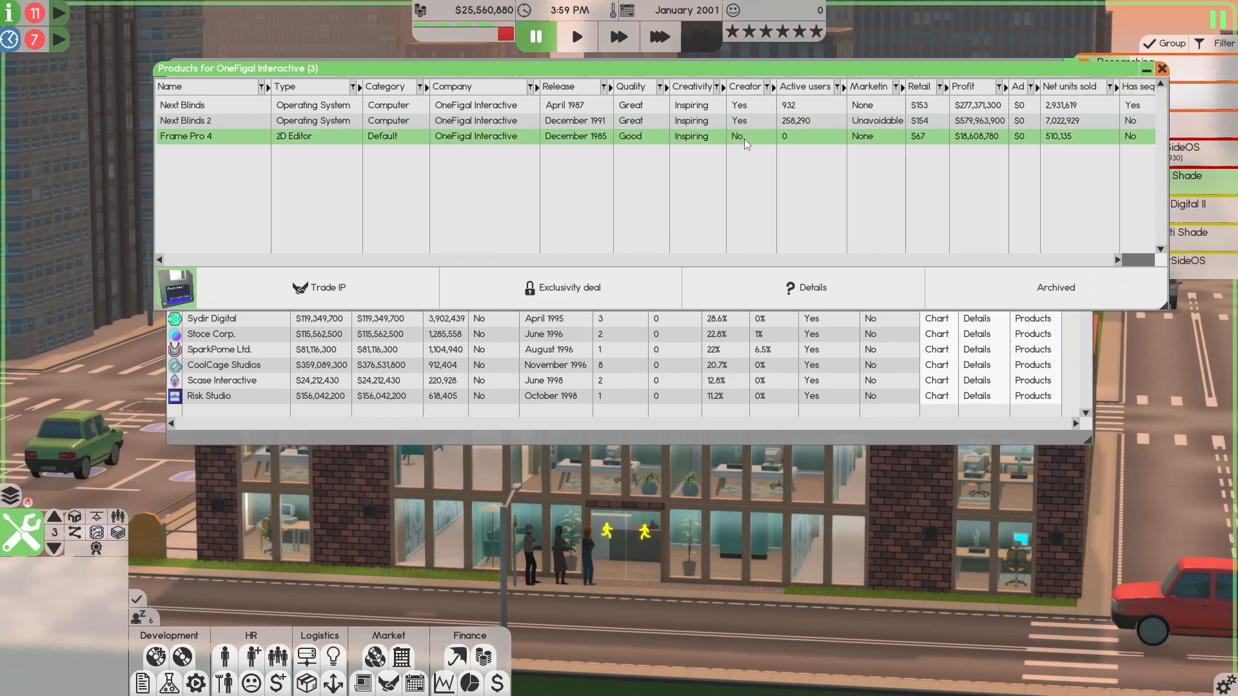
pyautogui.moveTo(755, 139)
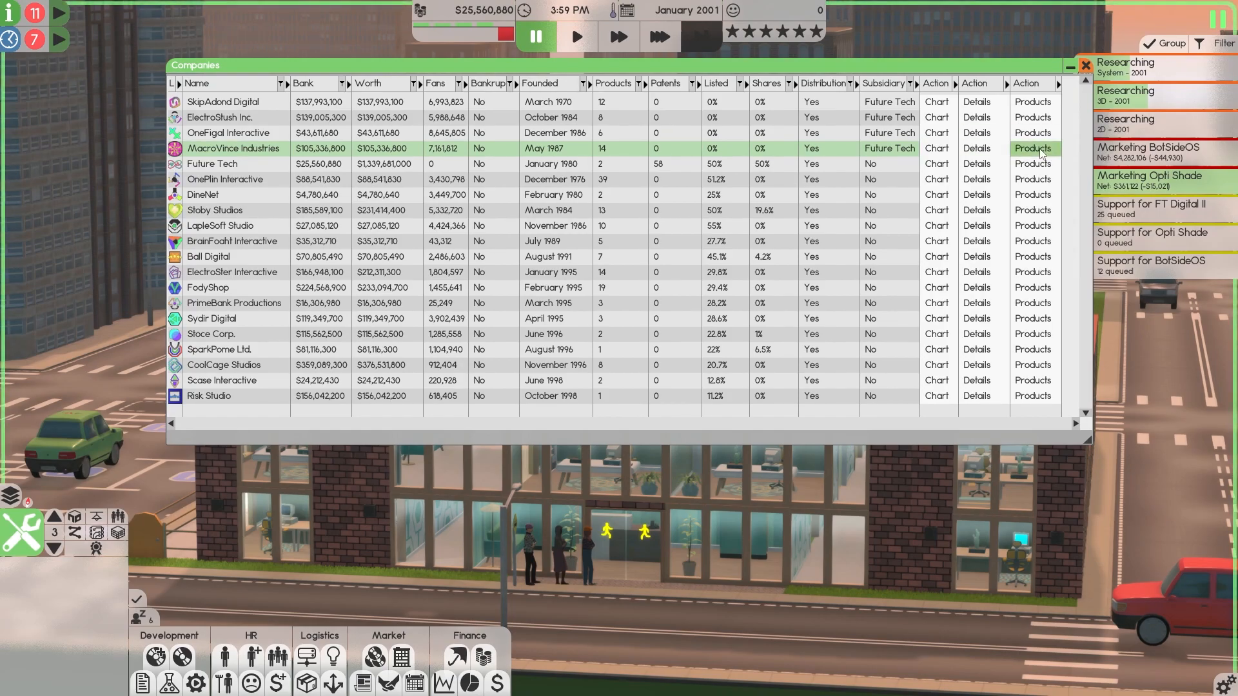
# Step: Show MacroVince Industries' products and select the Int 5 operating system
pyautogui.click(1033, 148)
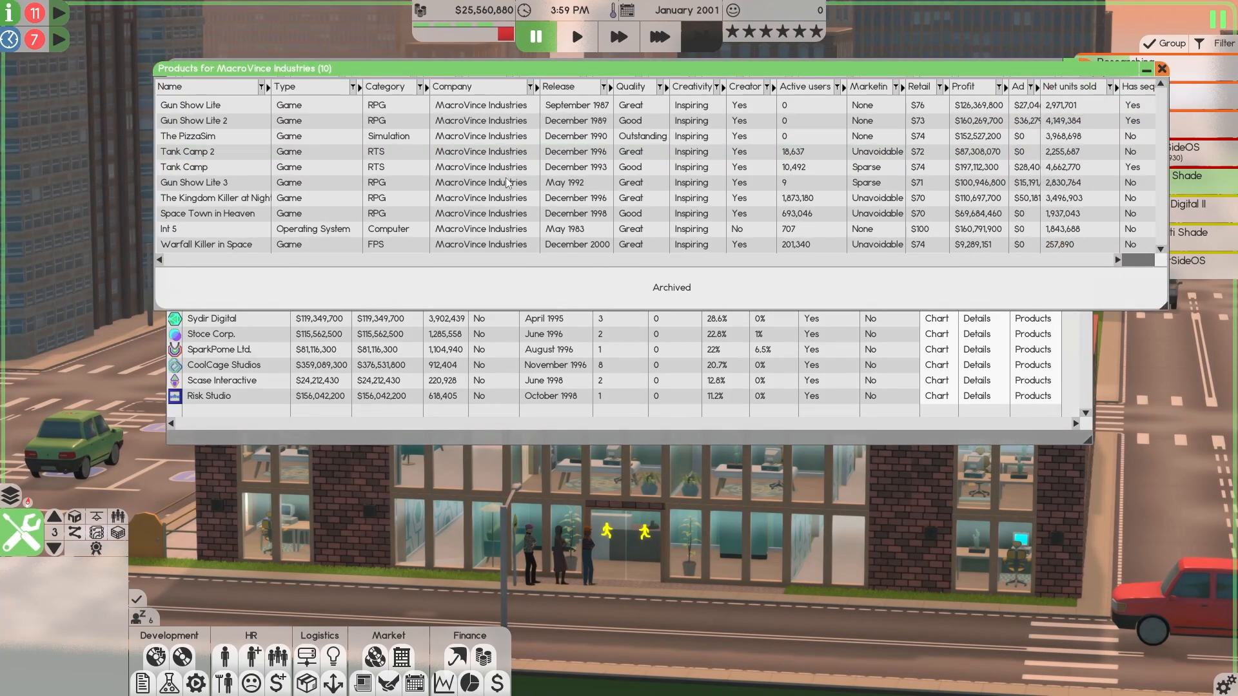
pyautogui.moveTo(262, 240)
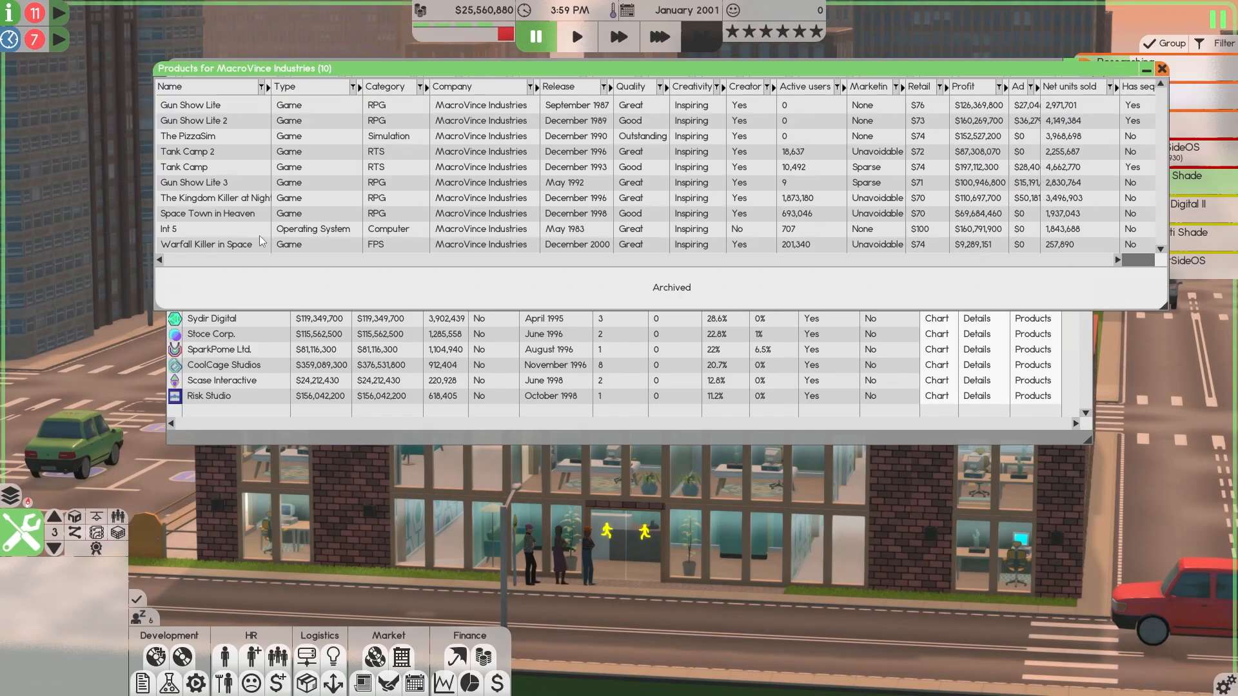
pyautogui.click(187, 229)
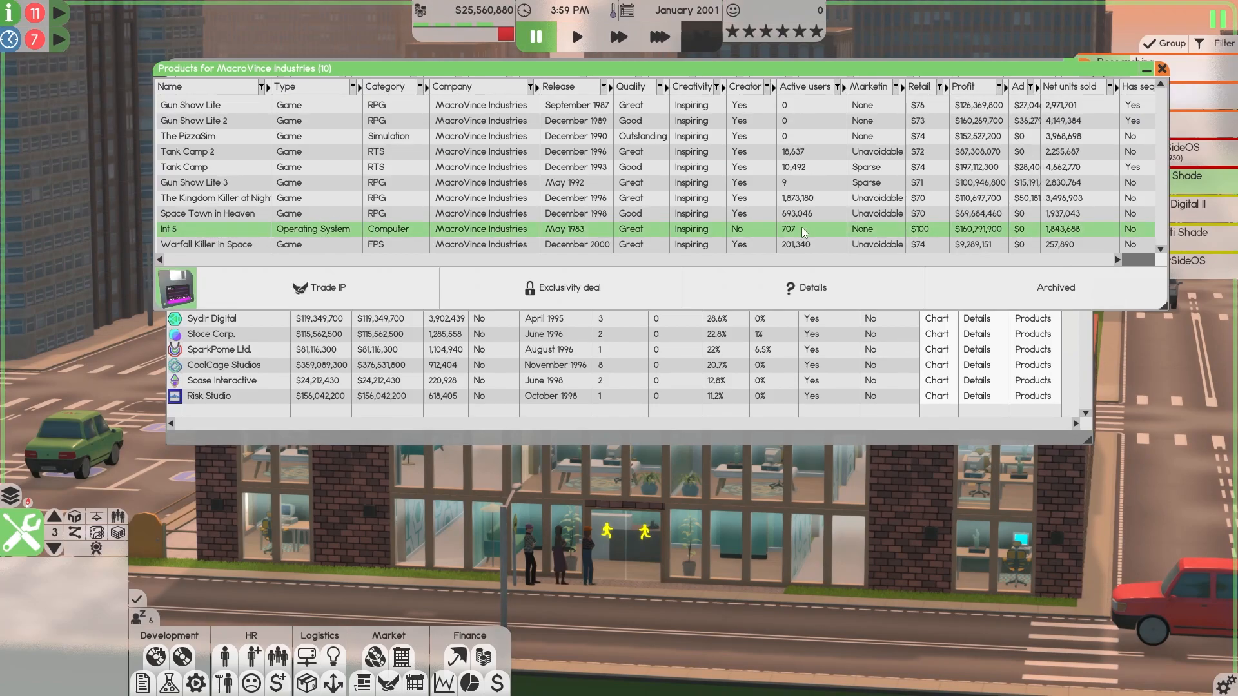
pyautogui.moveTo(349, 291)
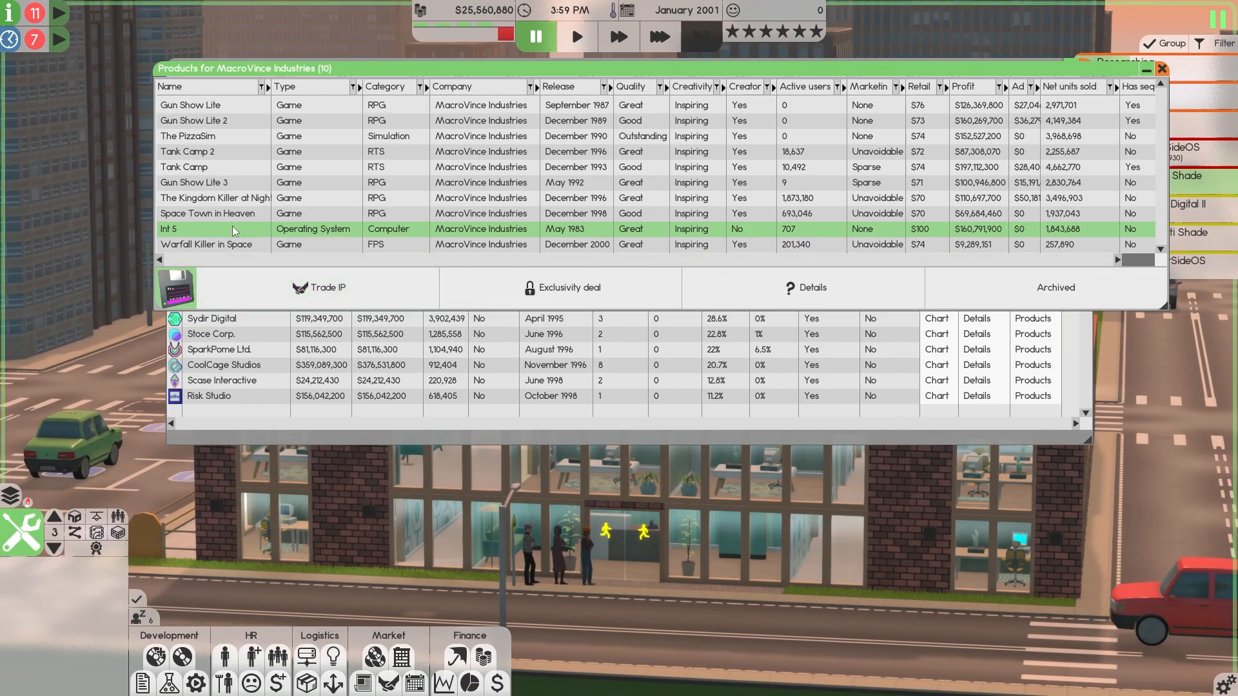
pyautogui.moveTo(766, 233)
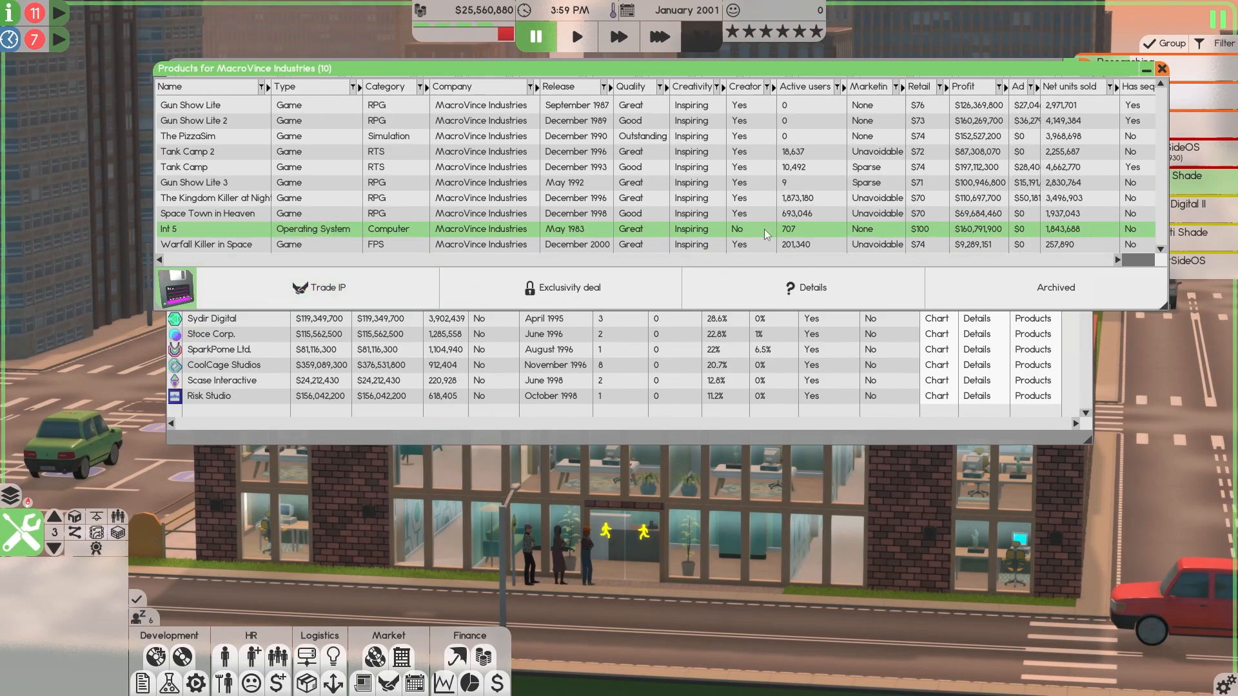
pyautogui.moveTo(802, 232)
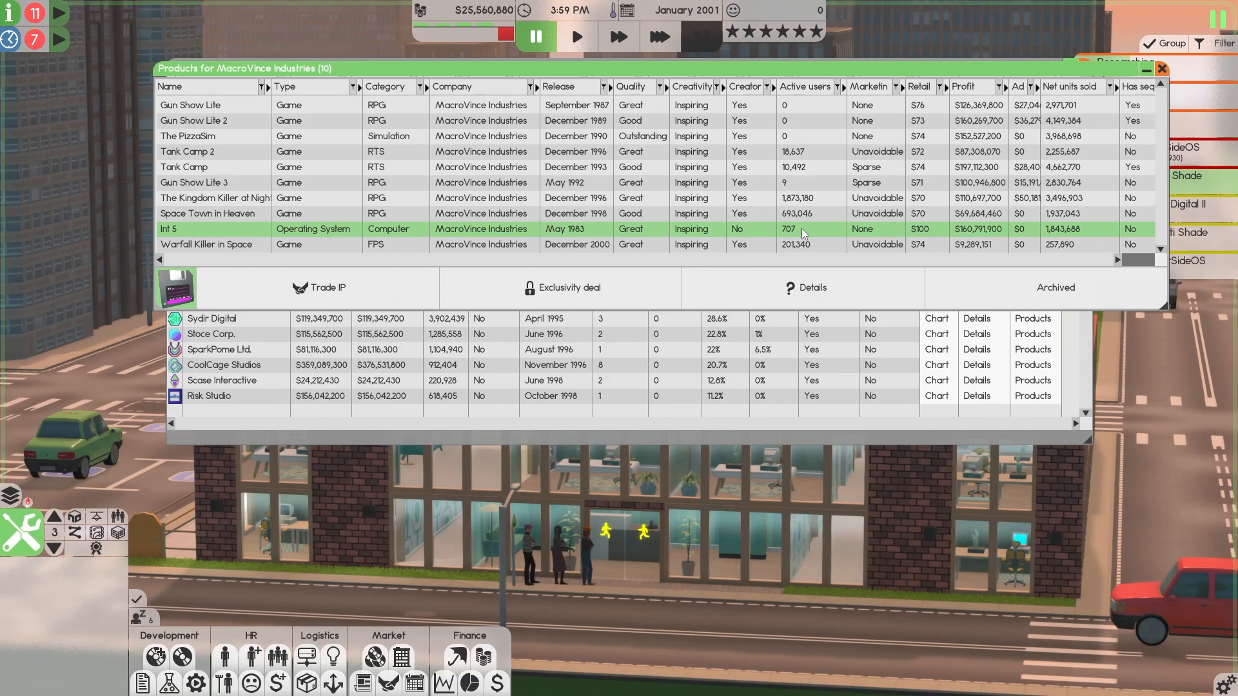
pyautogui.moveTo(1006, 232)
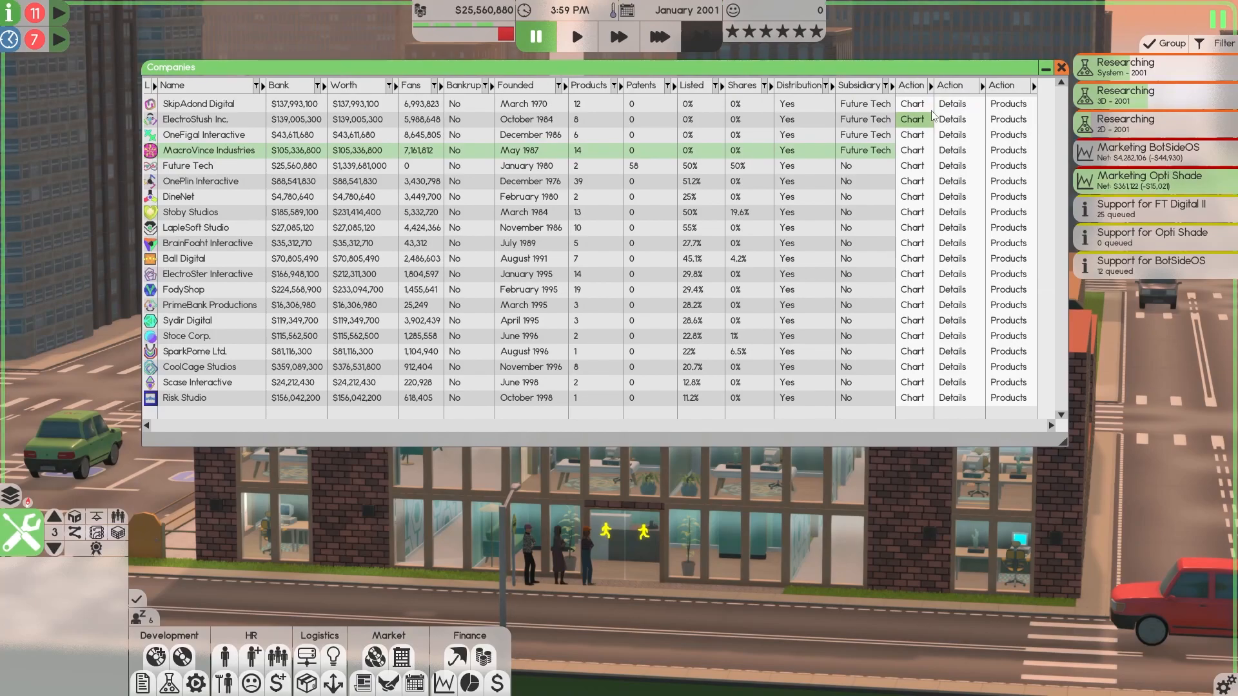
# Step: Glance at the money summary, sort companies by Subsidiary, and bring up Future Tech's own releases
pyautogui.click(480, 10)
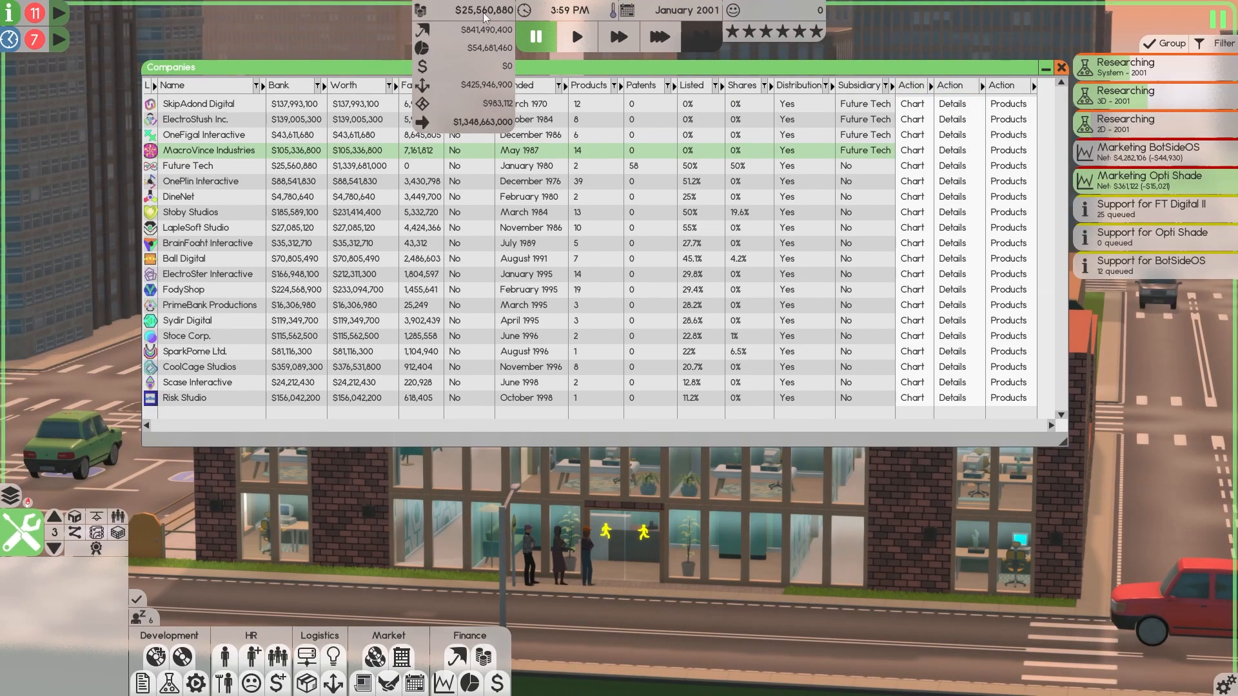
pyautogui.click(1059, 67)
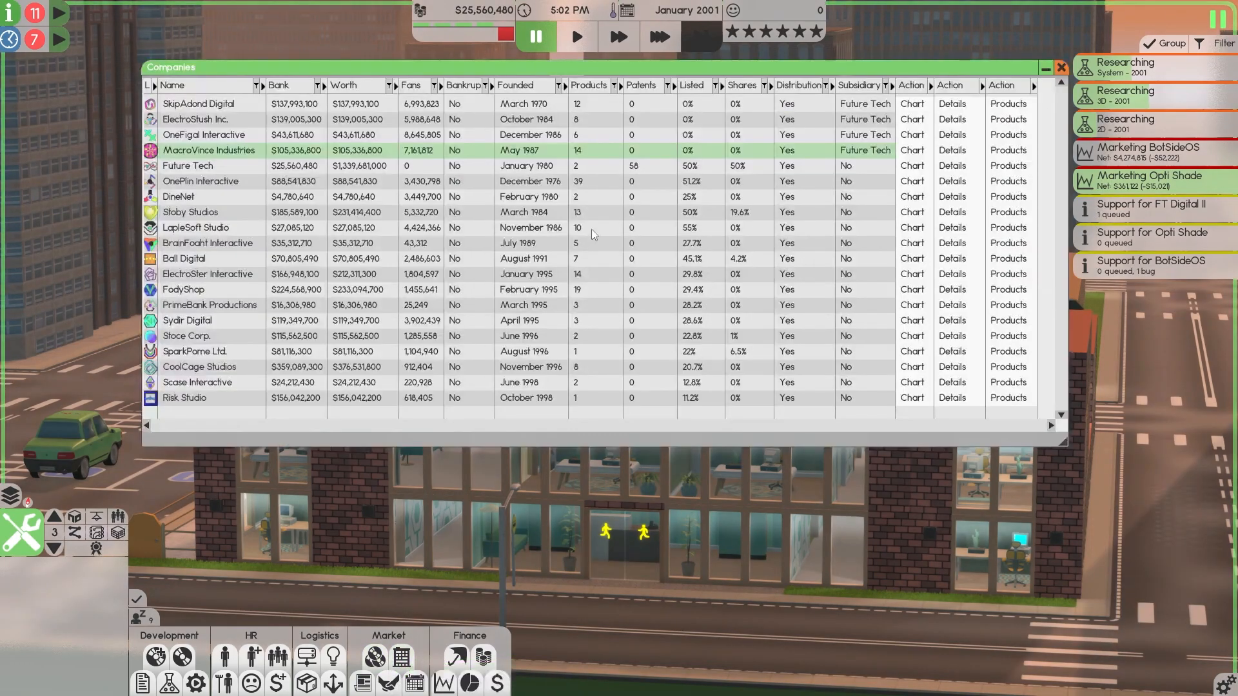
pyautogui.click(345, 86)
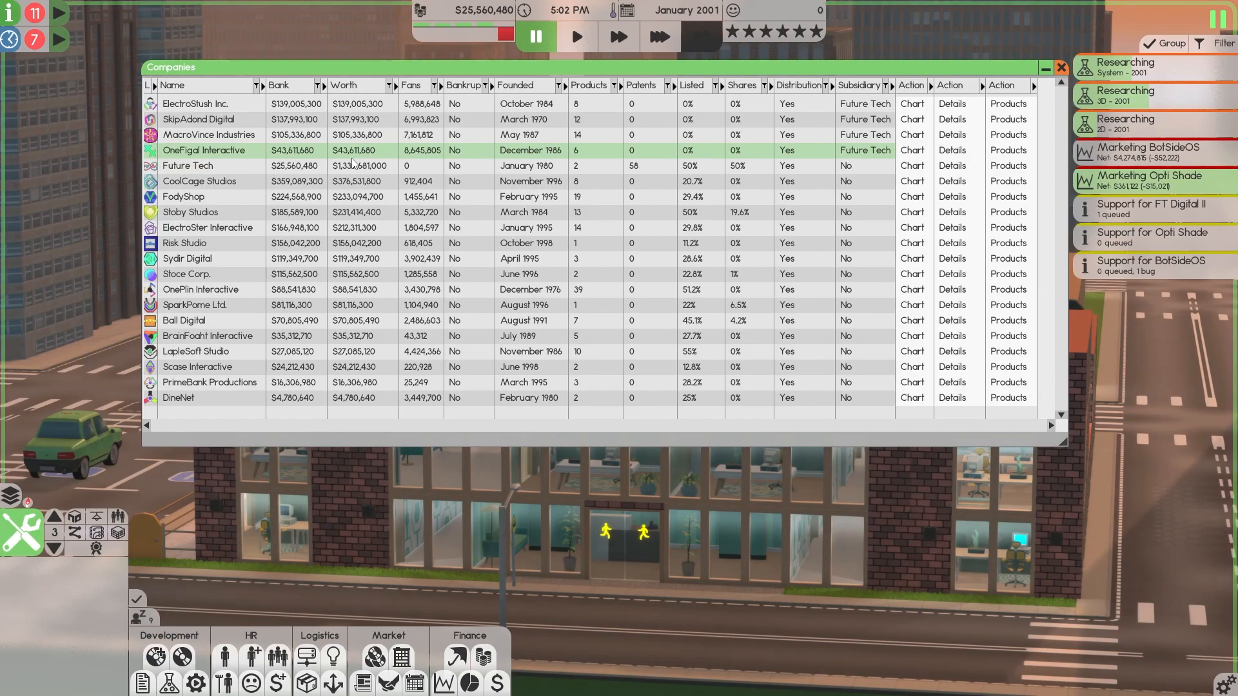
pyautogui.click(1061, 67)
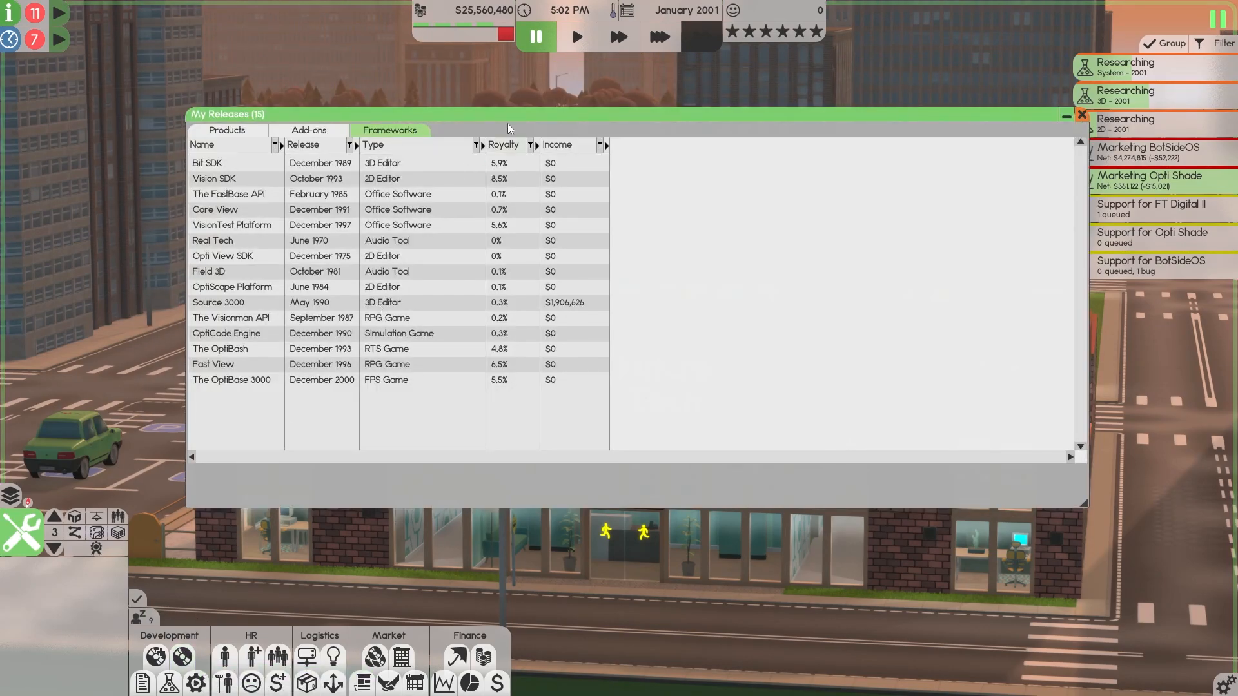
# Step: View sales details for Opti Shade and BotSideOS, then bring up the all-releases market catalogue
pyautogui.click(240, 123)
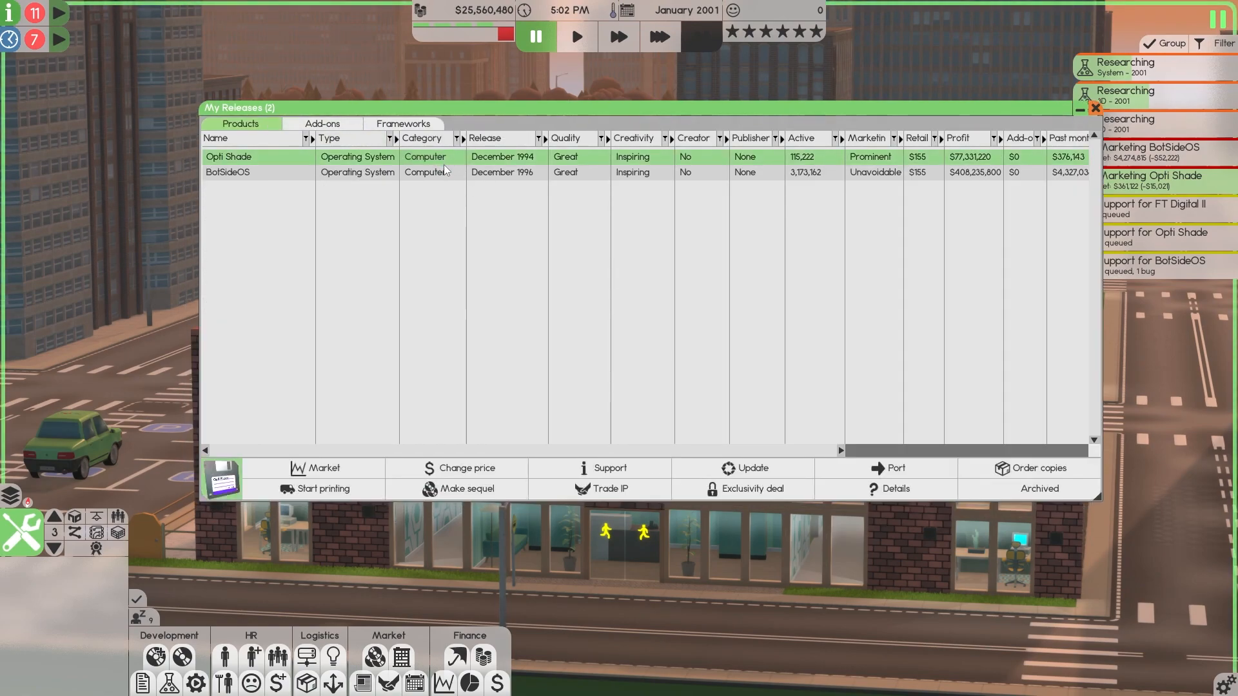
pyautogui.click(896, 489)
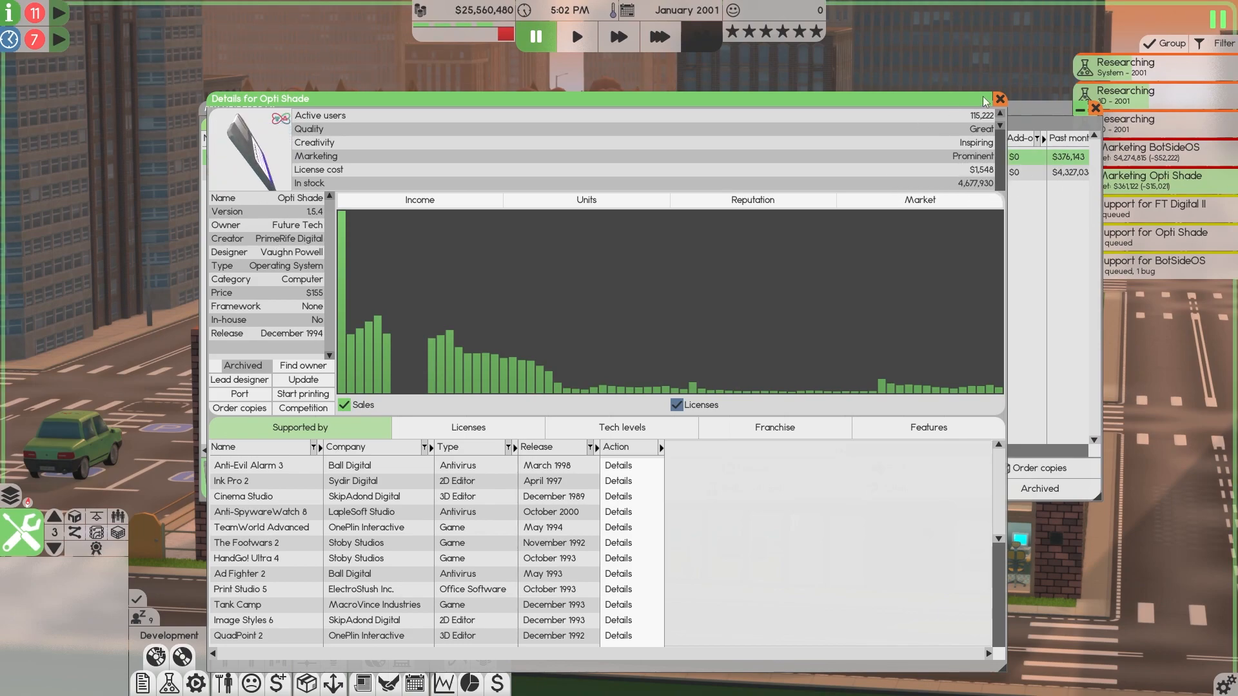
pyautogui.click(999, 98)
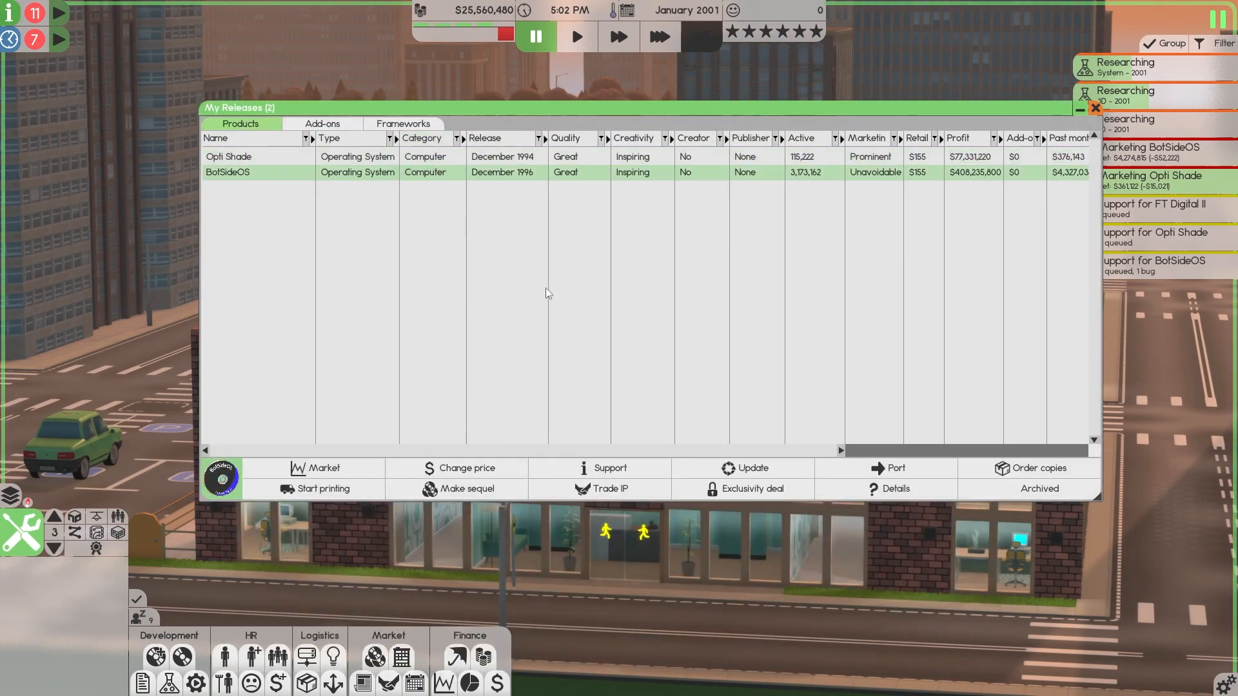
pyautogui.click(897, 489)
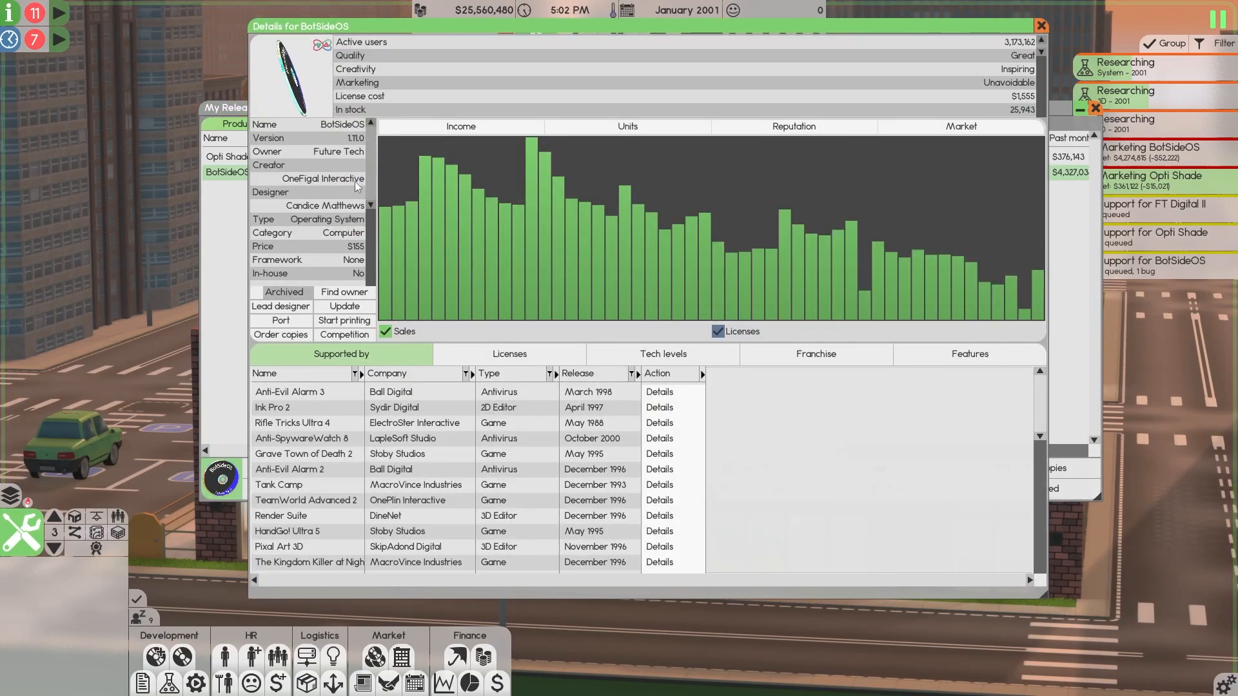
pyautogui.click(1038, 25)
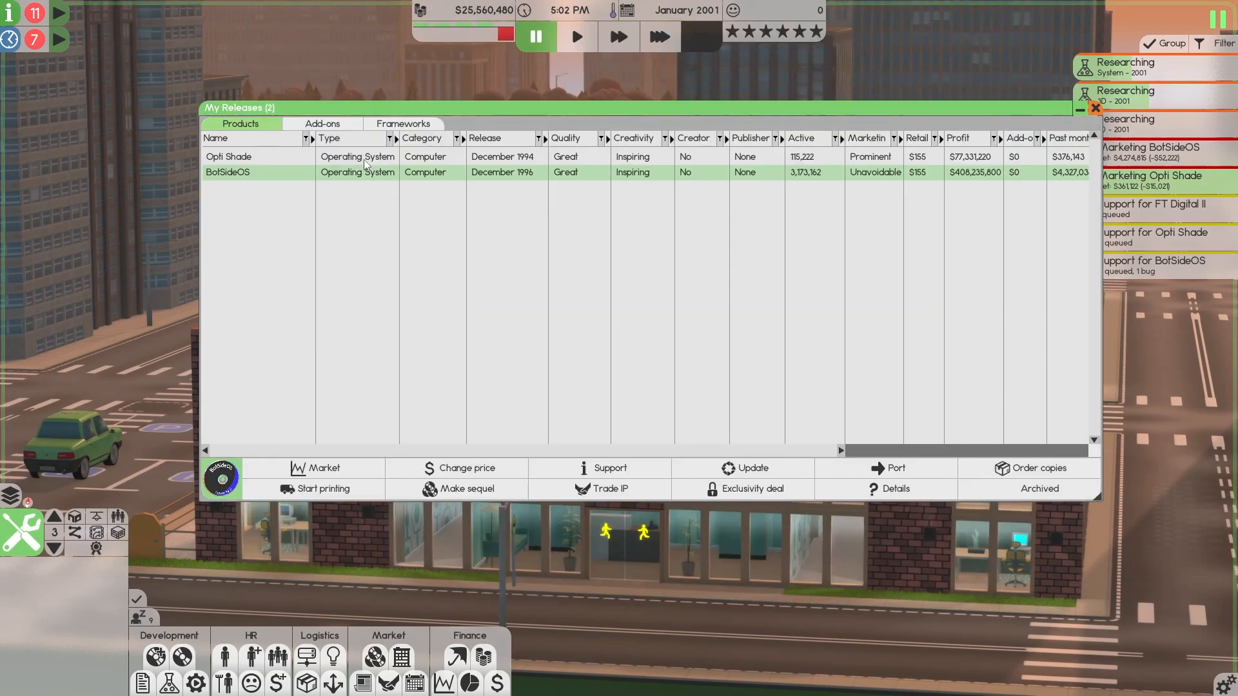
pyautogui.click(245, 156)
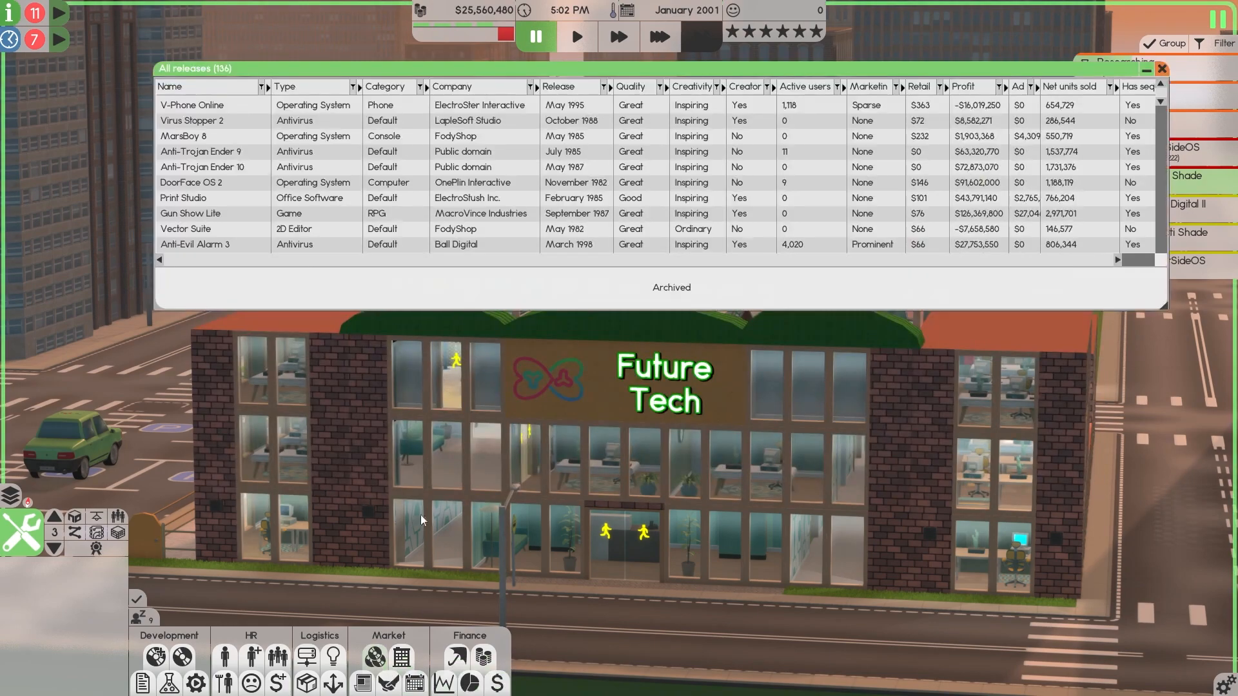
# Step: Filter all releases to Operating System and attempt to trade Tiger's IP, which SparkPome refuses
pyautogui.click(351, 86)
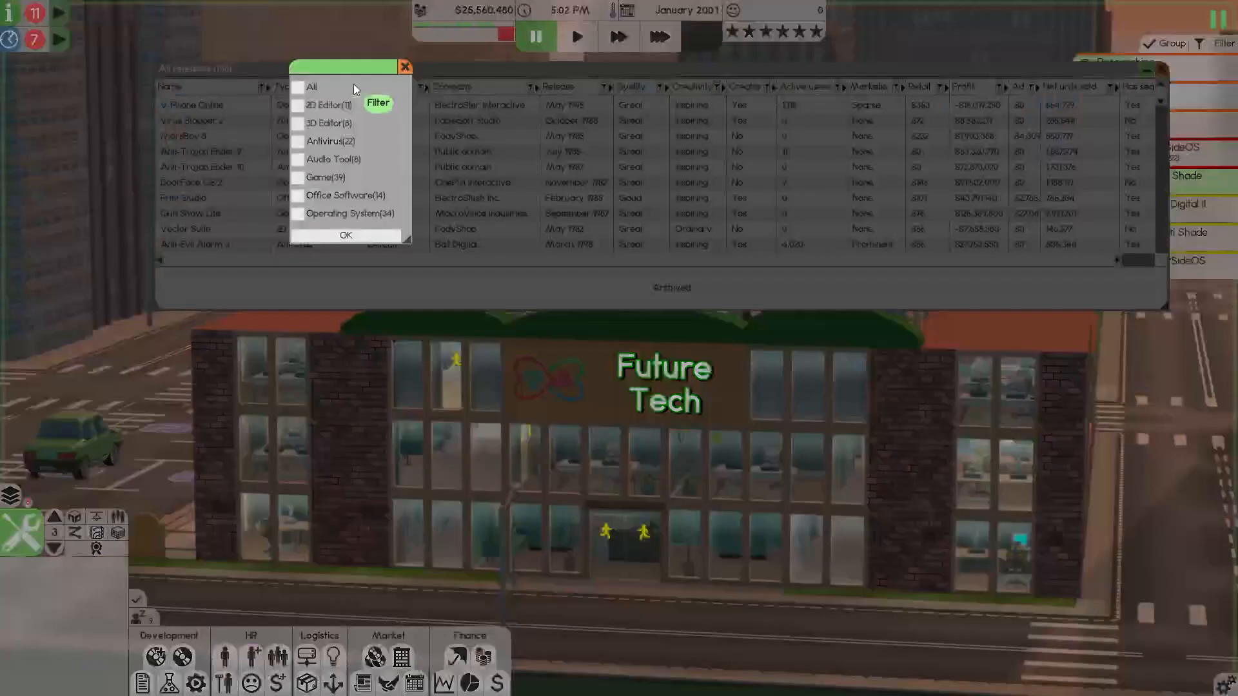
pyautogui.click(346, 235)
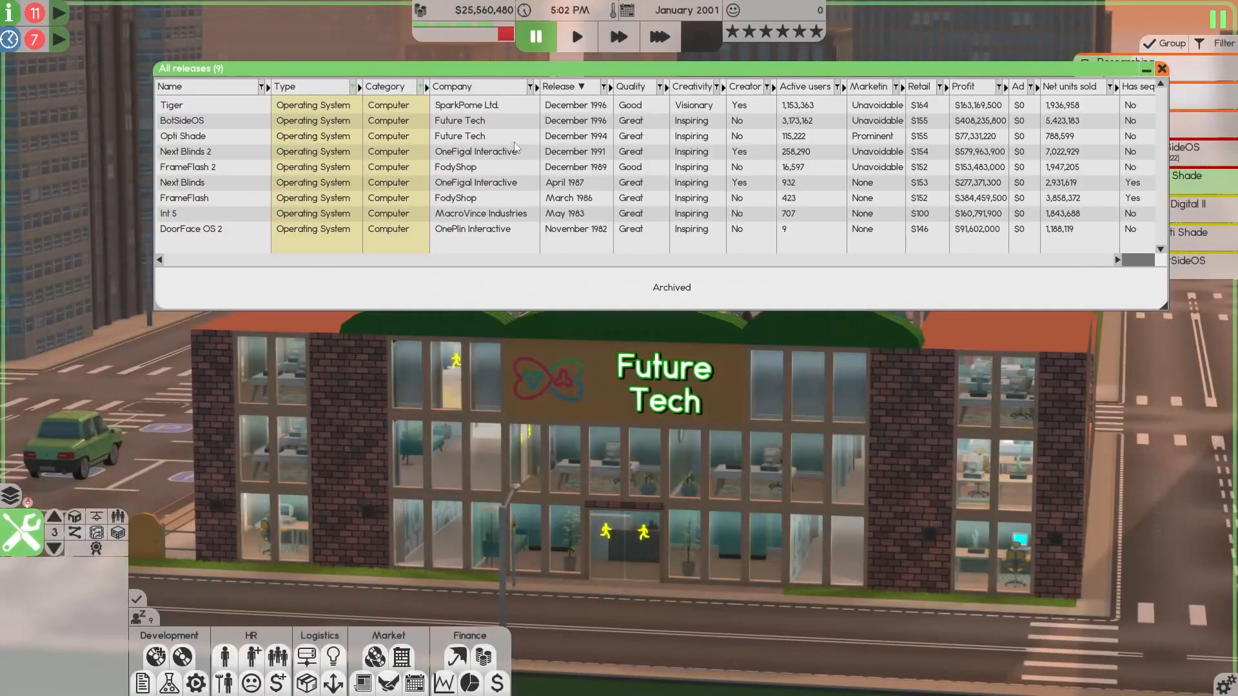
pyautogui.click(172, 105)
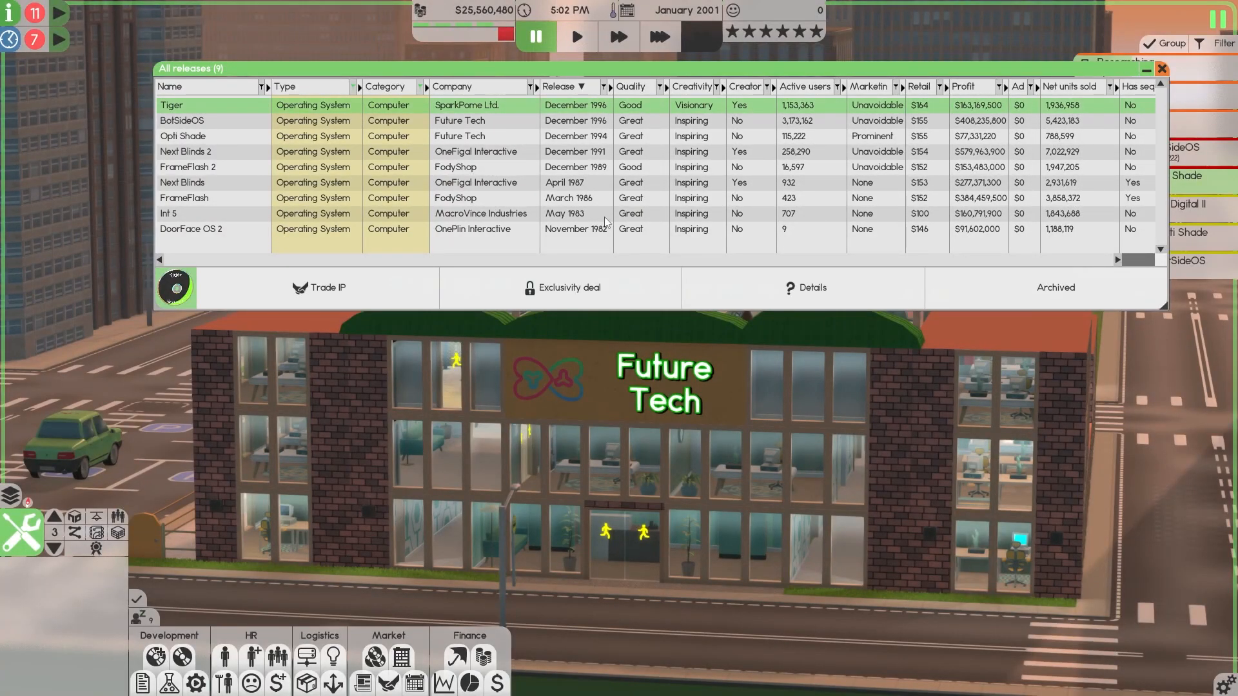
pyautogui.click(327, 288)
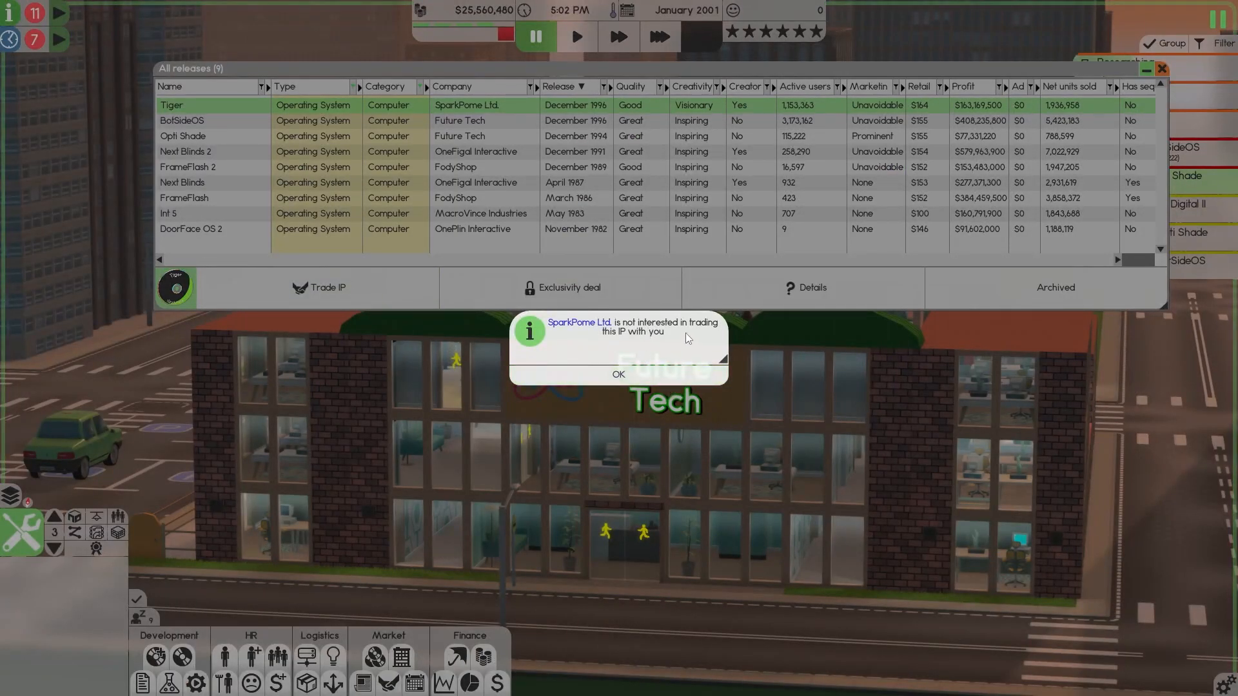
pyautogui.click(618, 374)
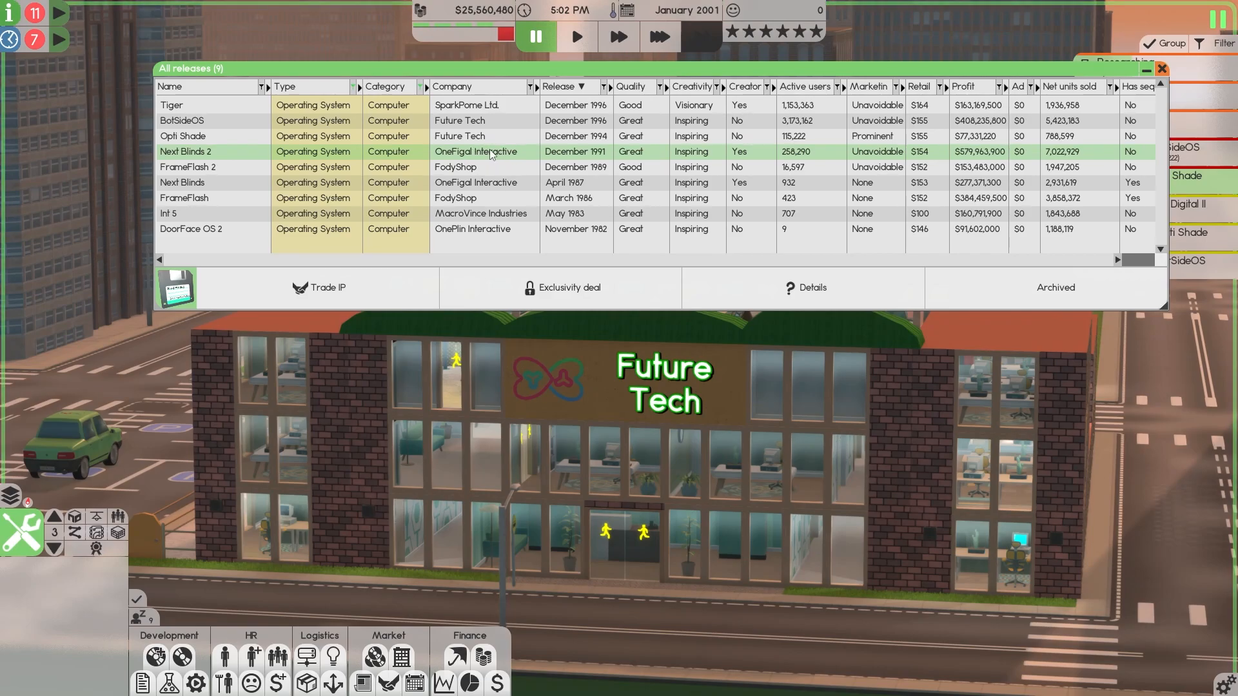
# Step: Request FrameFlash 2's IP and decline the $450,338 buyout offer
pyautogui.click(187, 166)
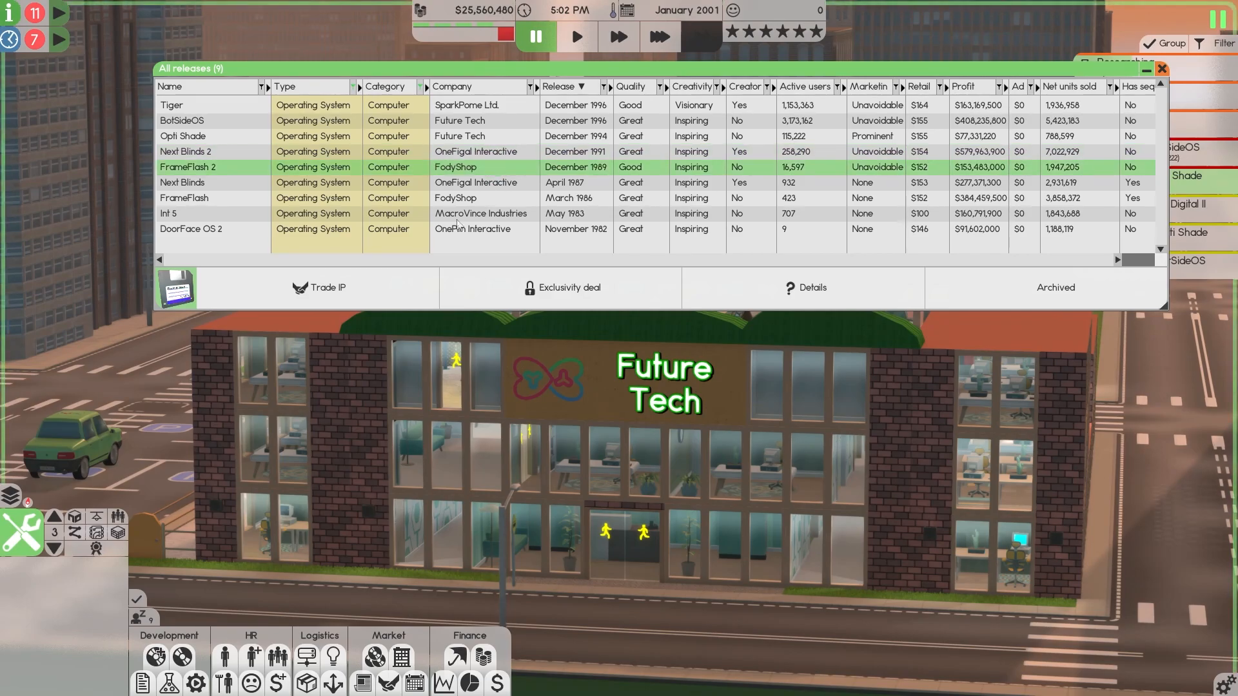
pyautogui.click(326, 288)
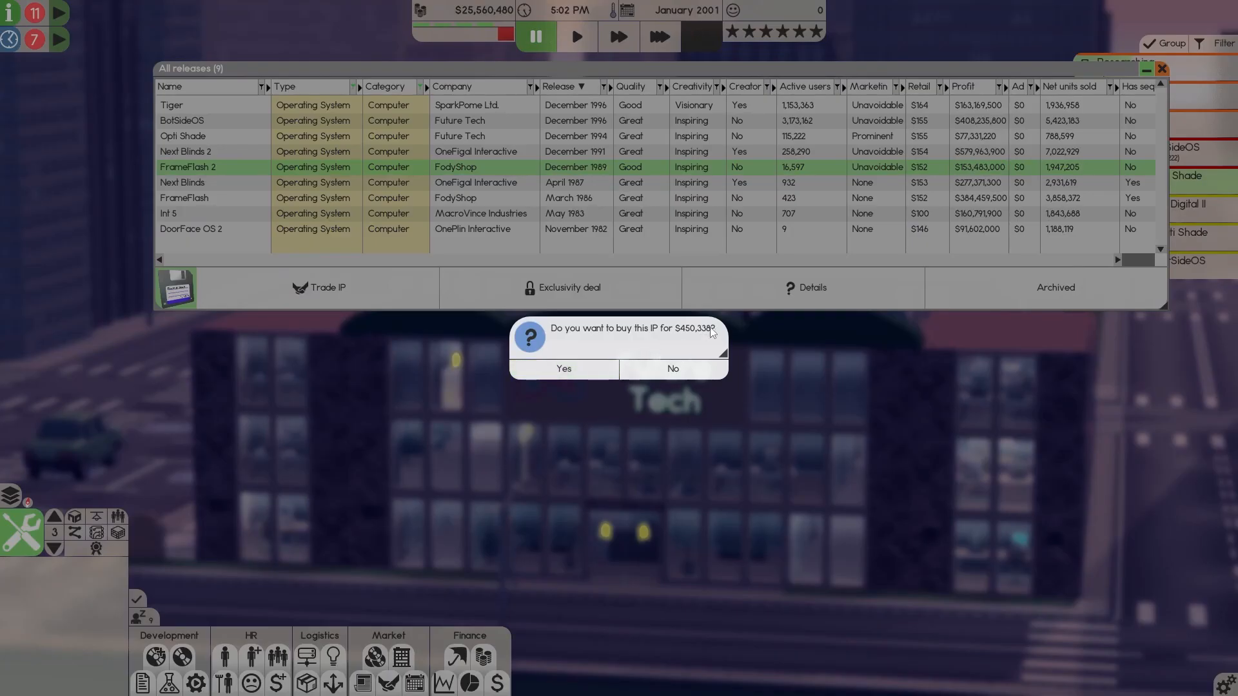
pyautogui.moveTo(701, 360)
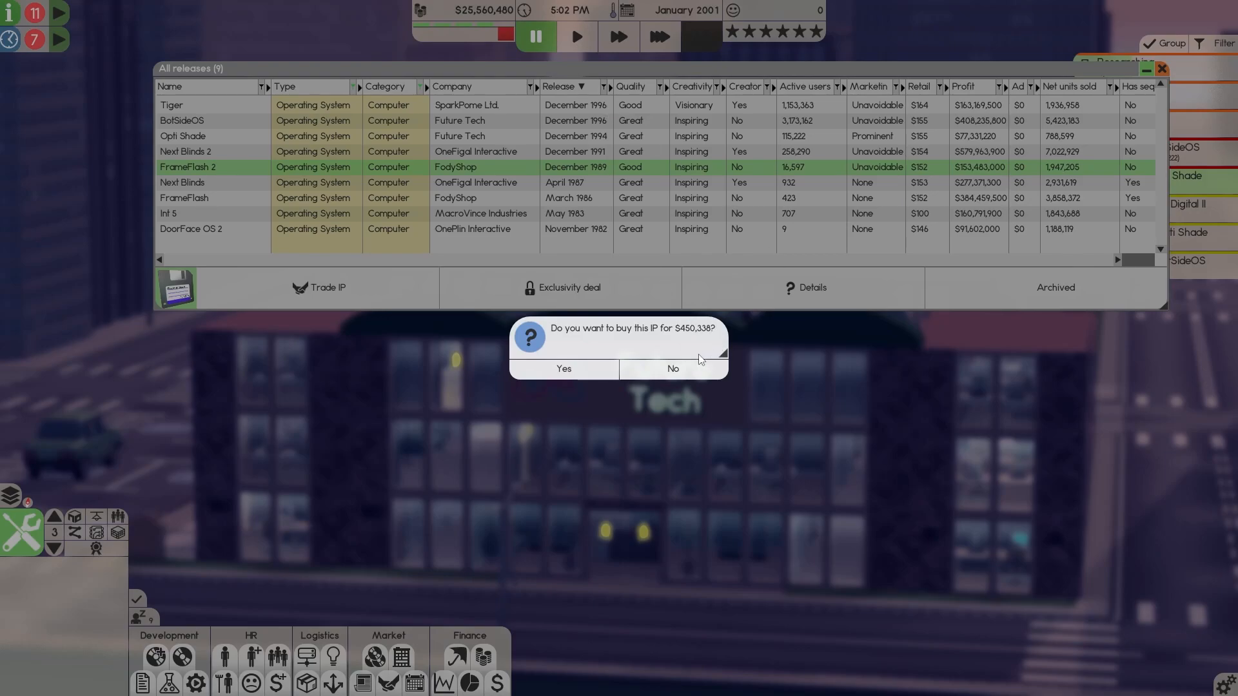
pyautogui.moveTo(699, 379)
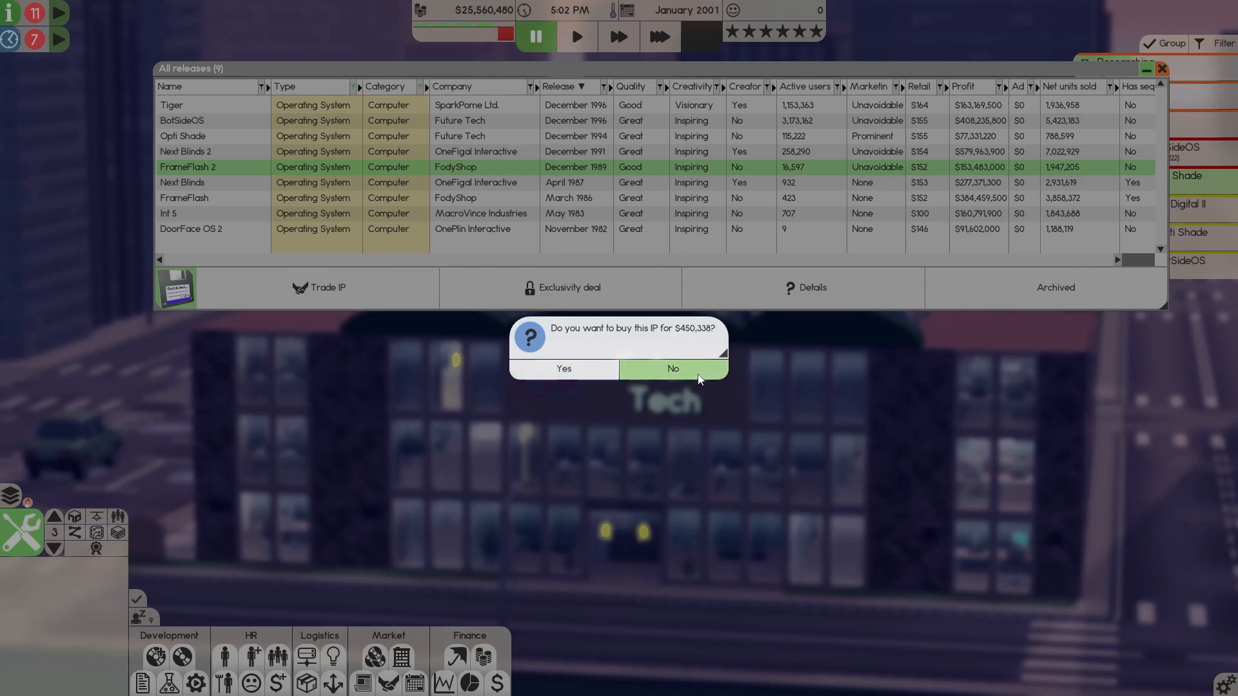
pyautogui.click(673, 369)
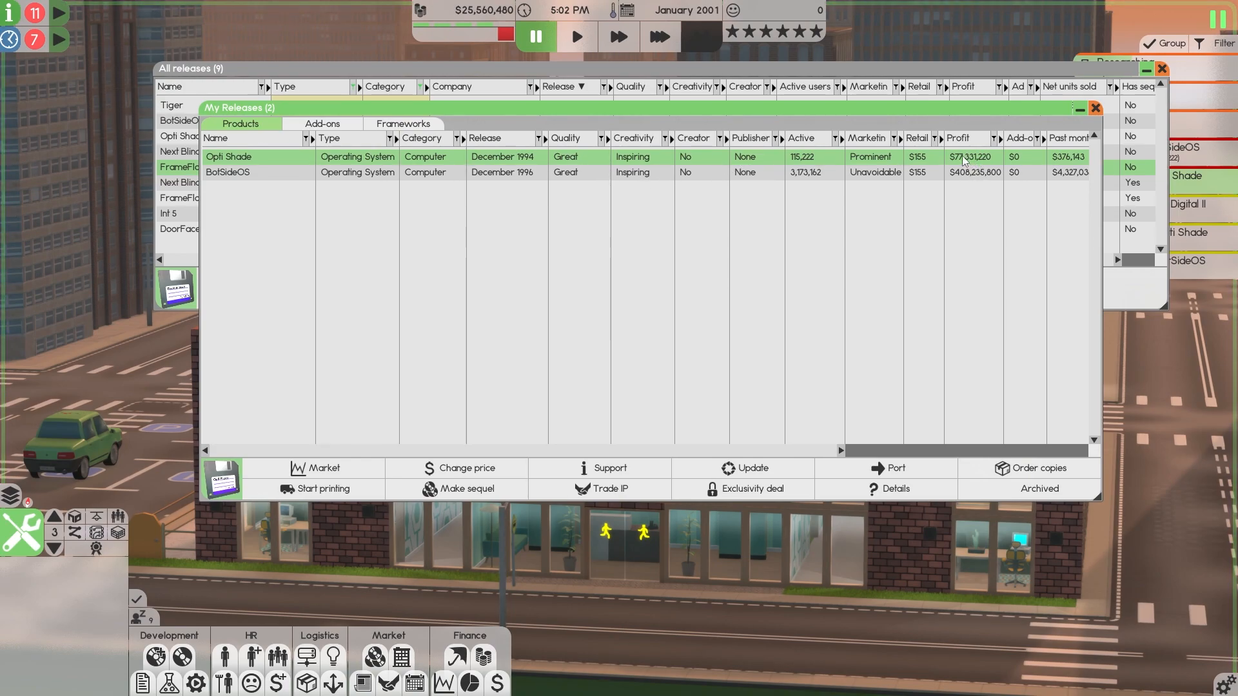
# Step: View Future Tech's product list, then close the My Releases and Companies windows
pyautogui.click(258, 173)
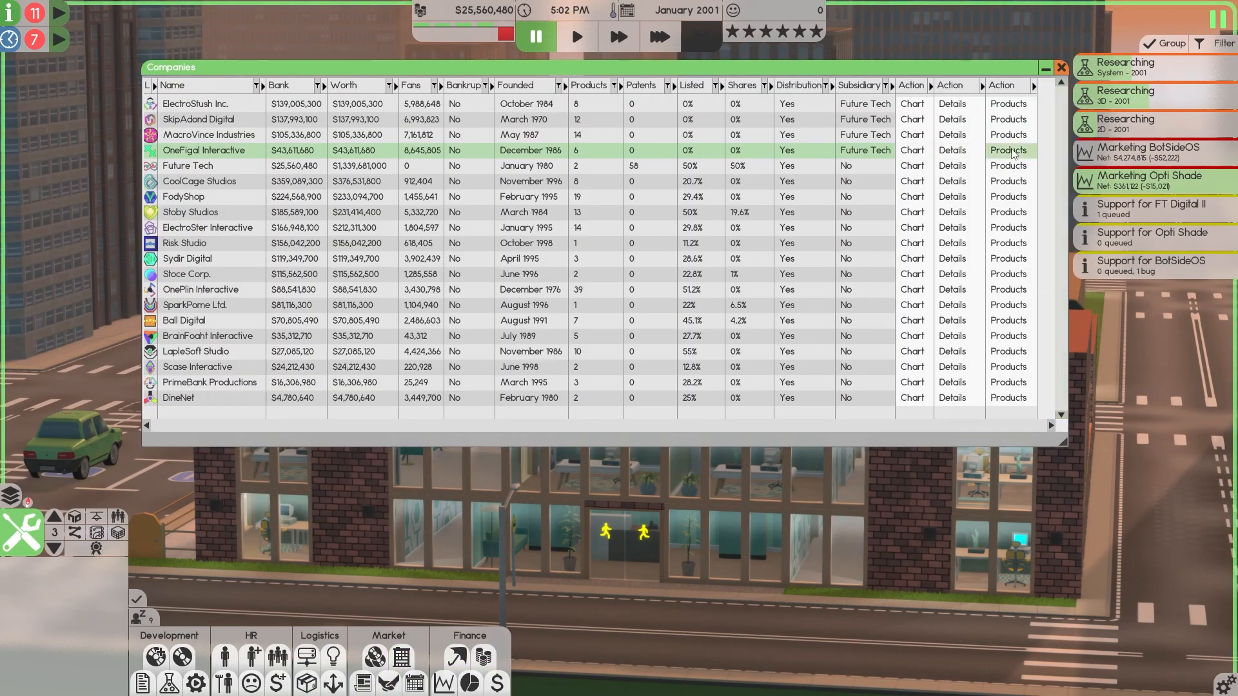
pyautogui.click(1008, 150)
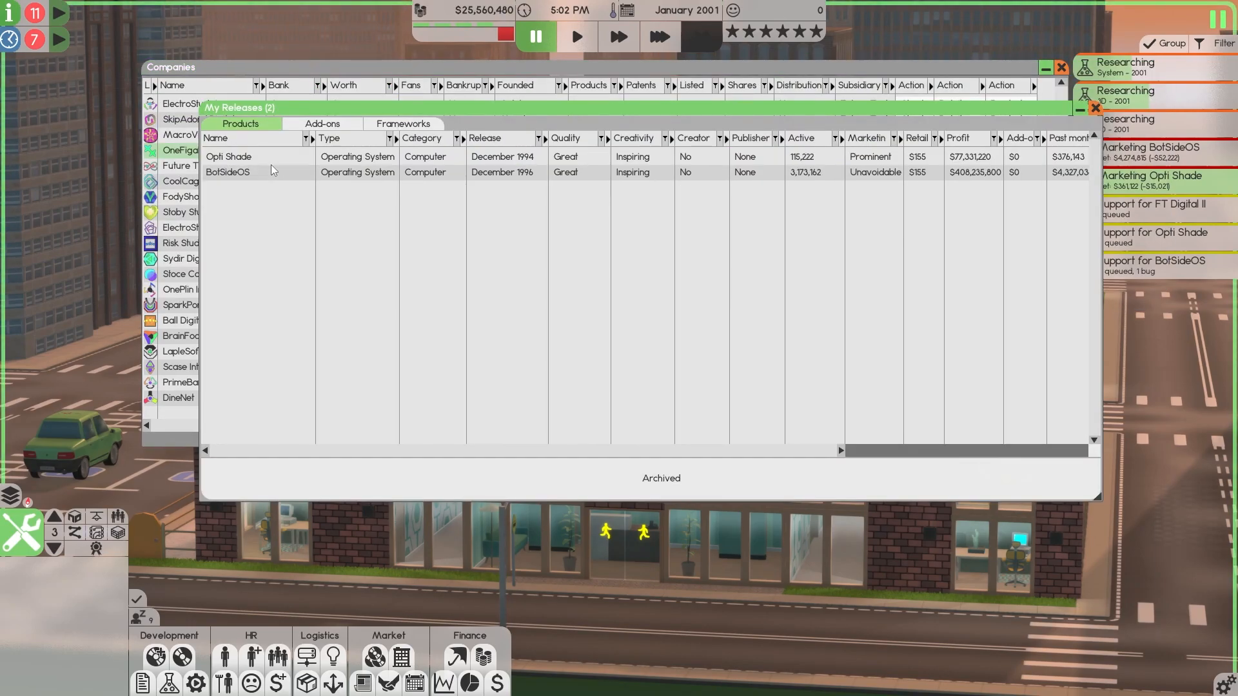
pyautogui.click(258, 172)
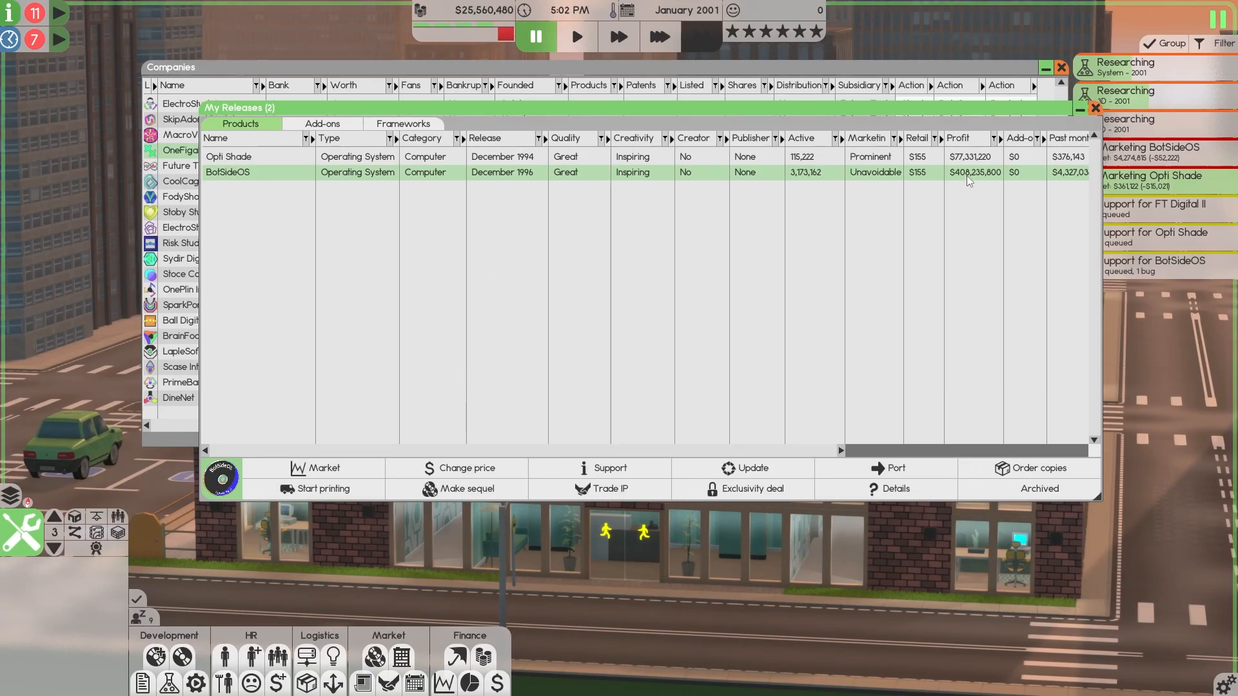
pyautogui.click(1094, 108)
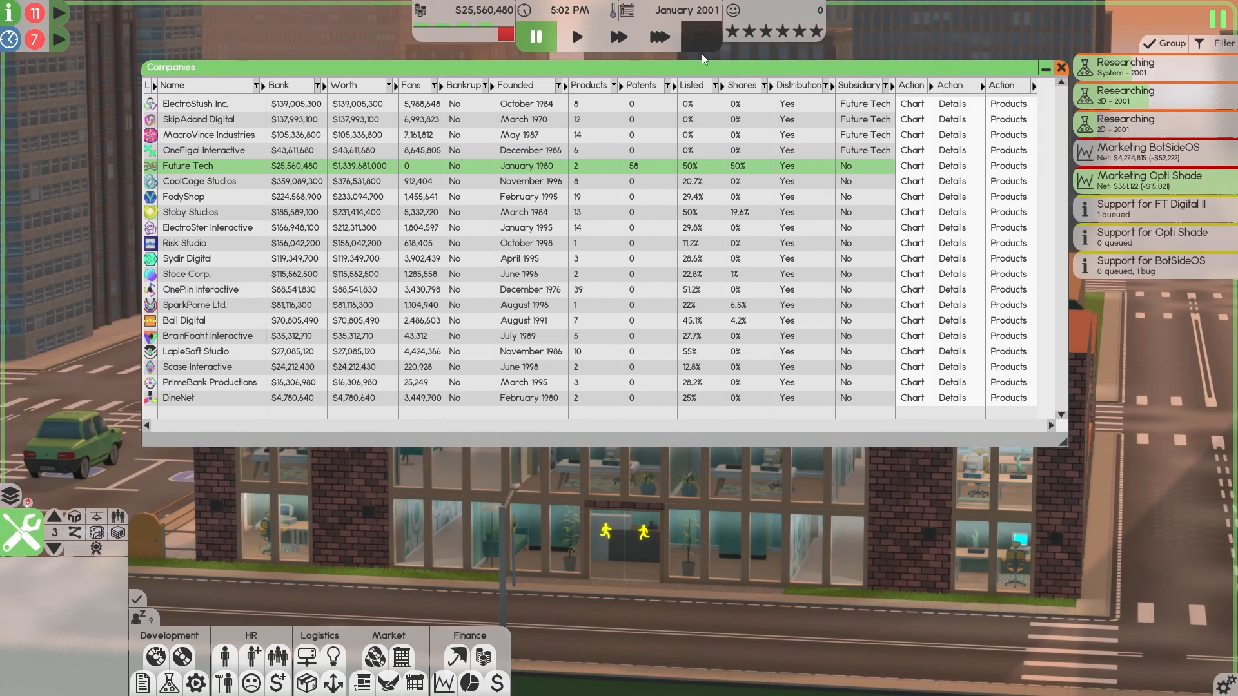
pyautogui.moveTo(867, 156)
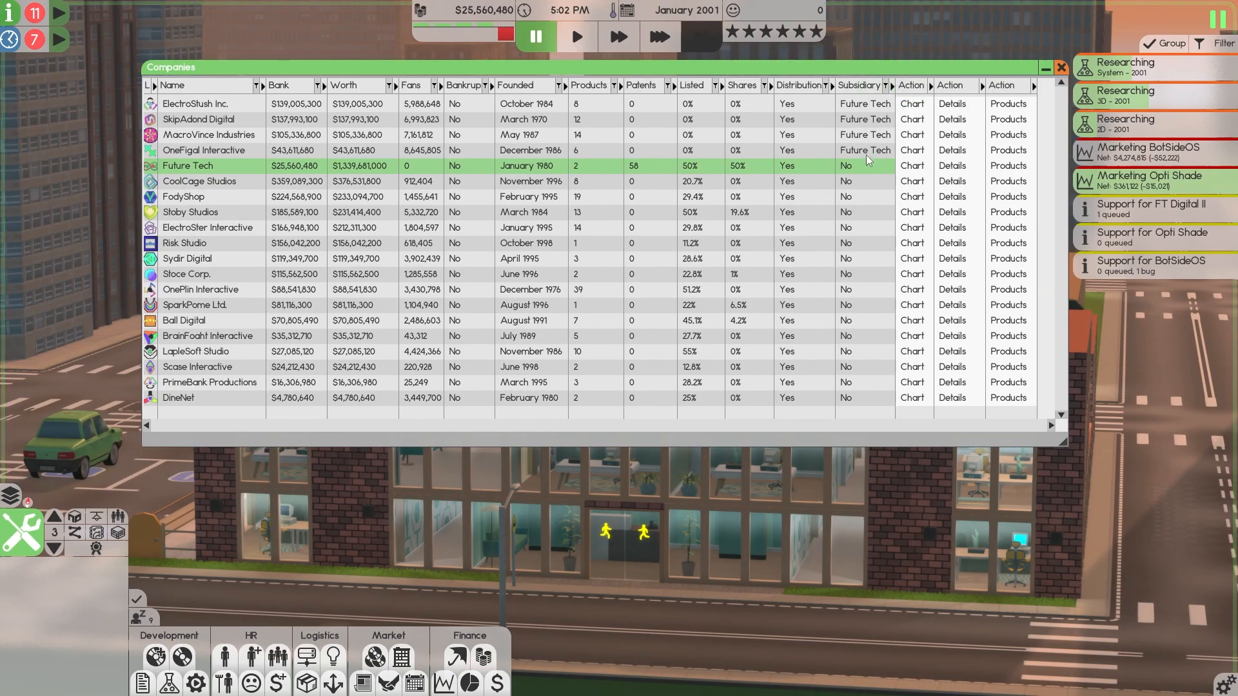
pyautogui.click(1060, 67)
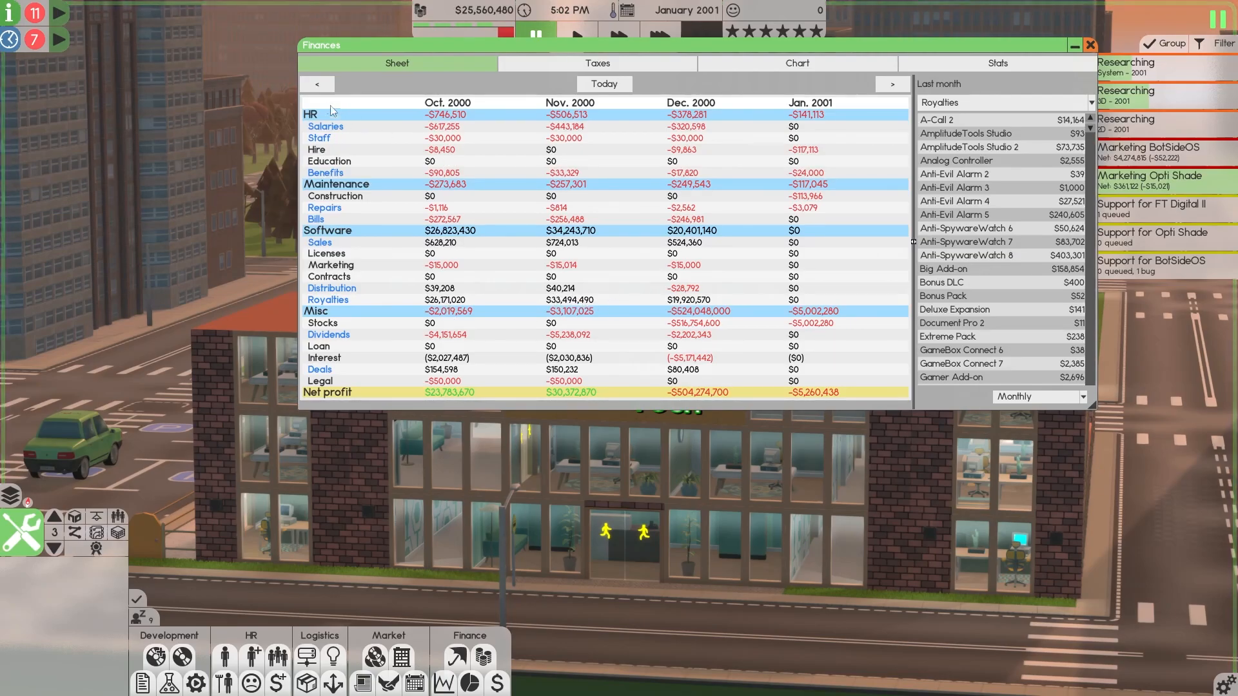
# Step: Page the finance sheet back to its earliest months, June to September 1984
pyautogui.click(317, 84)
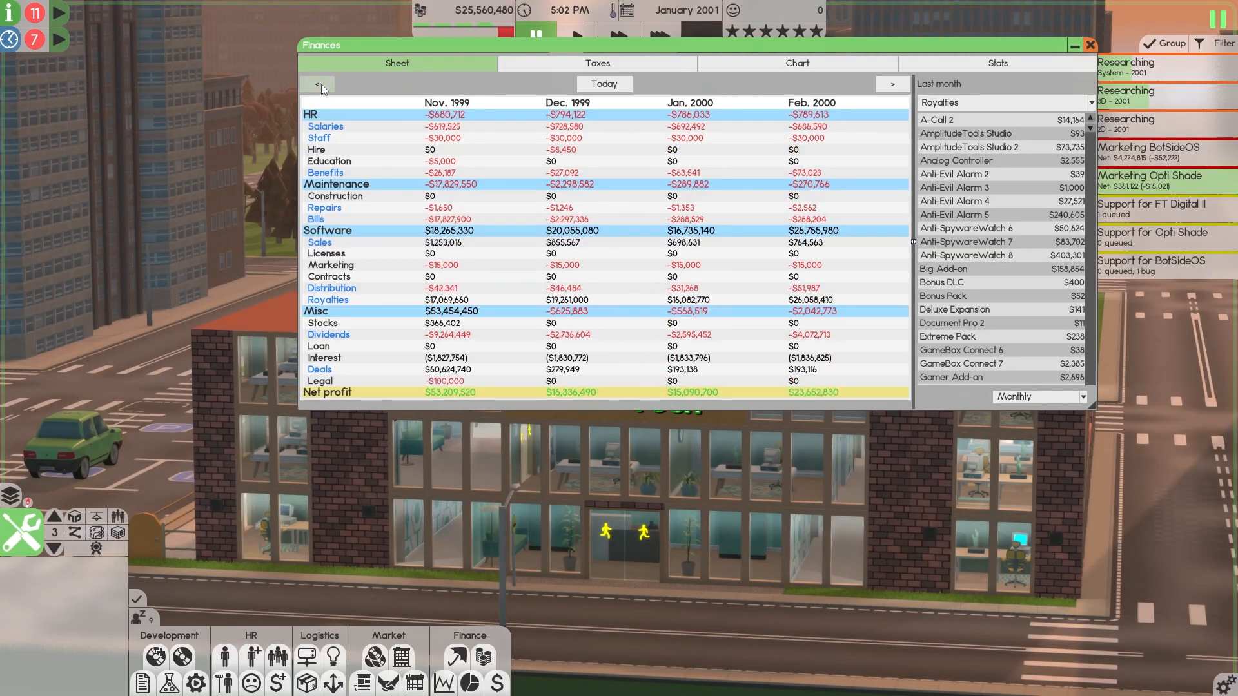
pyautogui.click(319, 85)
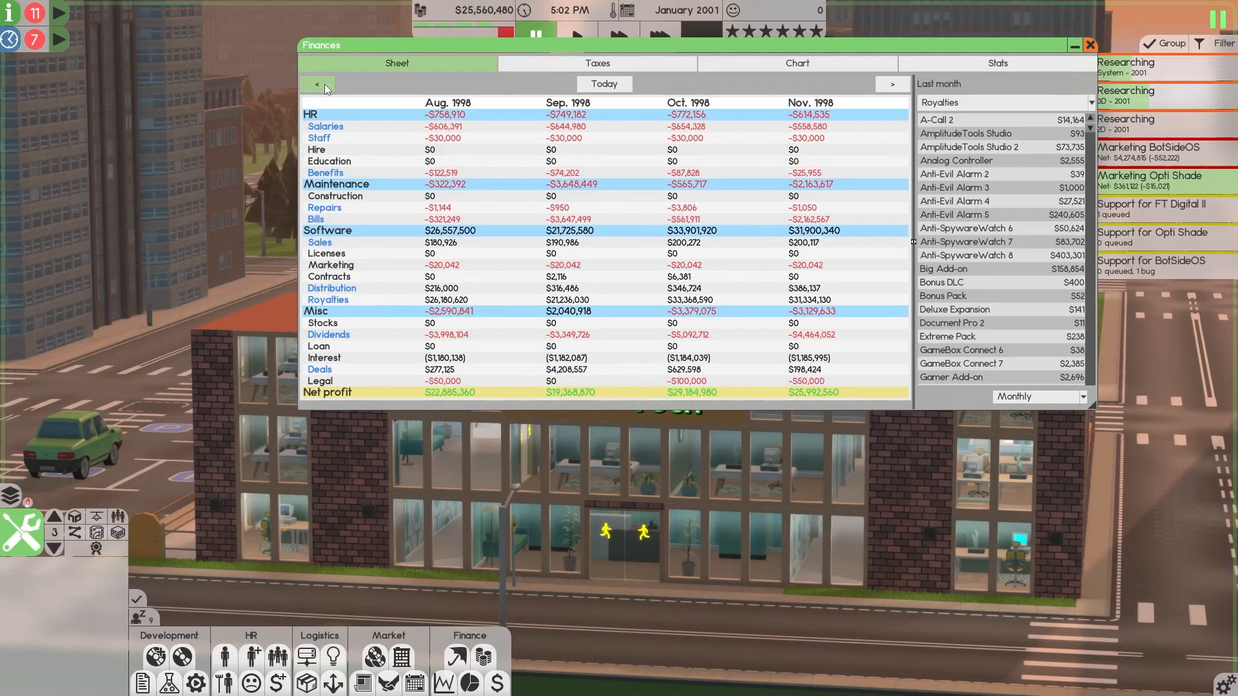
pyautogui.click(317, 85)
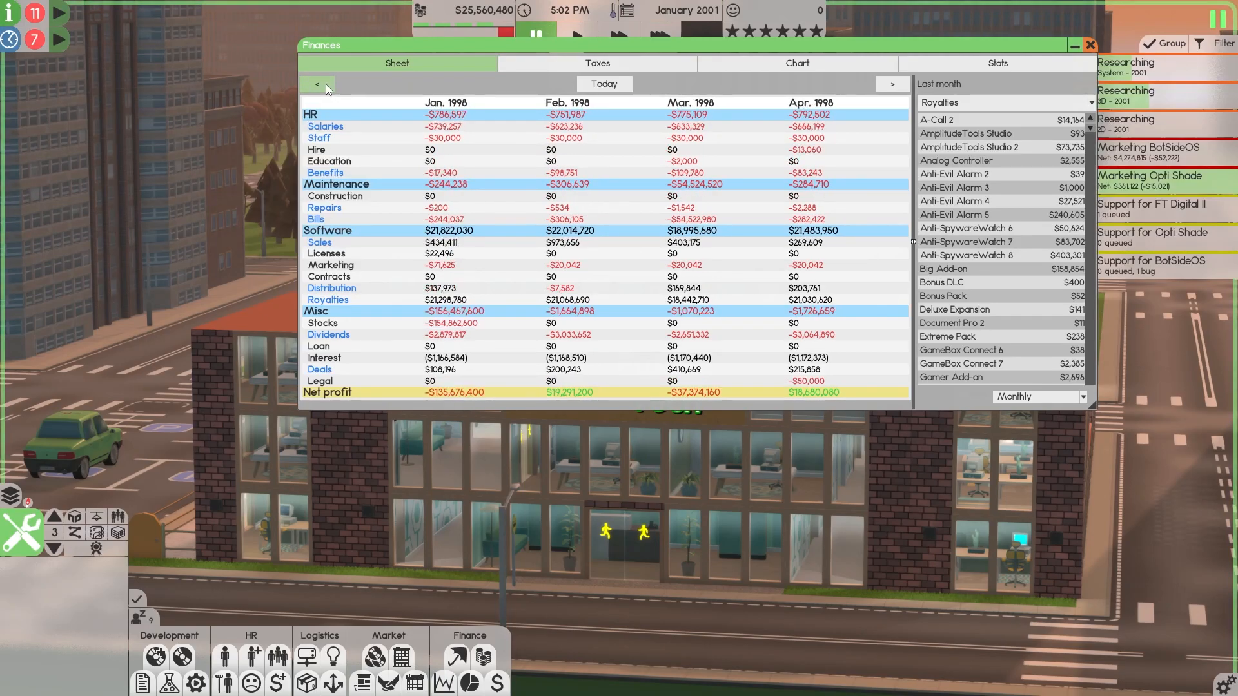
pyautogui.click(317, 86)
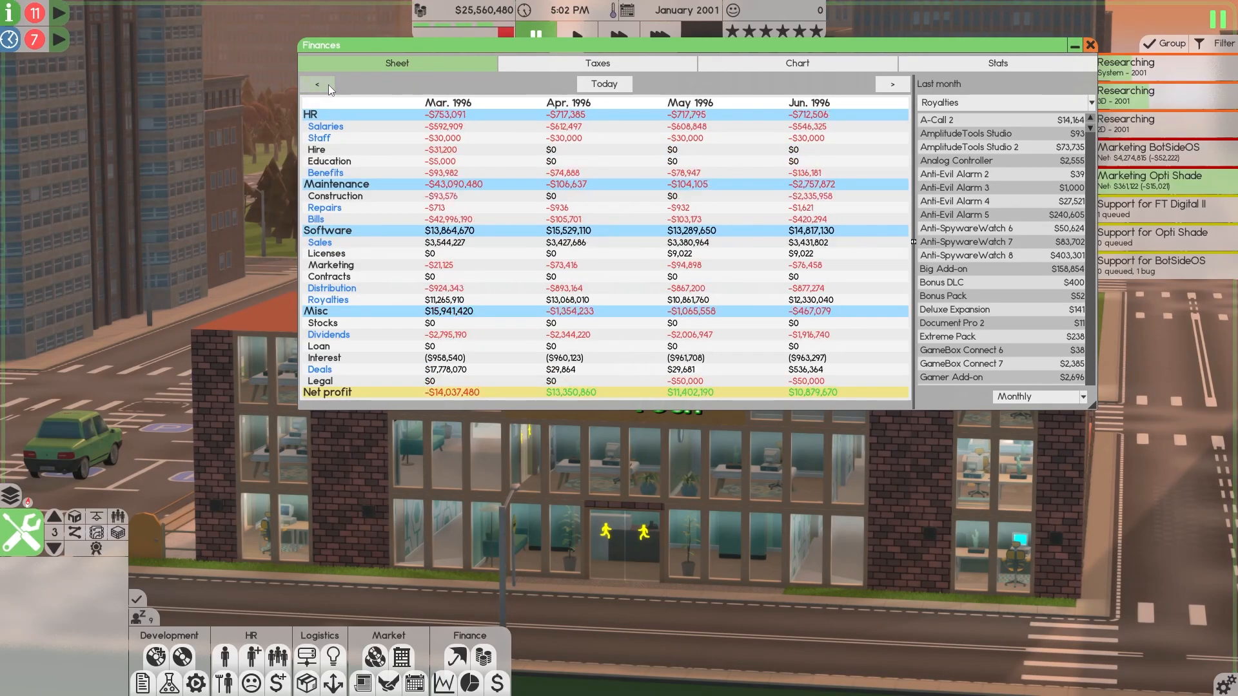
pyautogui.click(317, 84)
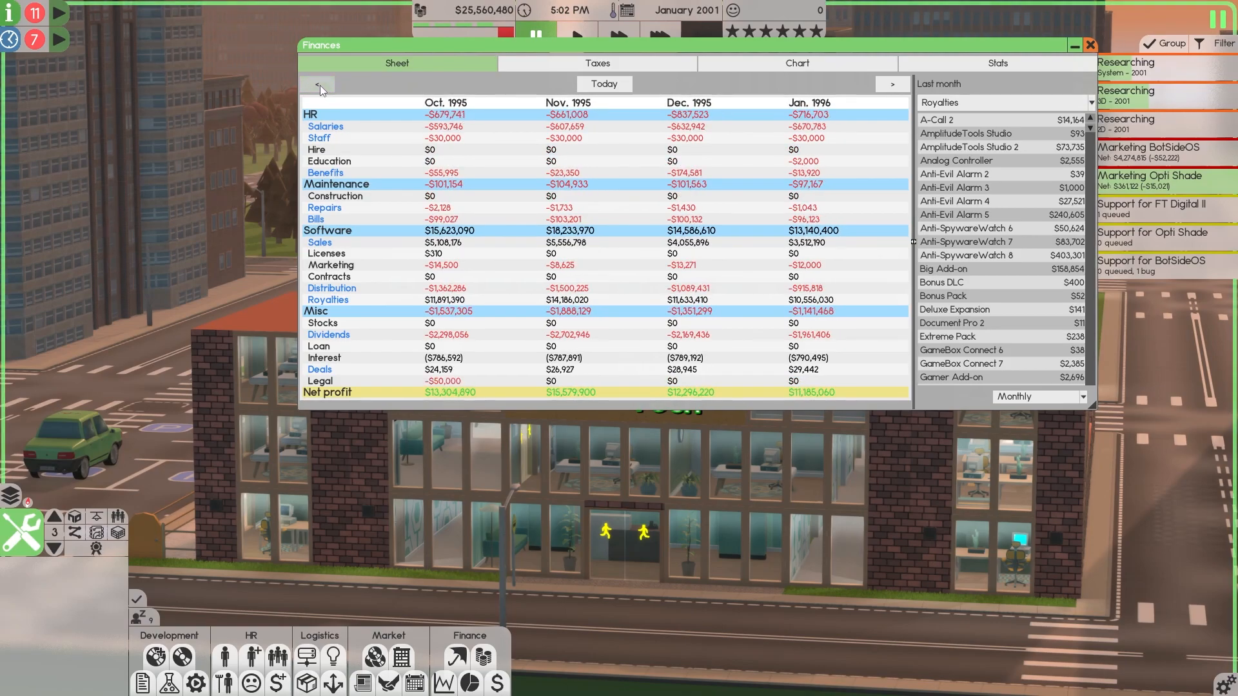
pyautogui.click(317, 85)
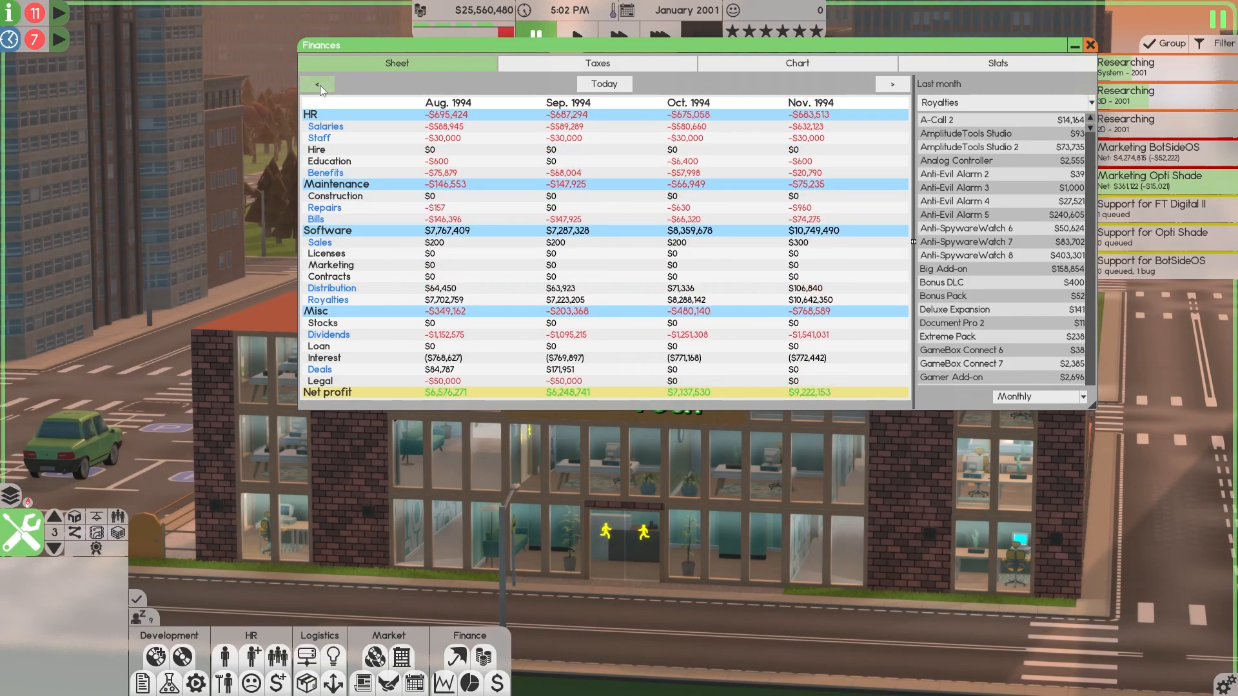
pyautogui.click(318, 83)
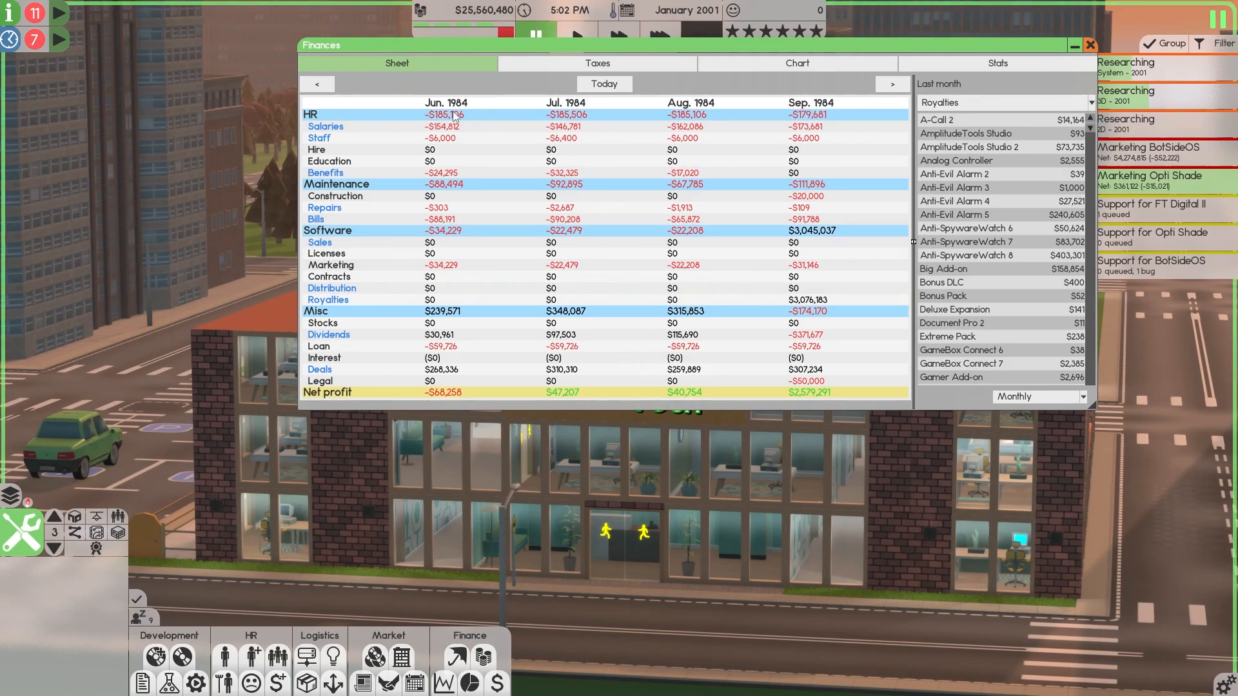
pyautogui.moveTo(806, 328)
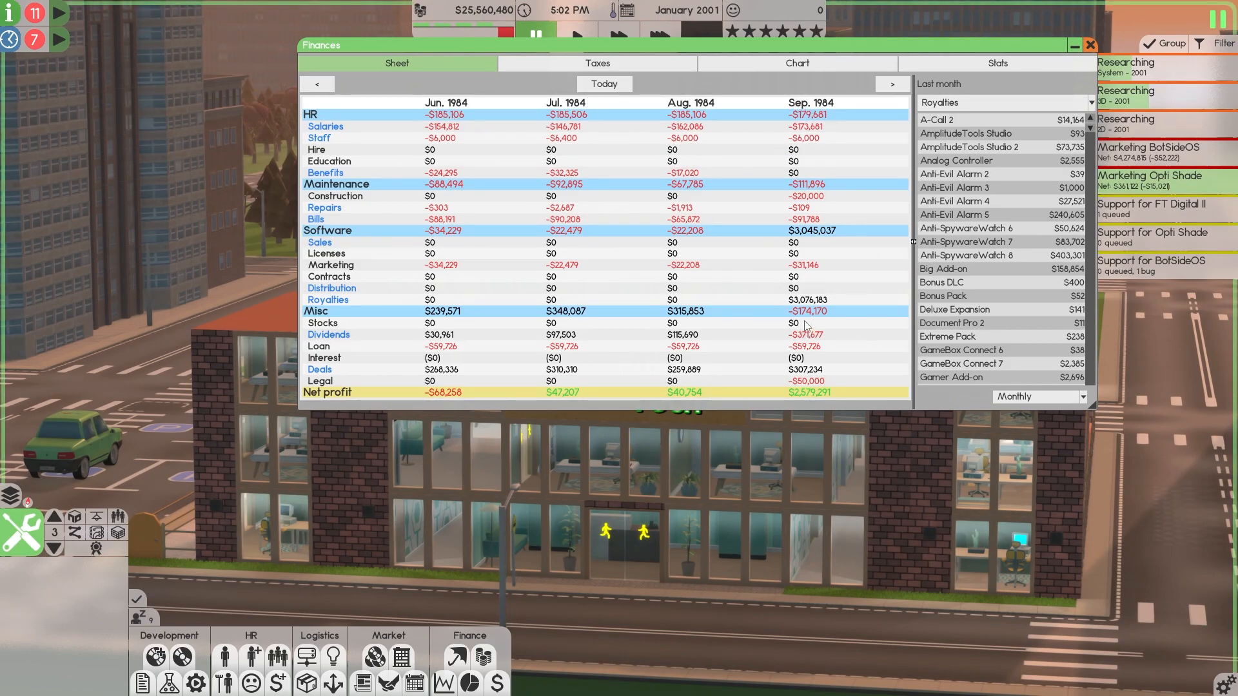
pyautogui.moveTo(795, 306)
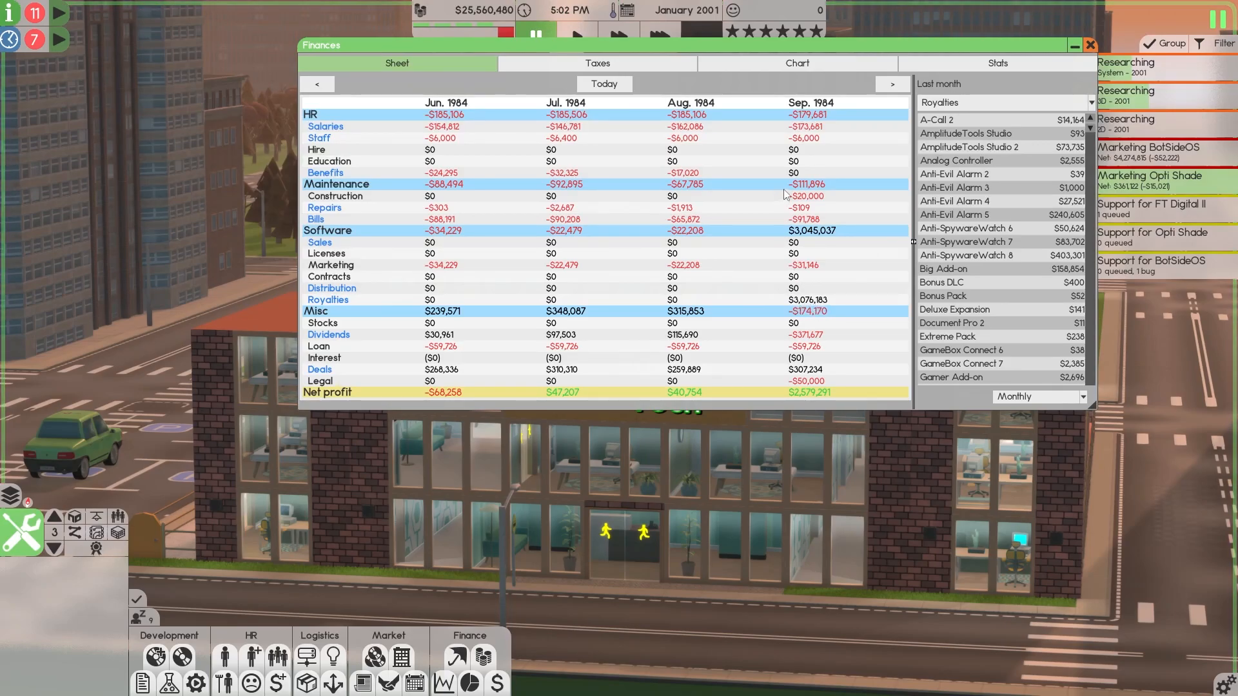
# Step: Page the finance sheet forward through 1985-1986 into early 1987, then close it
pyautogui.click(892, 84)
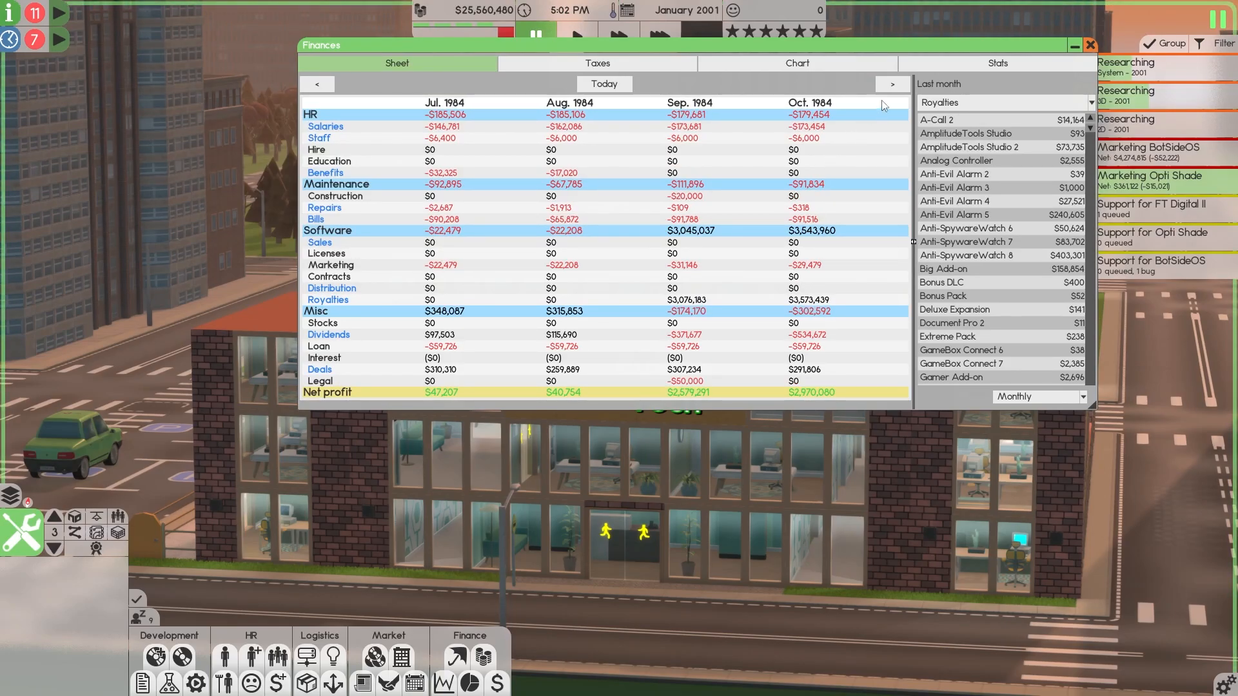
pyautogui.click(892, 84)
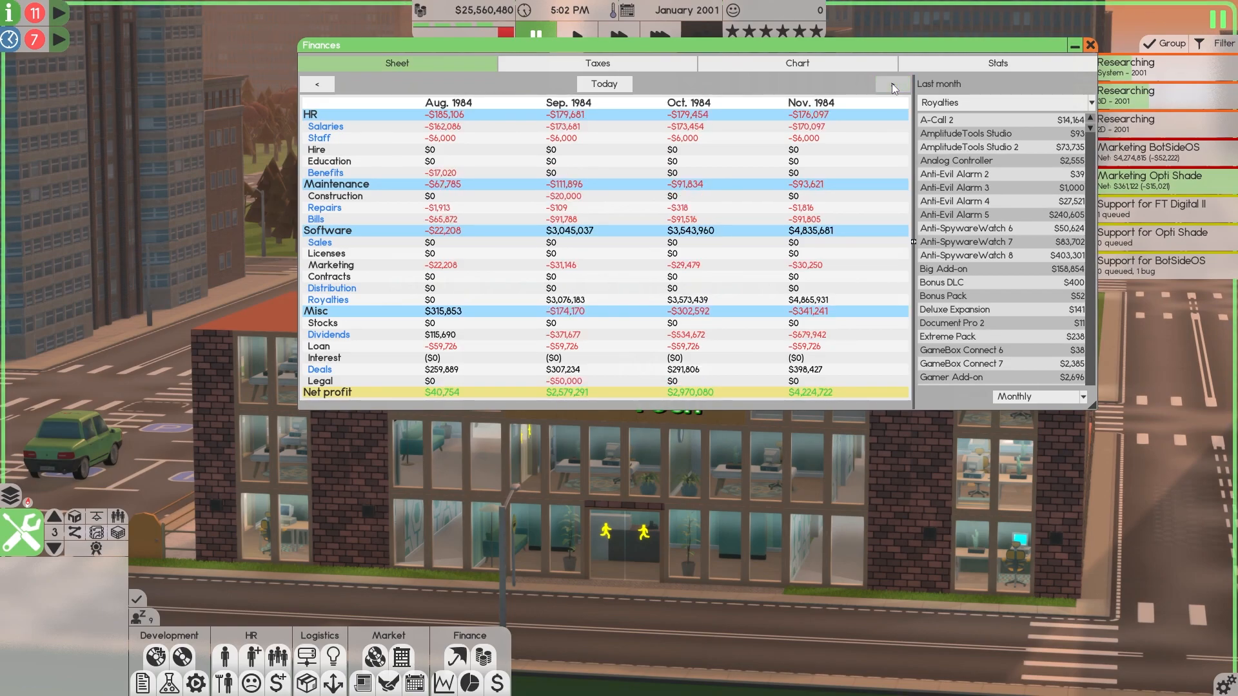
pyautogui.click(894, 86)
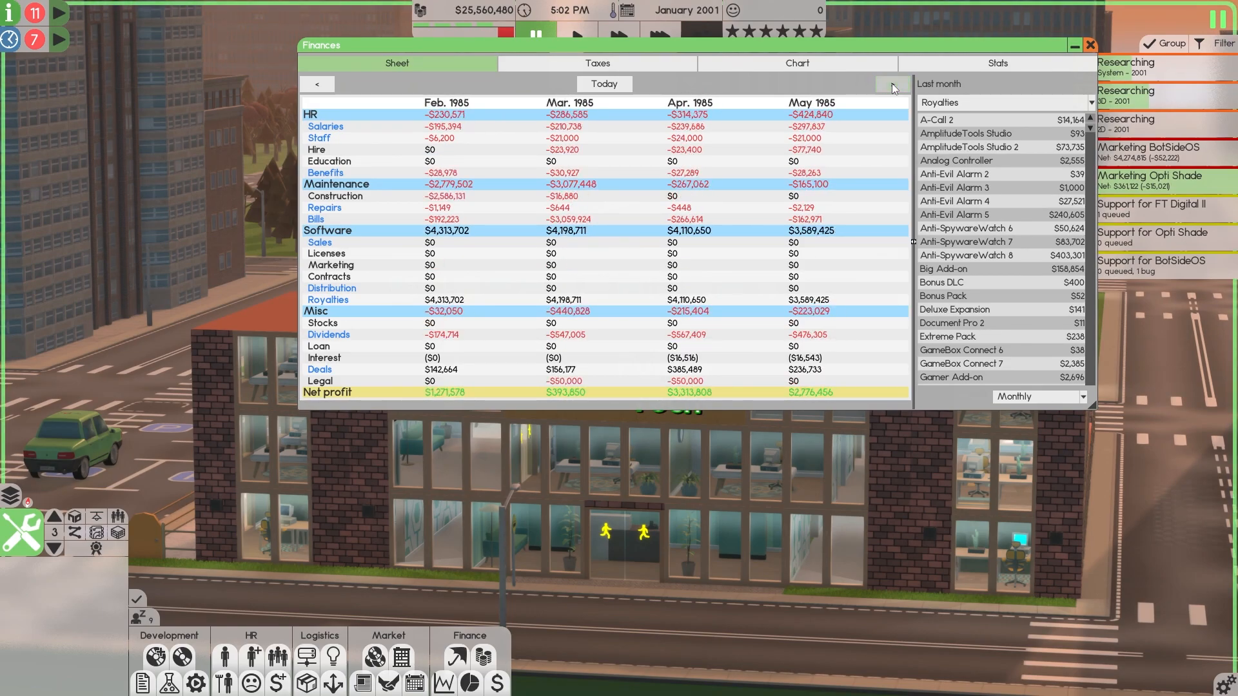
pyautogui.click(894, 84)
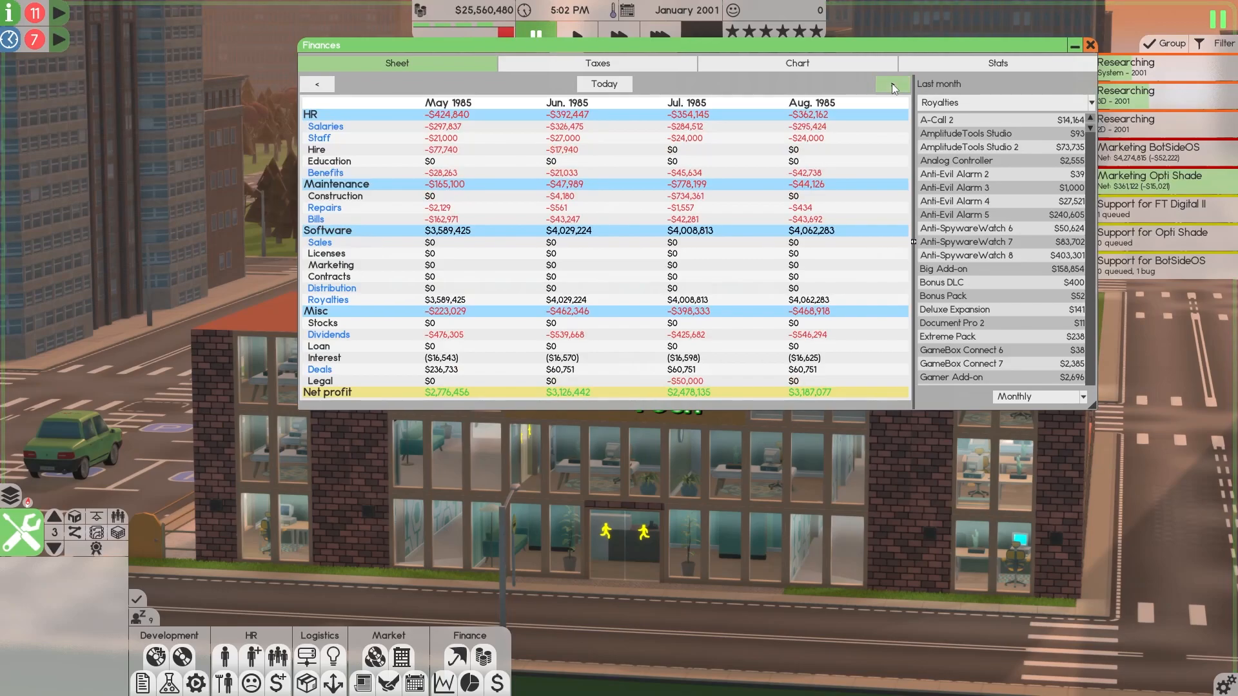
pyautogui.click(892, 84)
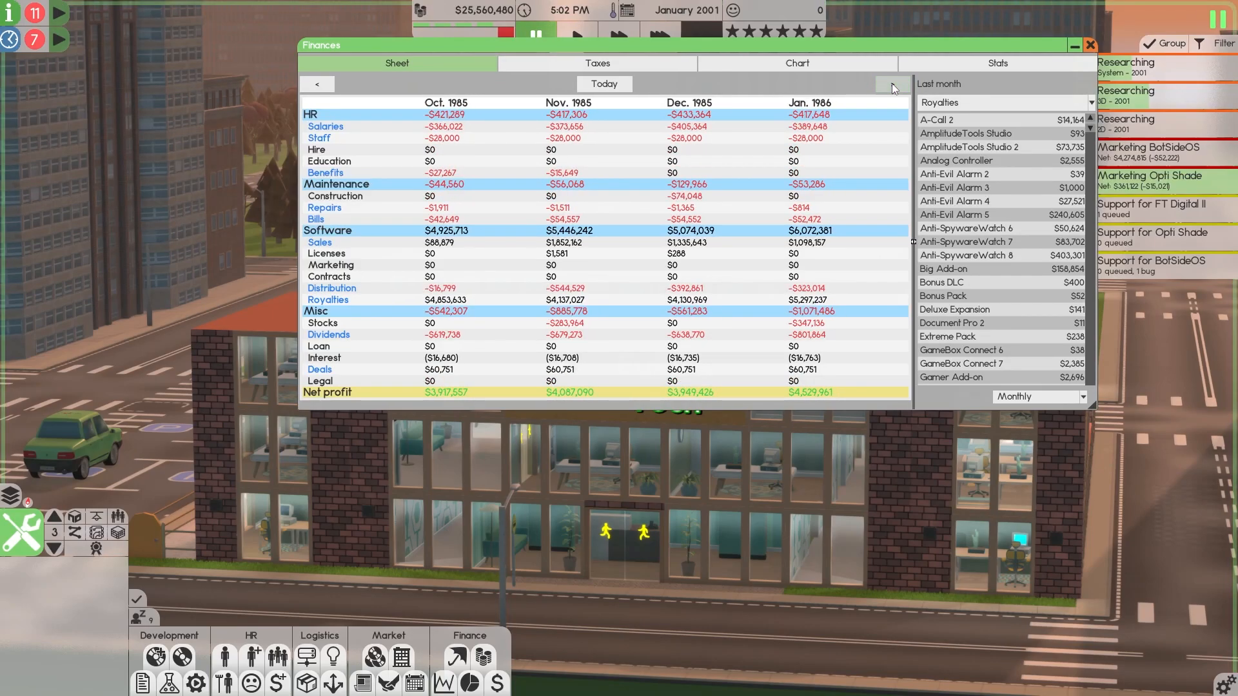
pyautogui.click(892, 84)
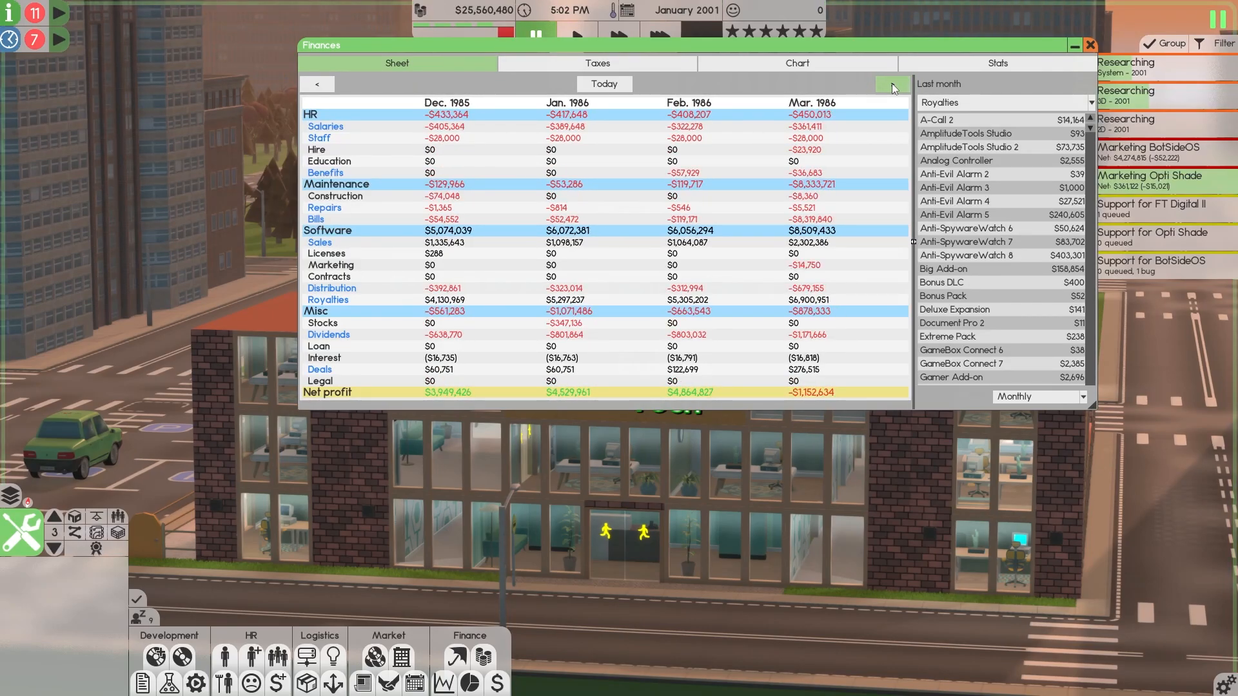
pyautogui.click(892, 85)
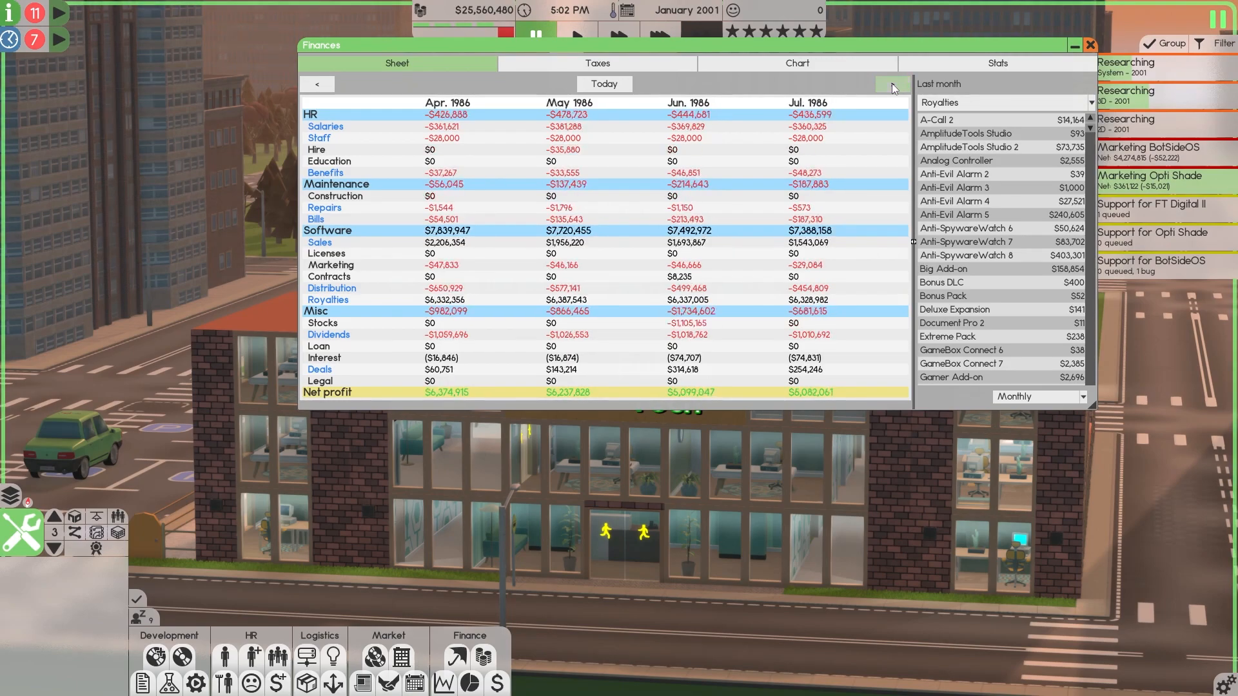
pyautogui.click(889, 84)
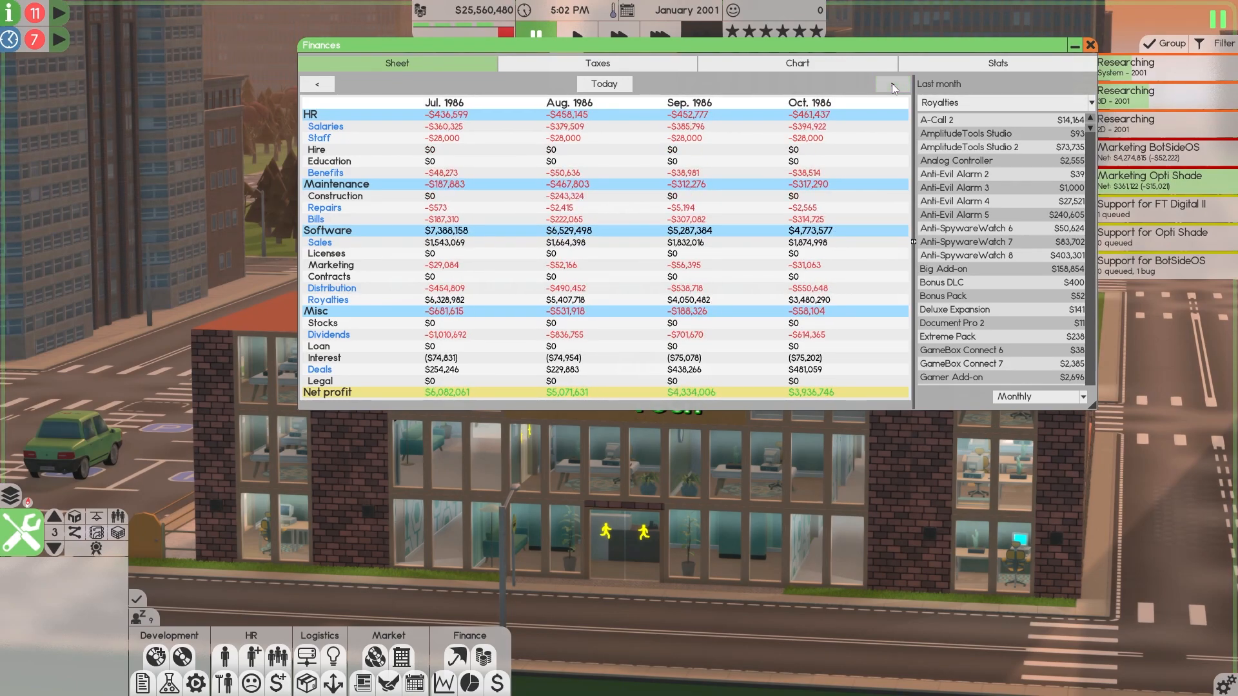
pyautogui.click(892, 85)
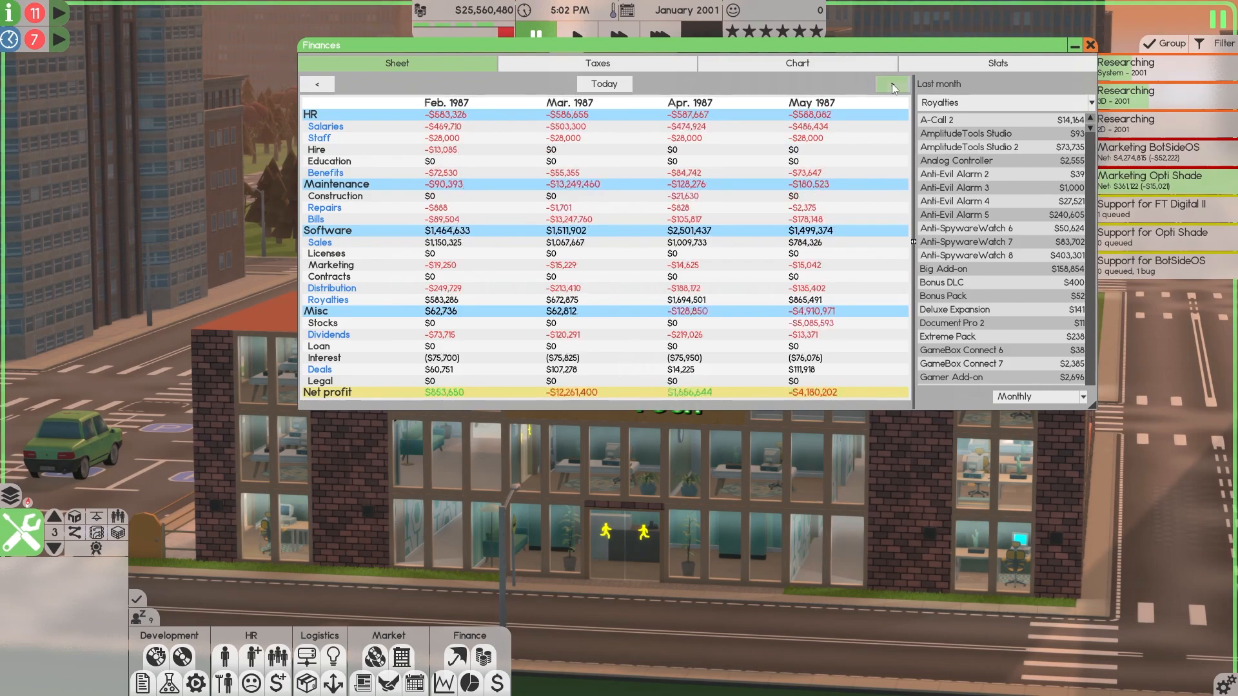
pyautogui.click(1087, 44)
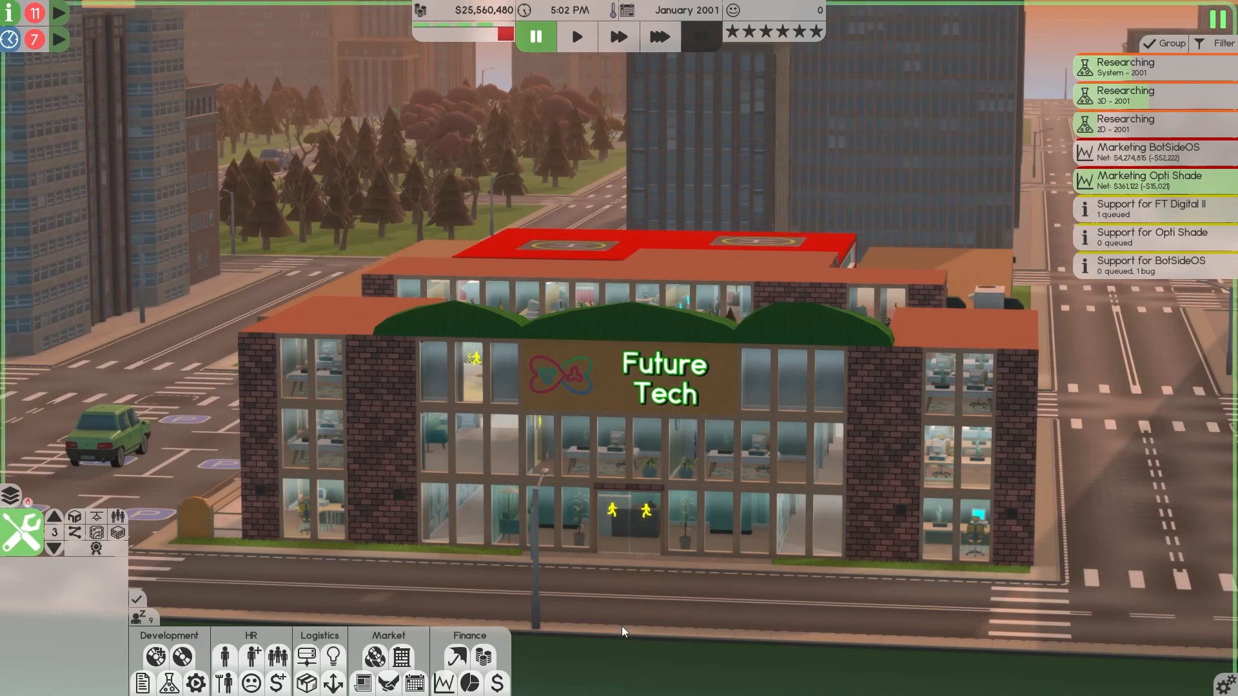
pyautogui.moveTo(619, 639)
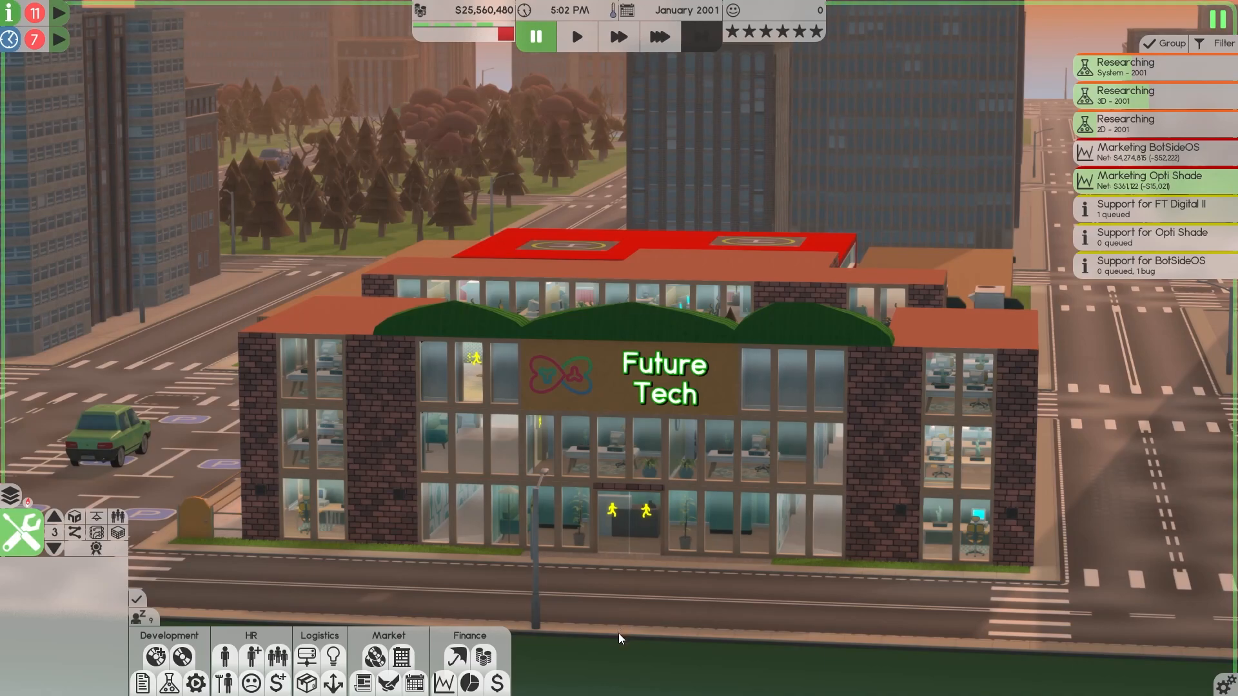
pyautogui.moveTo(691, 595)
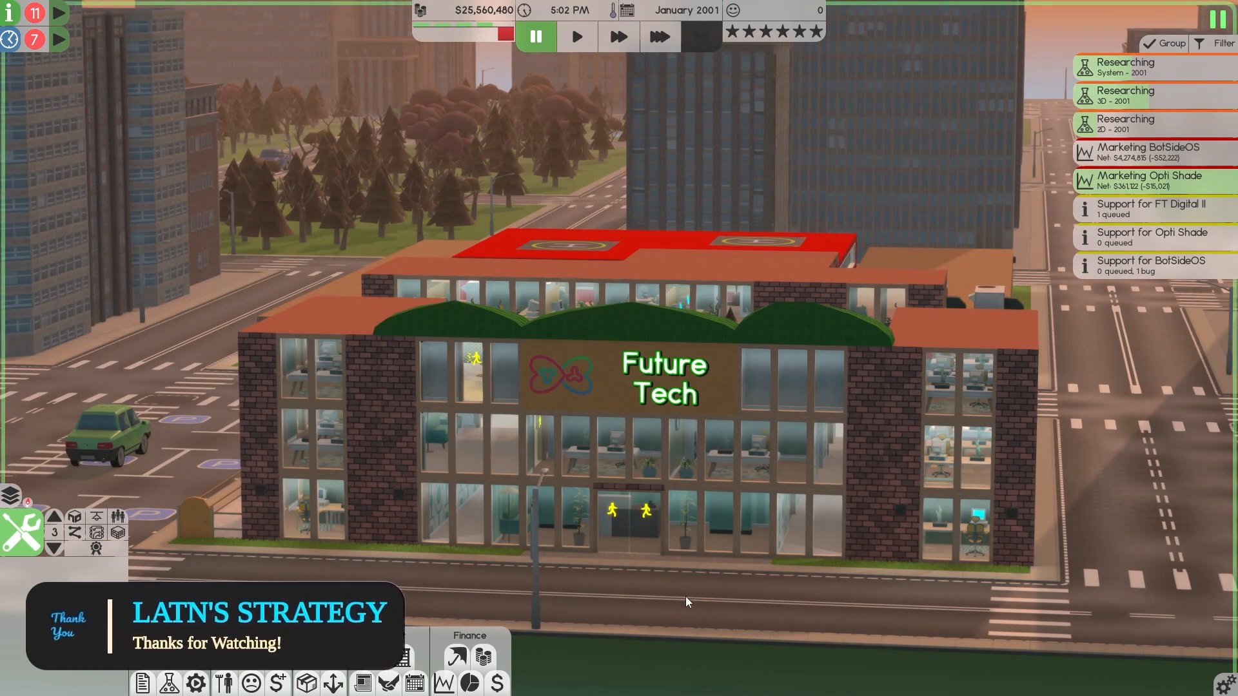
pyautogui.moveTo(217, 214)
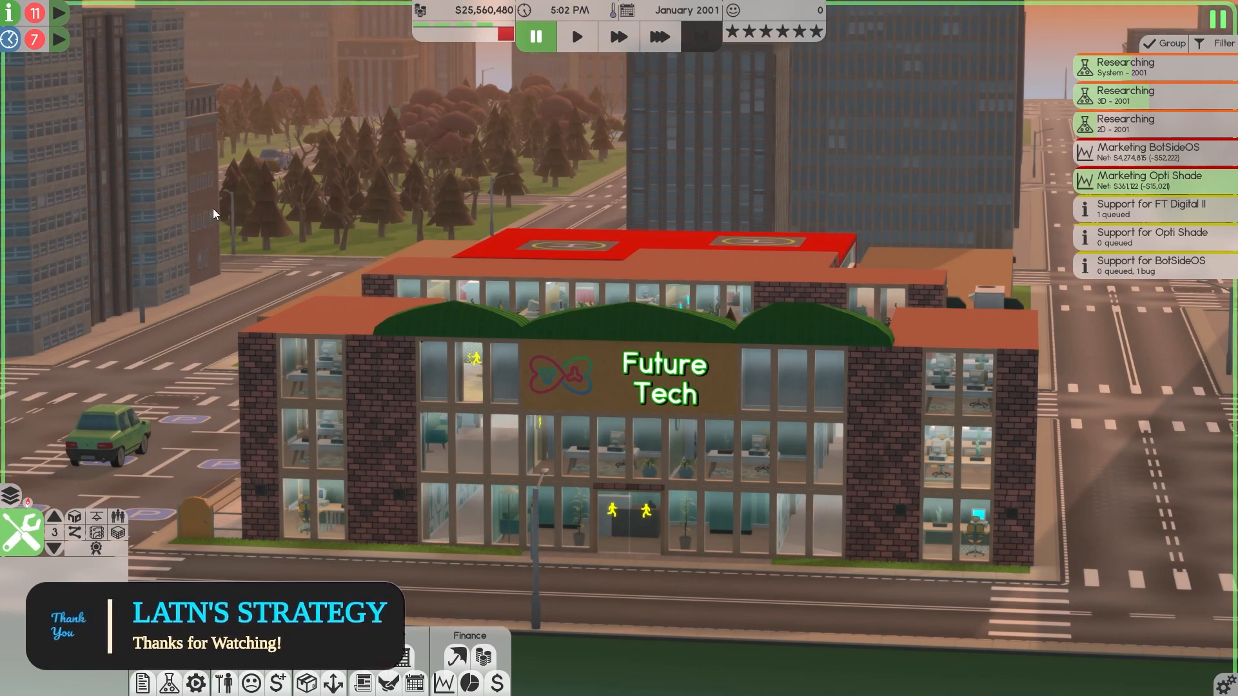